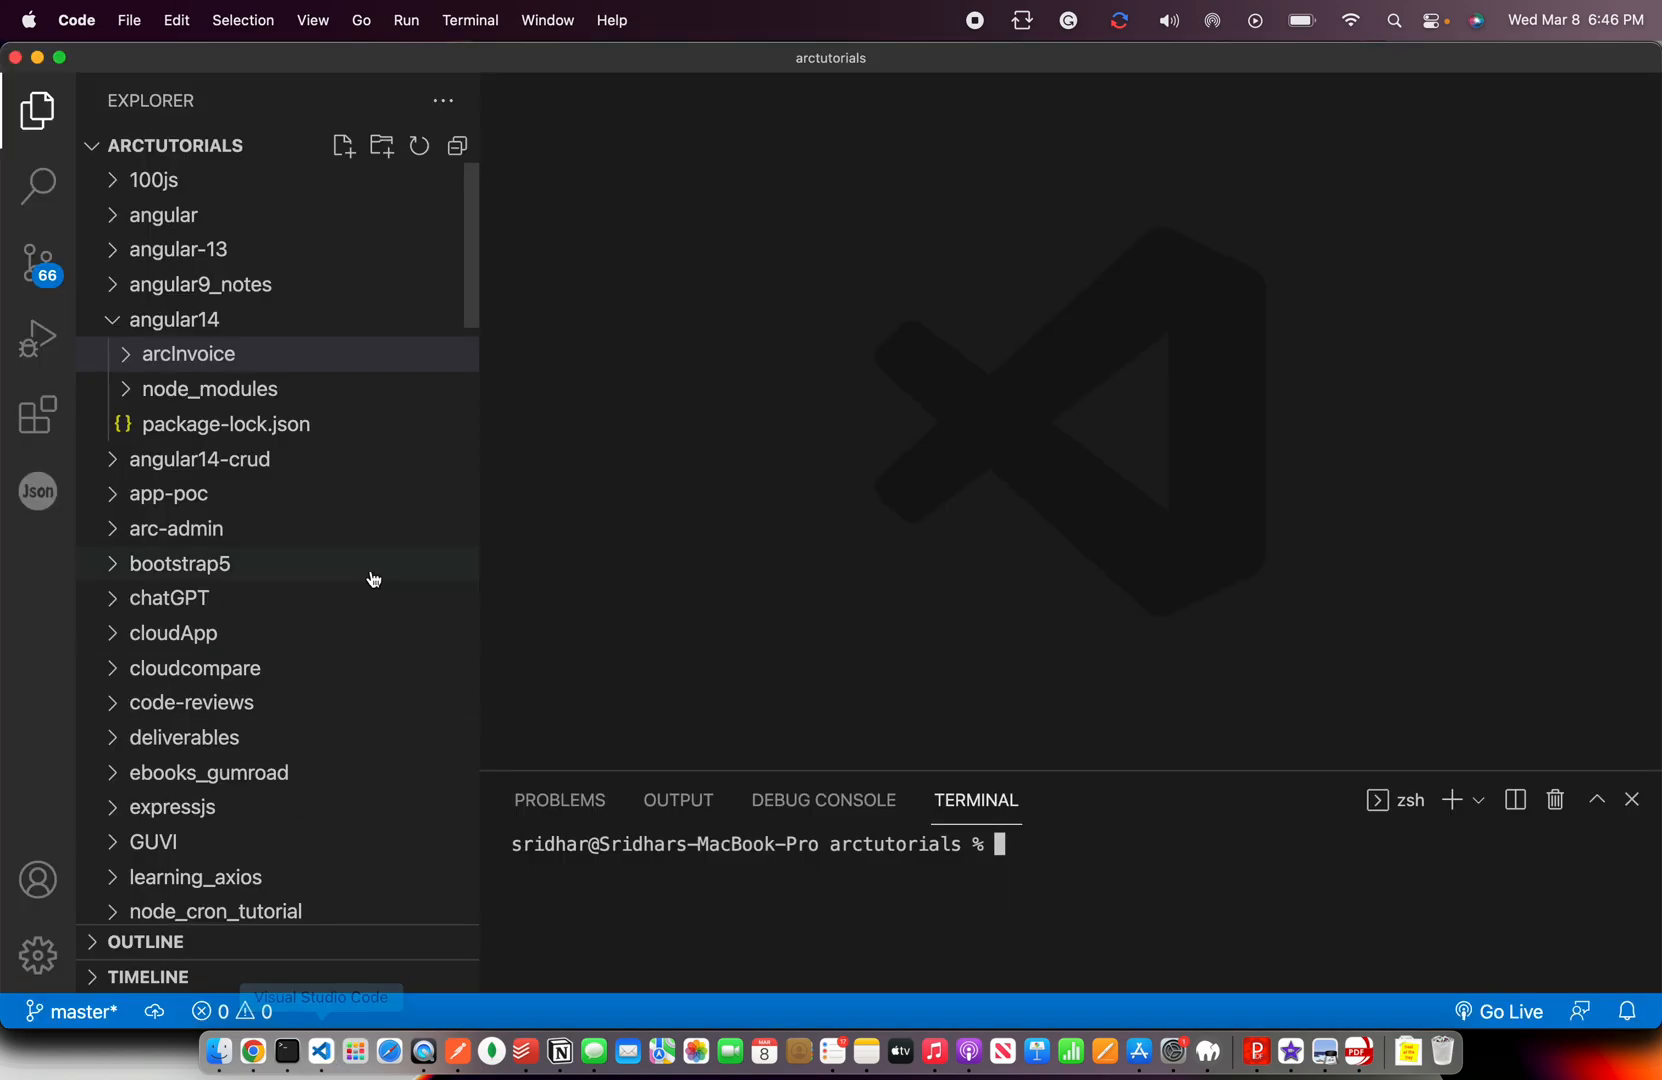
Expand the arcInvoice project's src and app folders in the Explorer tree.
left_click(188, 352)
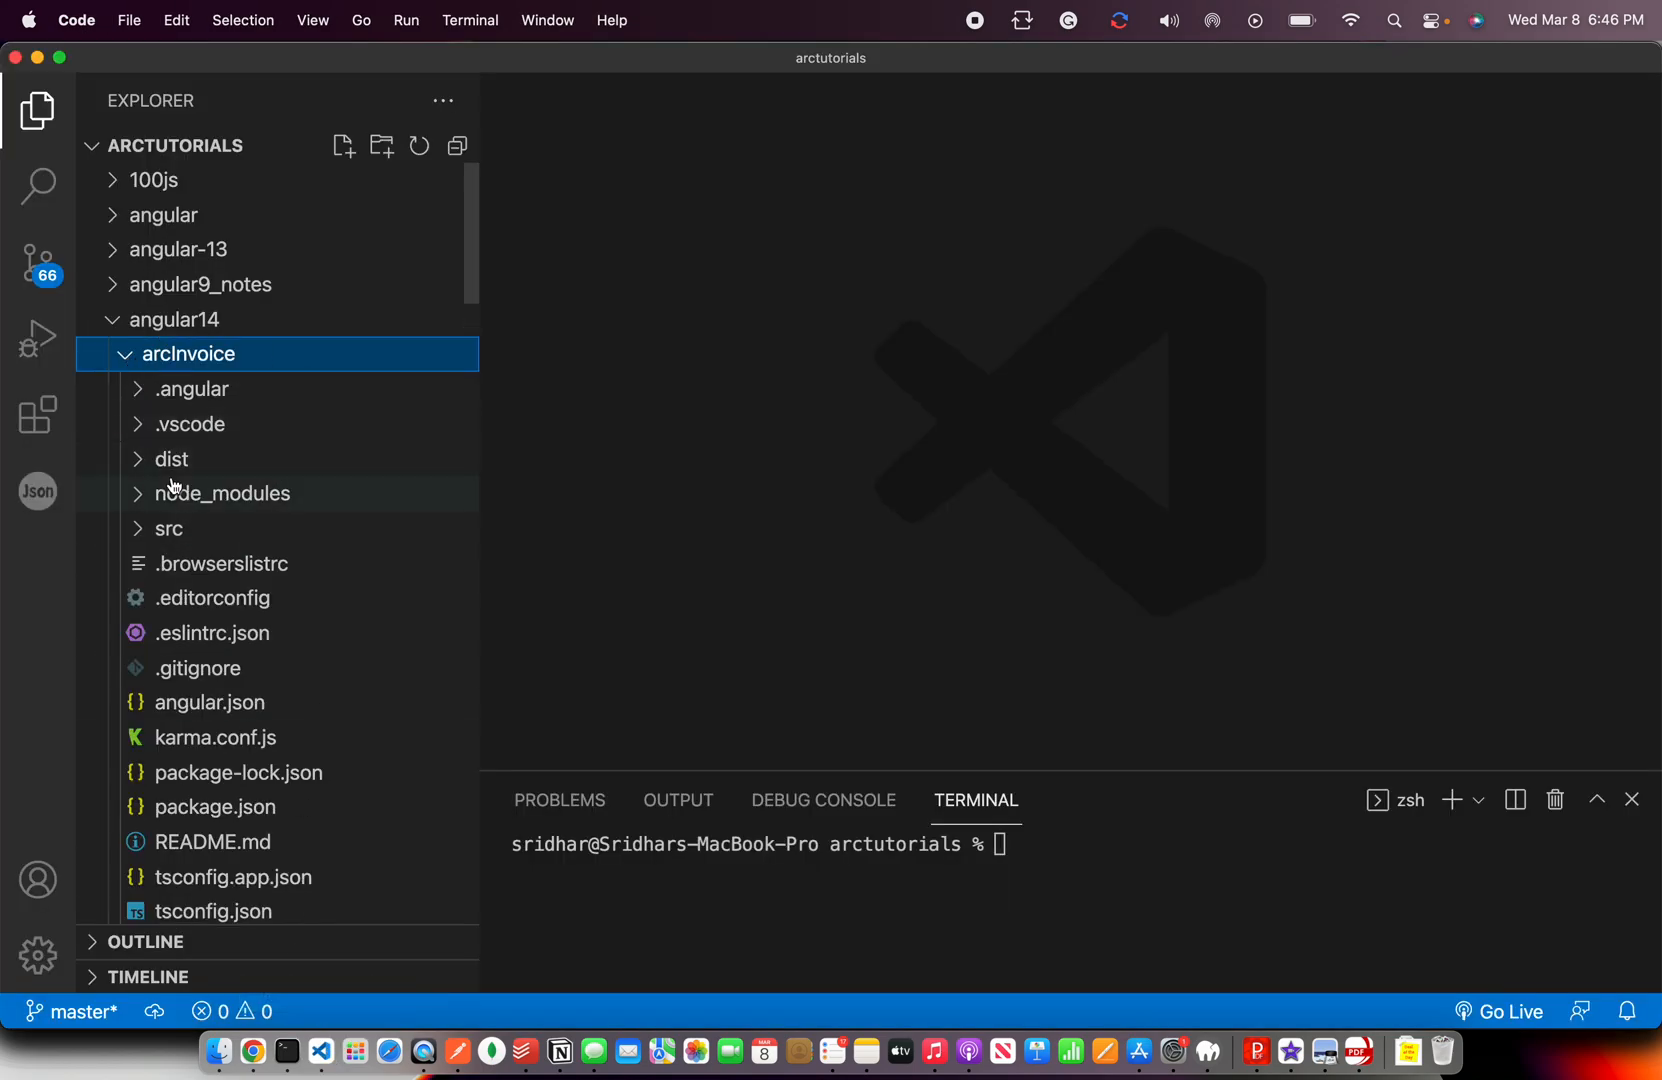
left_click(168, 528)
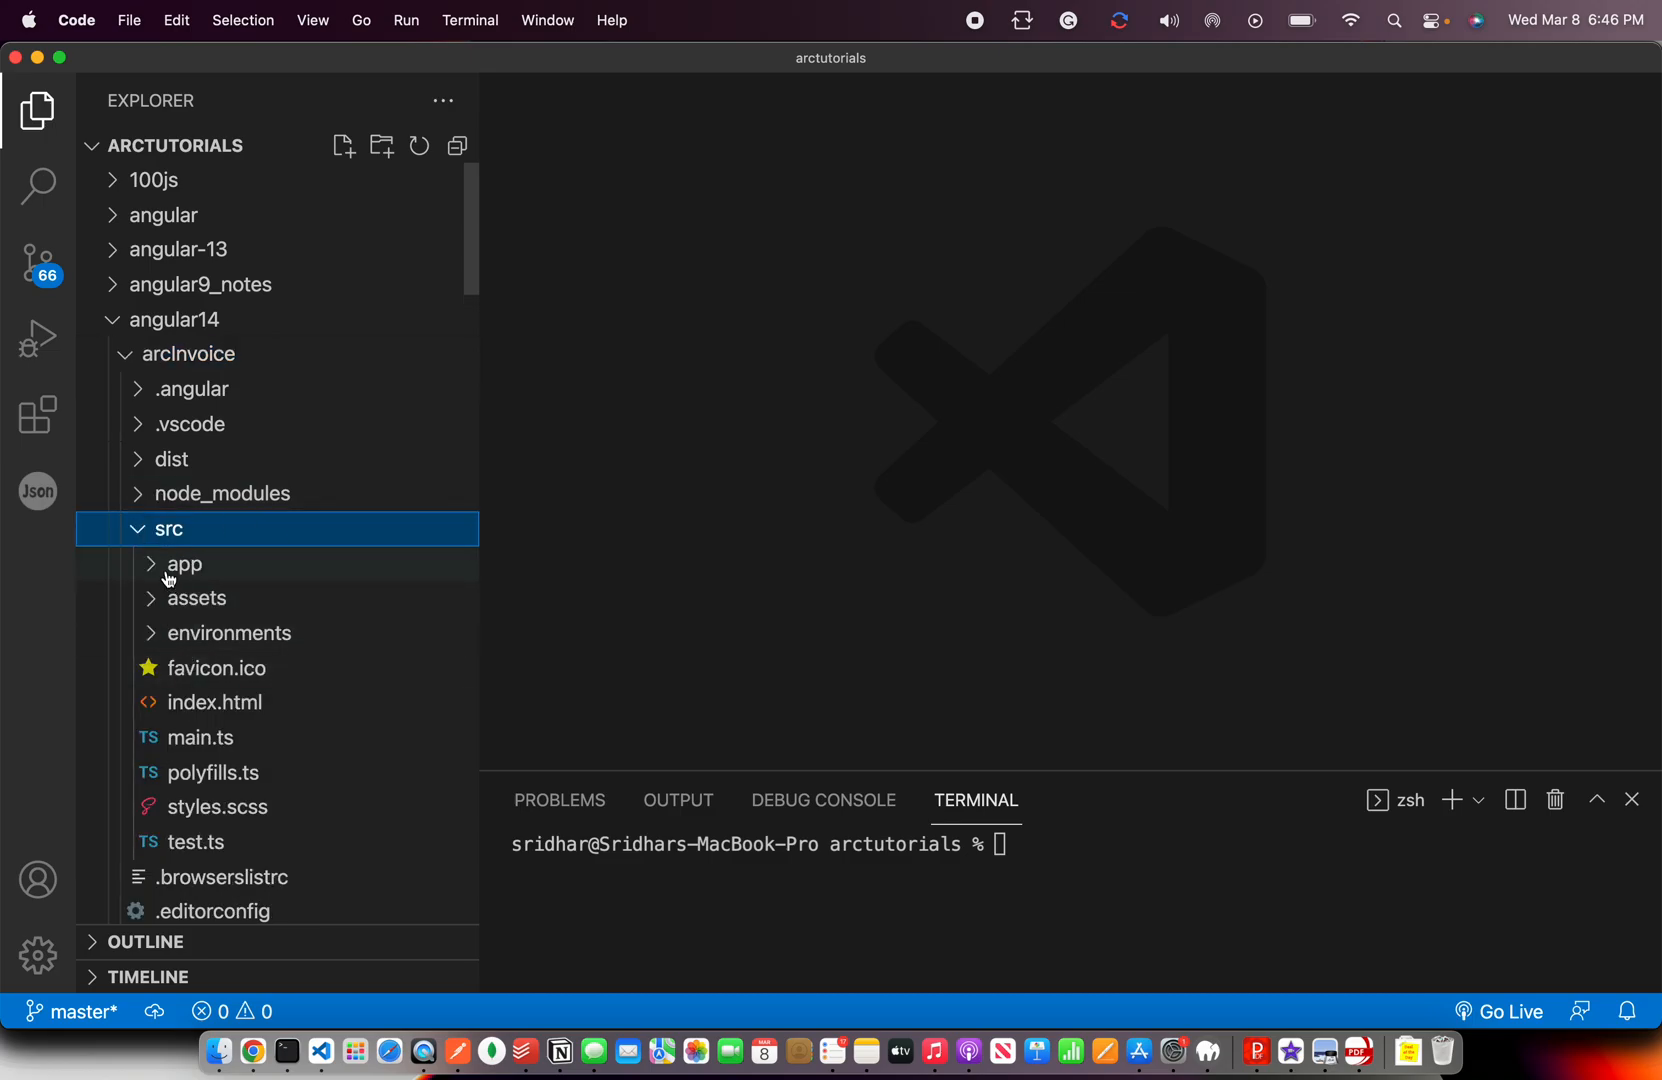
left_click(184, 562)
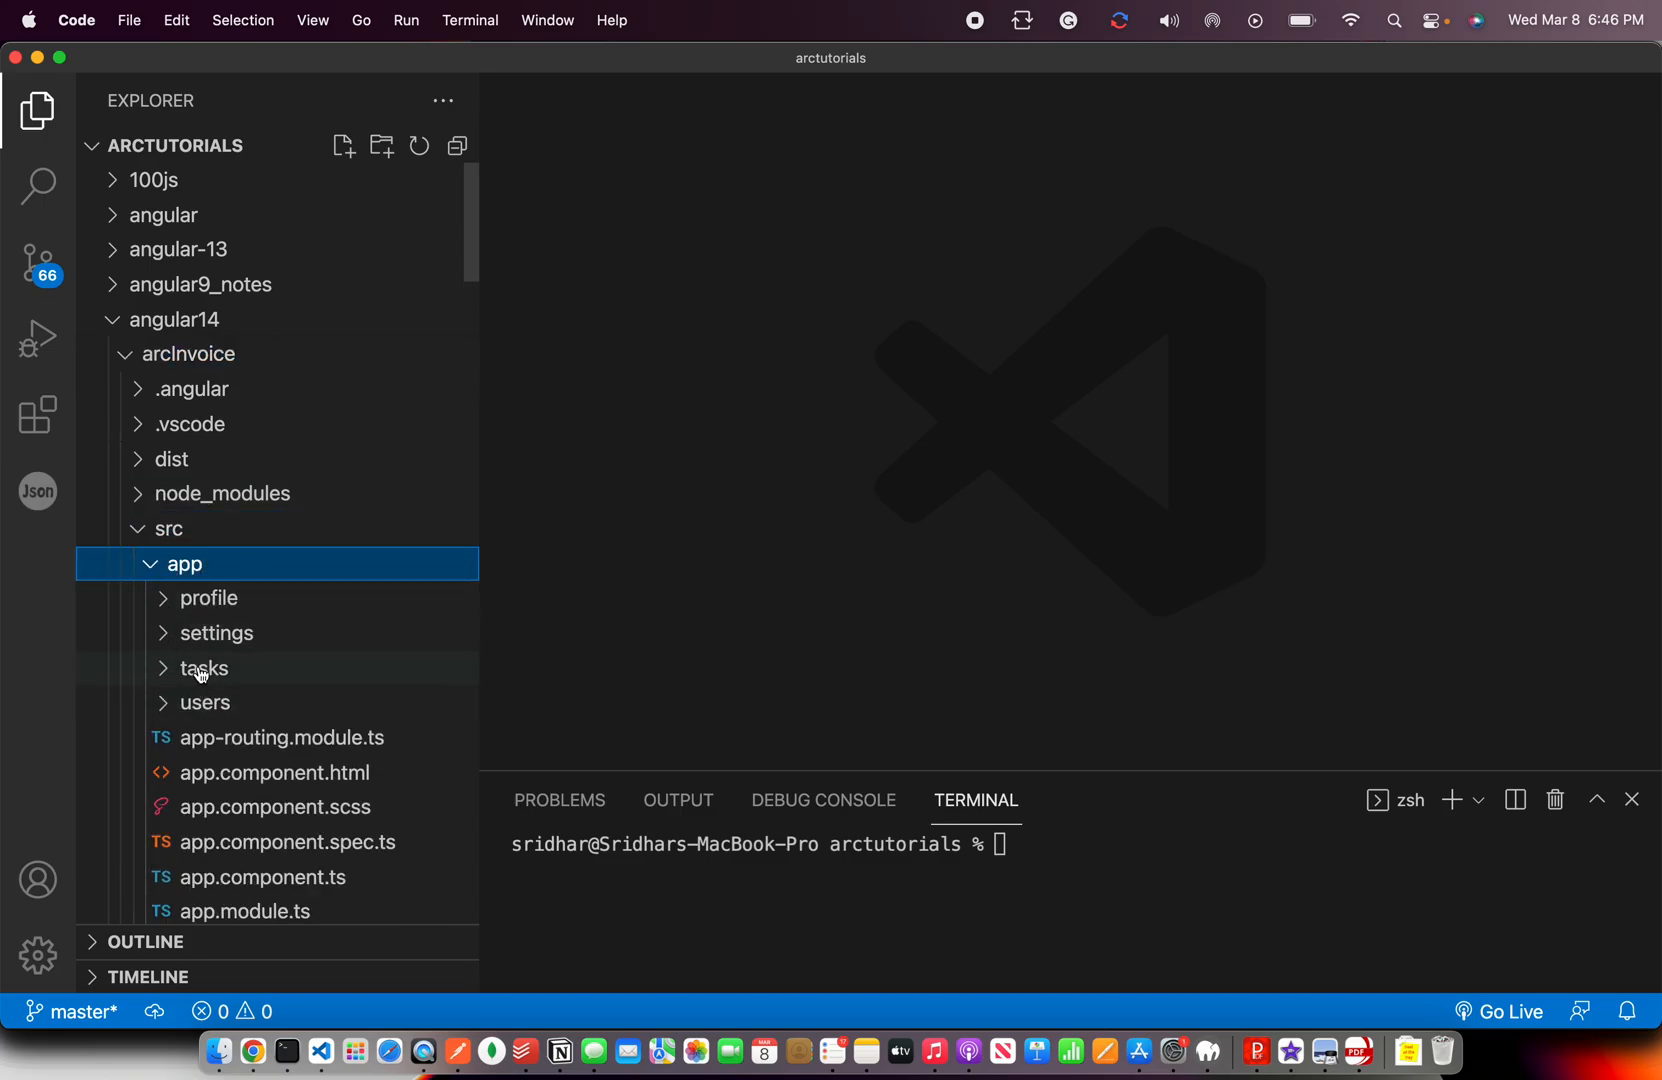
mouse_move(376, 490)
type("cd")
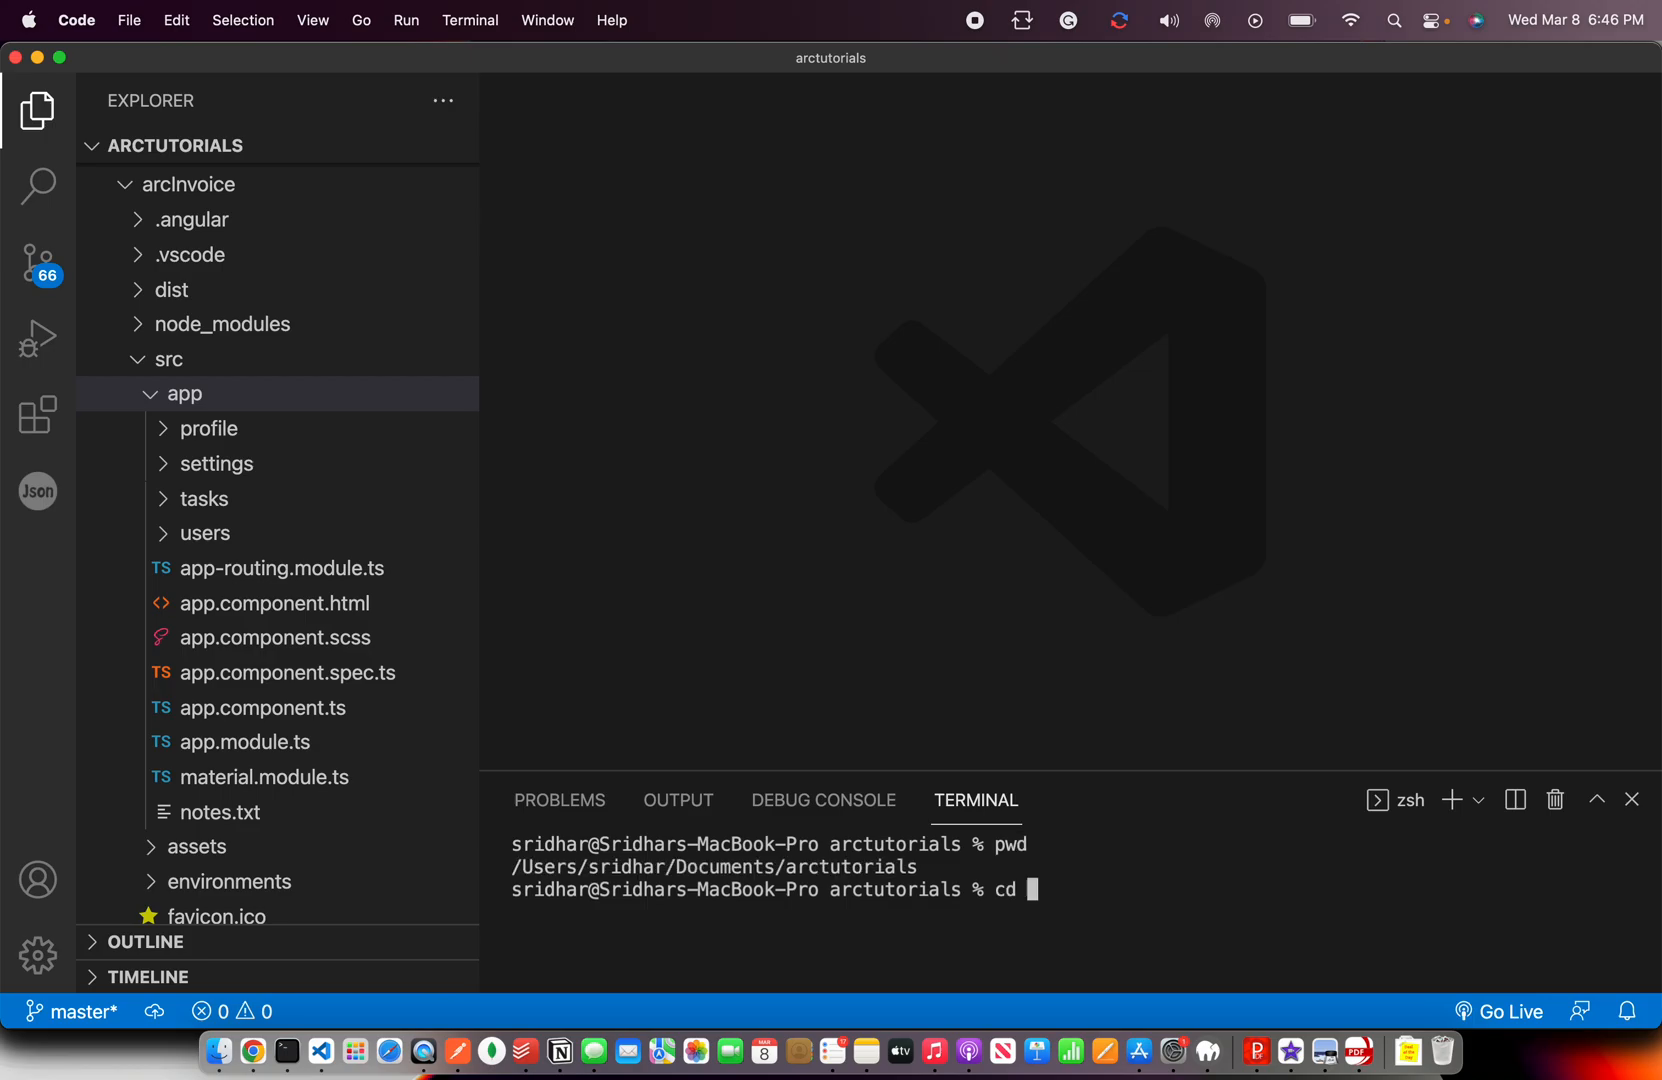
Move the terminal into angular14/arcInvoice, checking the path with pwd.
type("angular14")
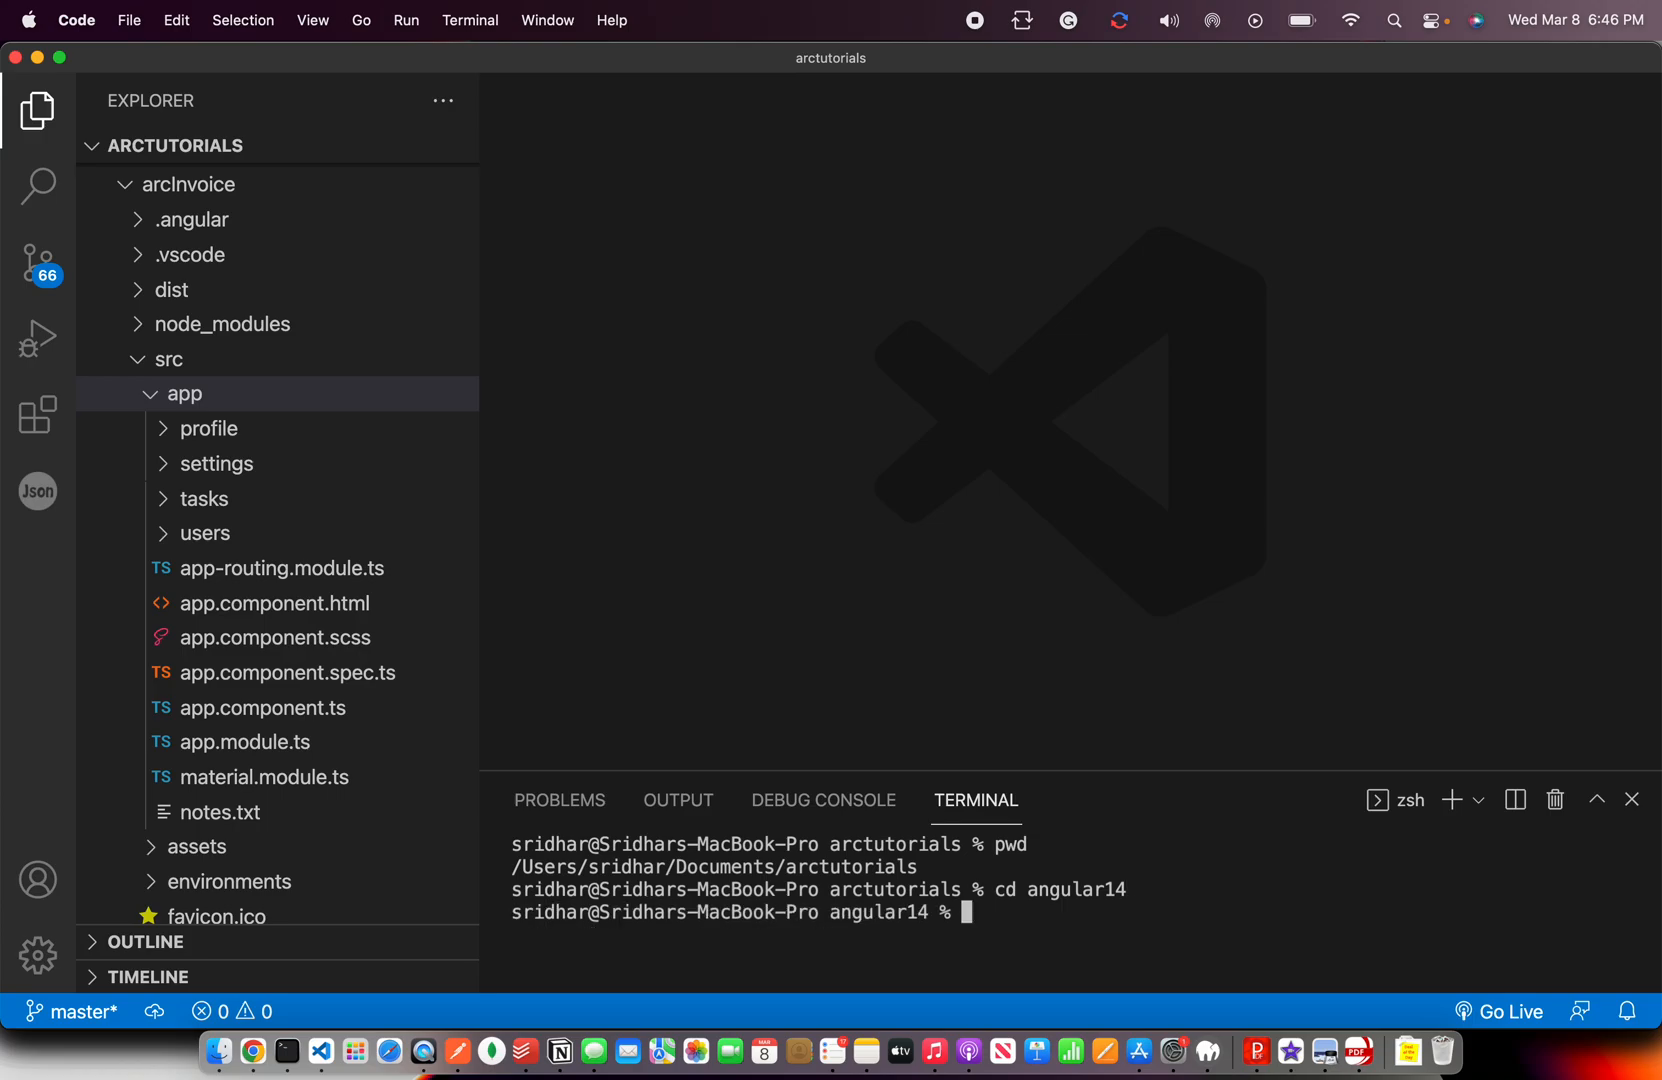
type("pwd")
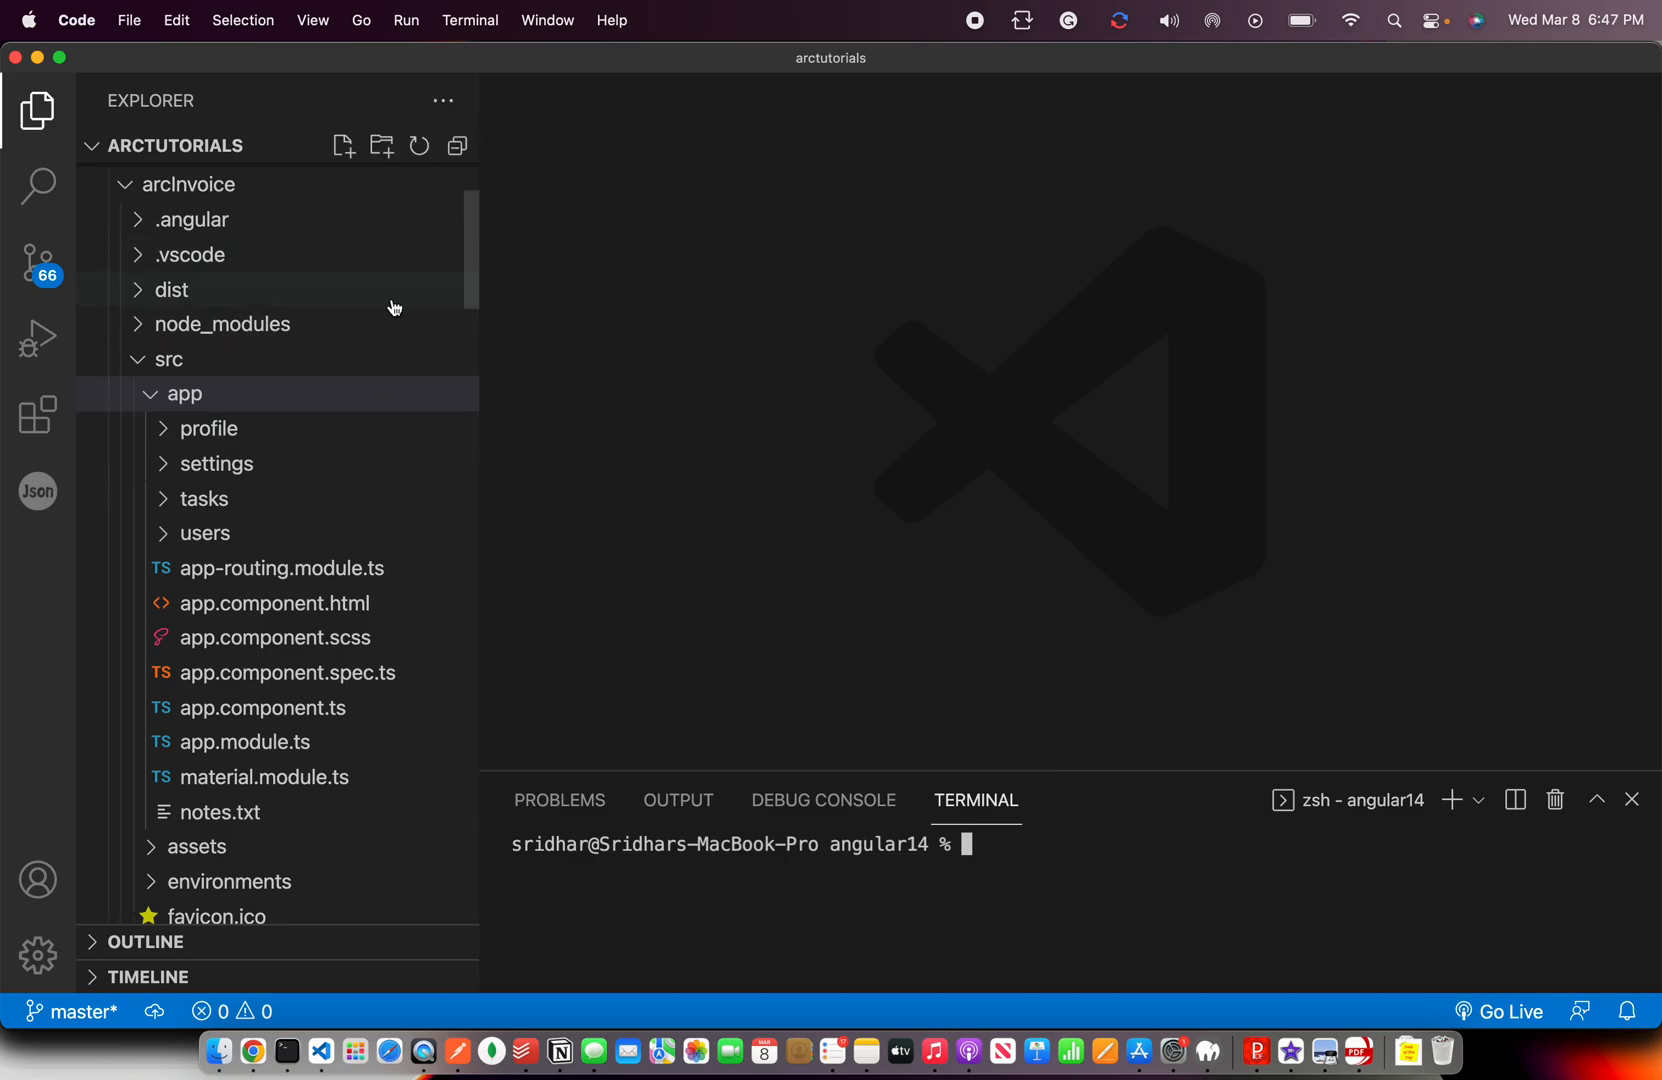
type("cd arcInvoice")
type("ng g c")
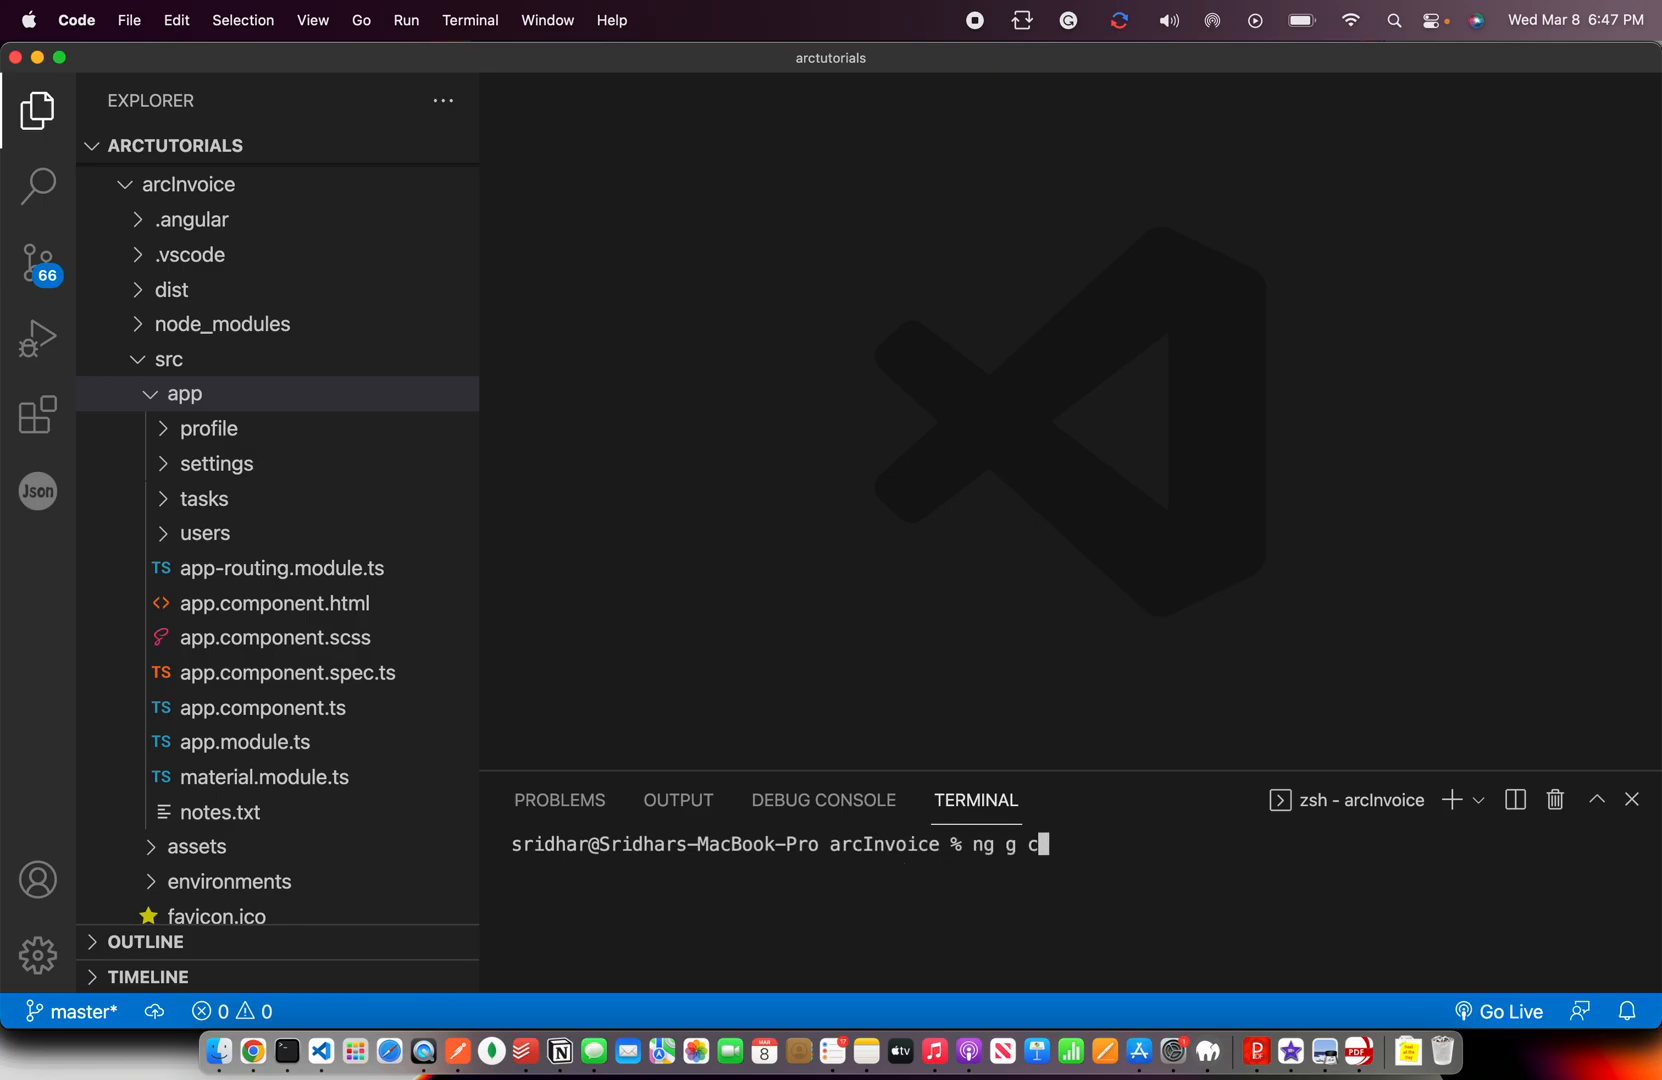
Begin typing an ng generate component command and reveal the tasks folder's contents.
type("omponent")
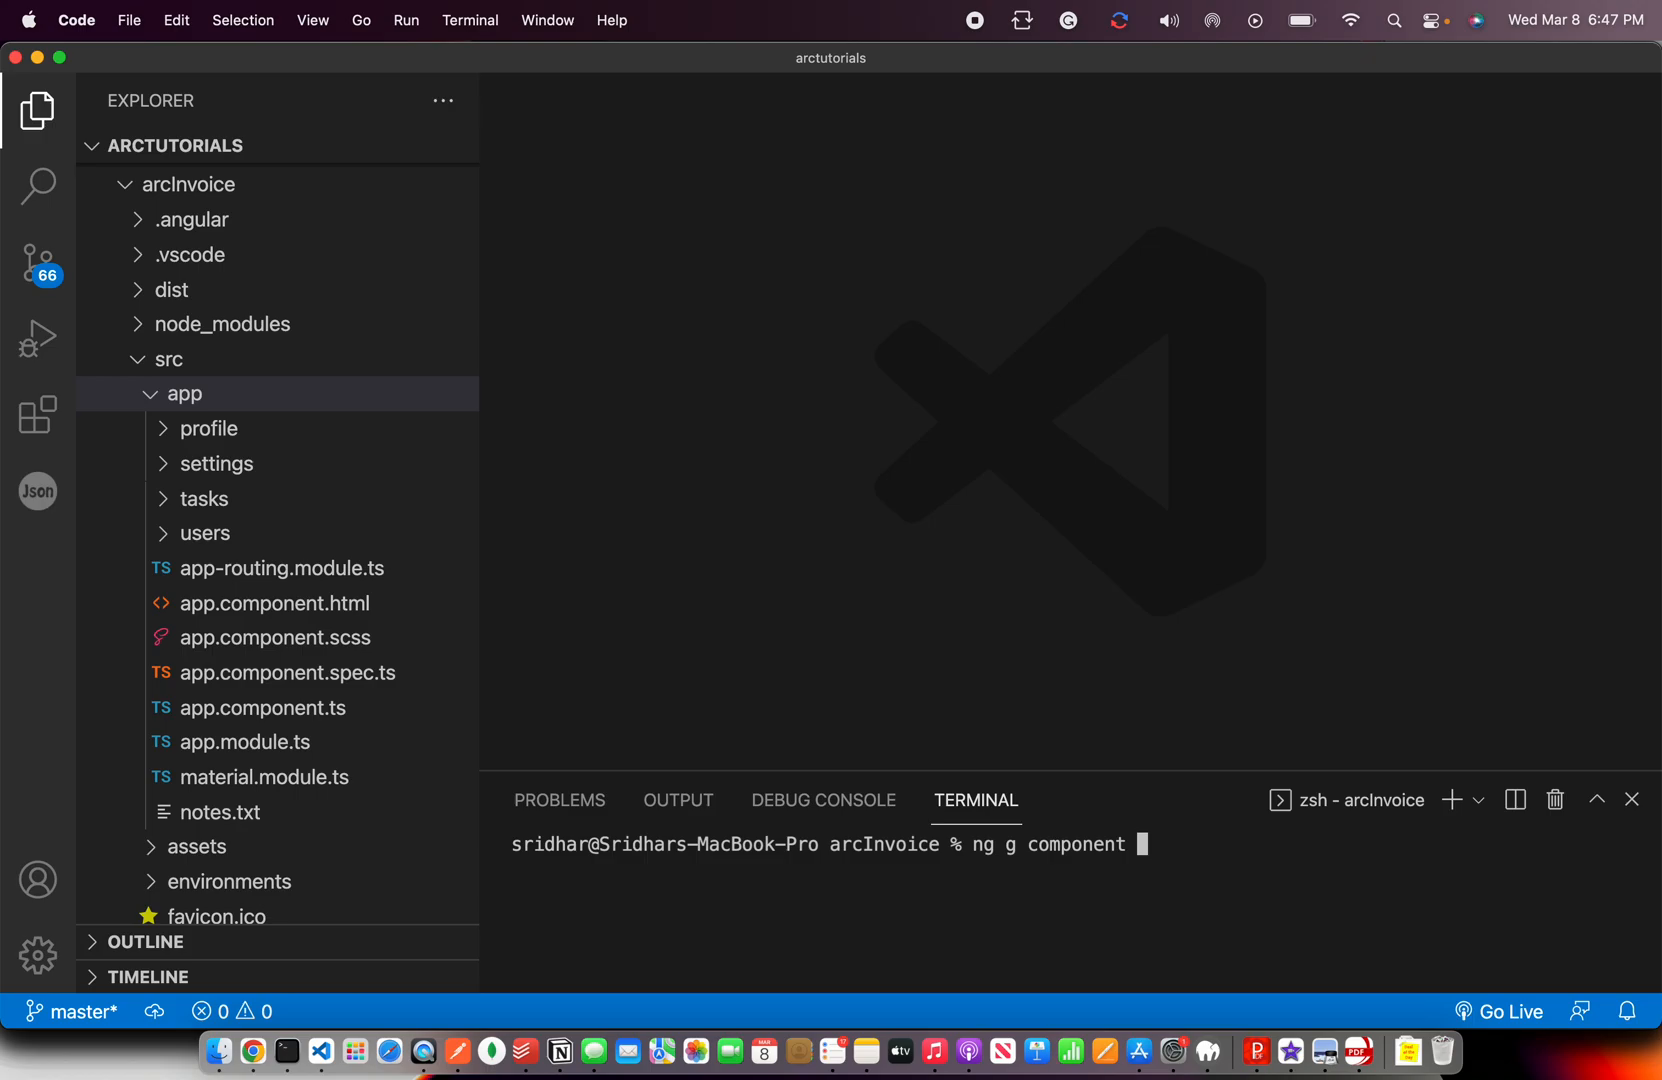
mouse_move(1156, 784)
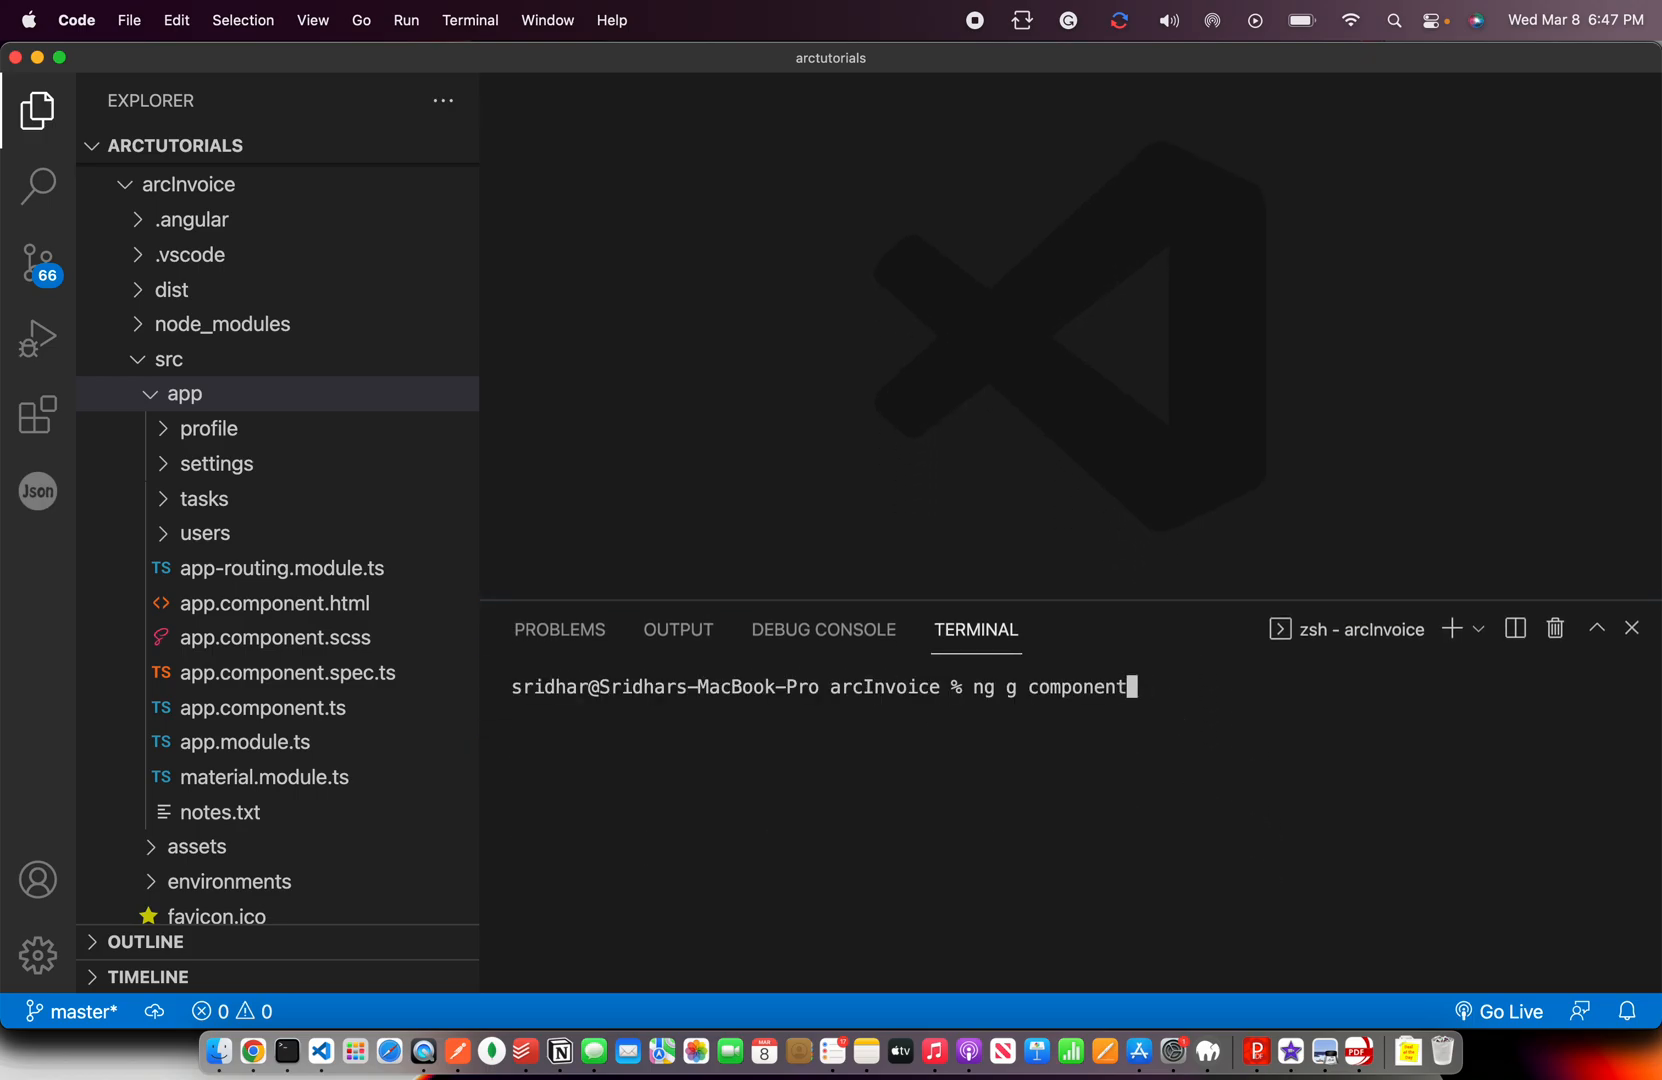
key("backspace")
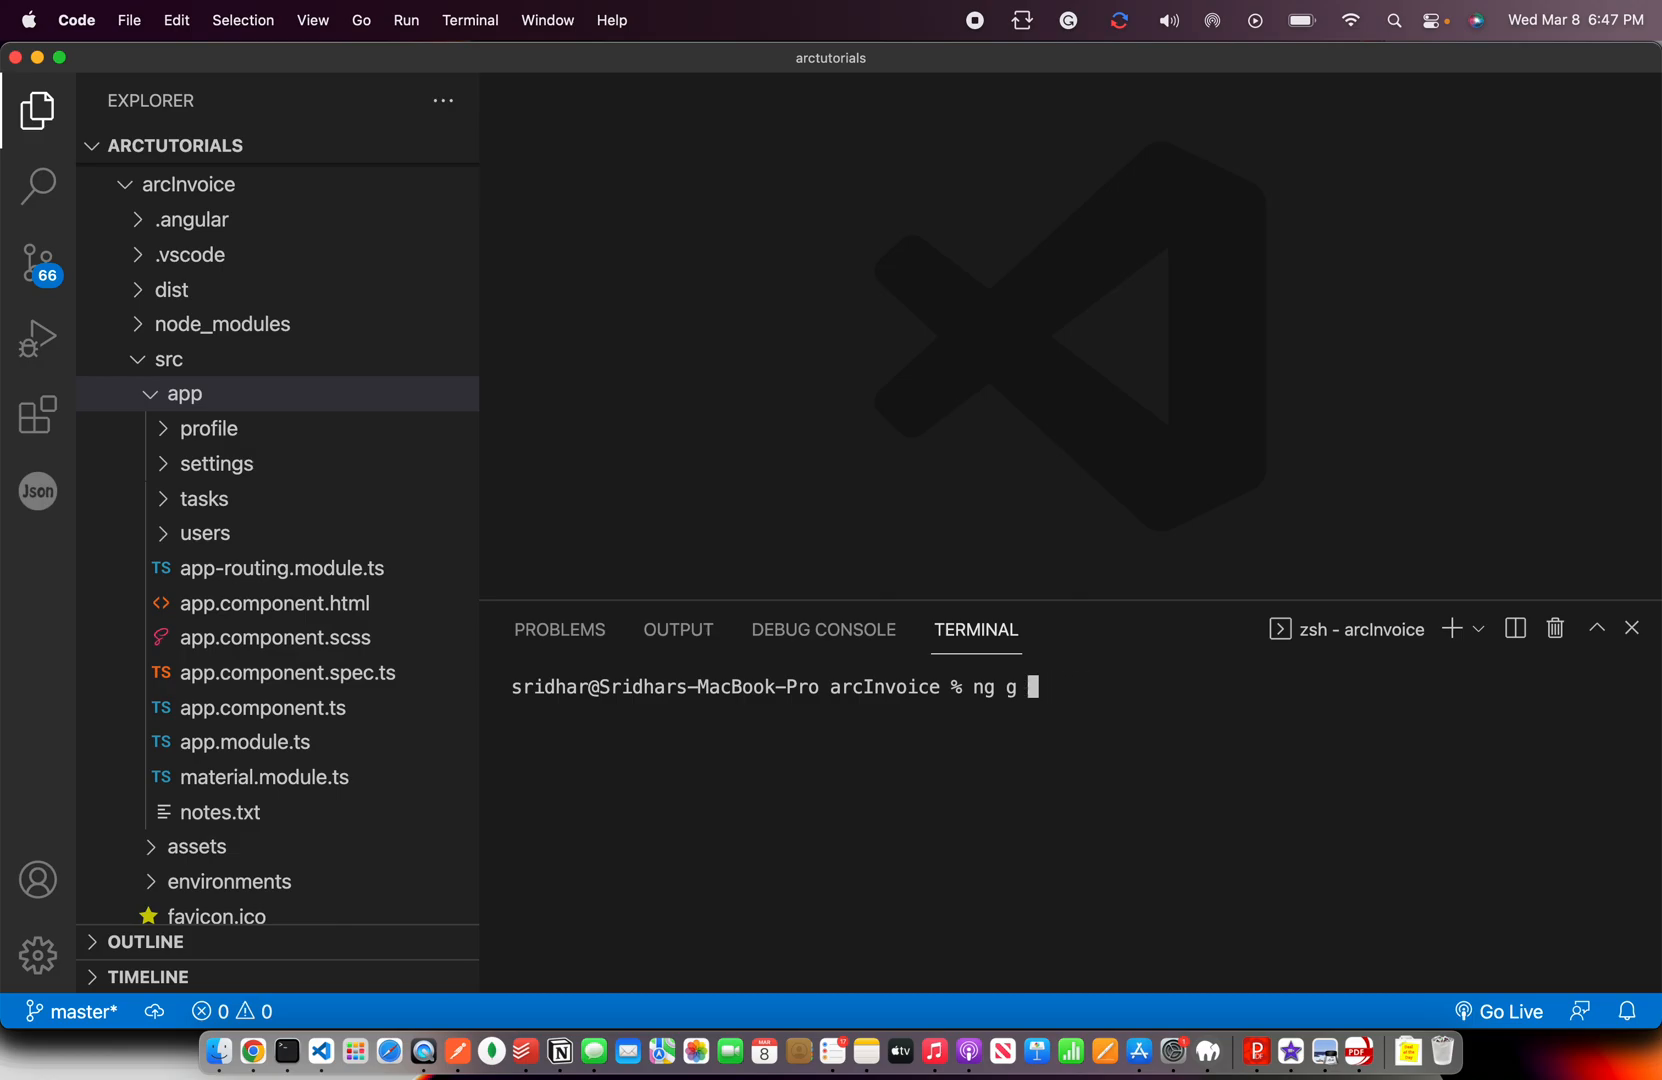
type("c")
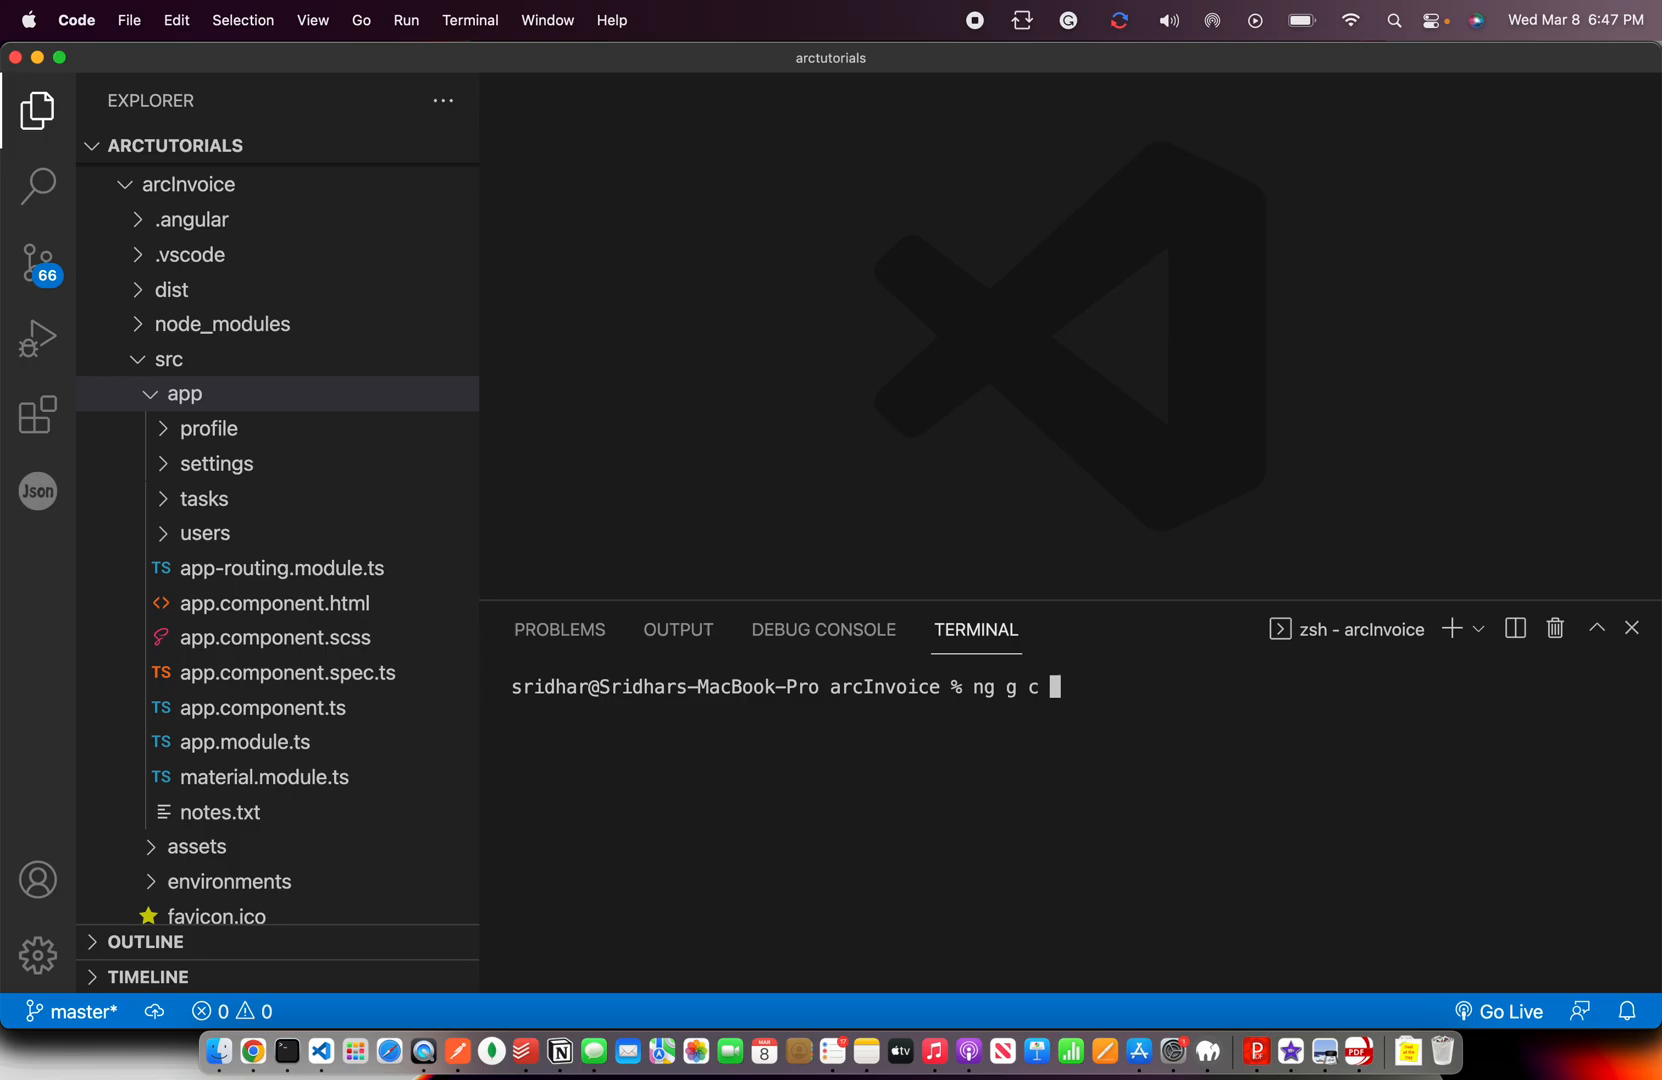
left_click(206, 498)
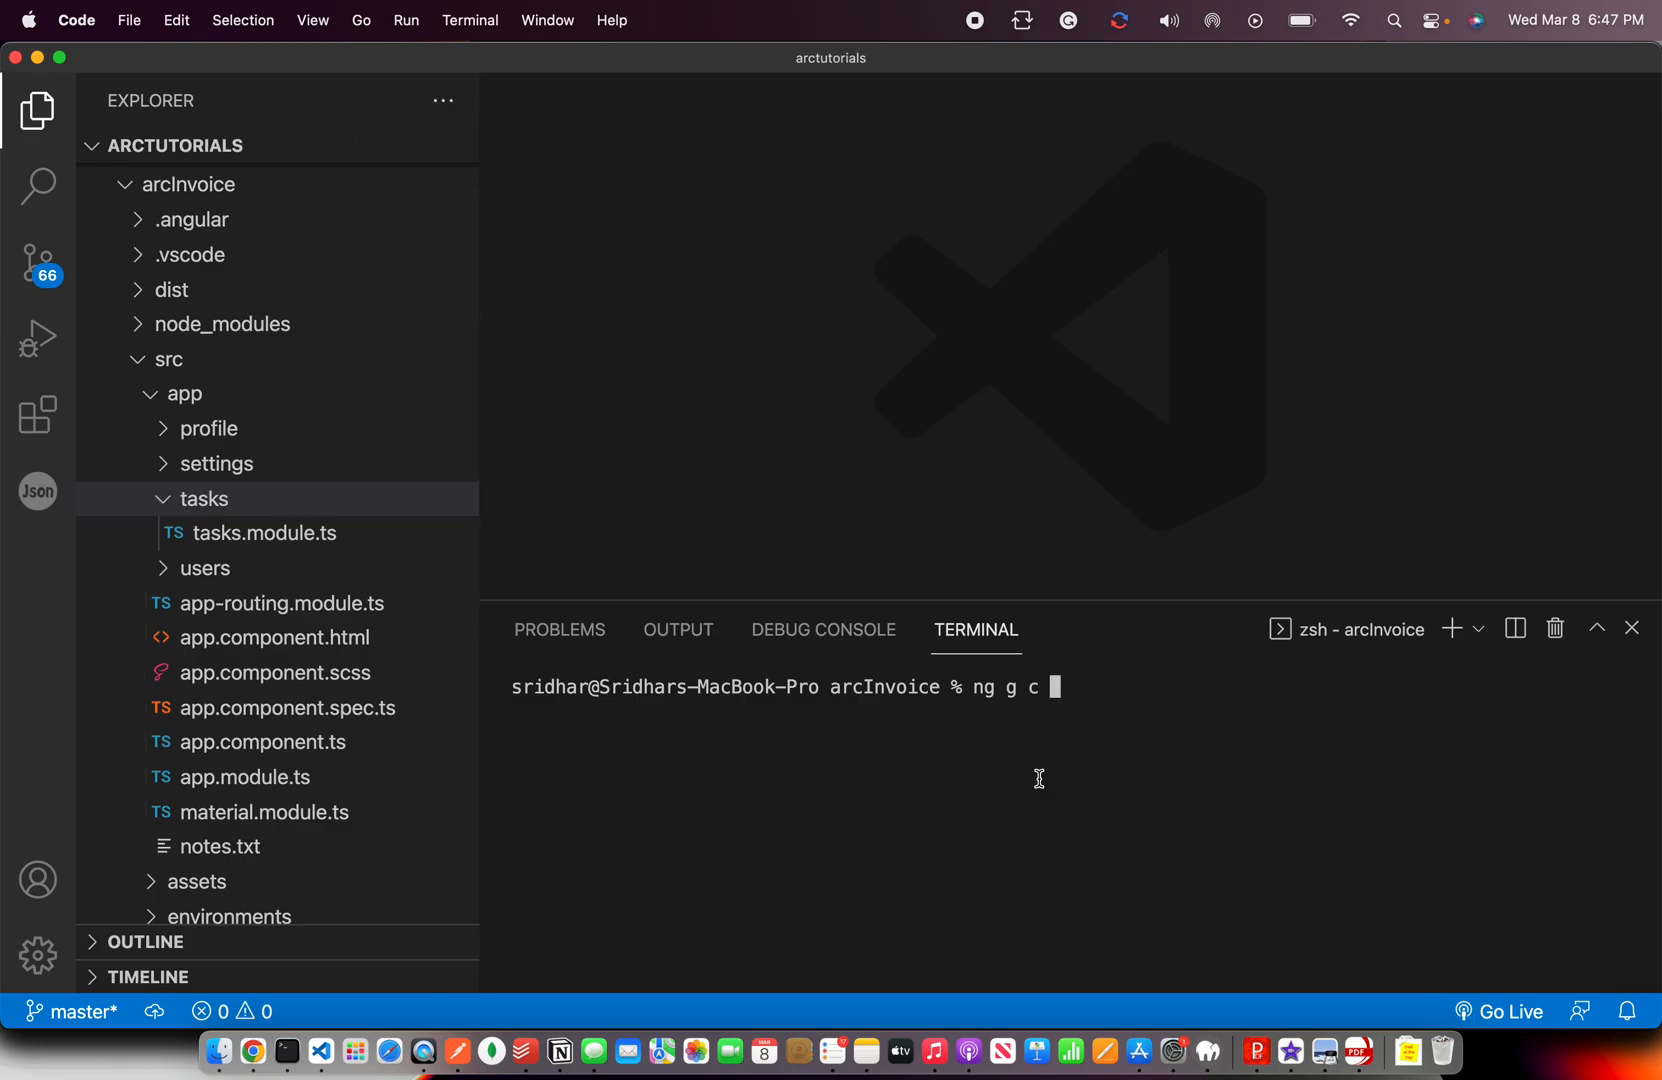
Move the terminal into src/app/users, confirm with pwd and clear the screen.
key("Backspace")
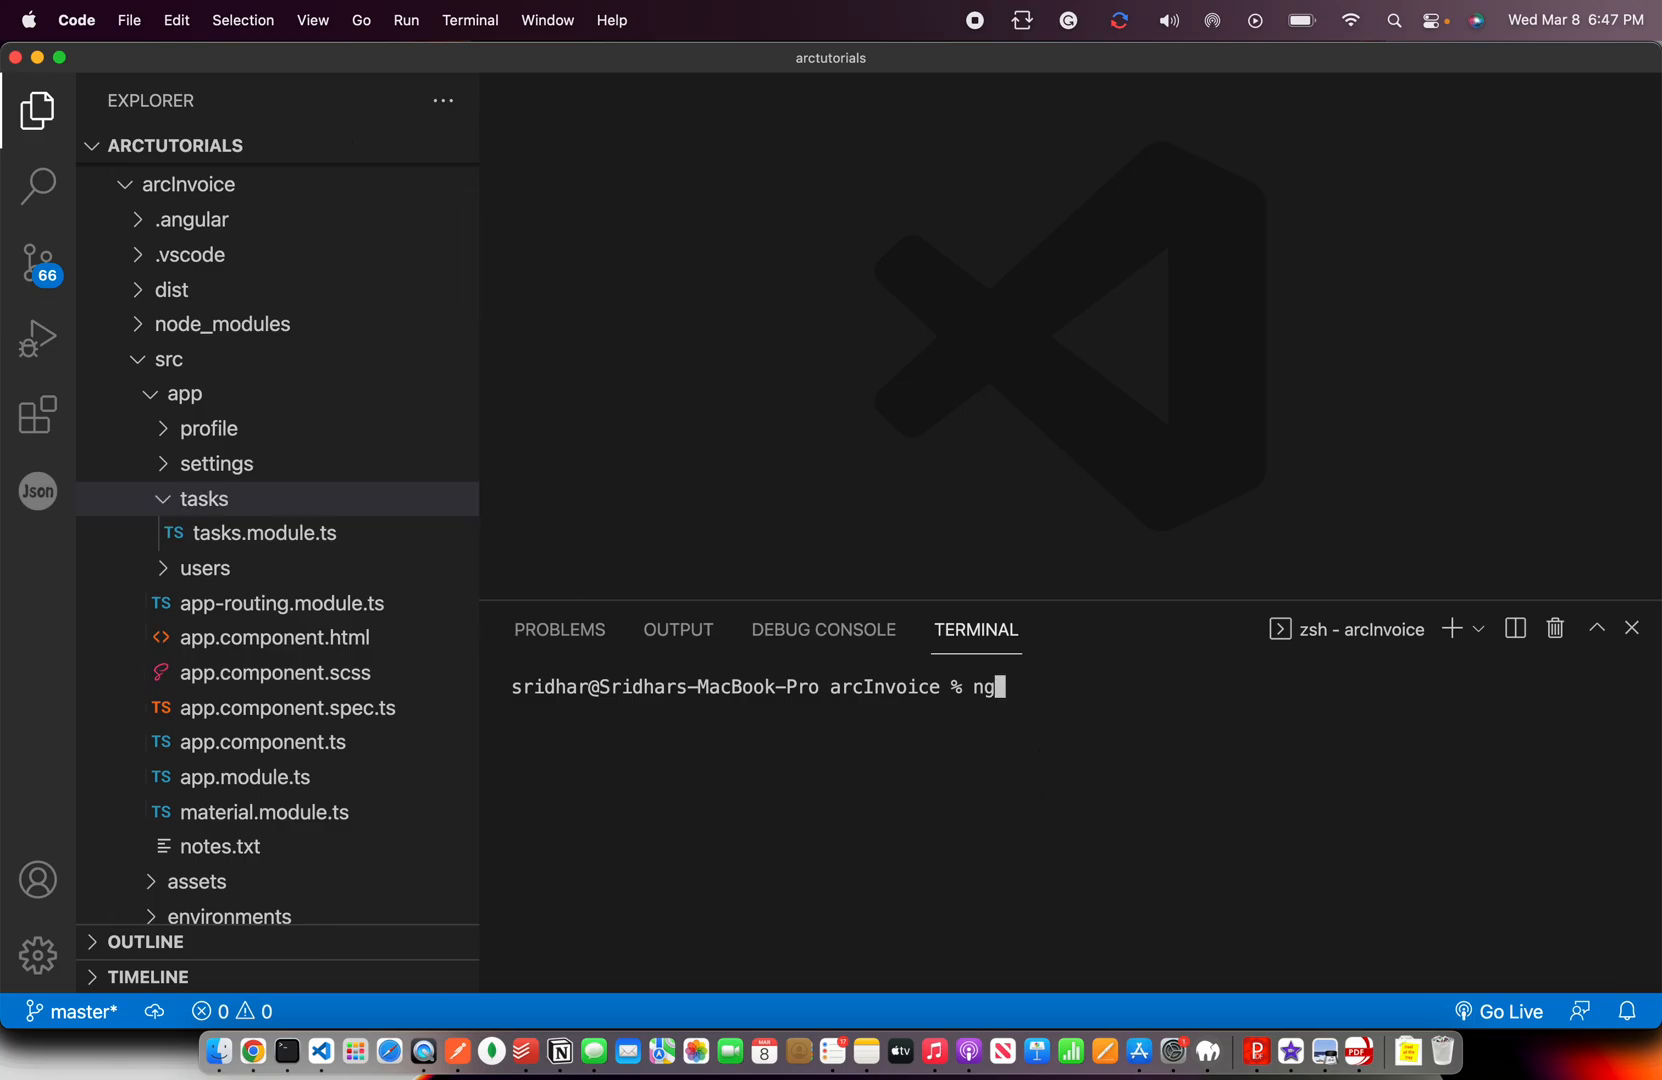
type("cd src/")
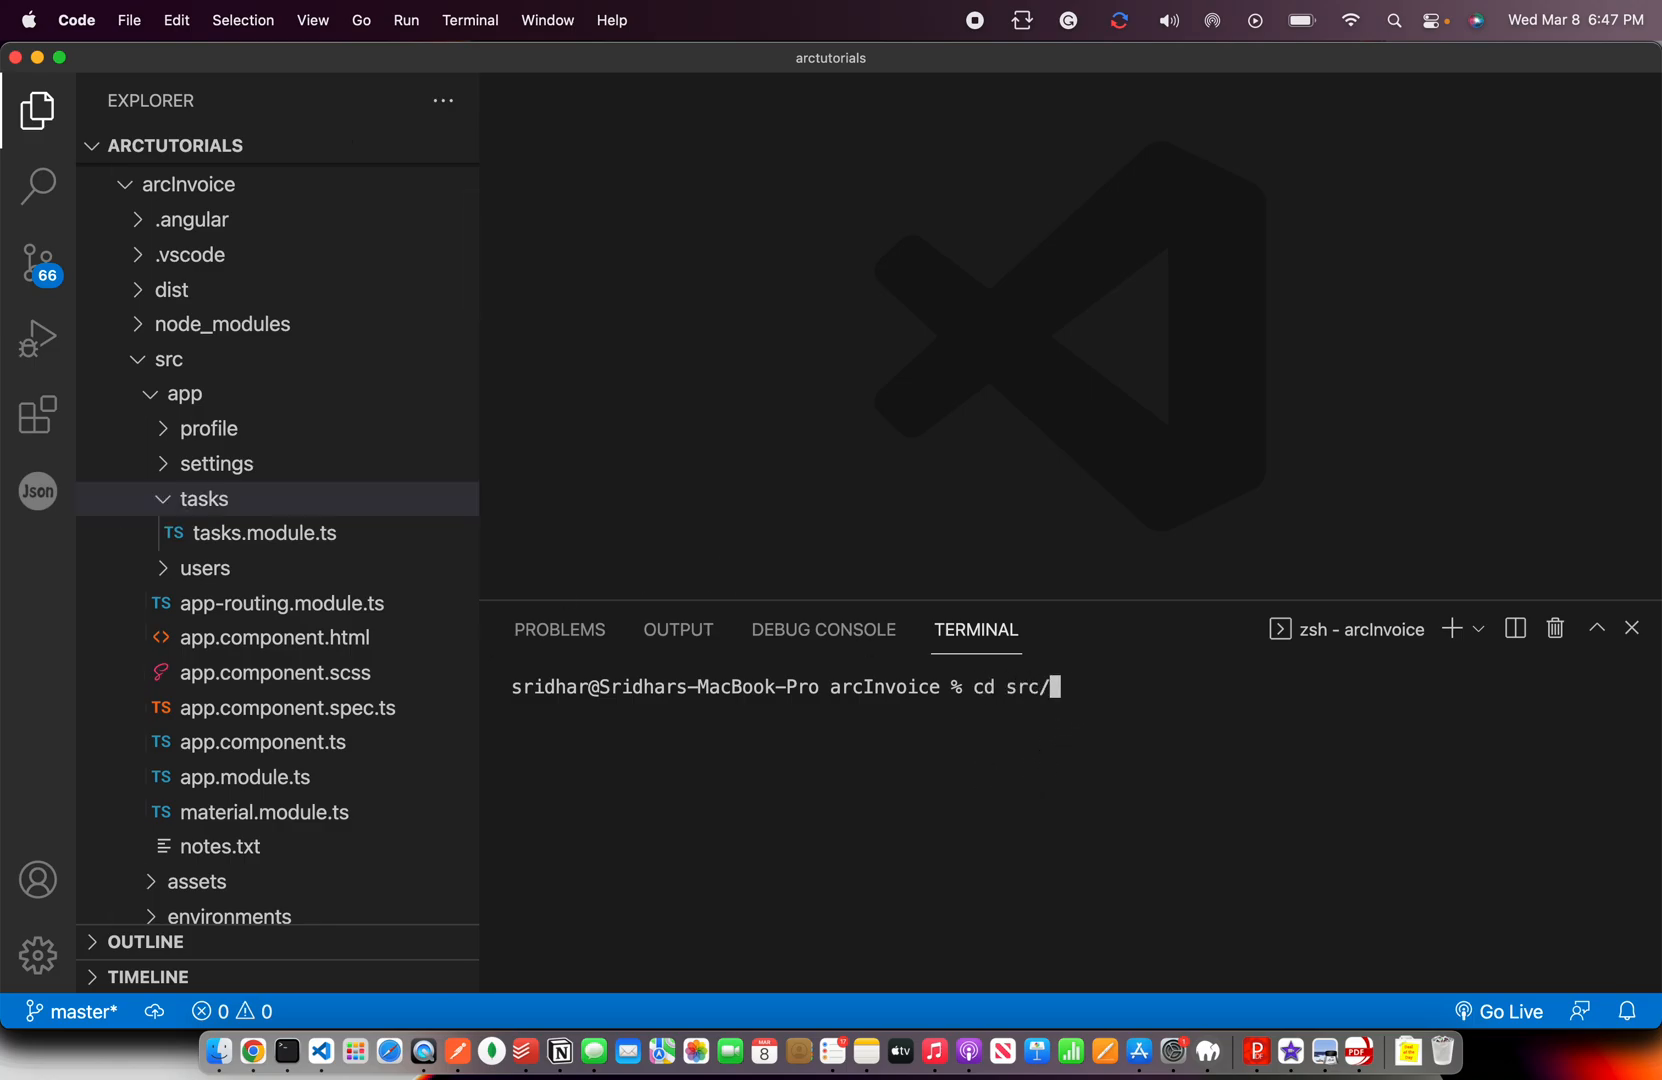
type("app/users")
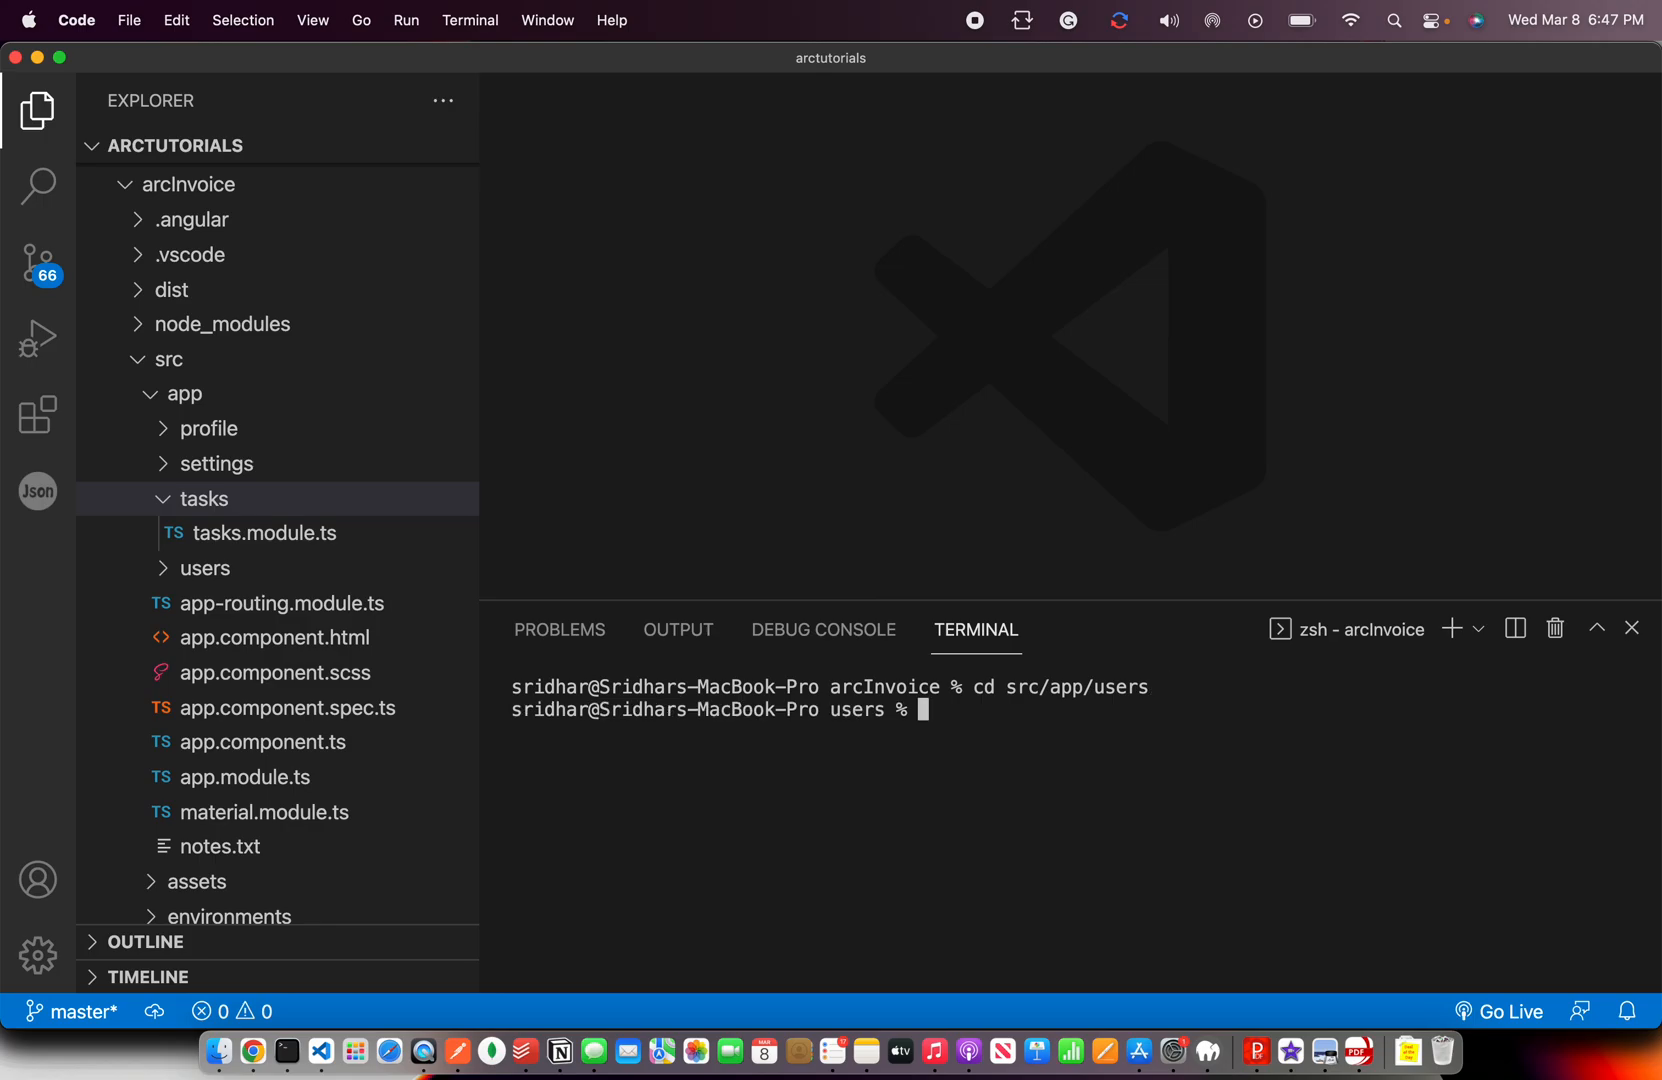
type("pwd")
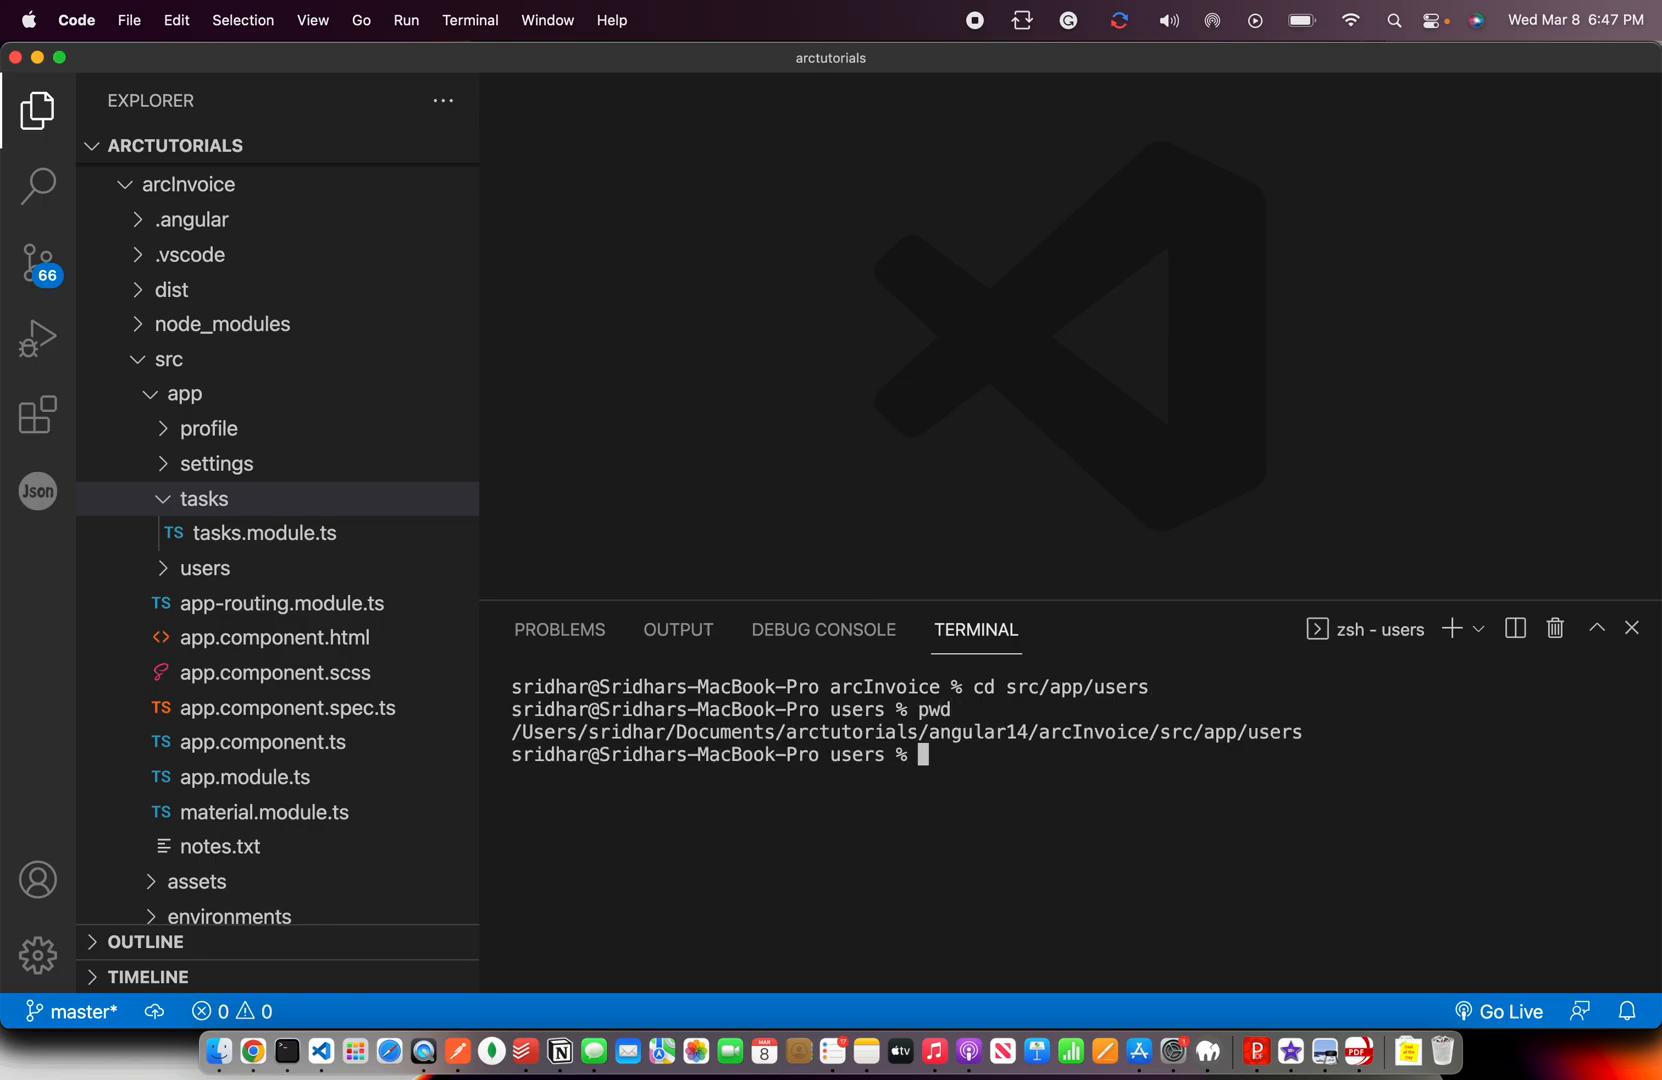
mouse_move(1036, 798)
type("ng g ")
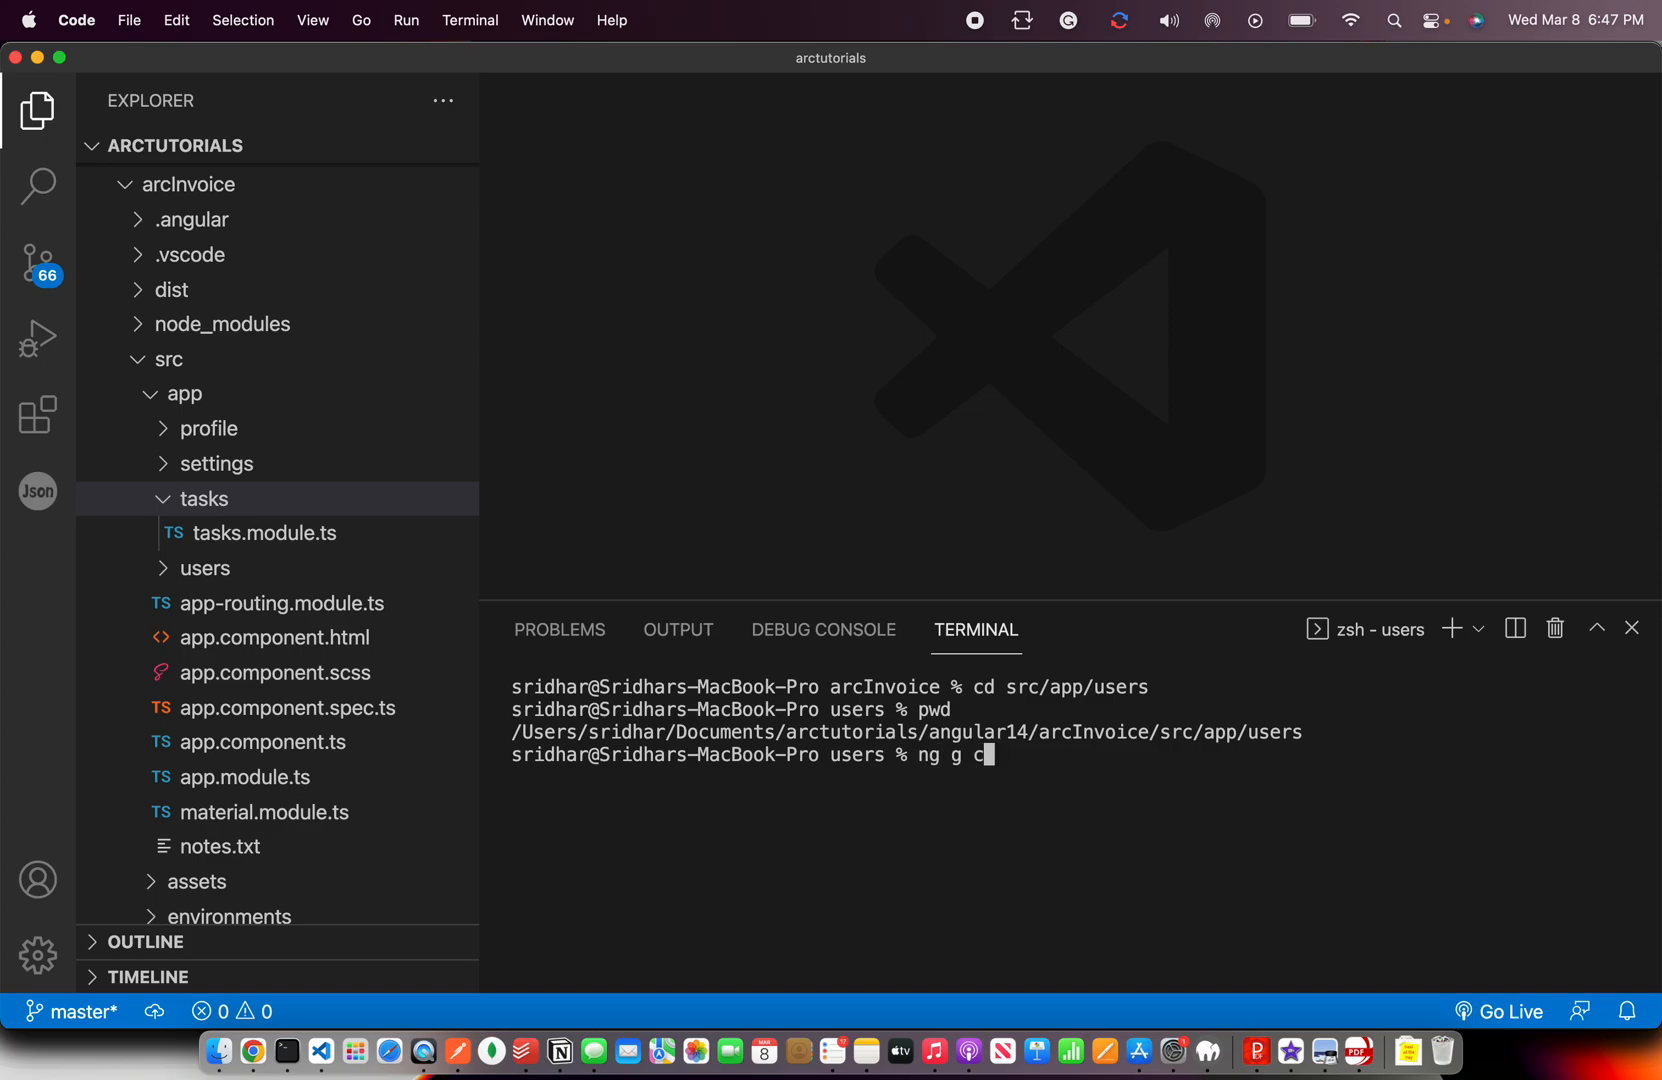
type("clear")
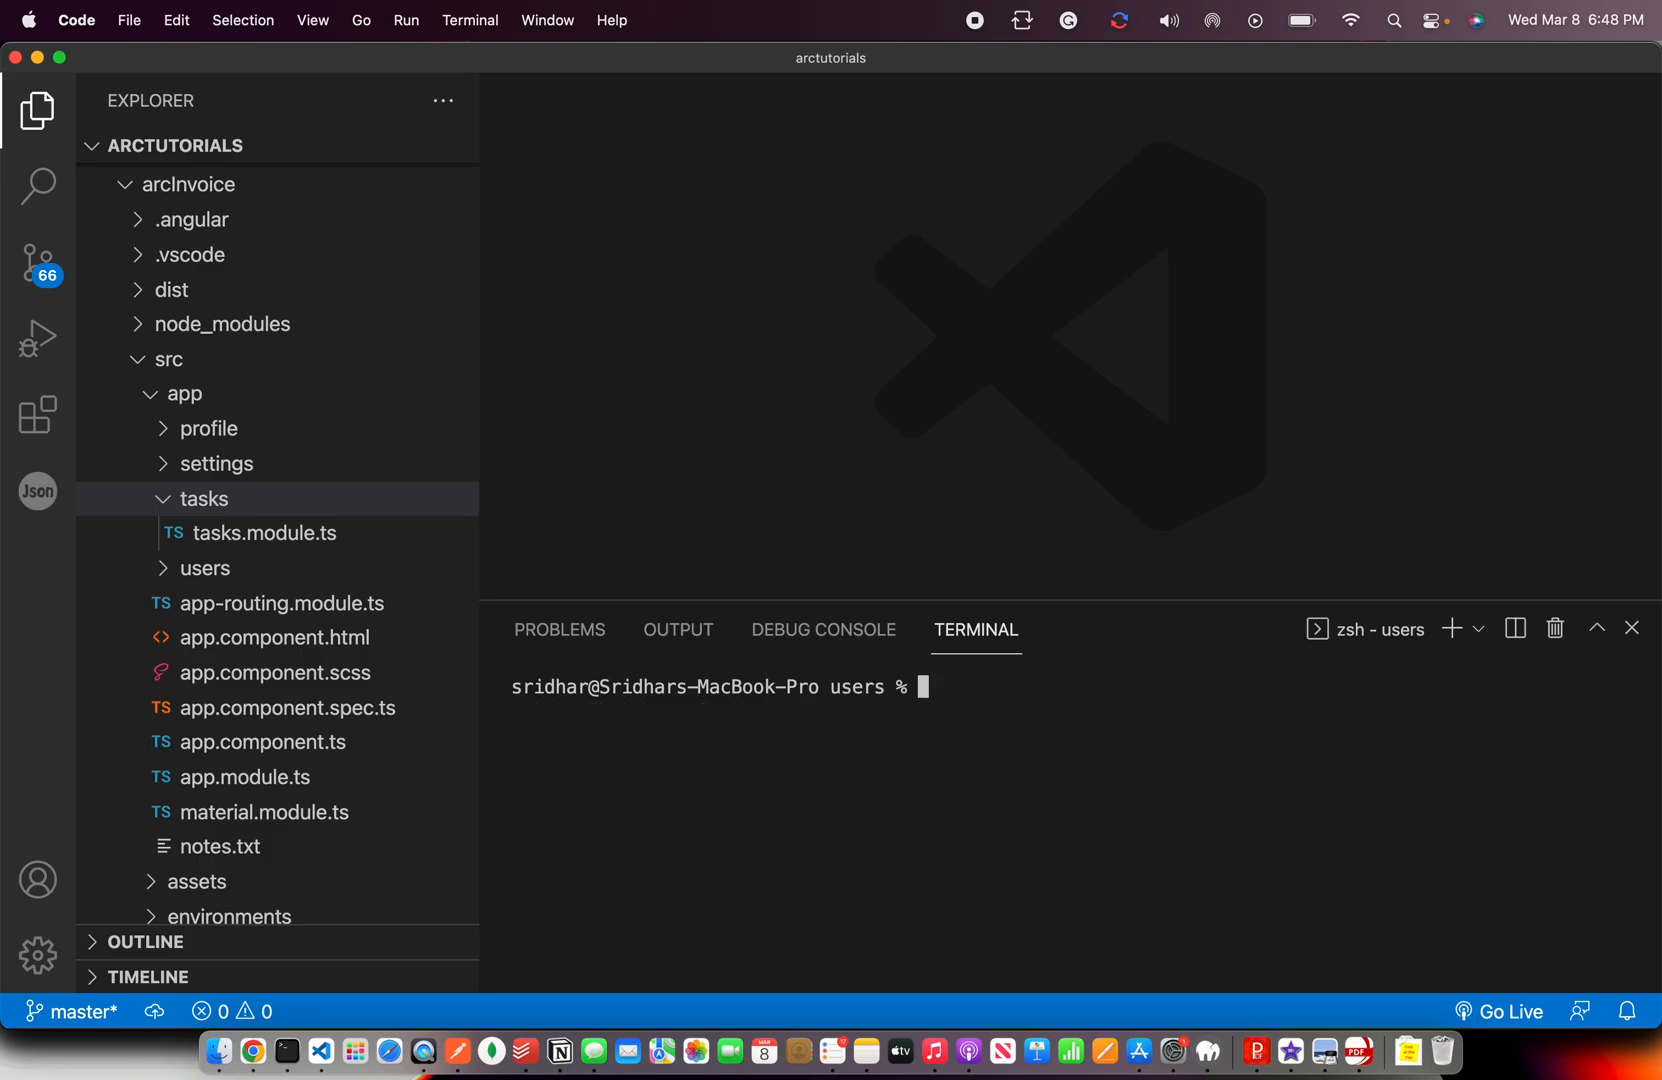
Start the command ng g c list-users in the users folder.
type("ng g c")
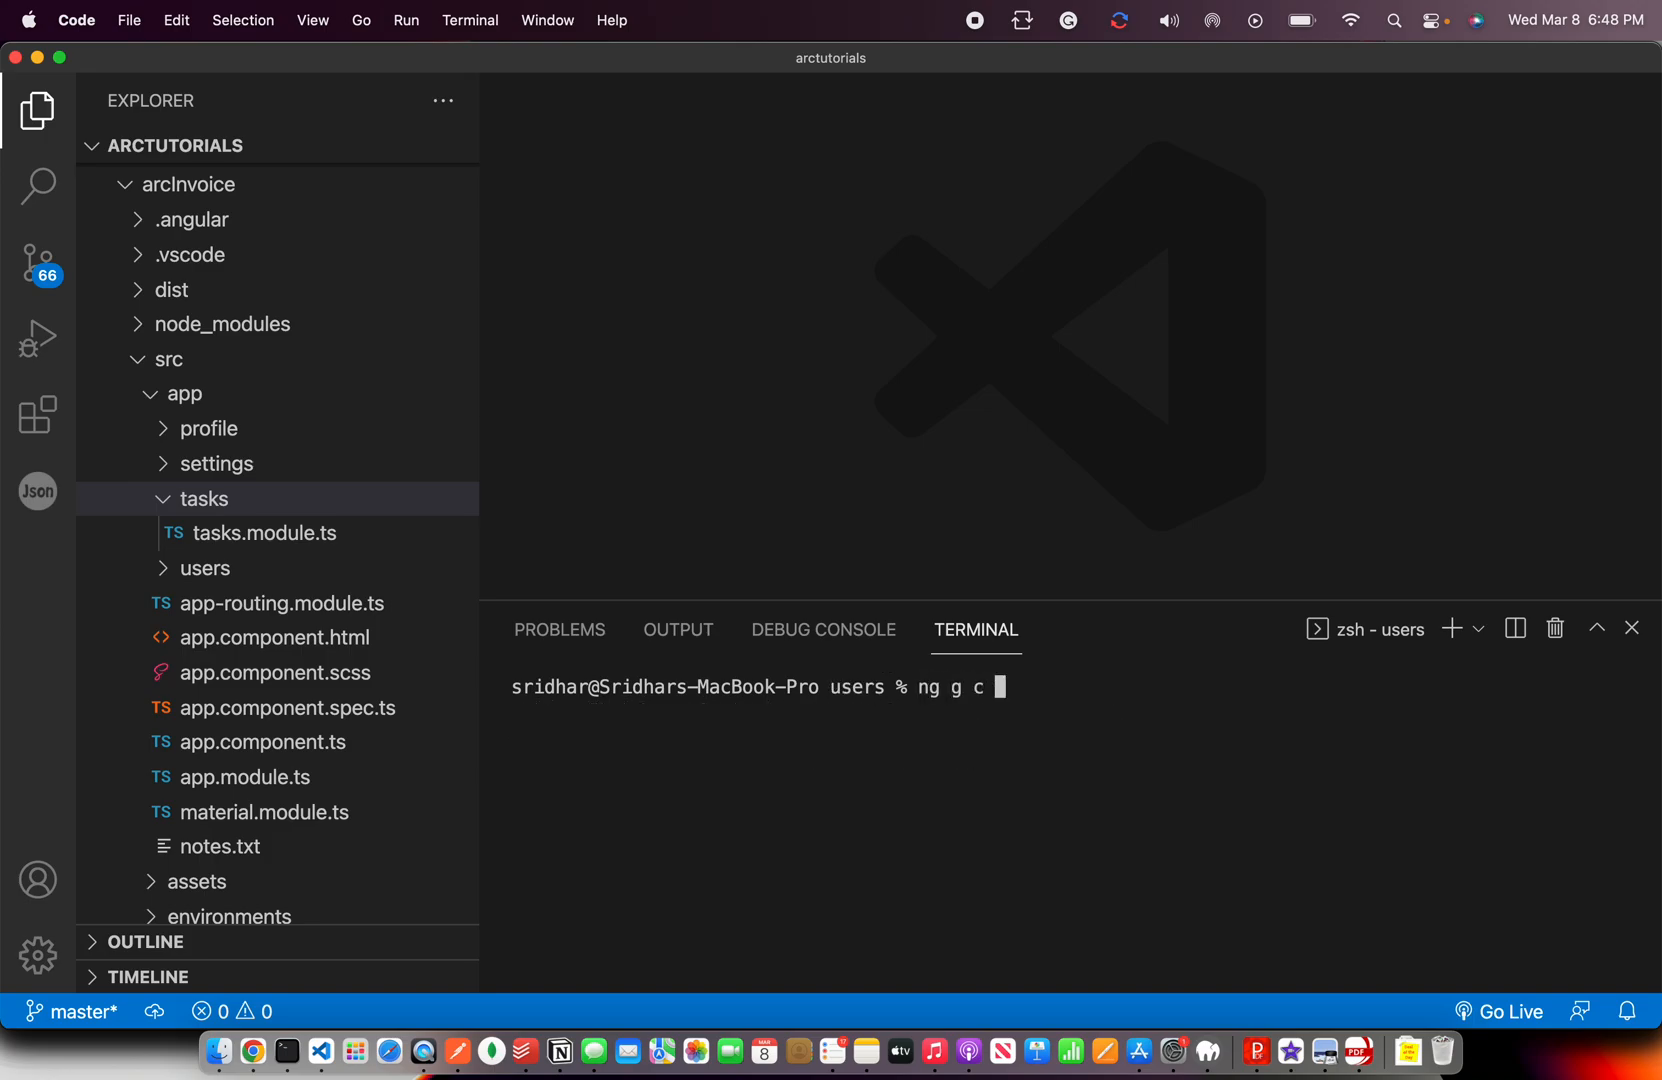
type("u")
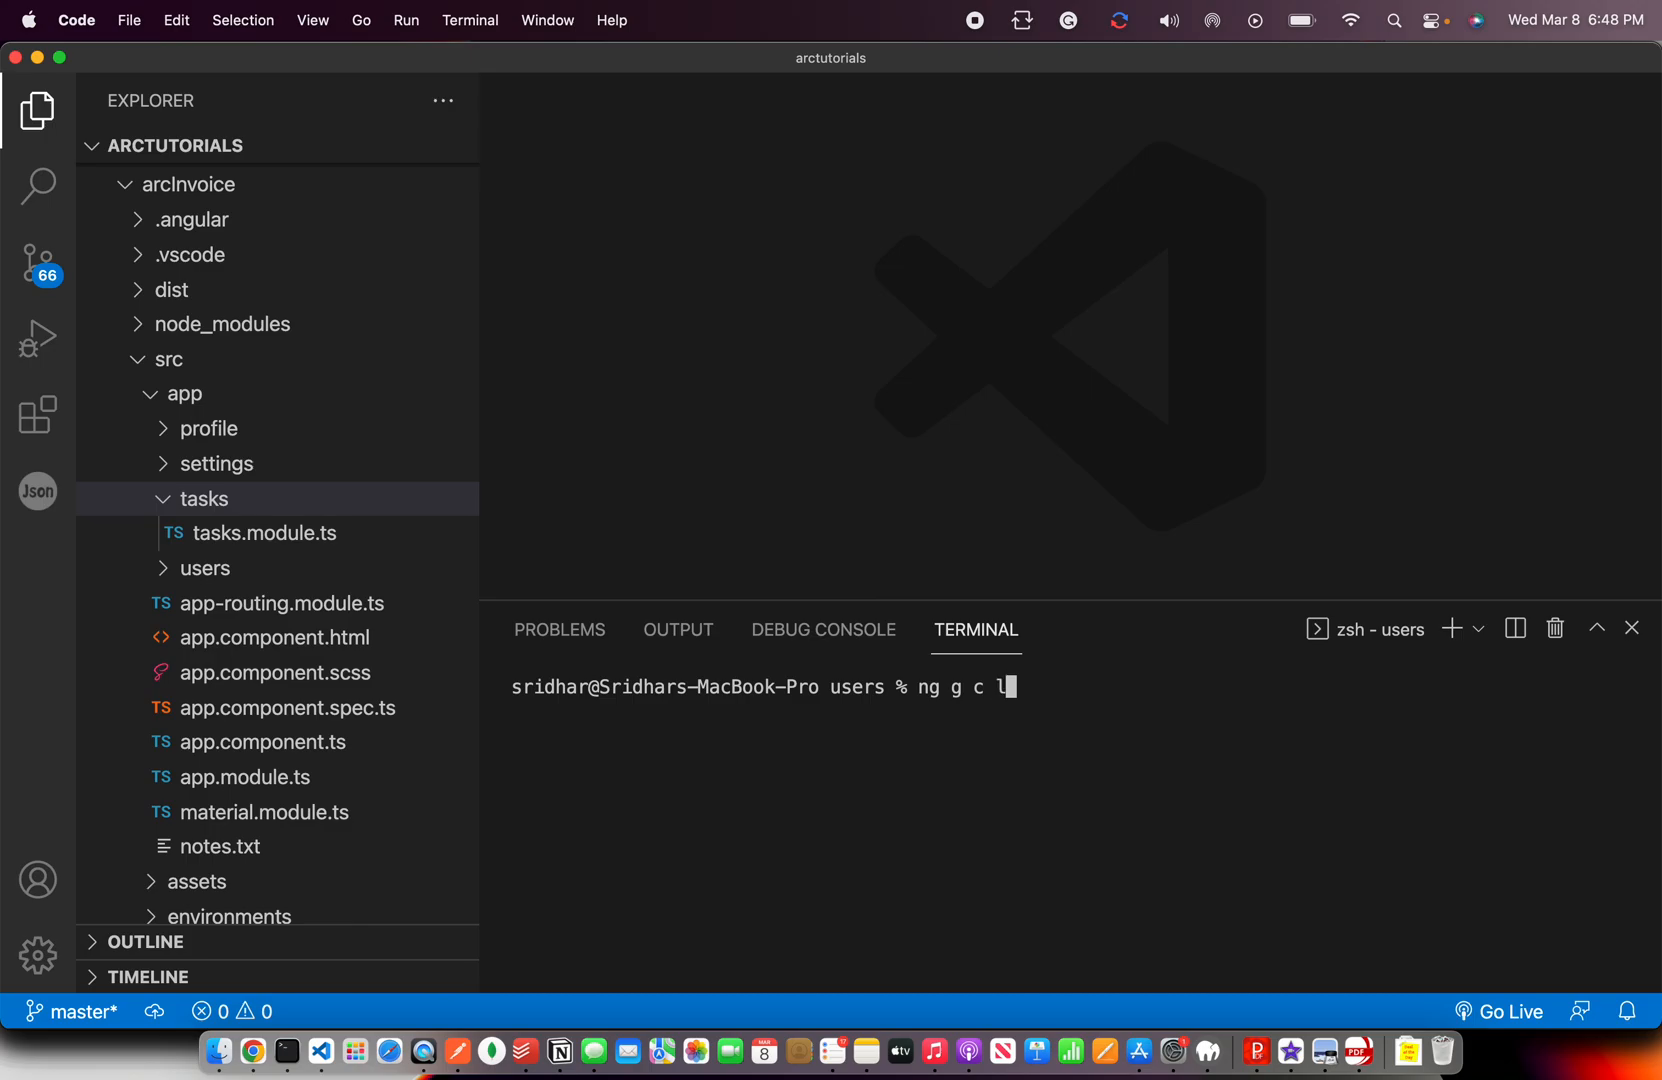
type("ist-users")
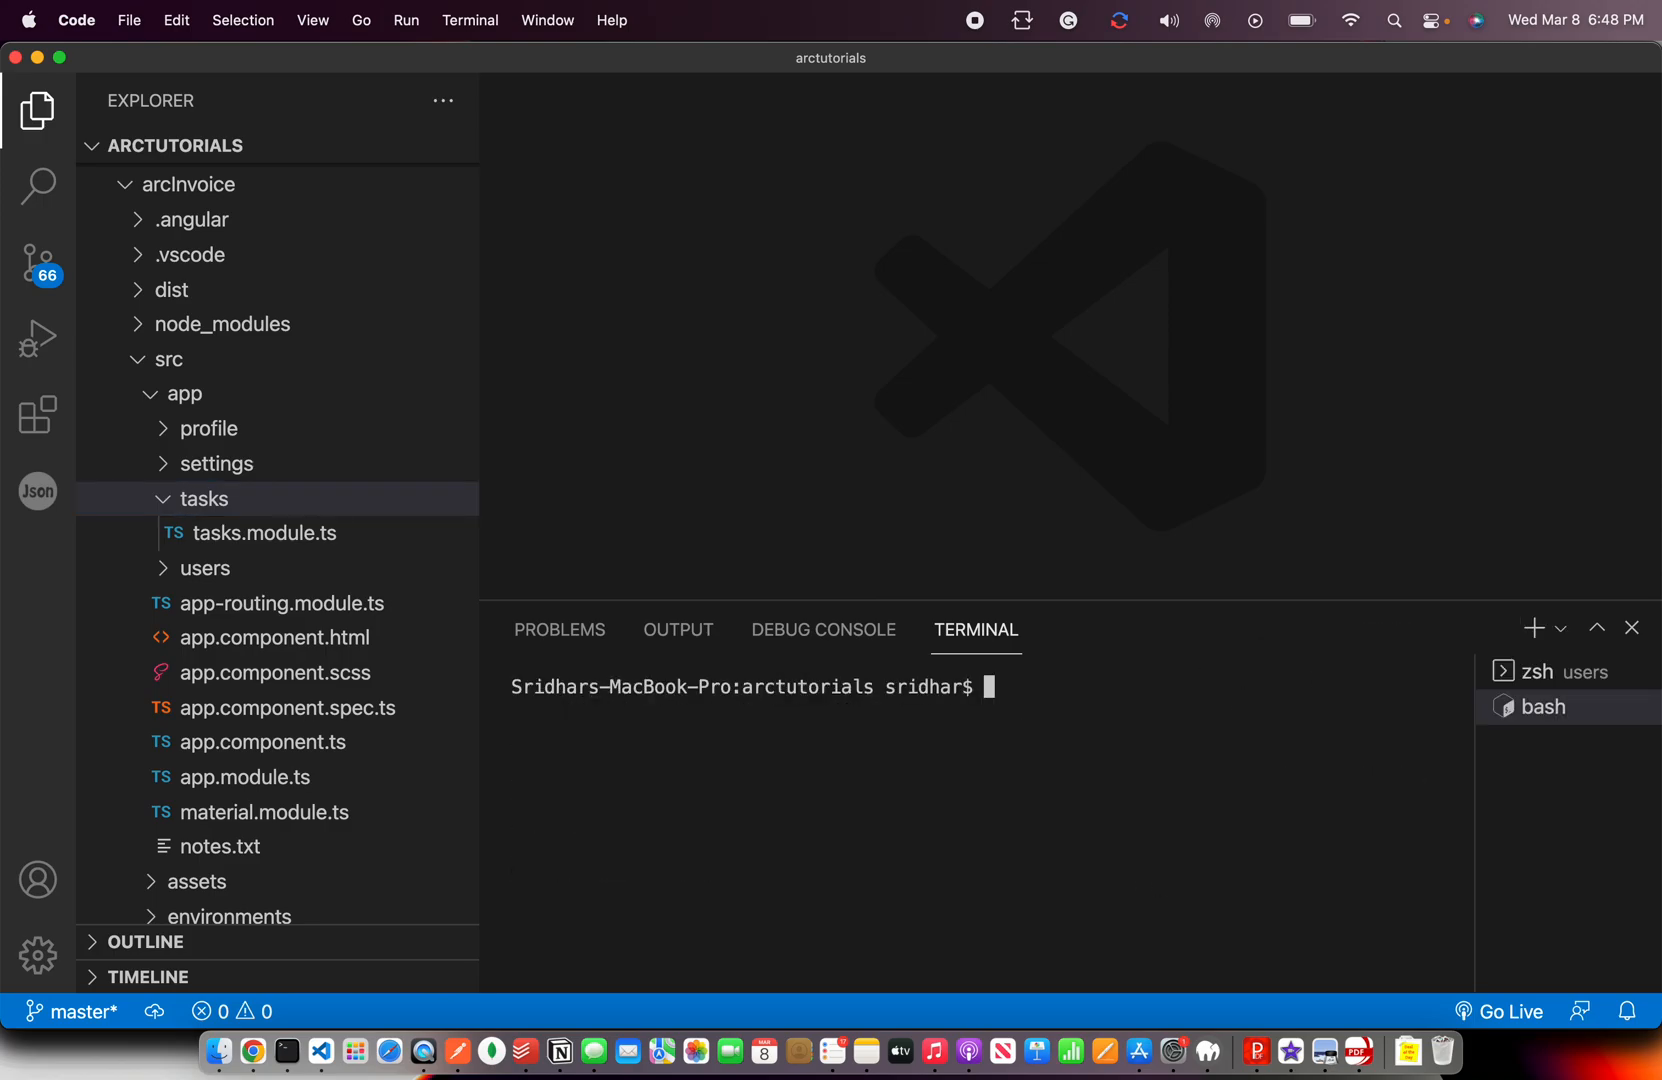
In the new bash session, cd into angular14/arcInvoice/src/app/users/.
type("cd")
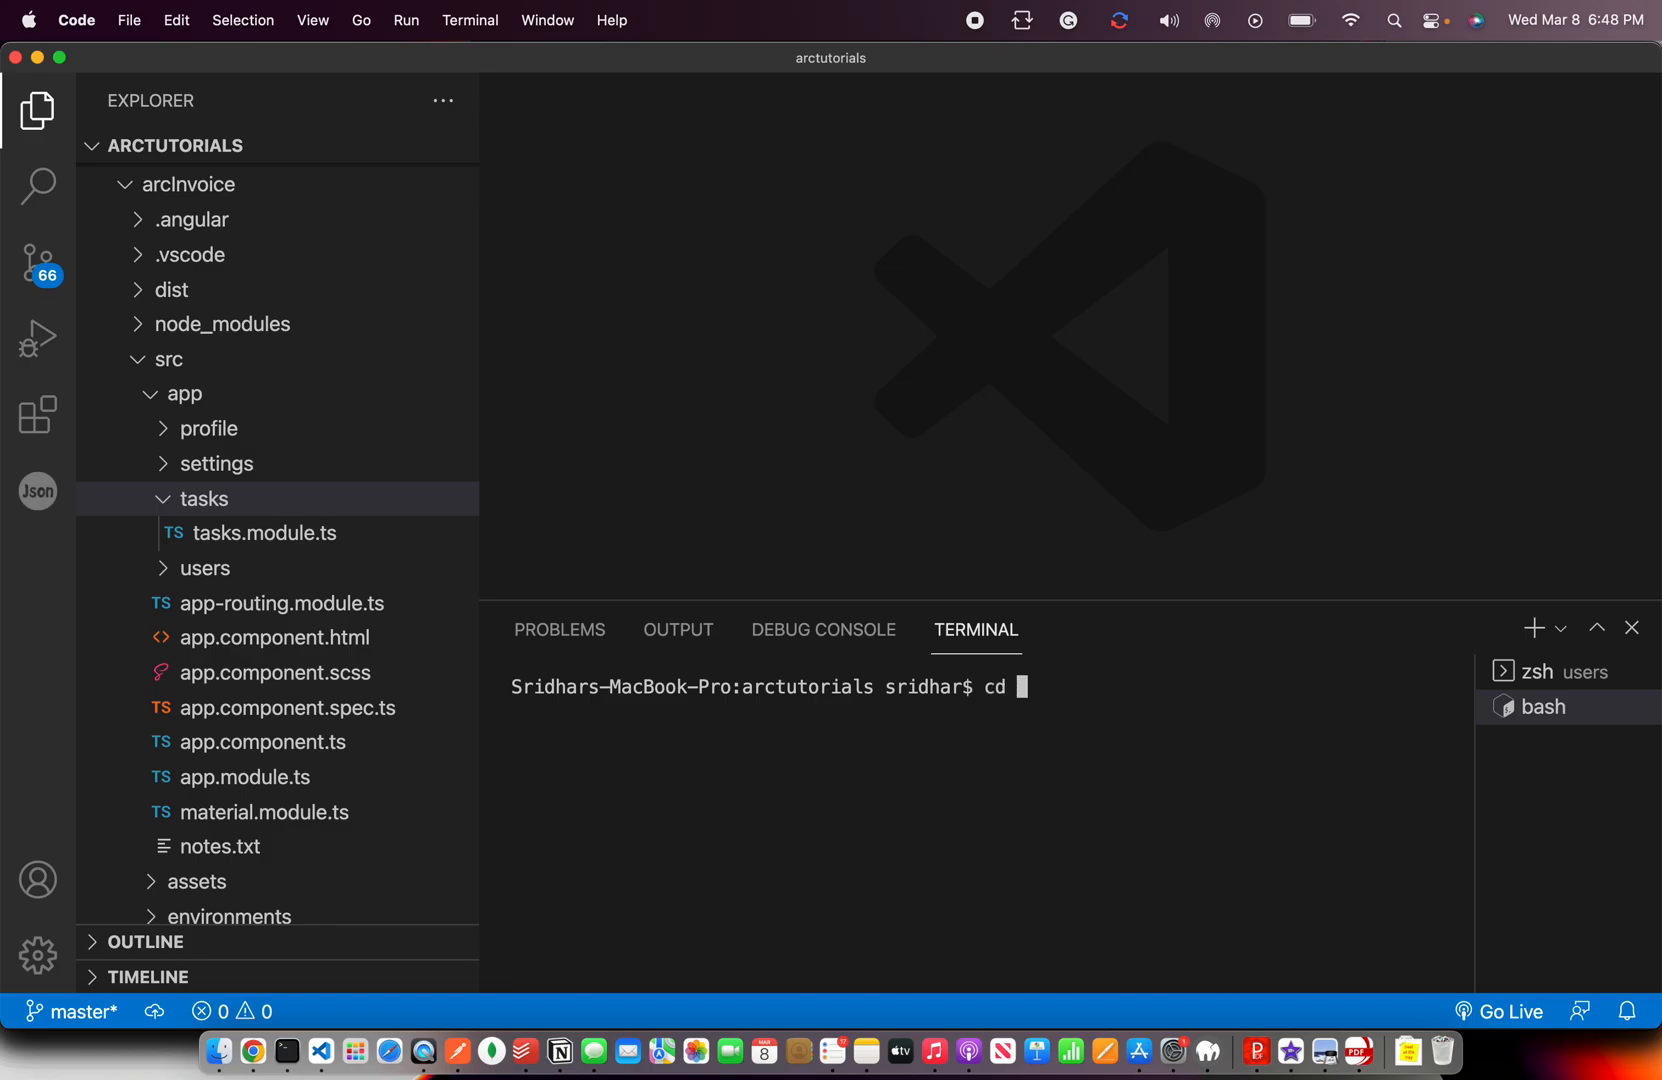
type("angular1")
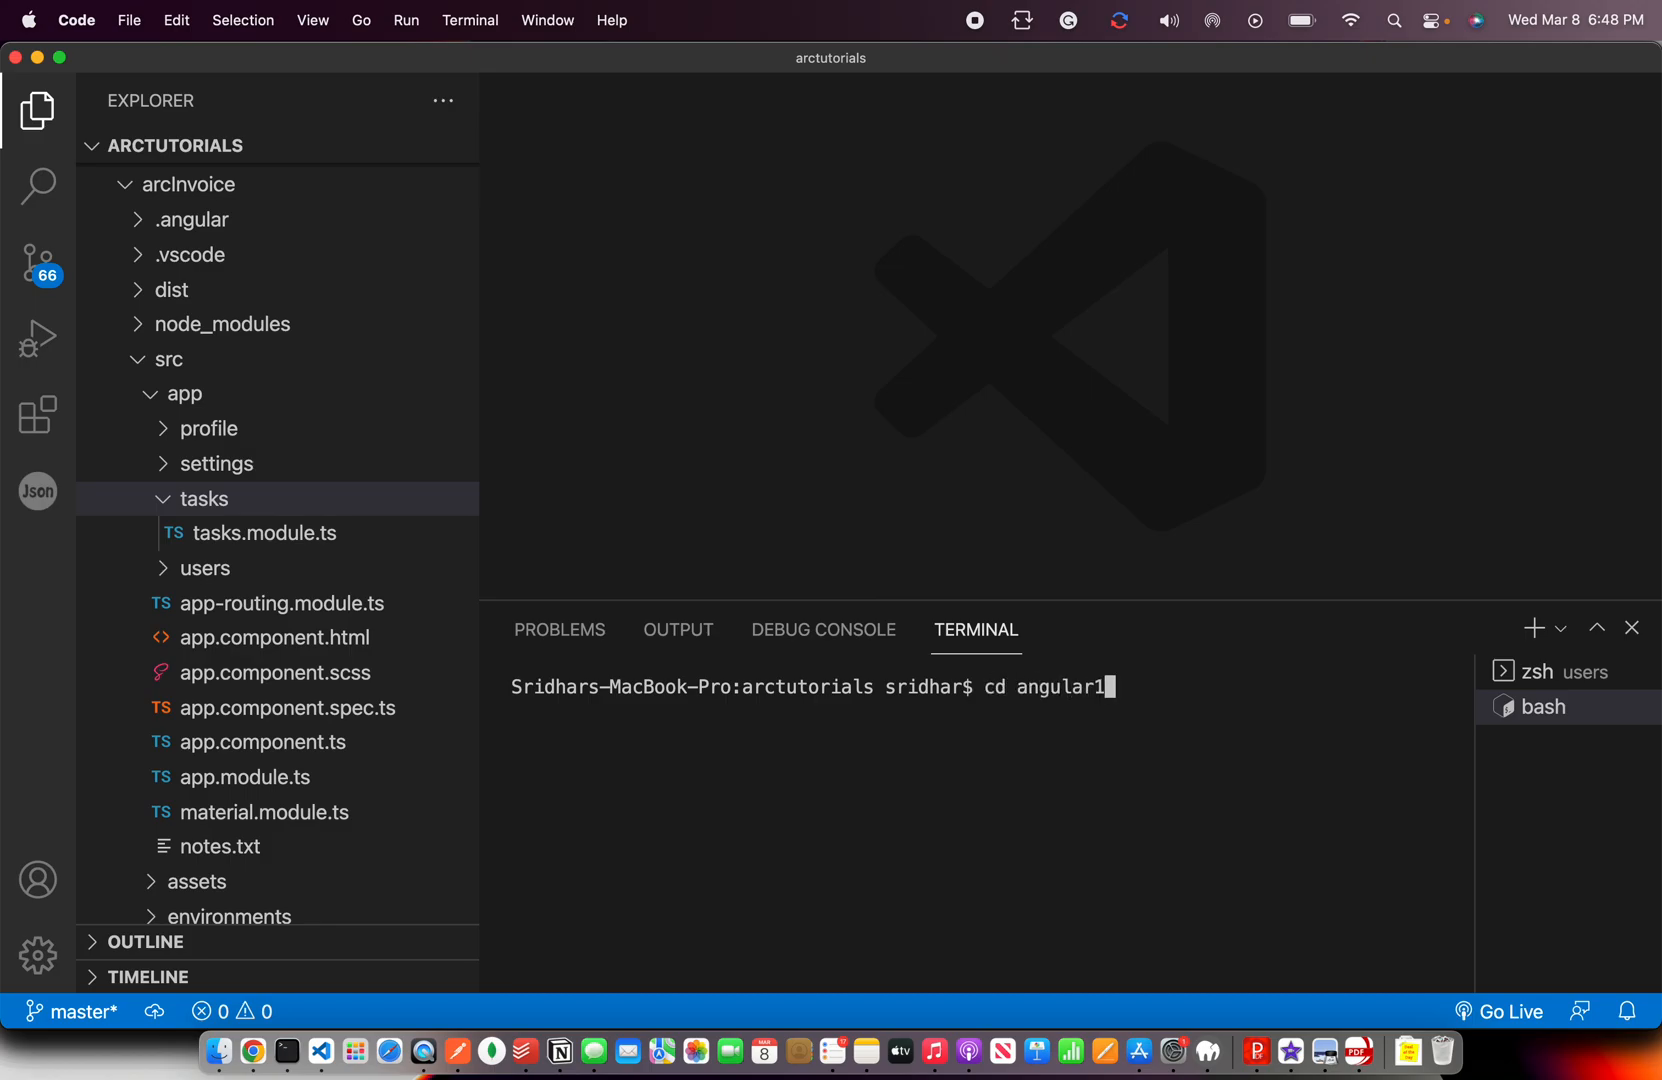
type("4/")
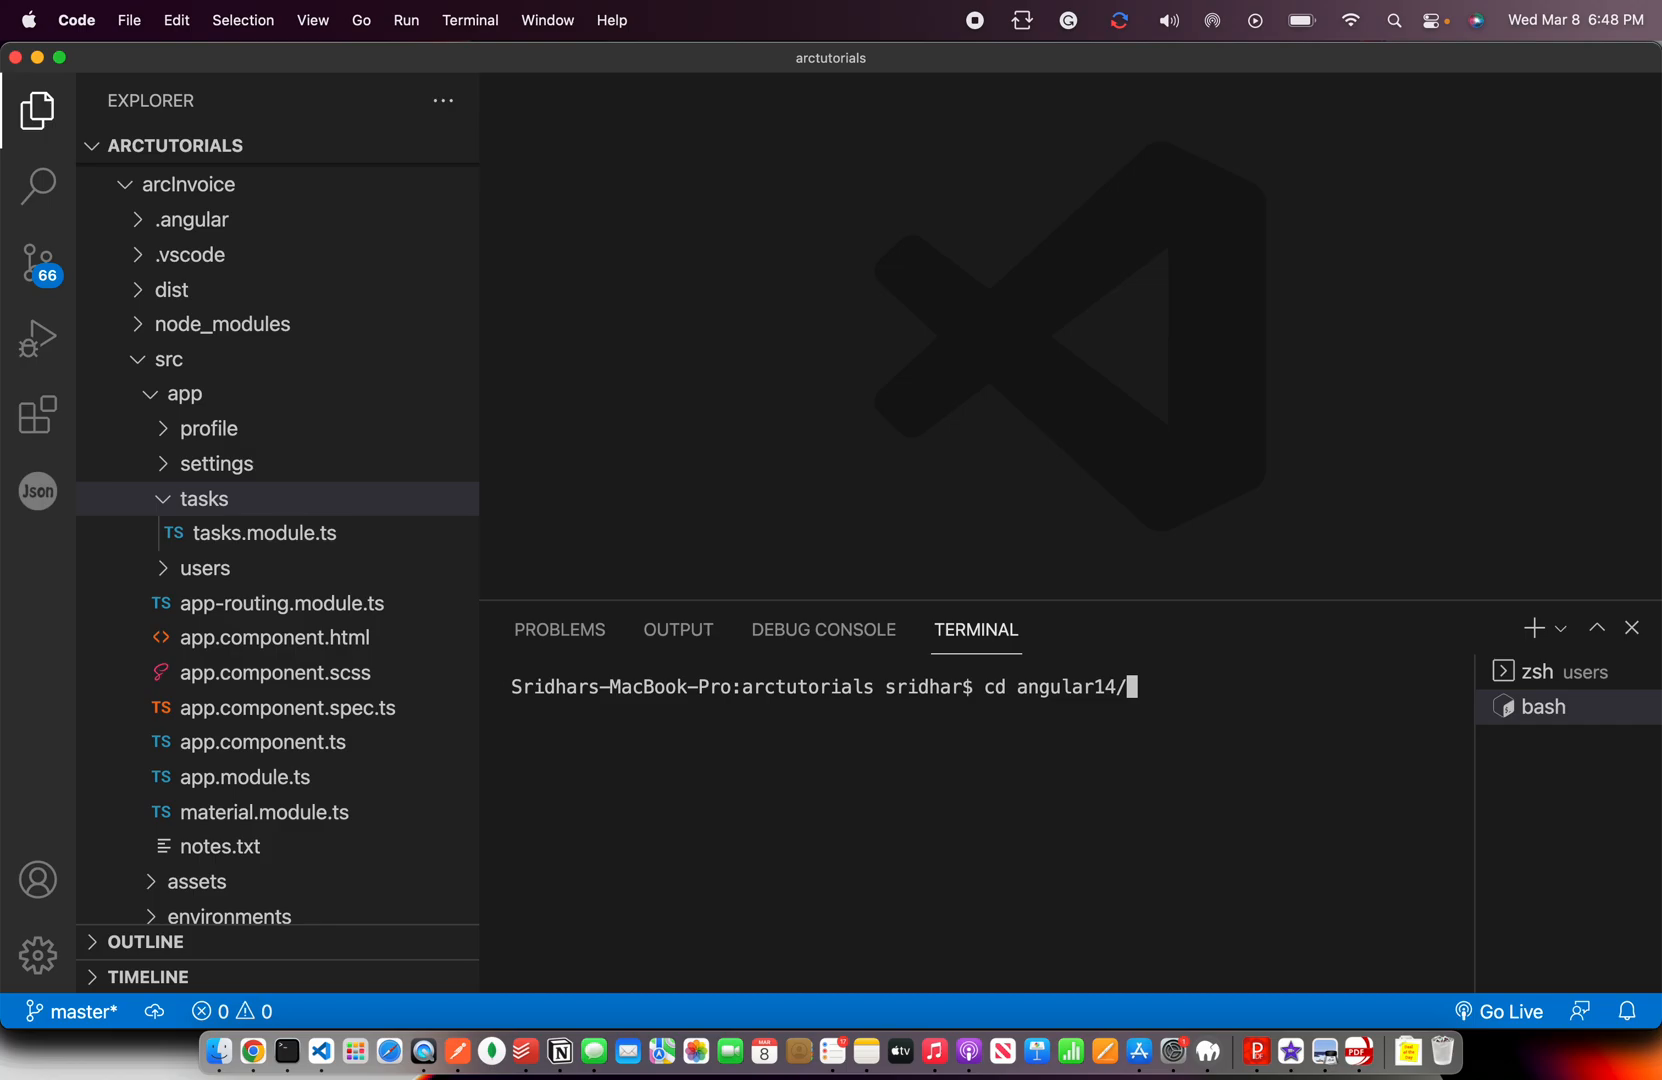
type("arcInvoice/")
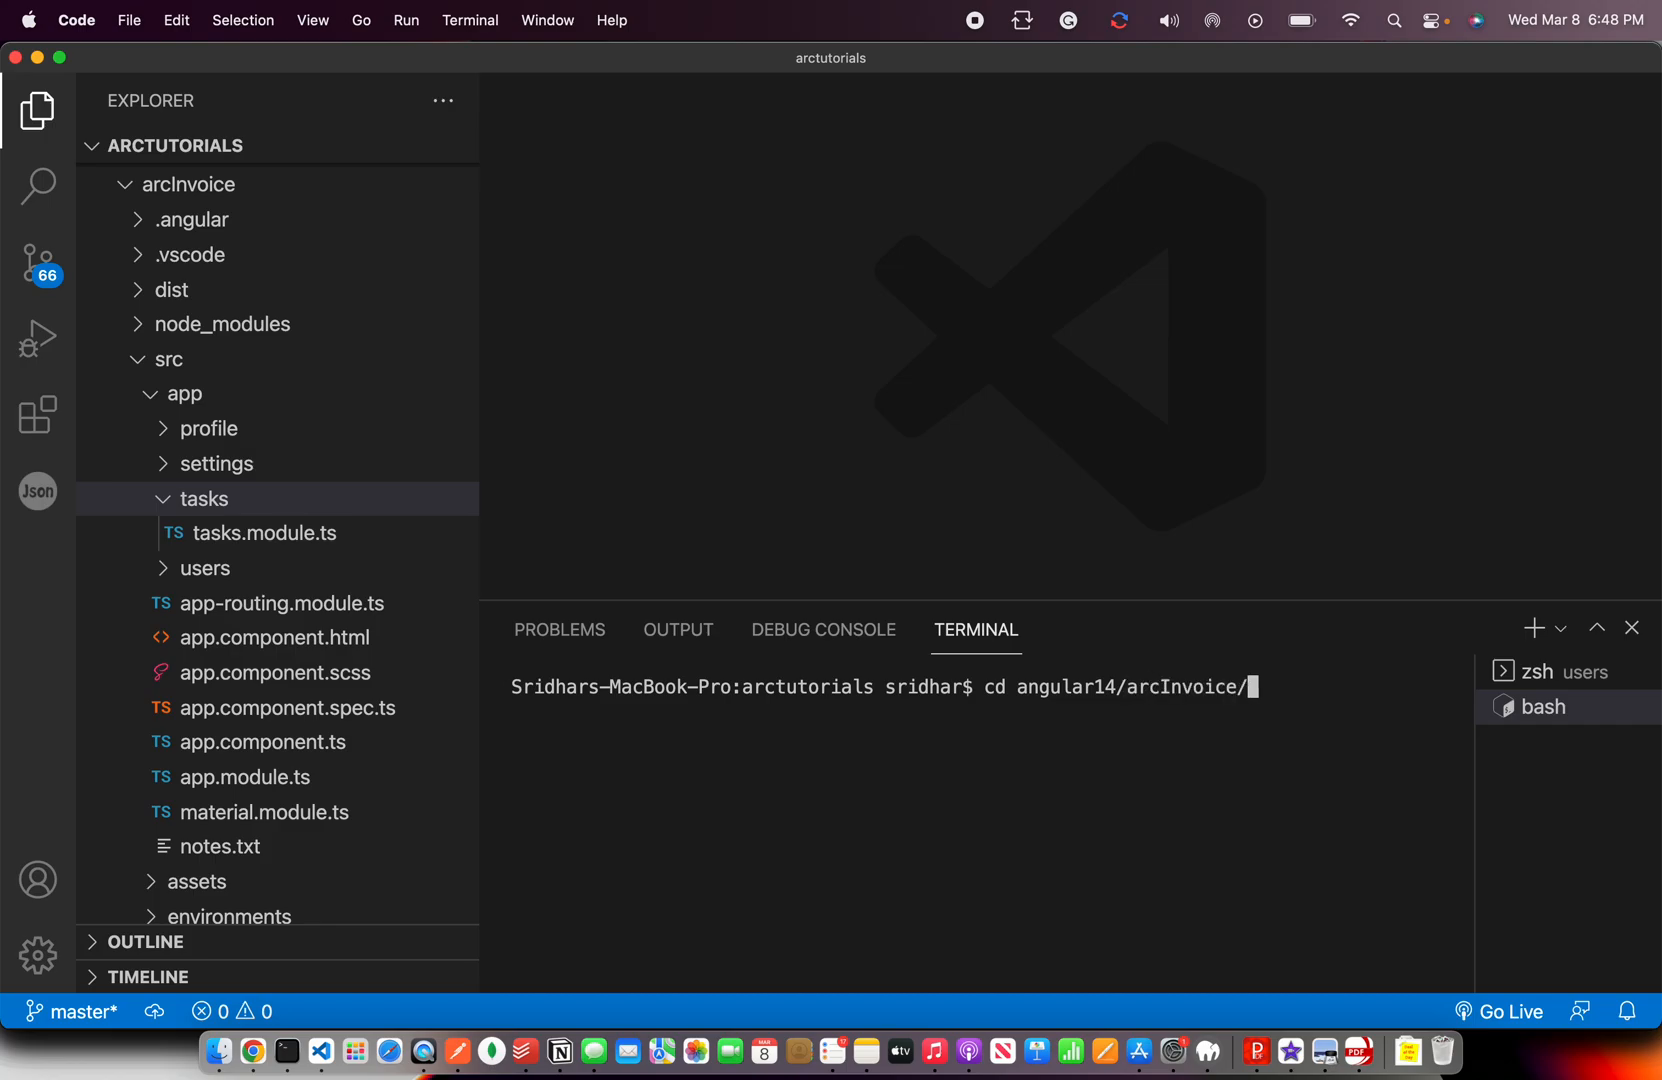
type("src/app/users/")
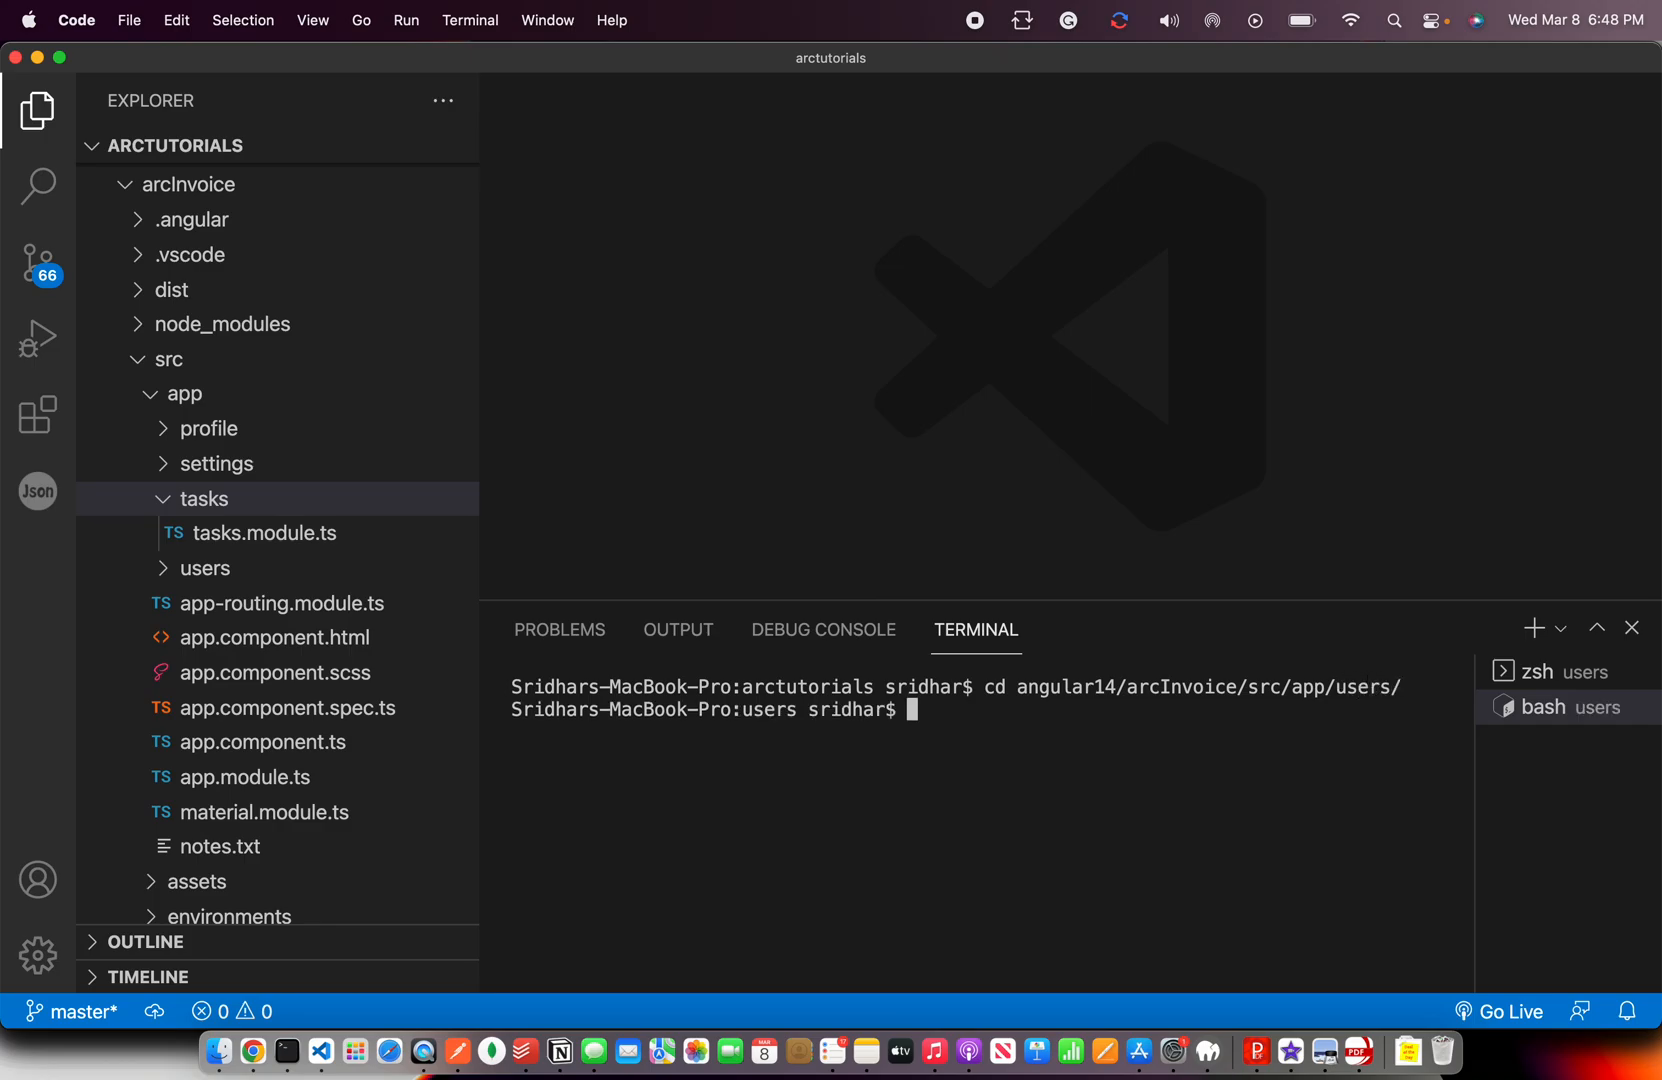
Run ng g c list-users to generate the list-users component.
type("ng g c l")
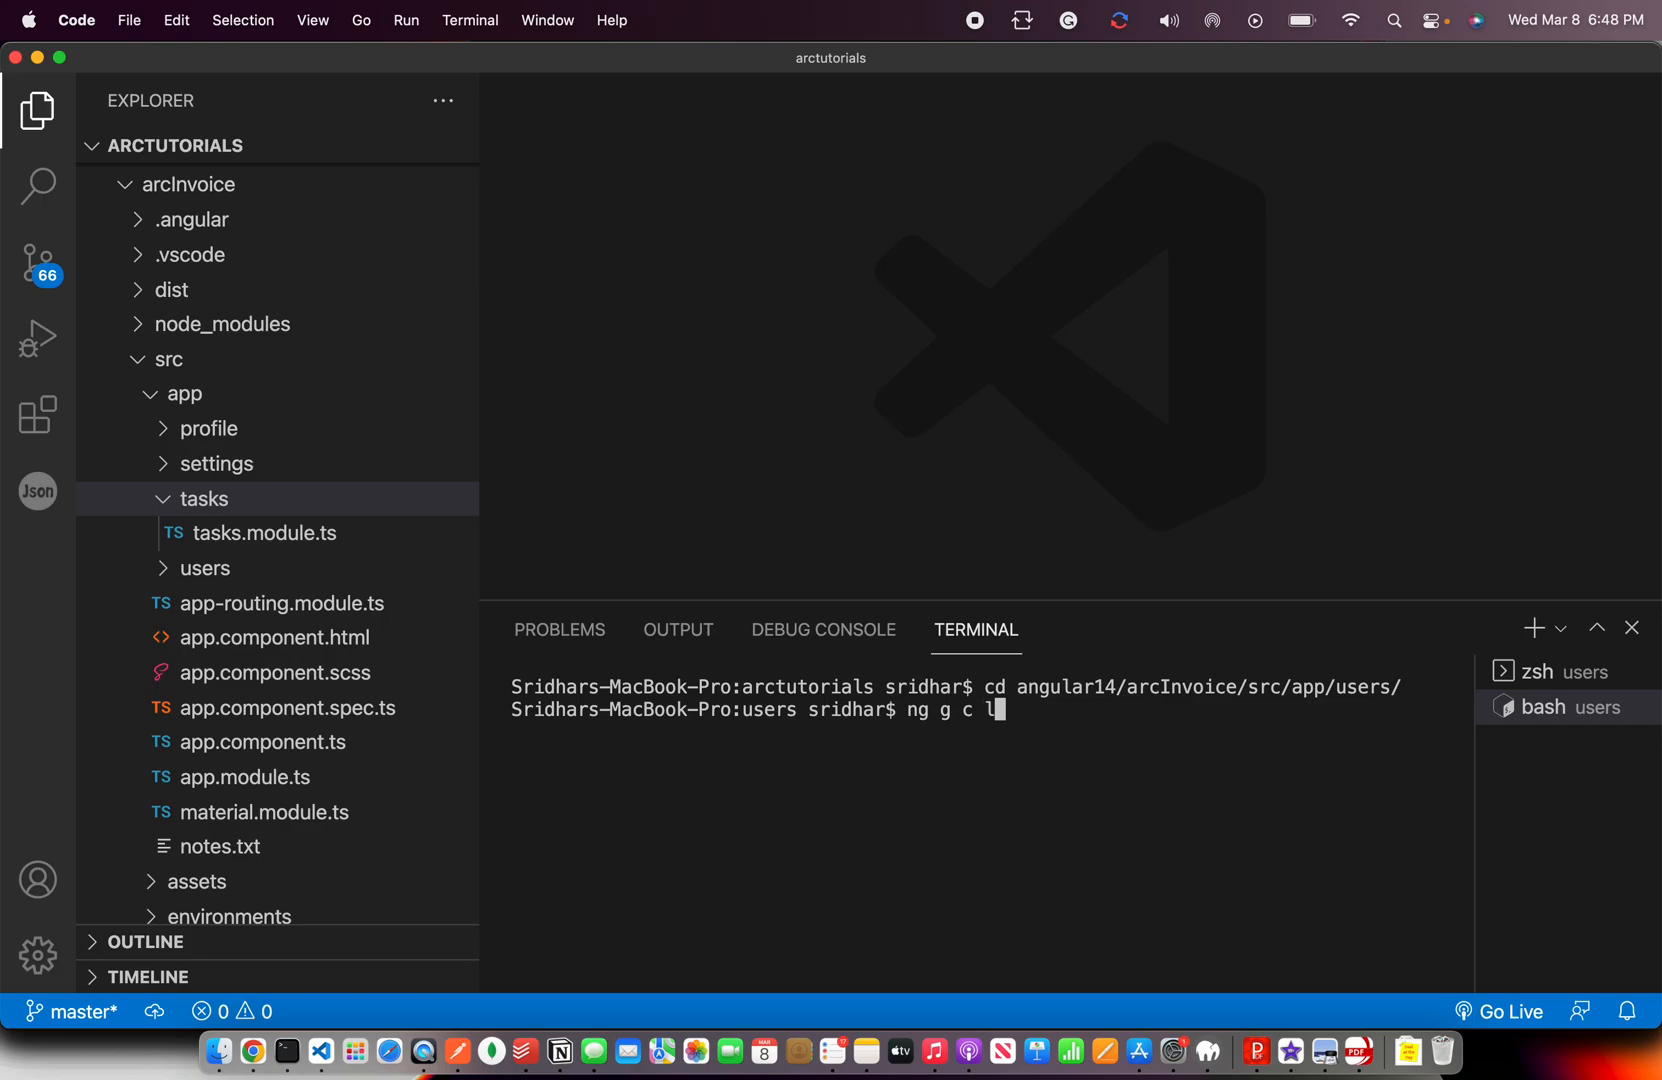
type("ist-users")
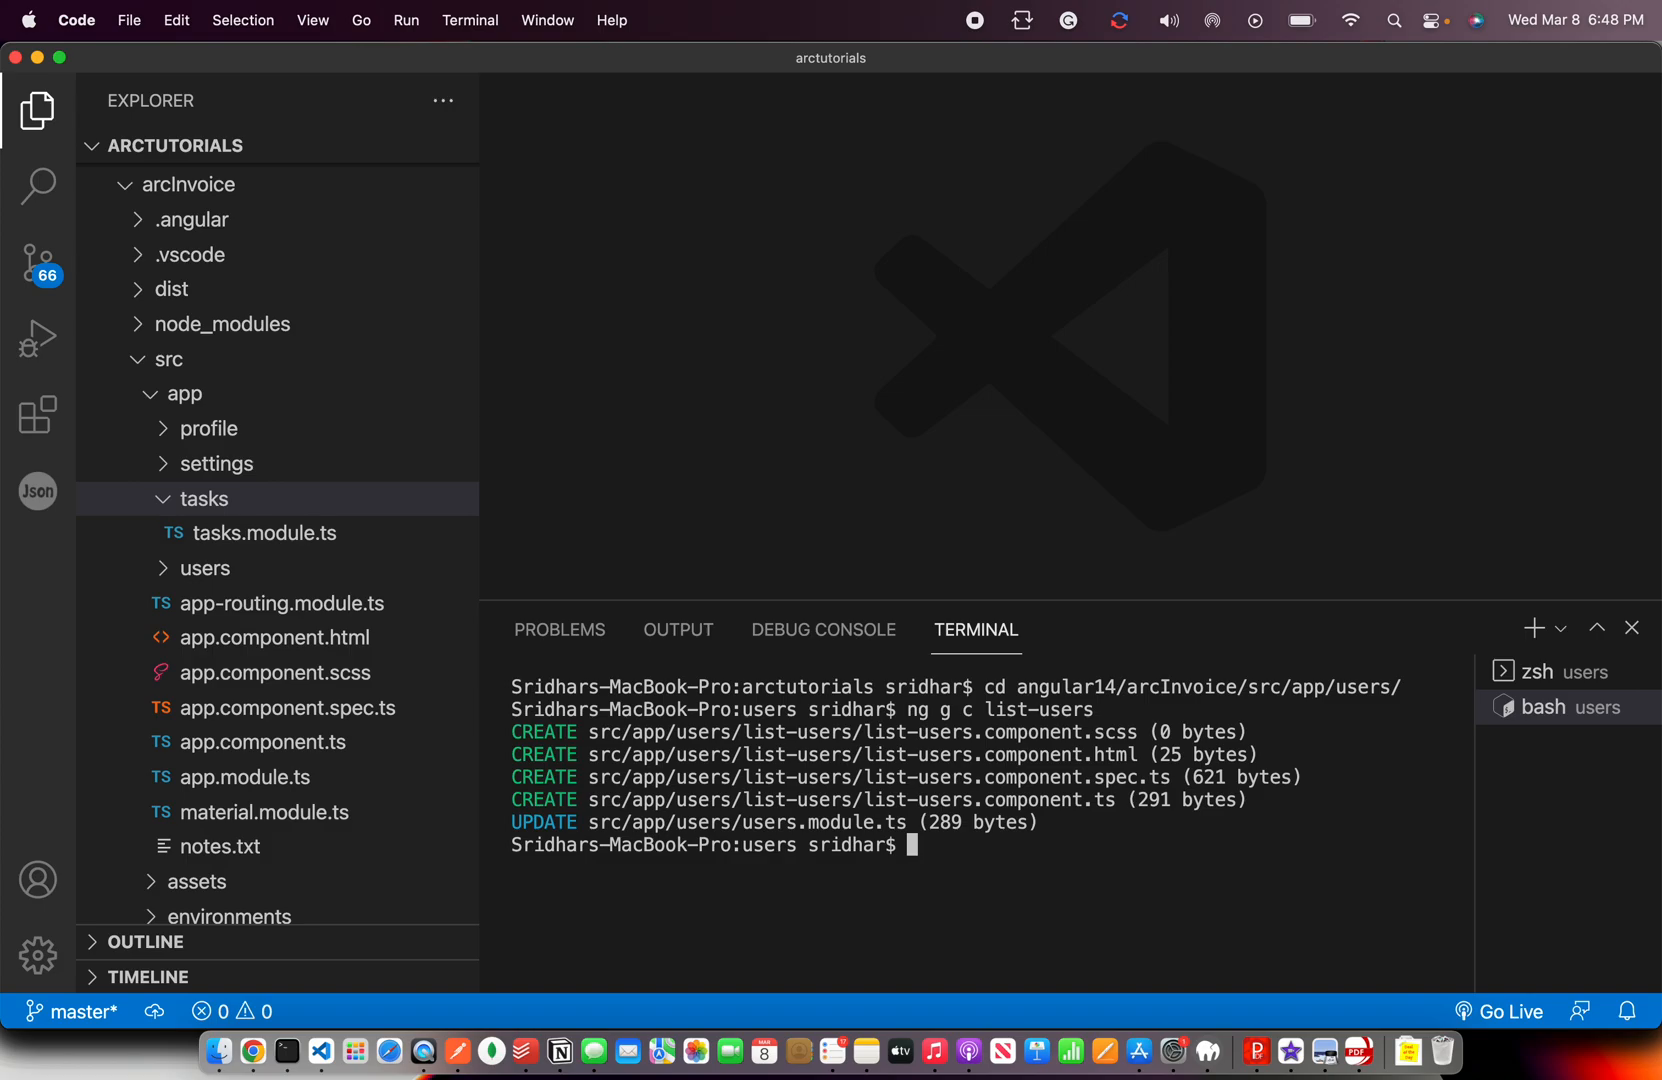
Start a new untitled file headed 'Angular Components' noting components are basic building blocks, any number can be generated.
key("cmd+n")
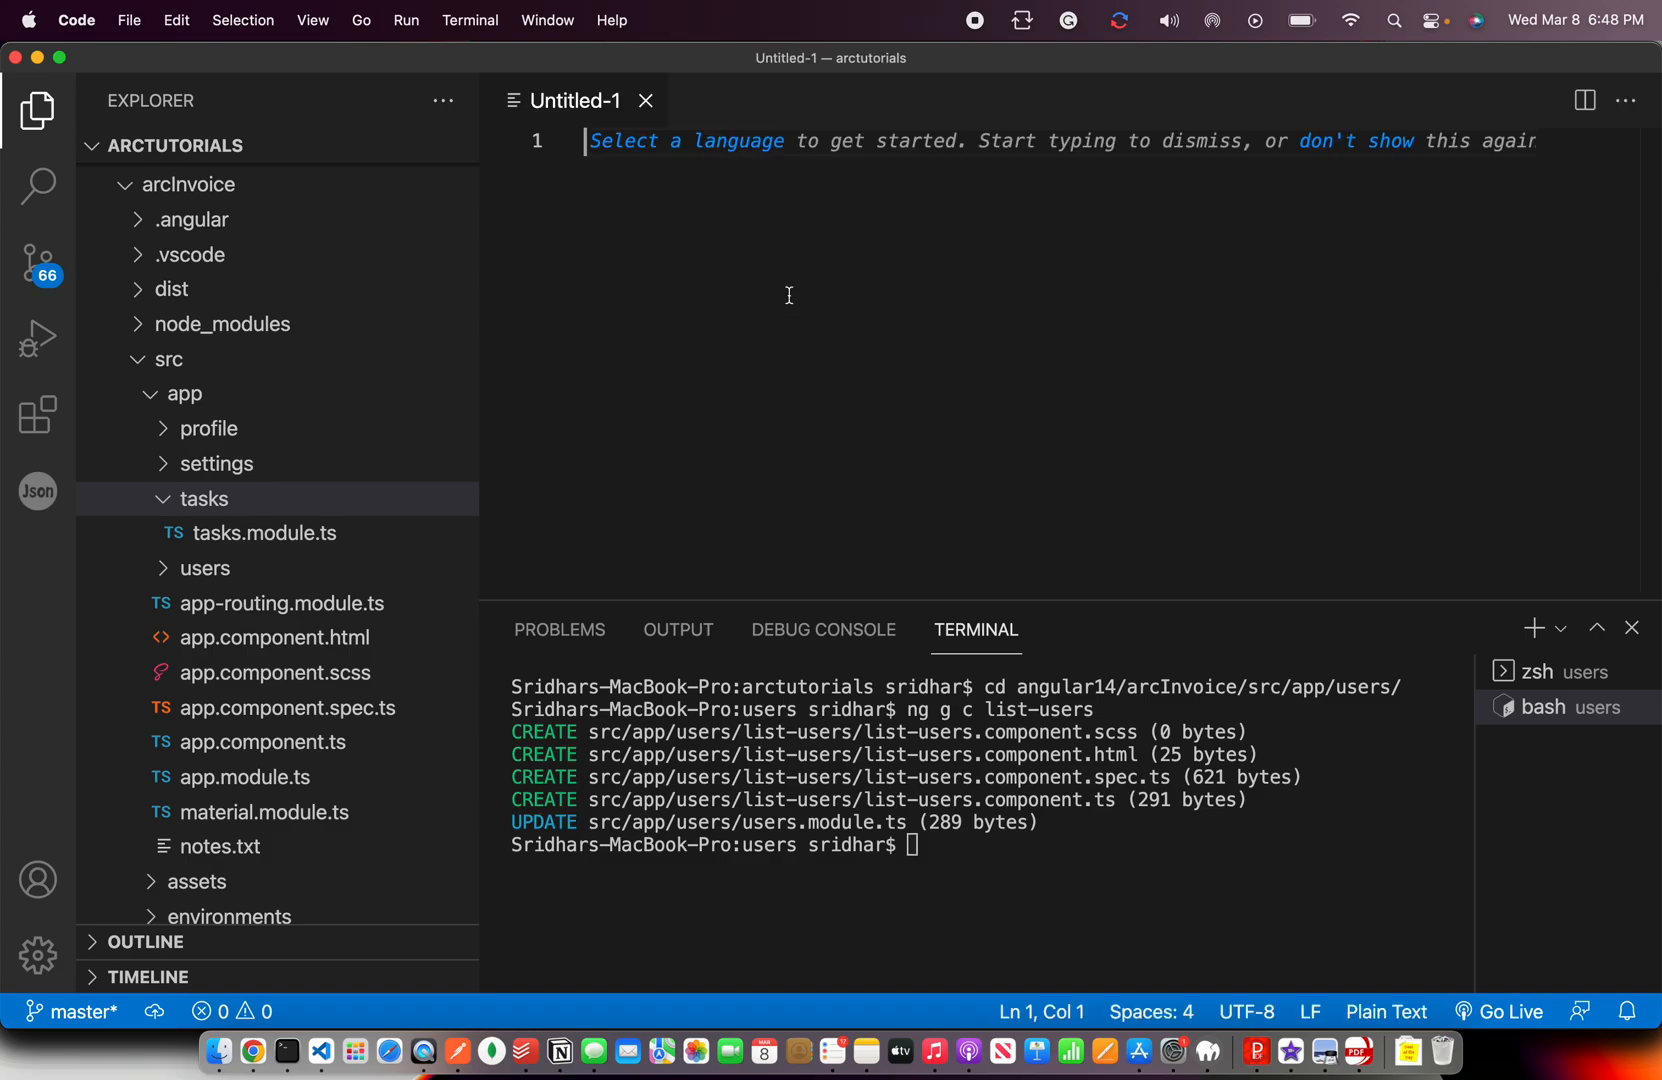
type("A")
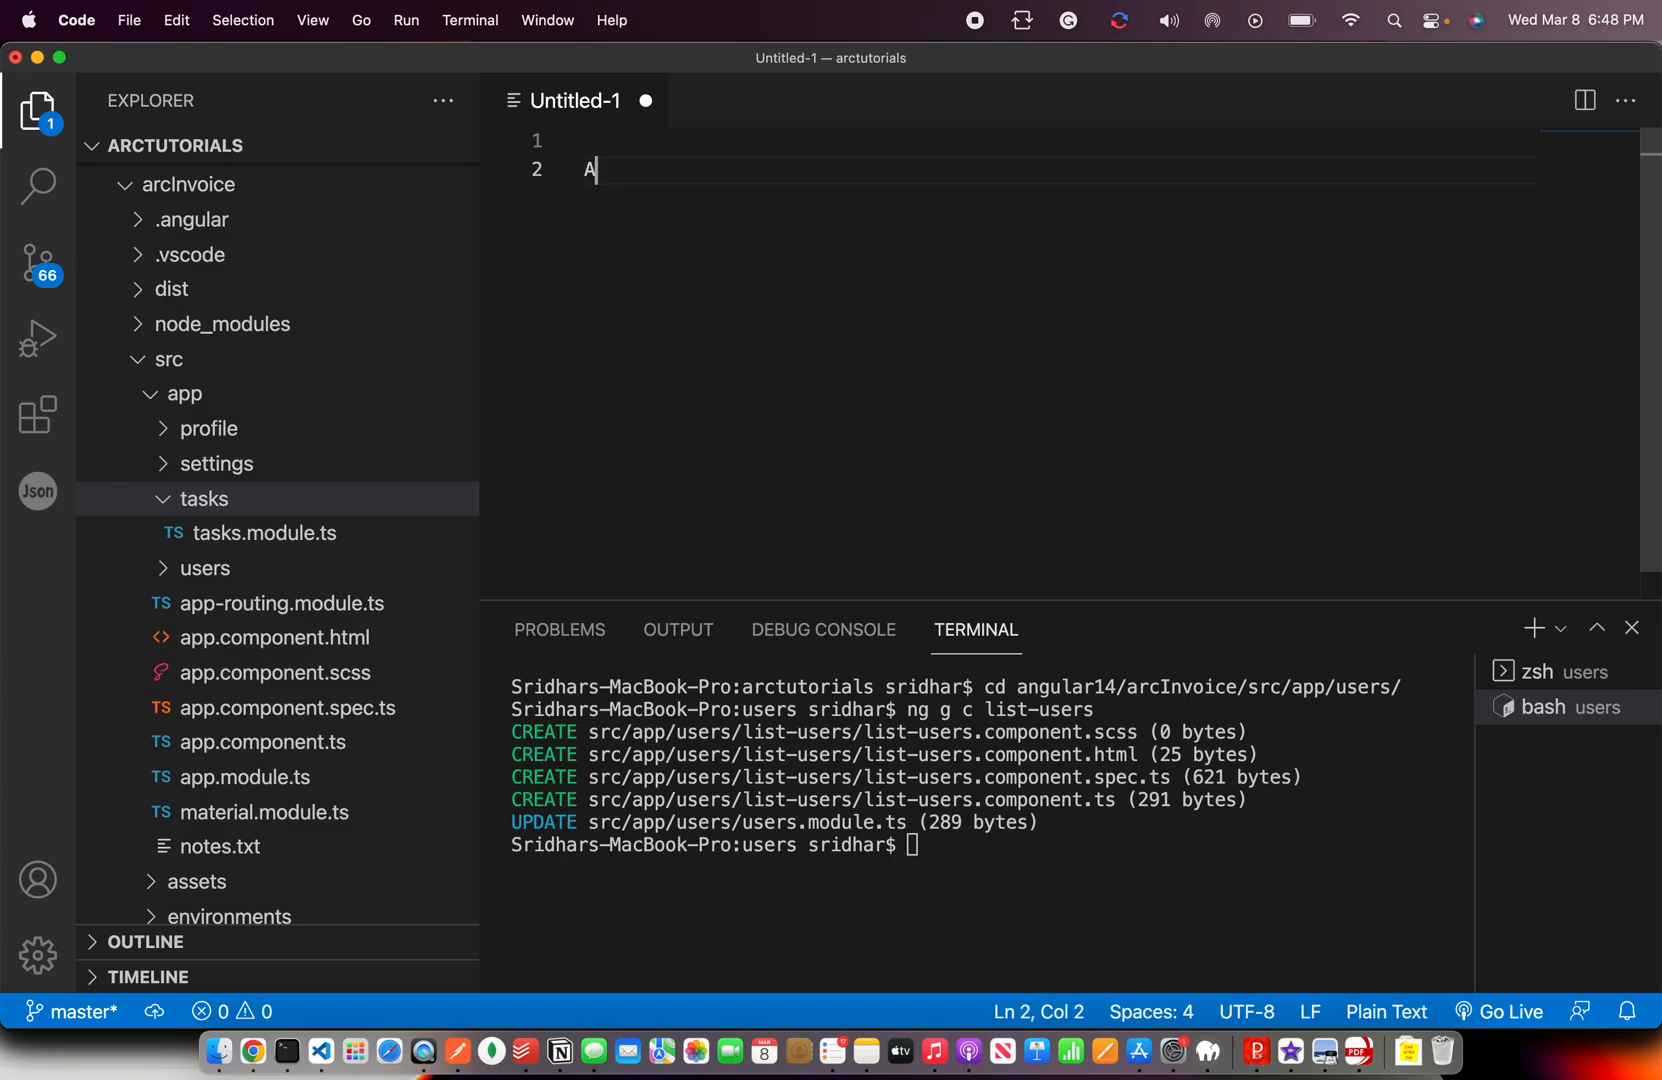
type("ngular Components")
type("1.")
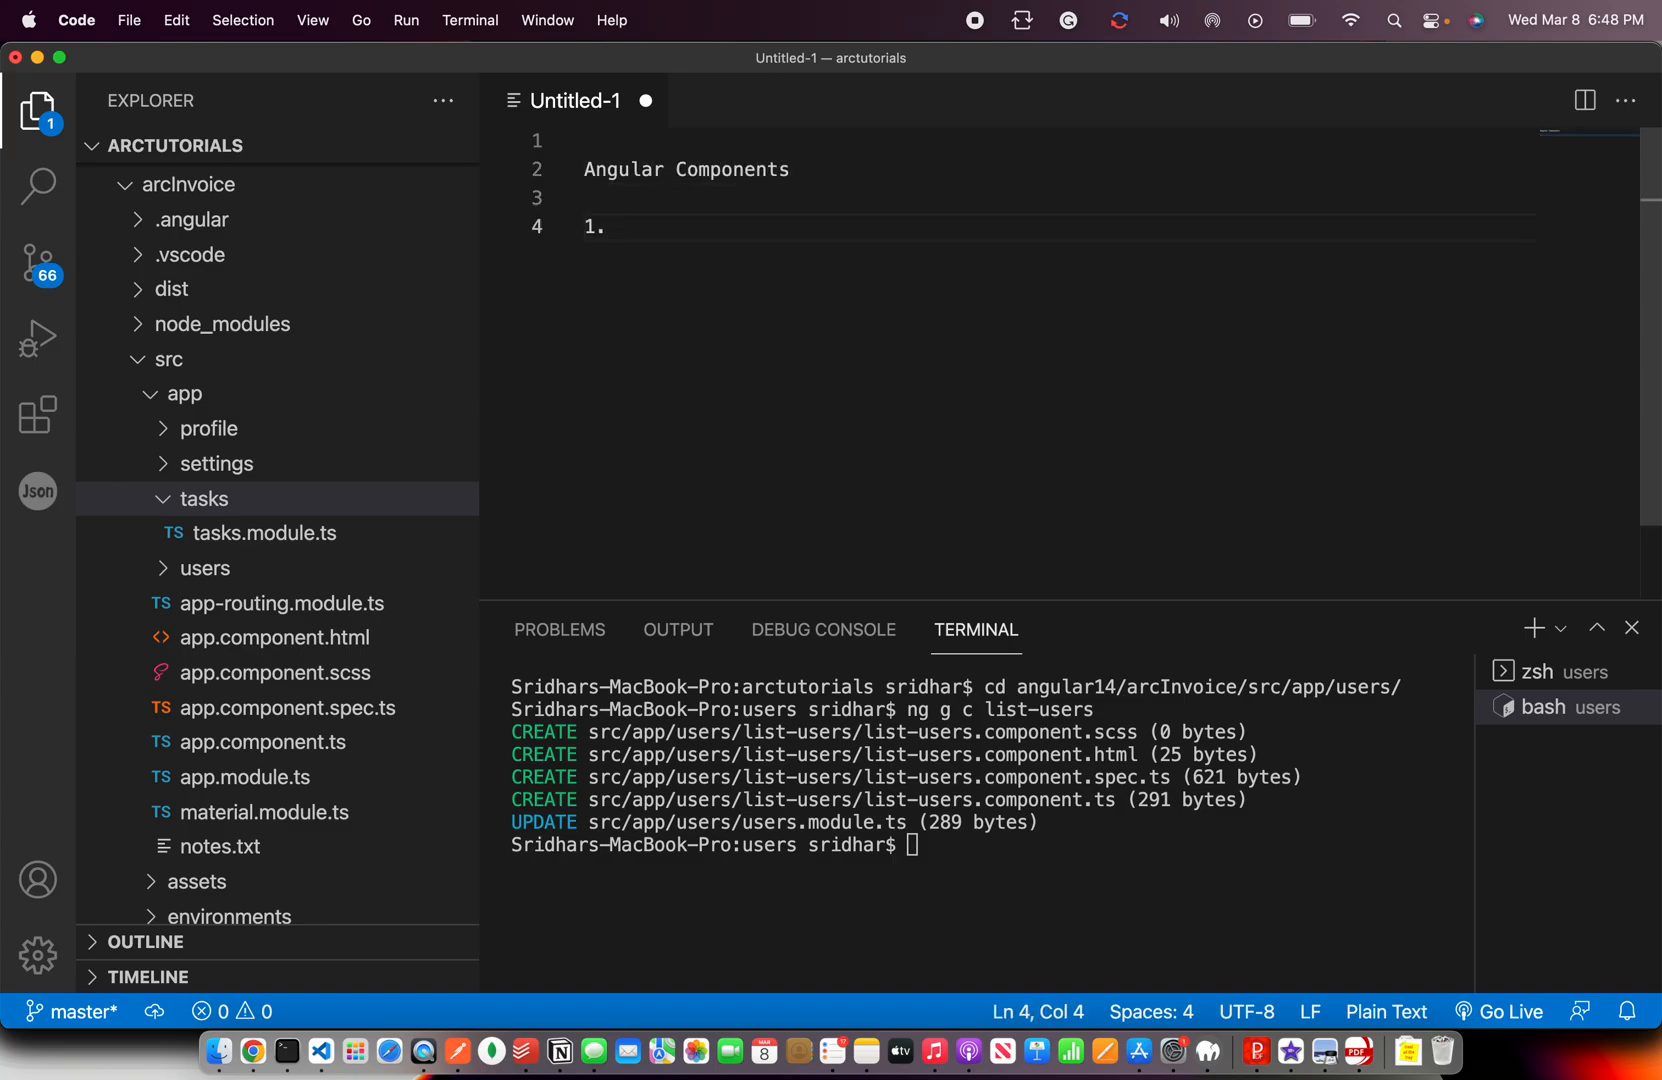
type("Components")
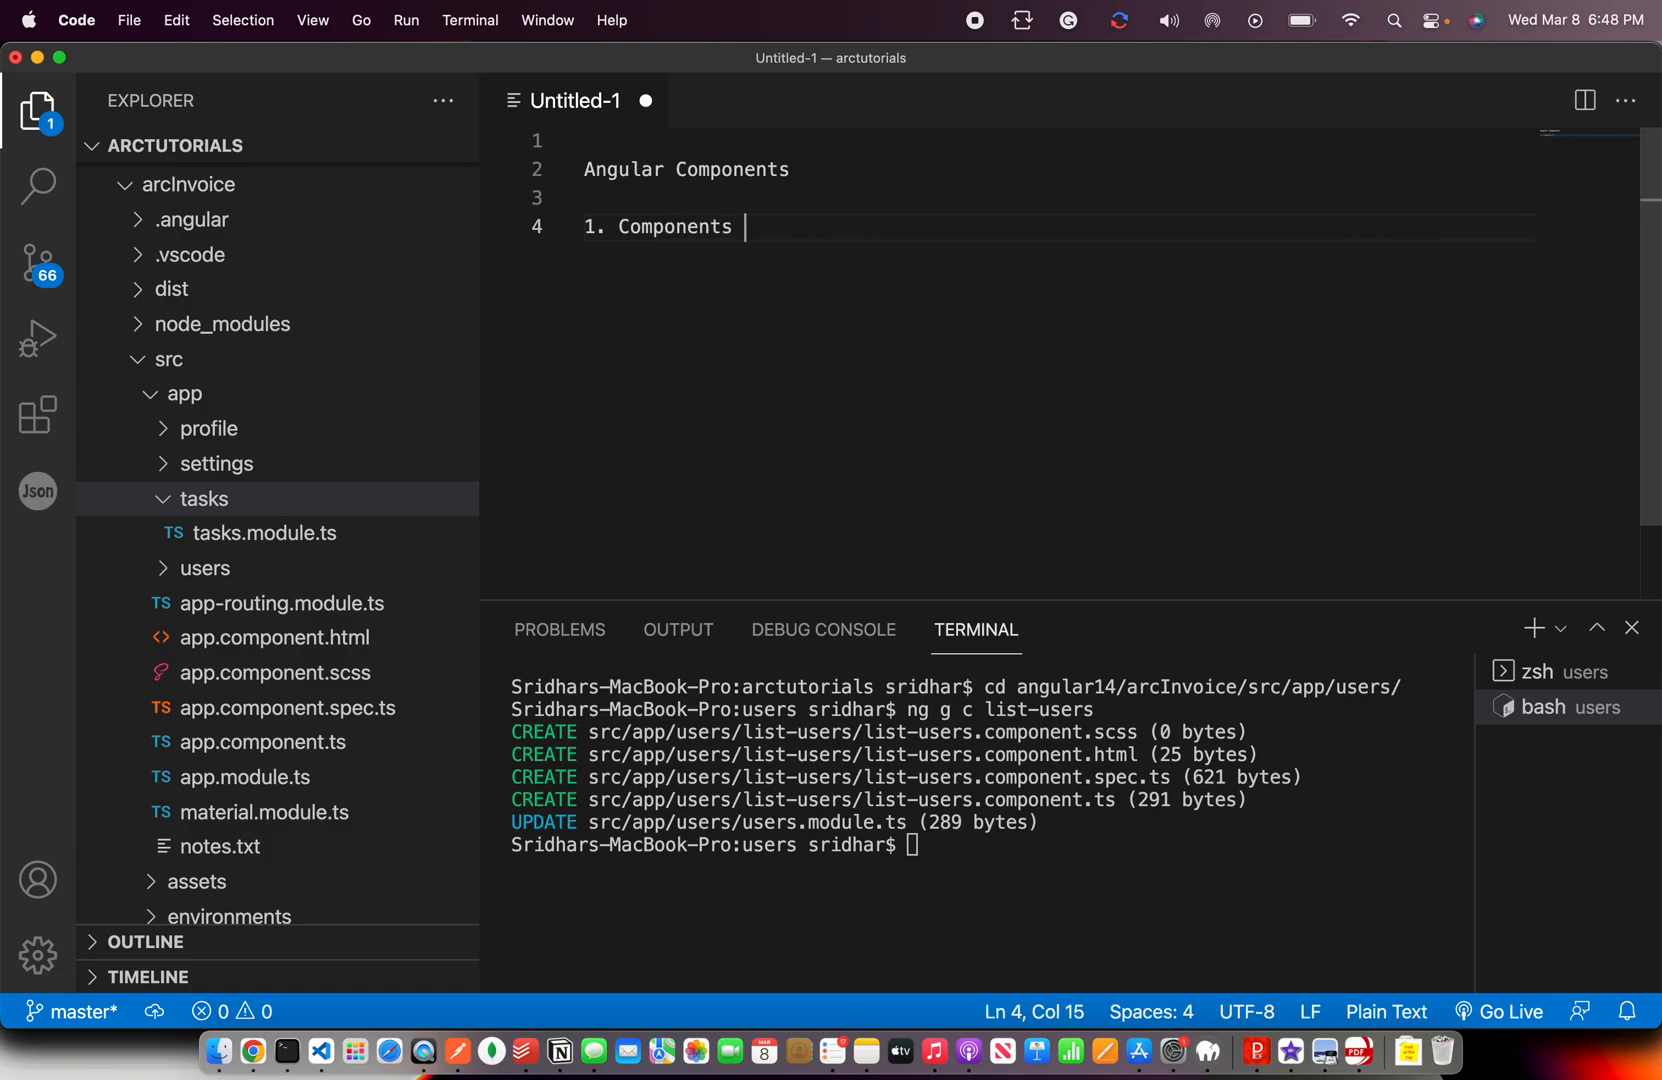
type("basic building of any Angular app")
type("2.")
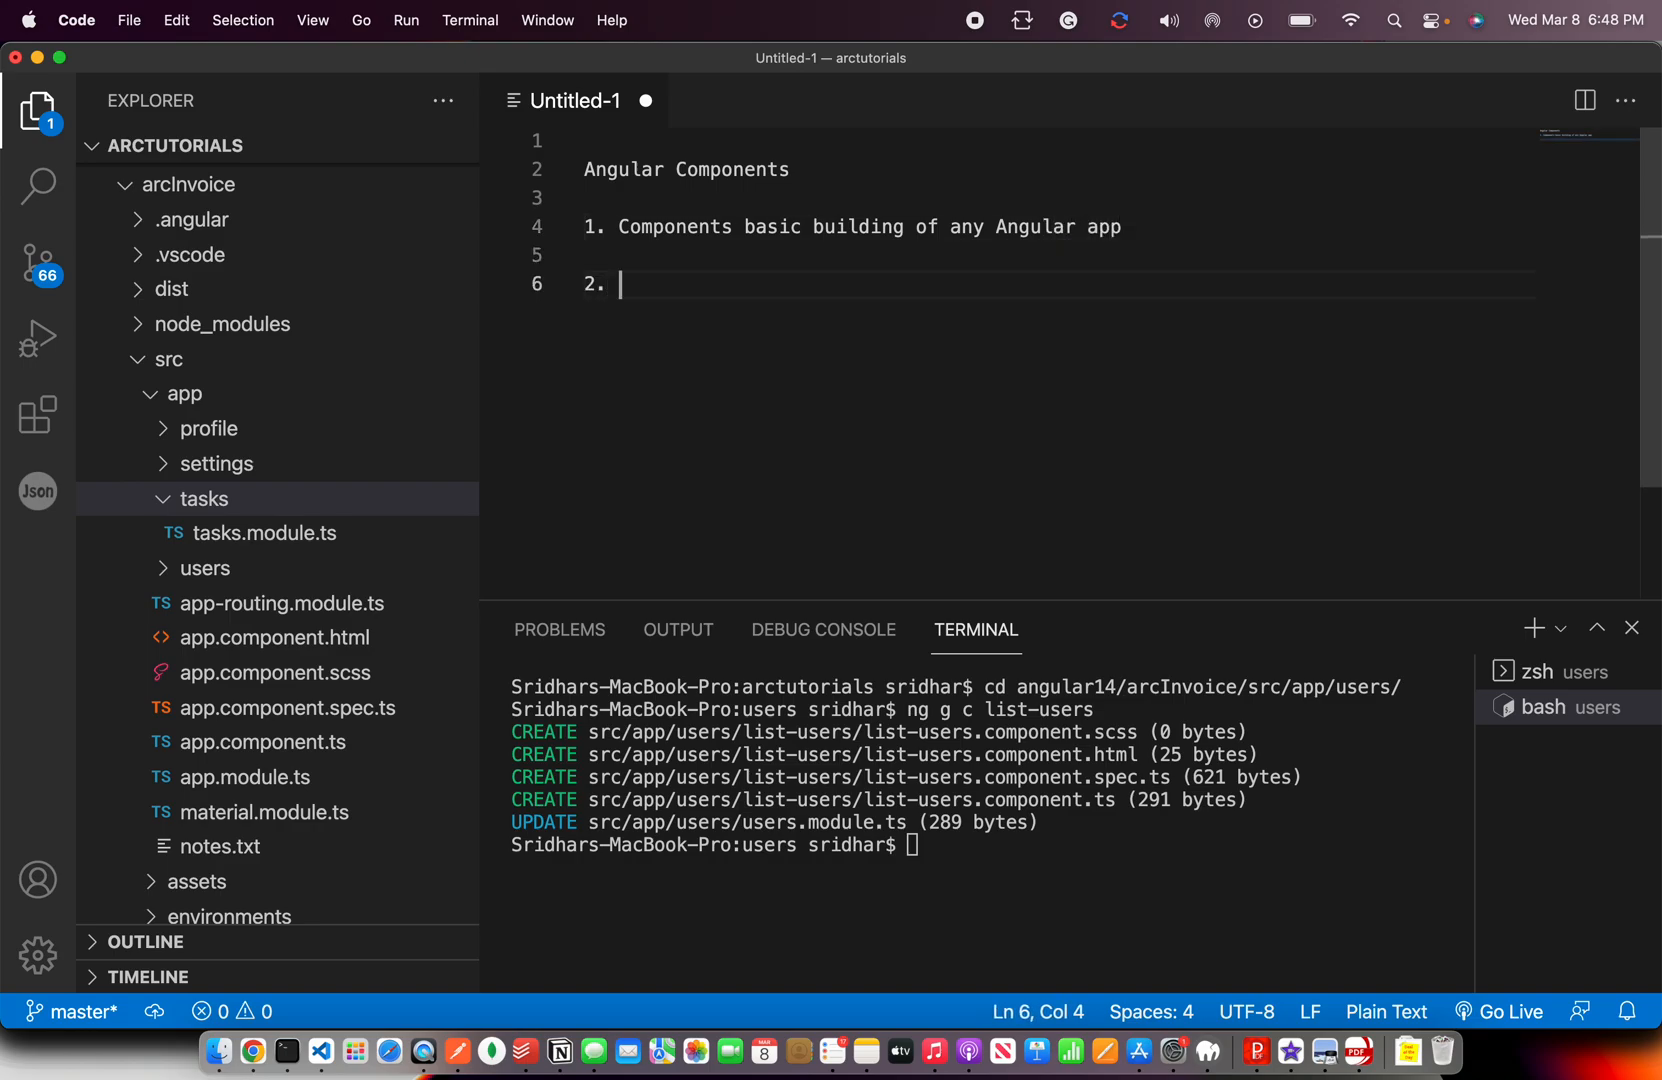
type("Gener")
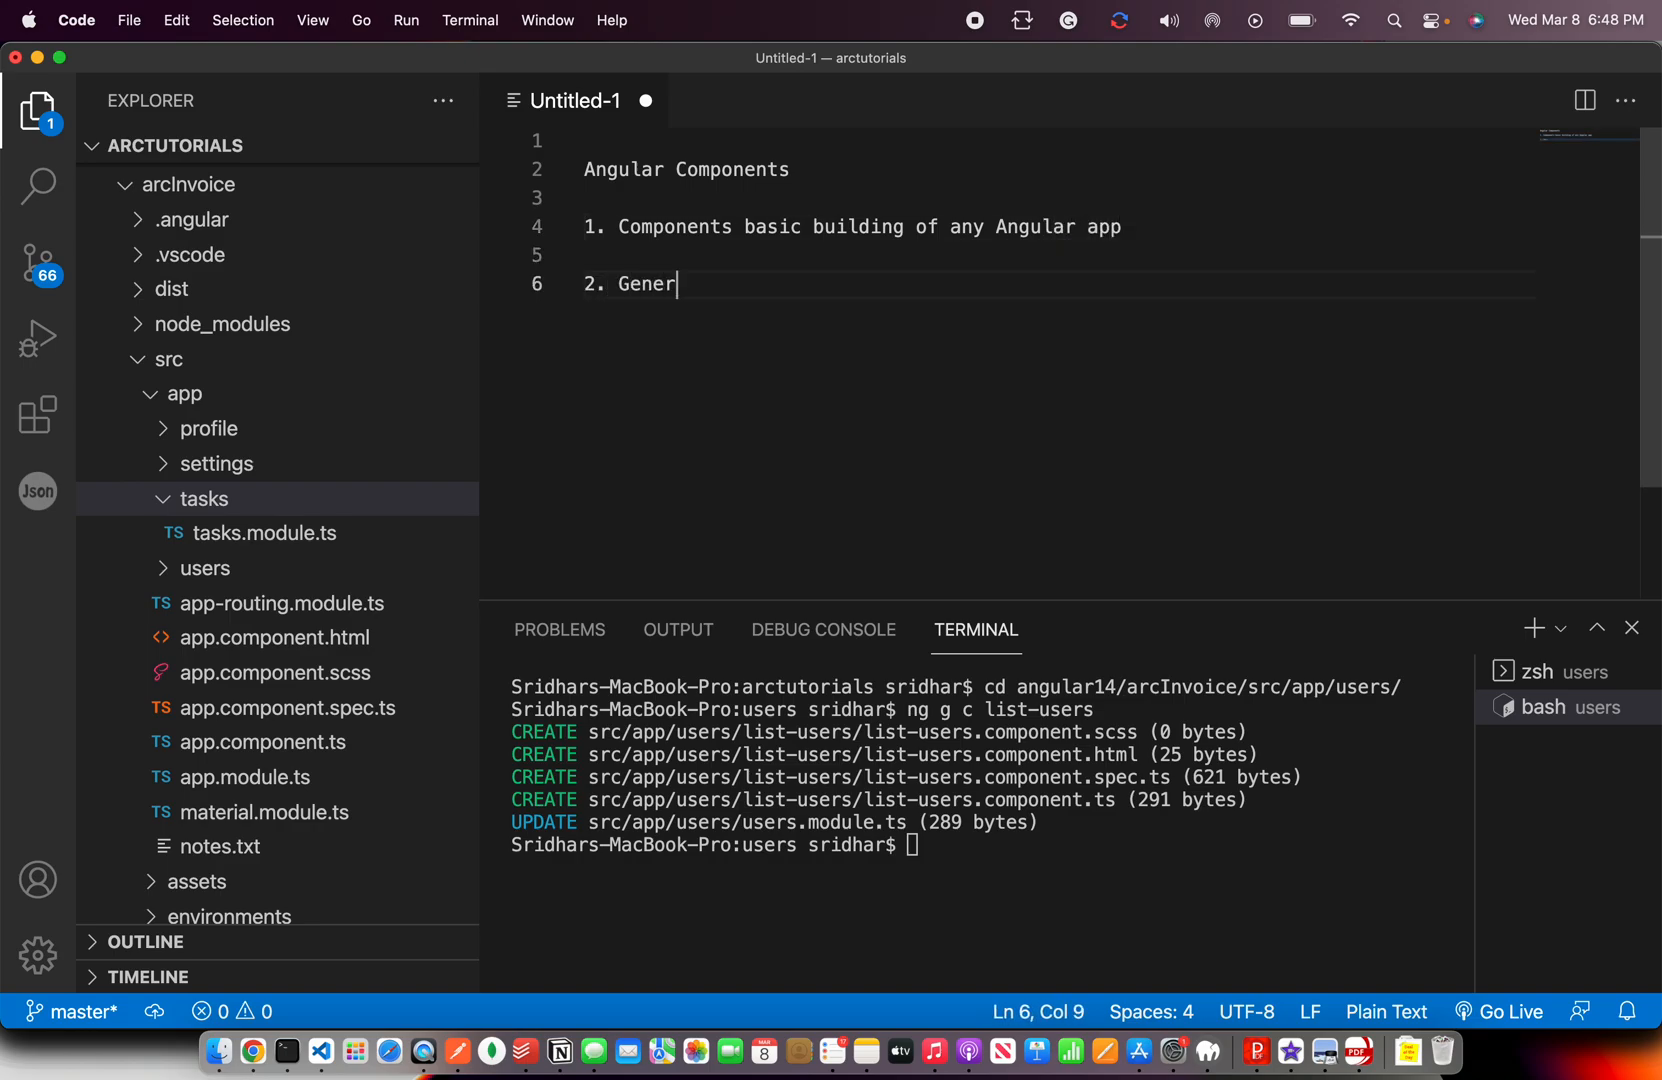
type("ate any num")
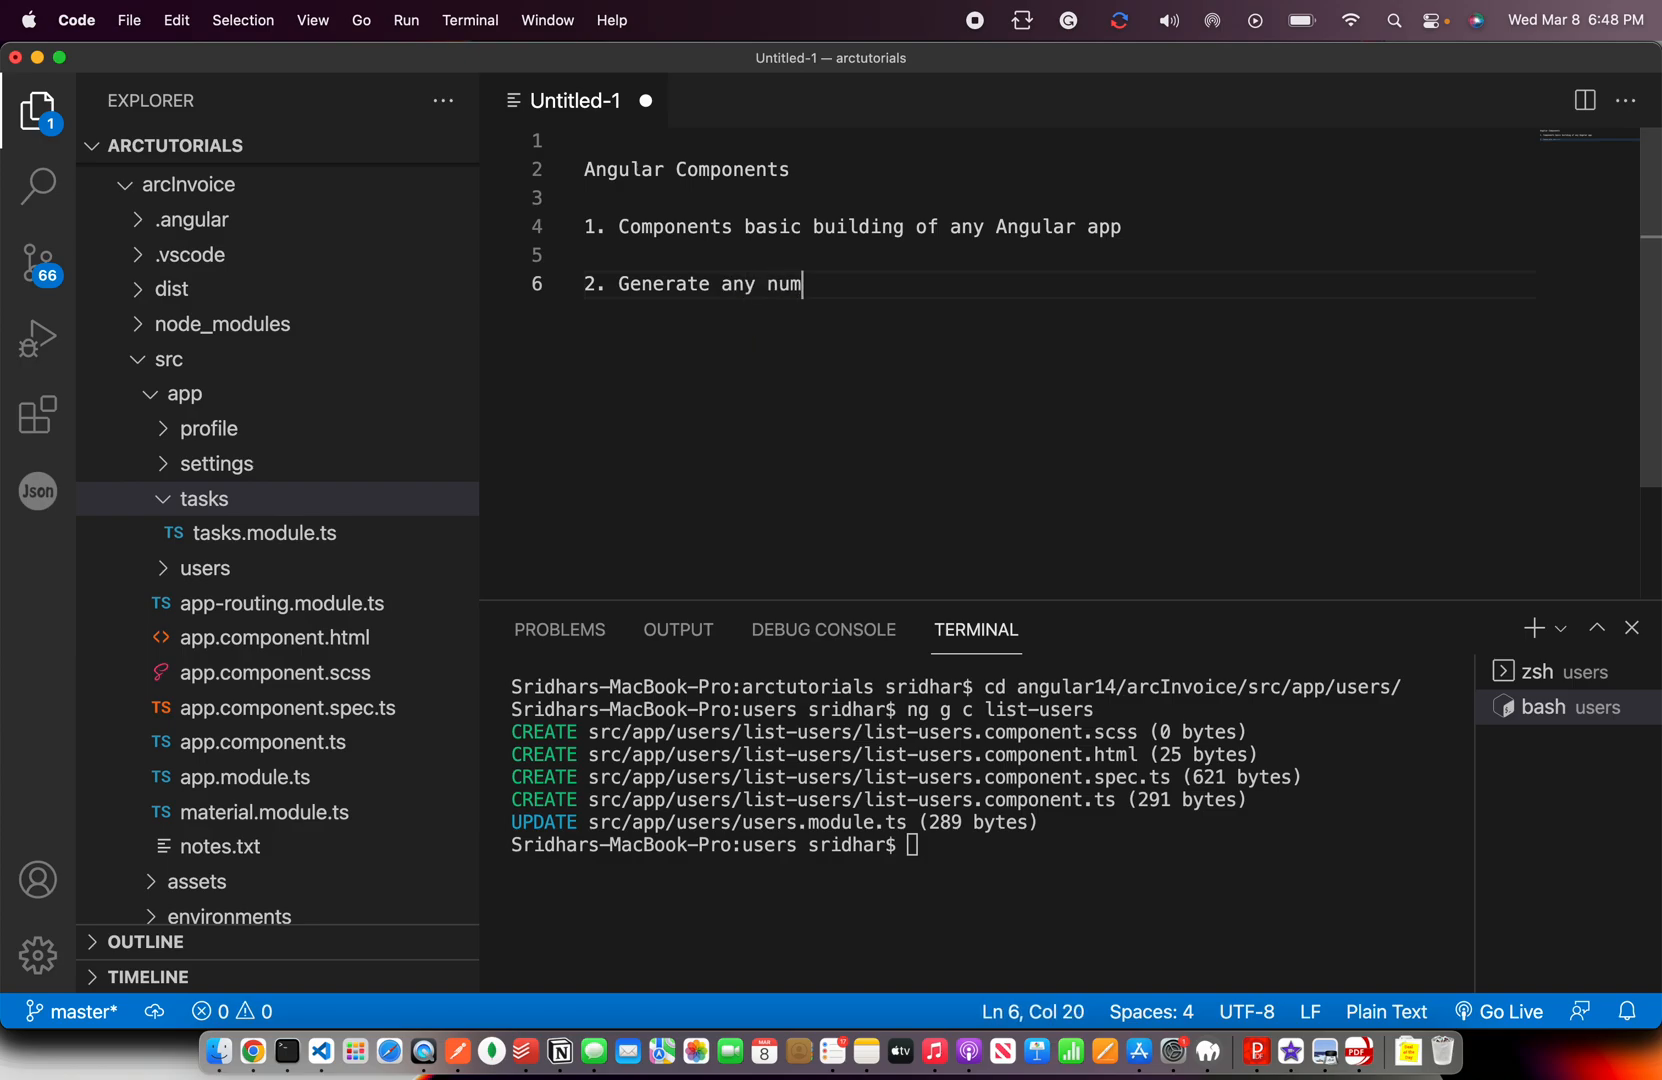
type("ber of components")
type("3.")
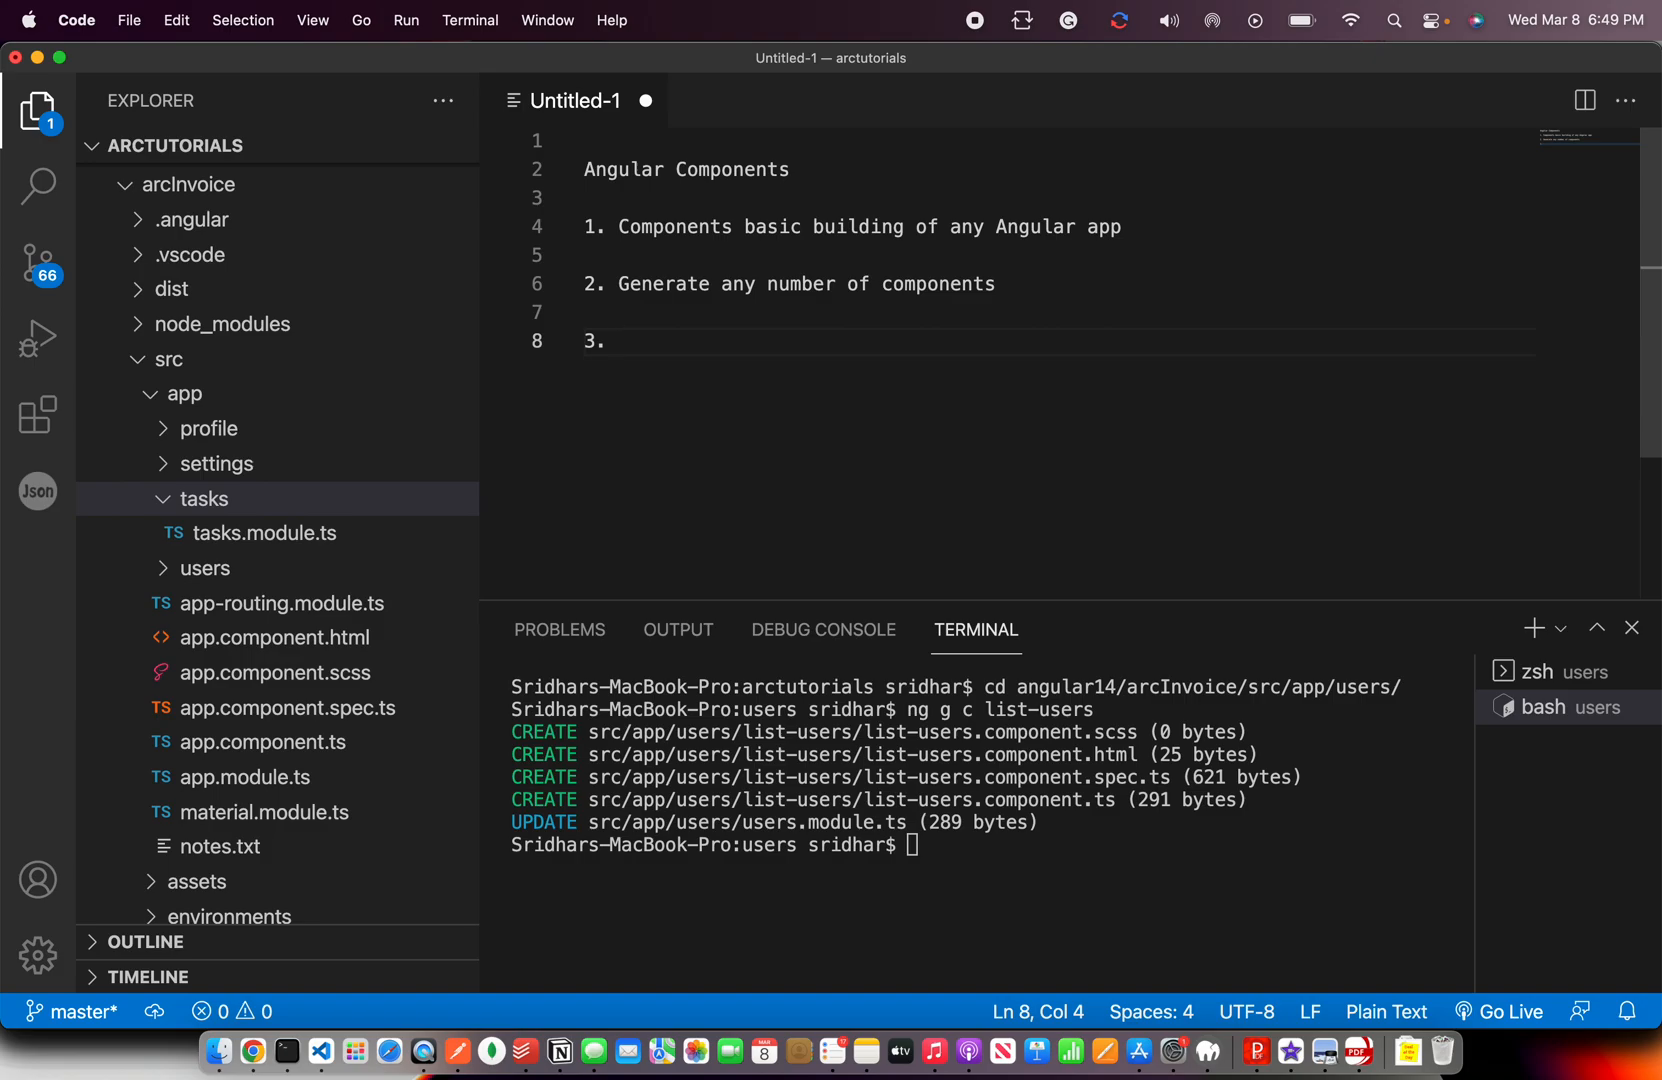
Note the command 'ng g c <component_name>' and point 4 about generating inside a module folder.
type("ng g c")
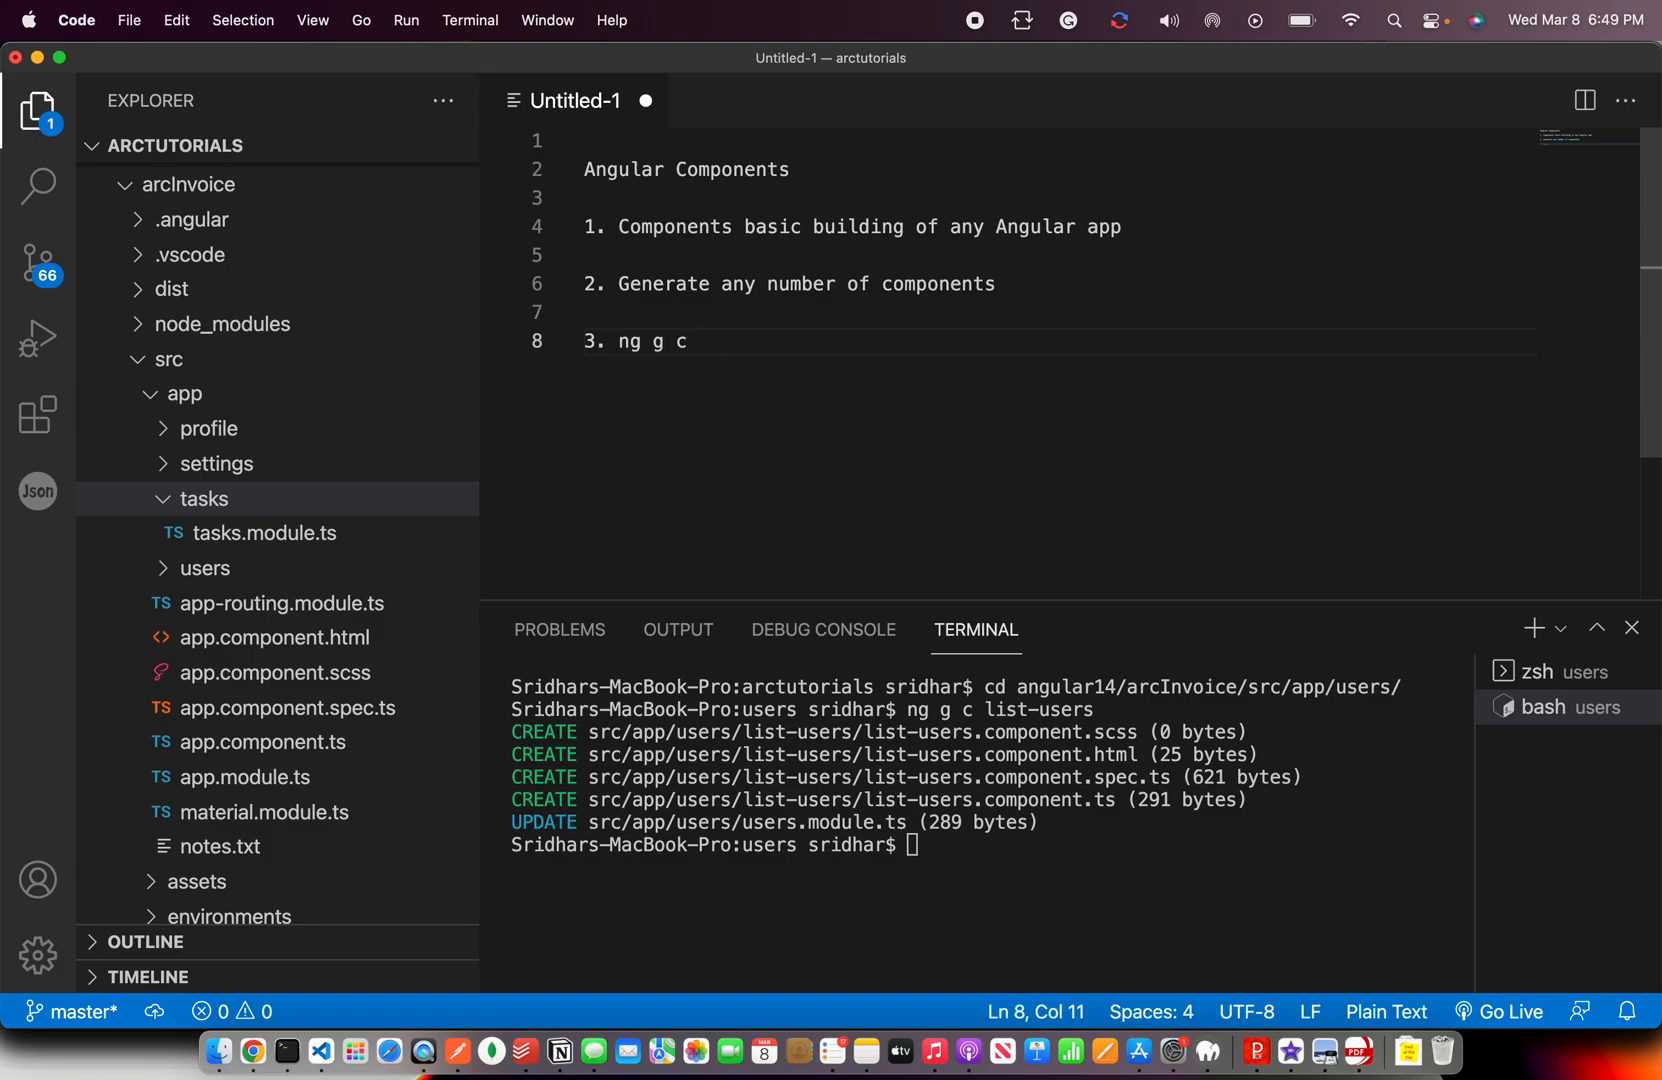
type("<component")
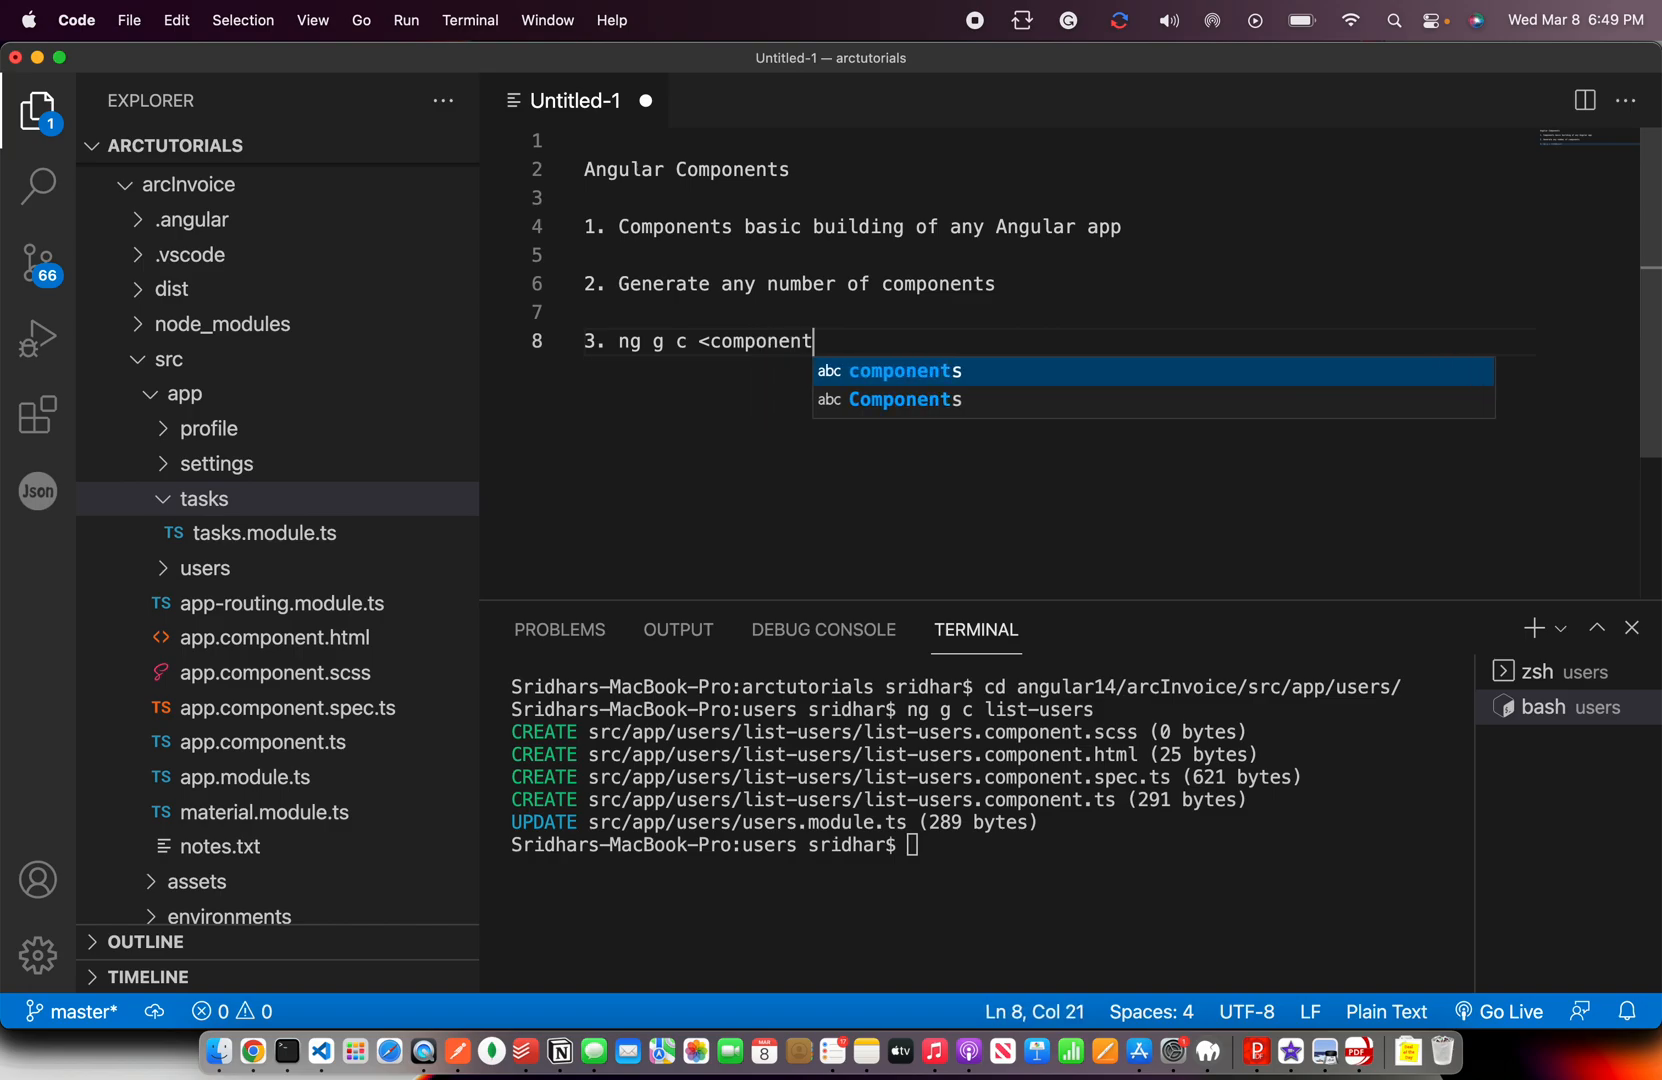
type("_name>")
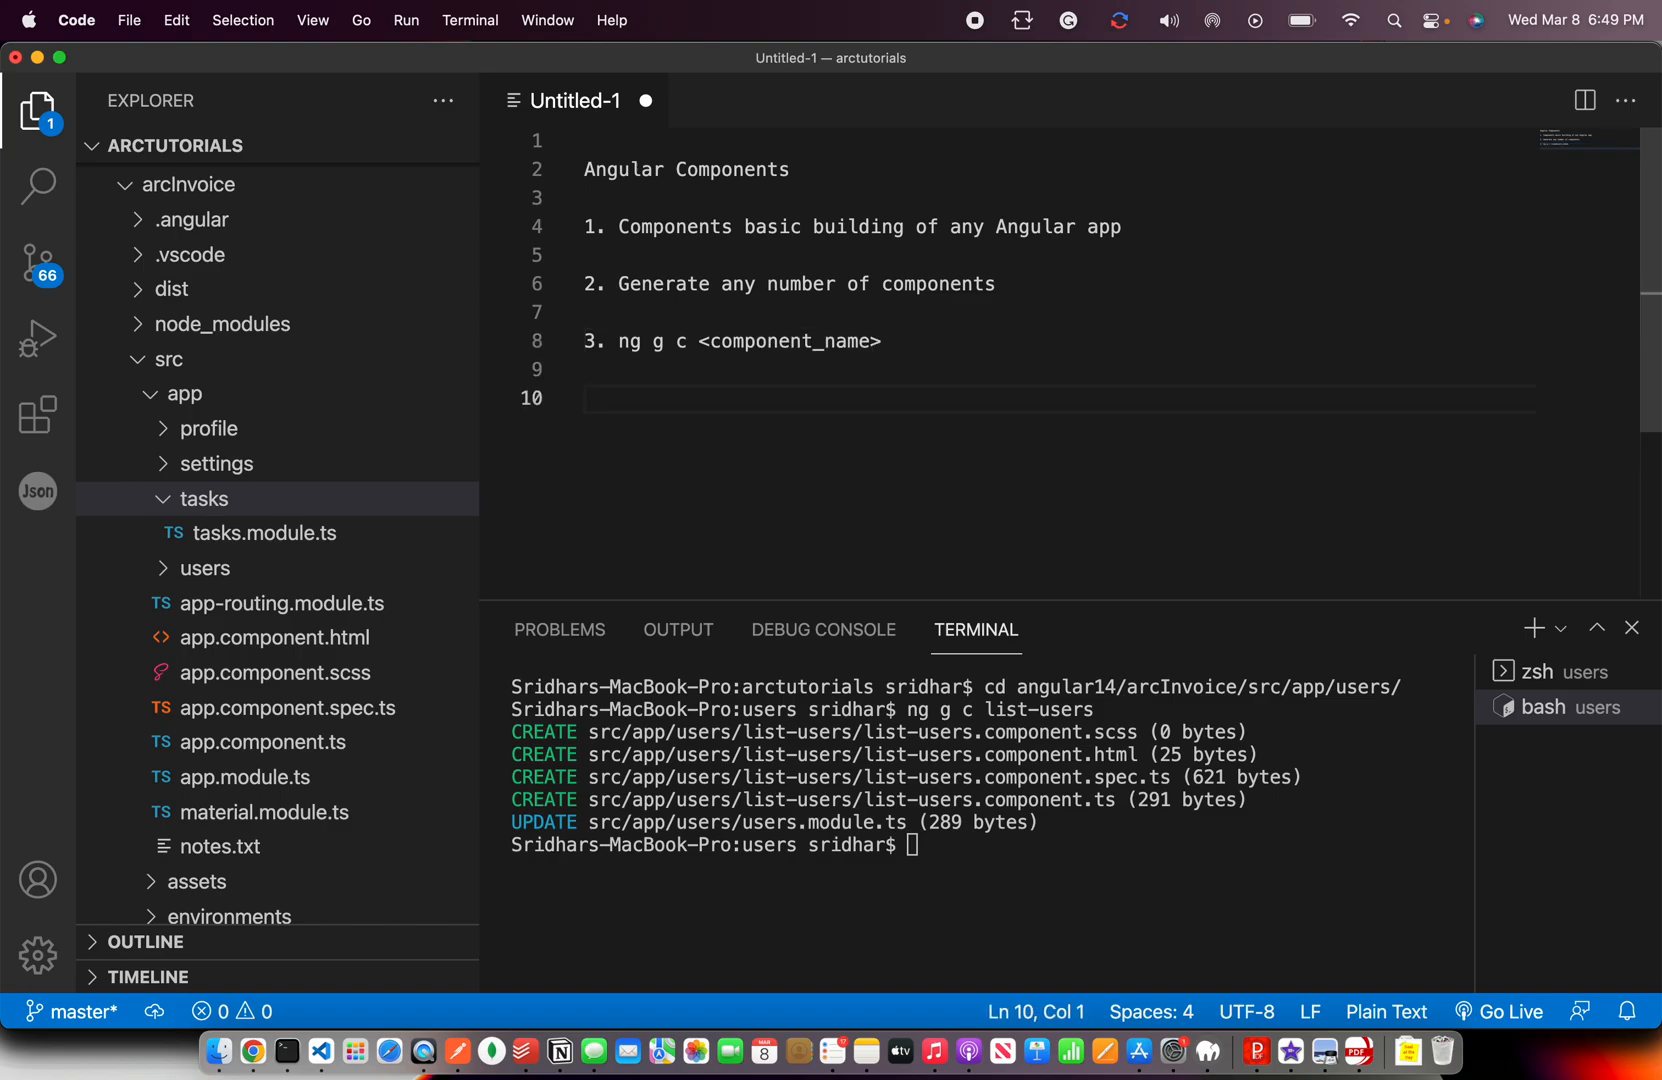
type("4.")
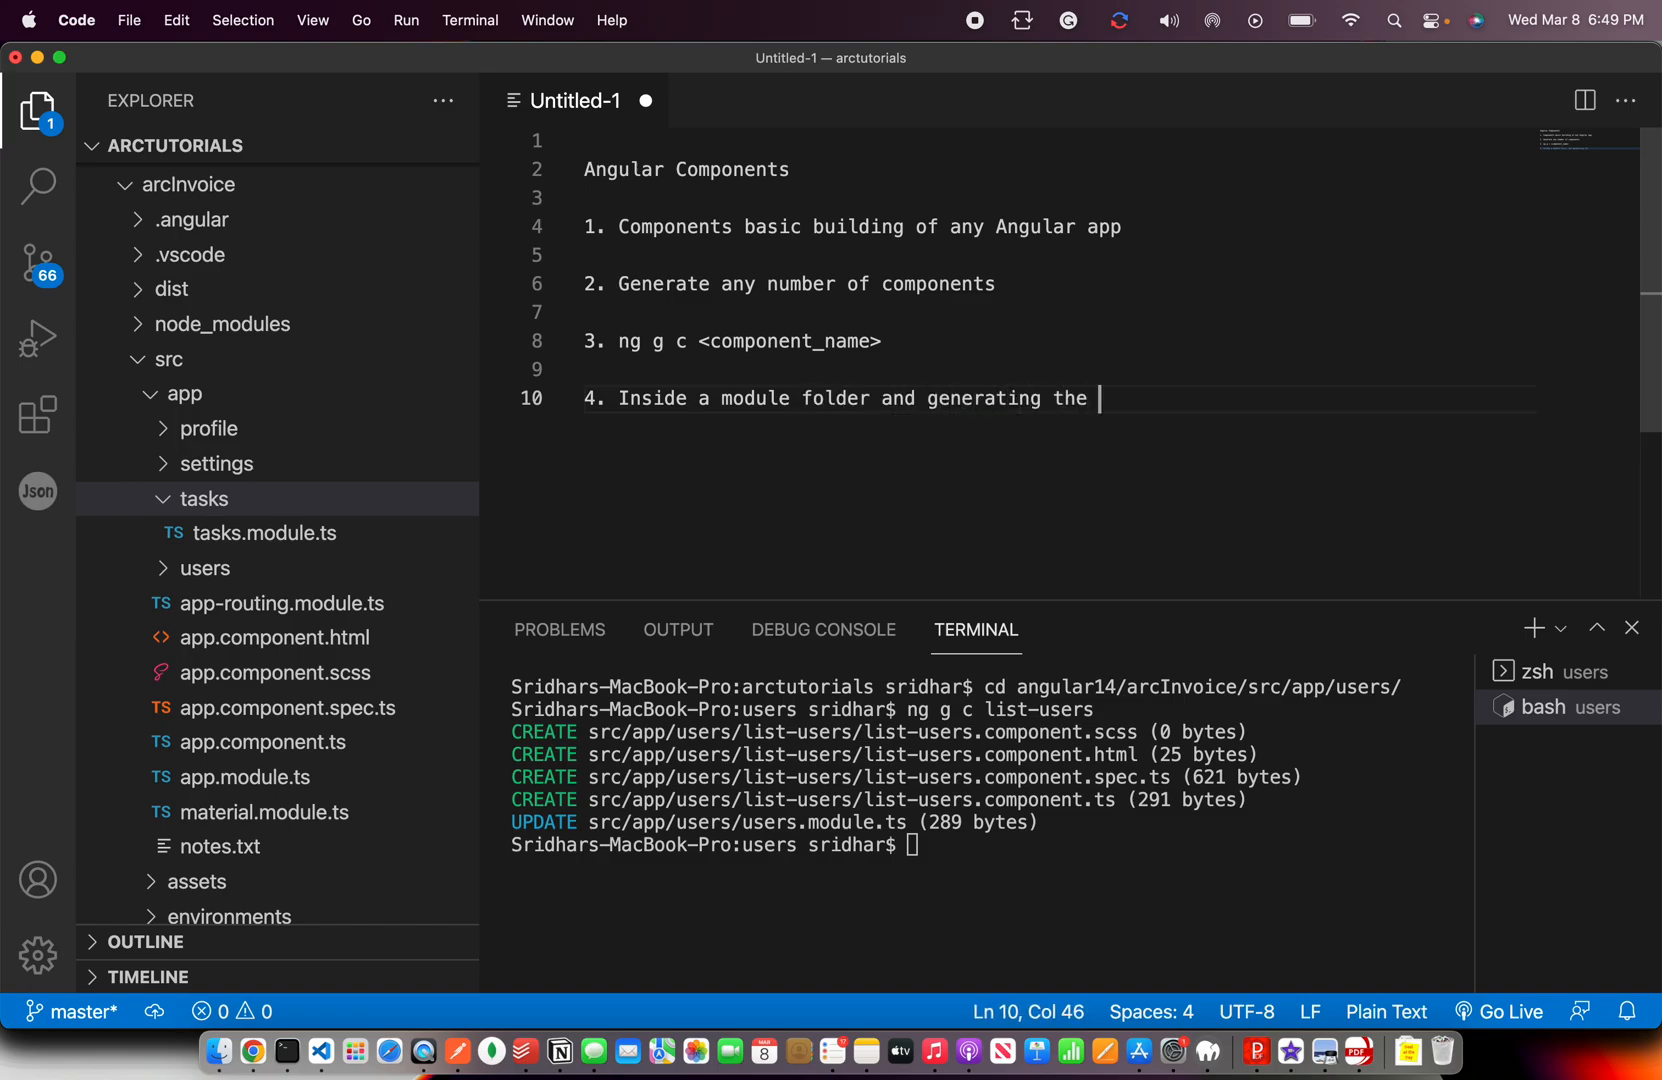
type("compone")
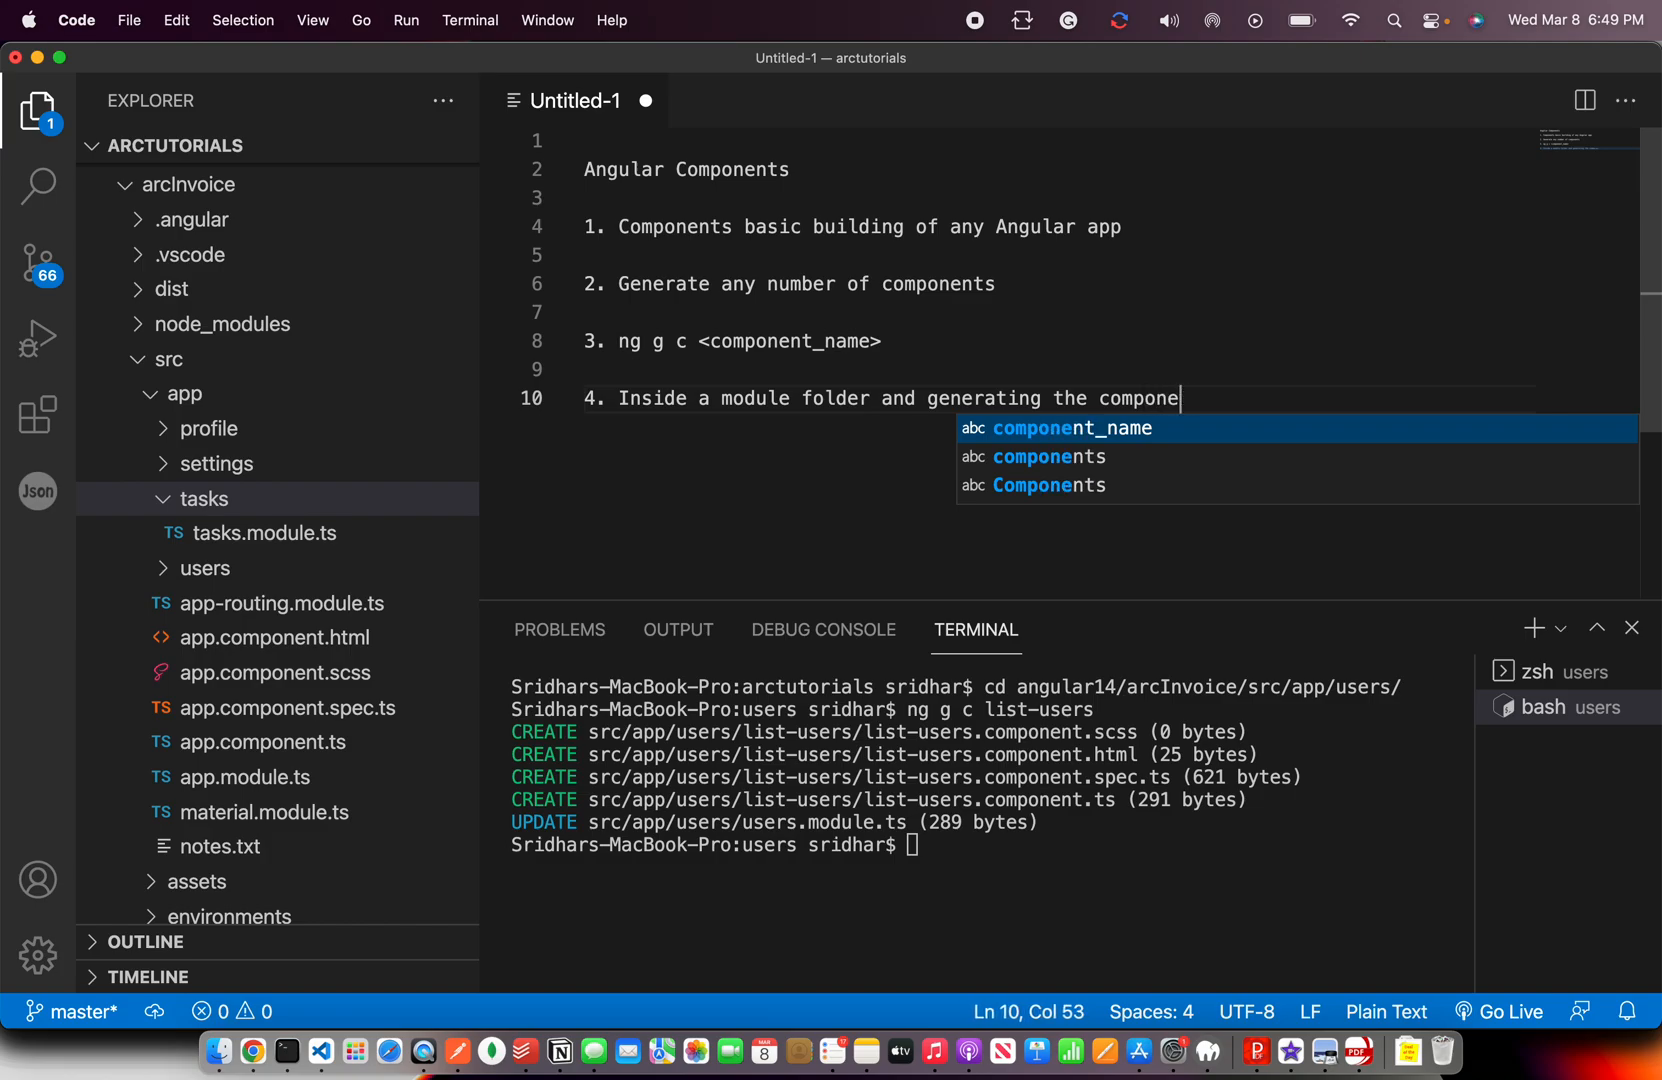
type("nt")
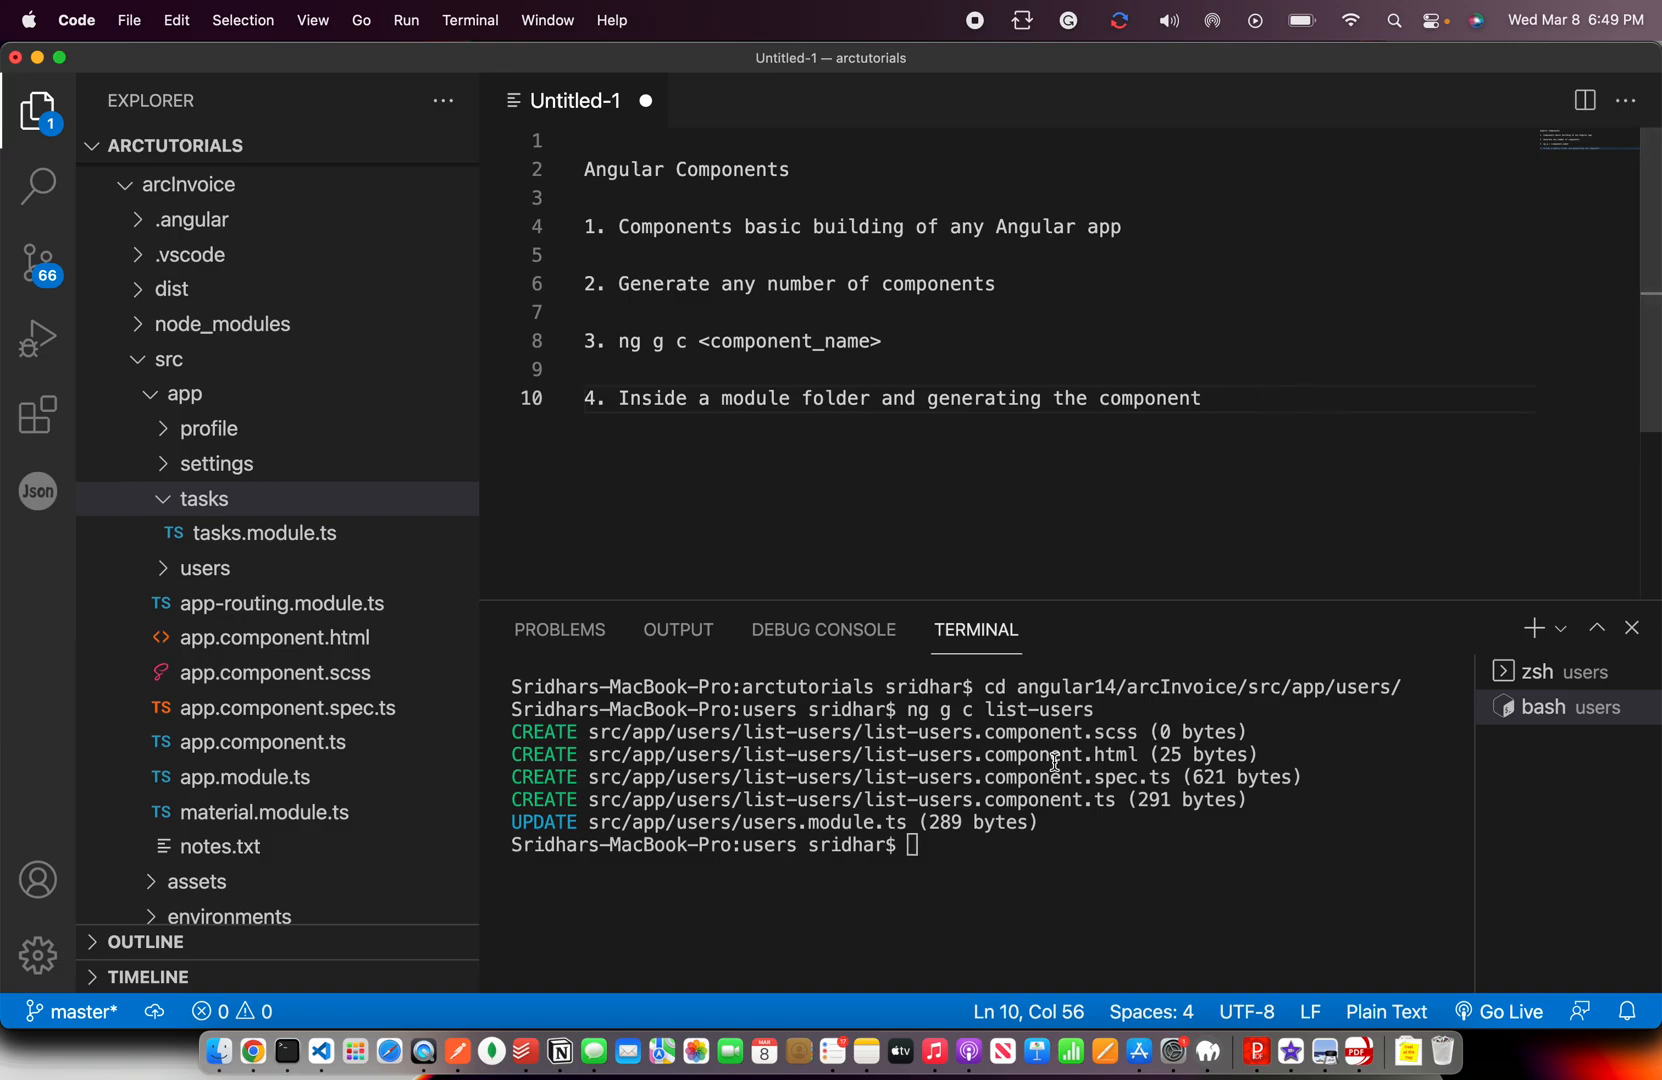
mouse_move(954, 724)
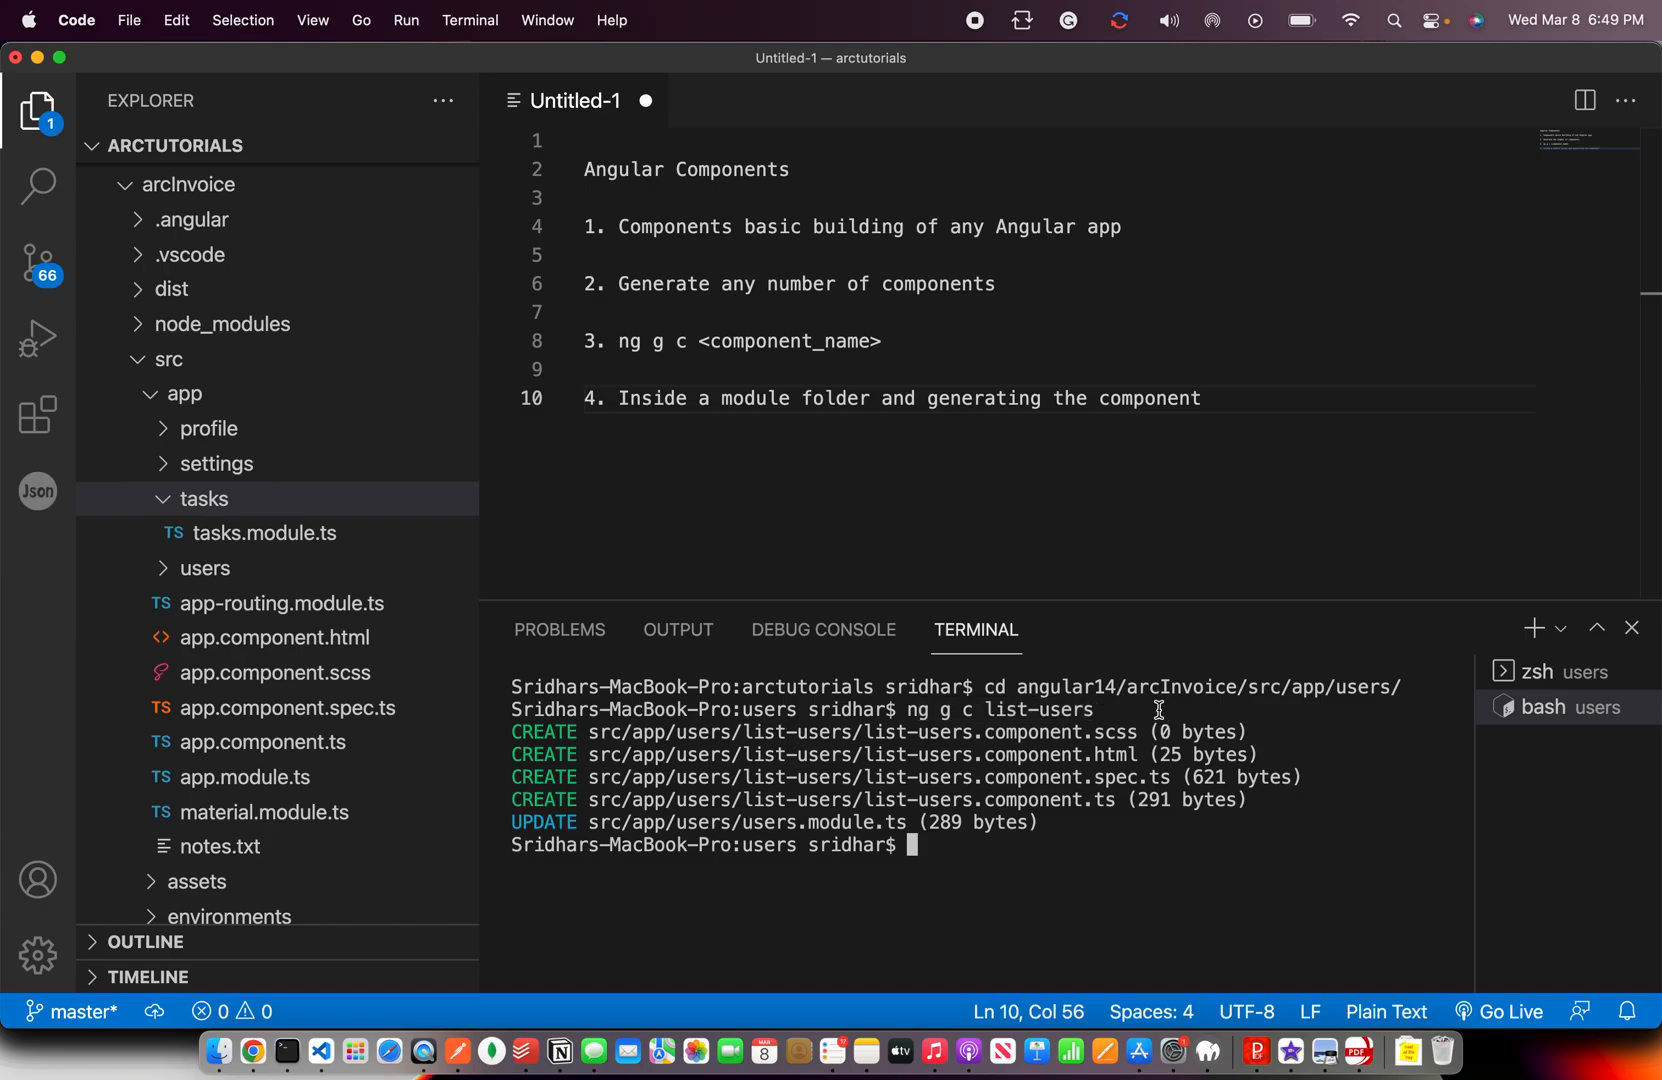
Highlight the app/users path in the terminal and expand the users folder to show list-users.
double_click(1368, 686)
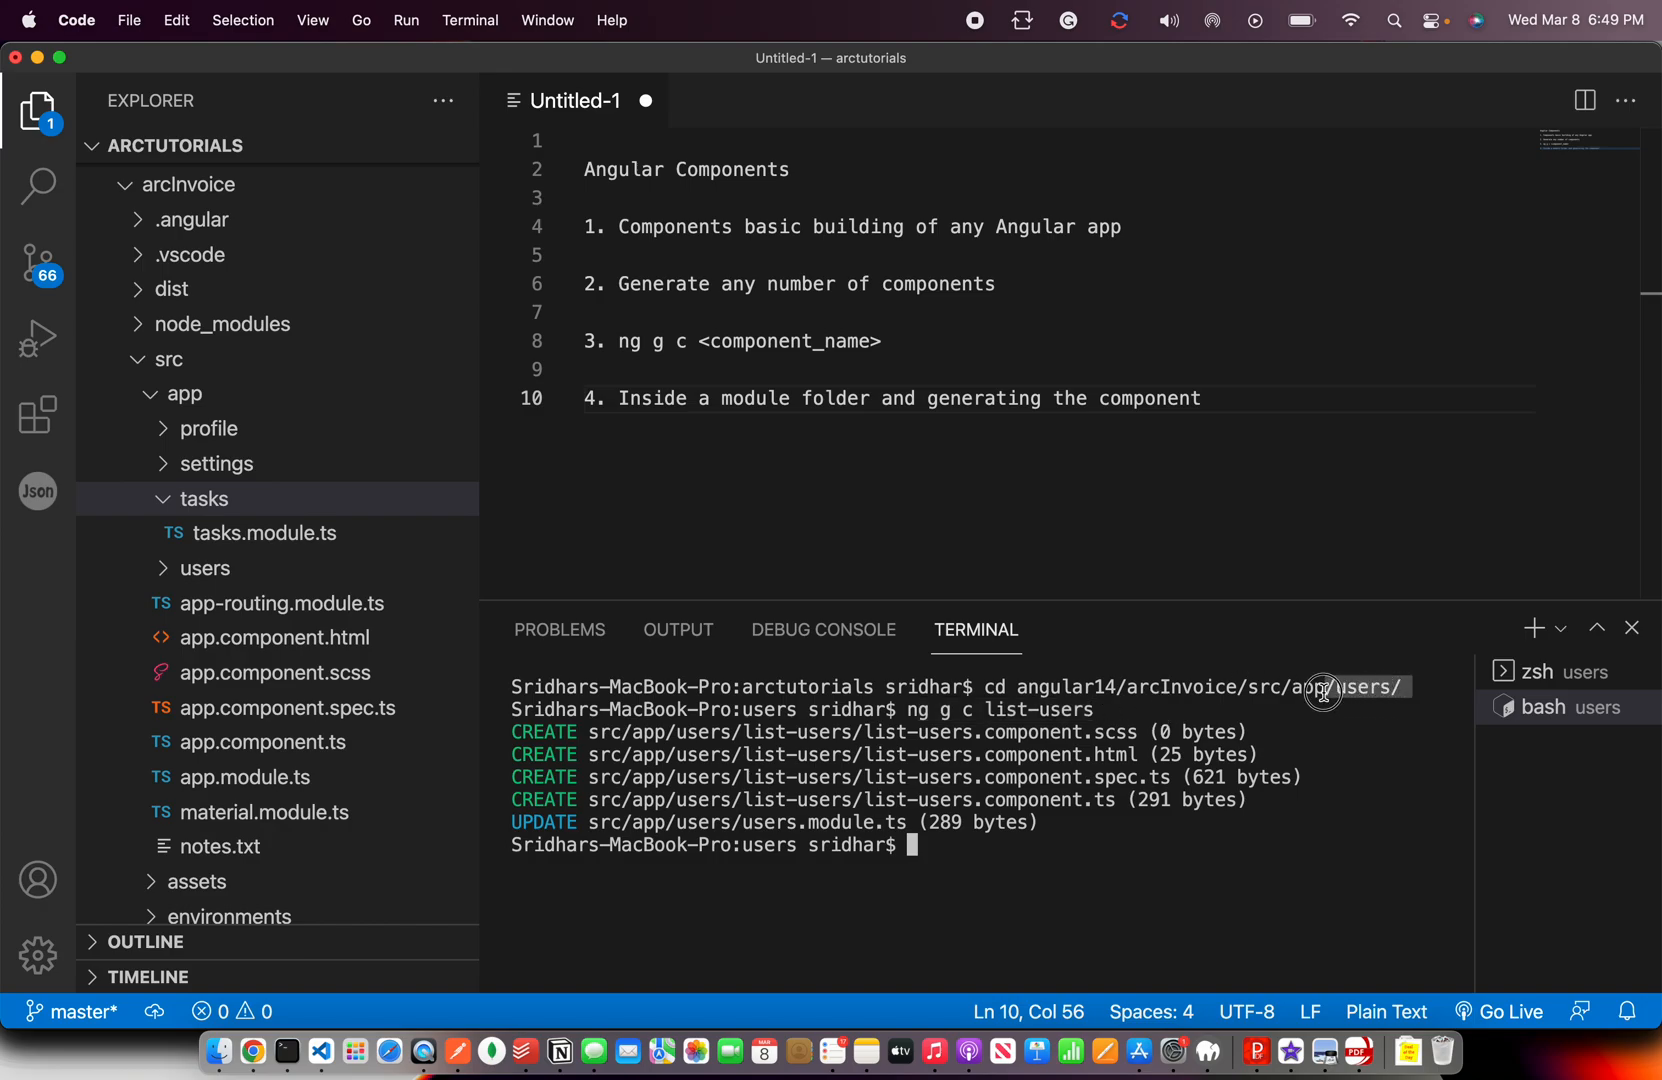
left_click(206, 568)
type("5. A")
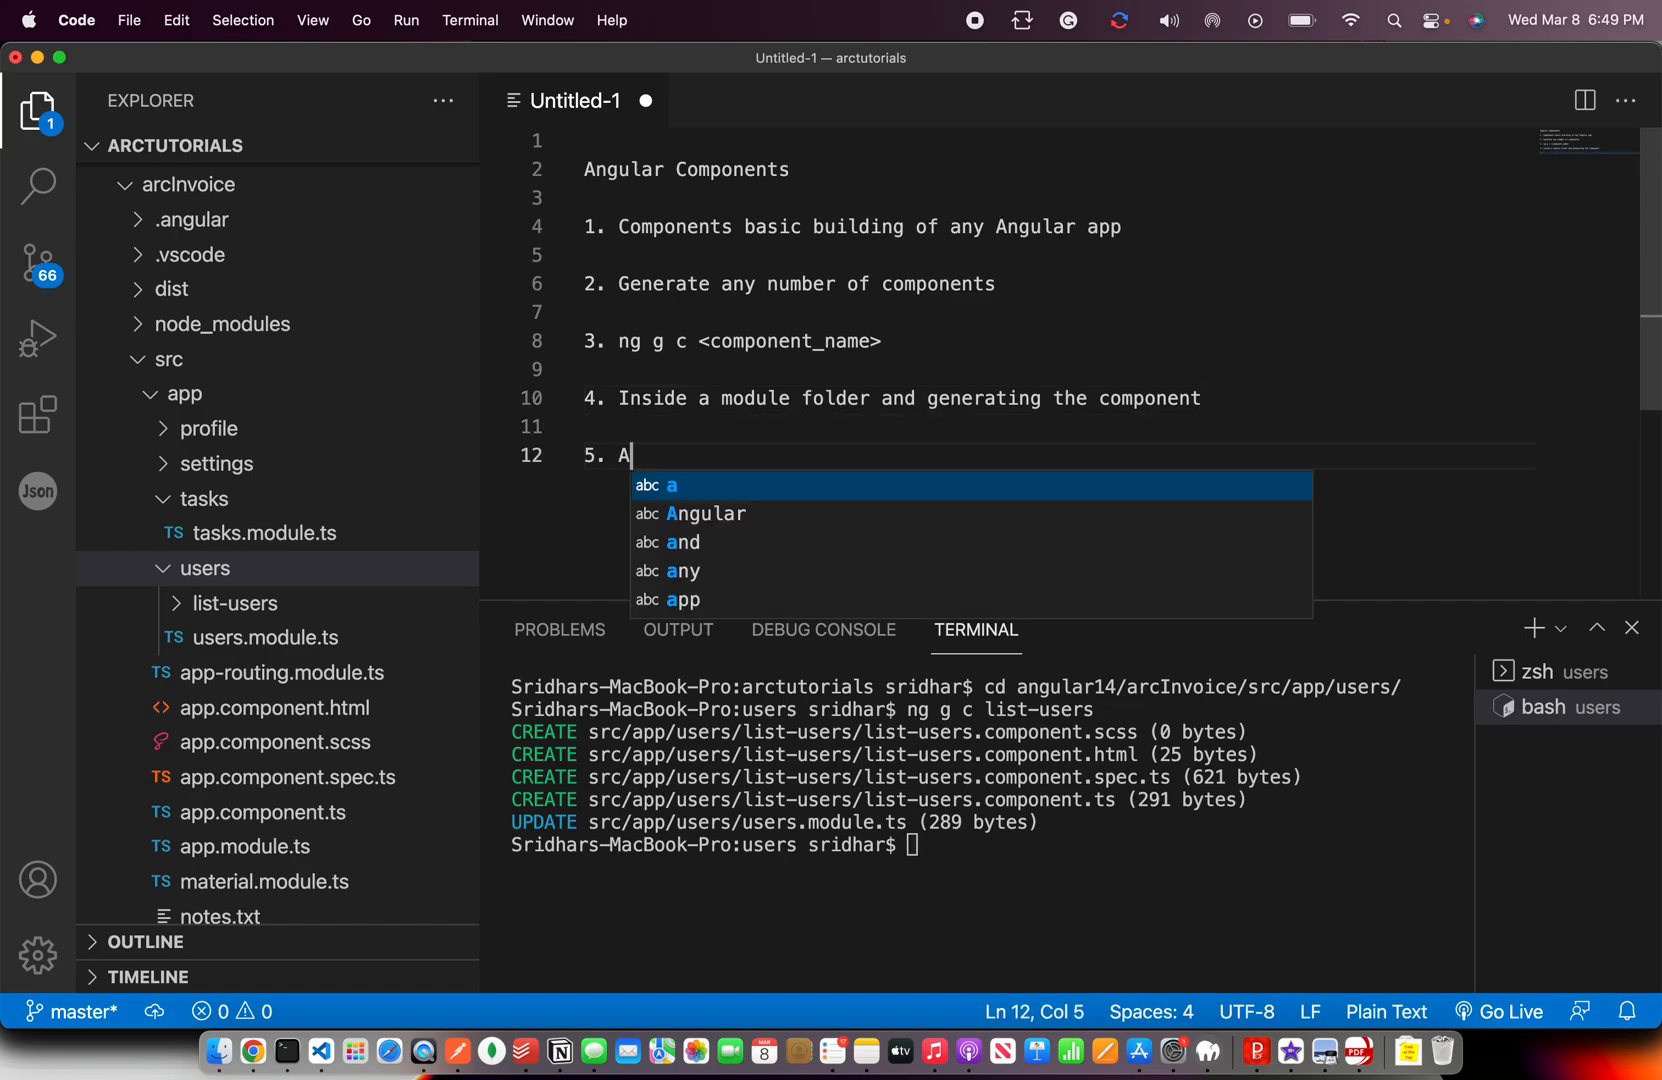
Write point 5: when we generate a component -> 4 files will be created + 1 file is updated, then '6.'.
type("When we geenra")
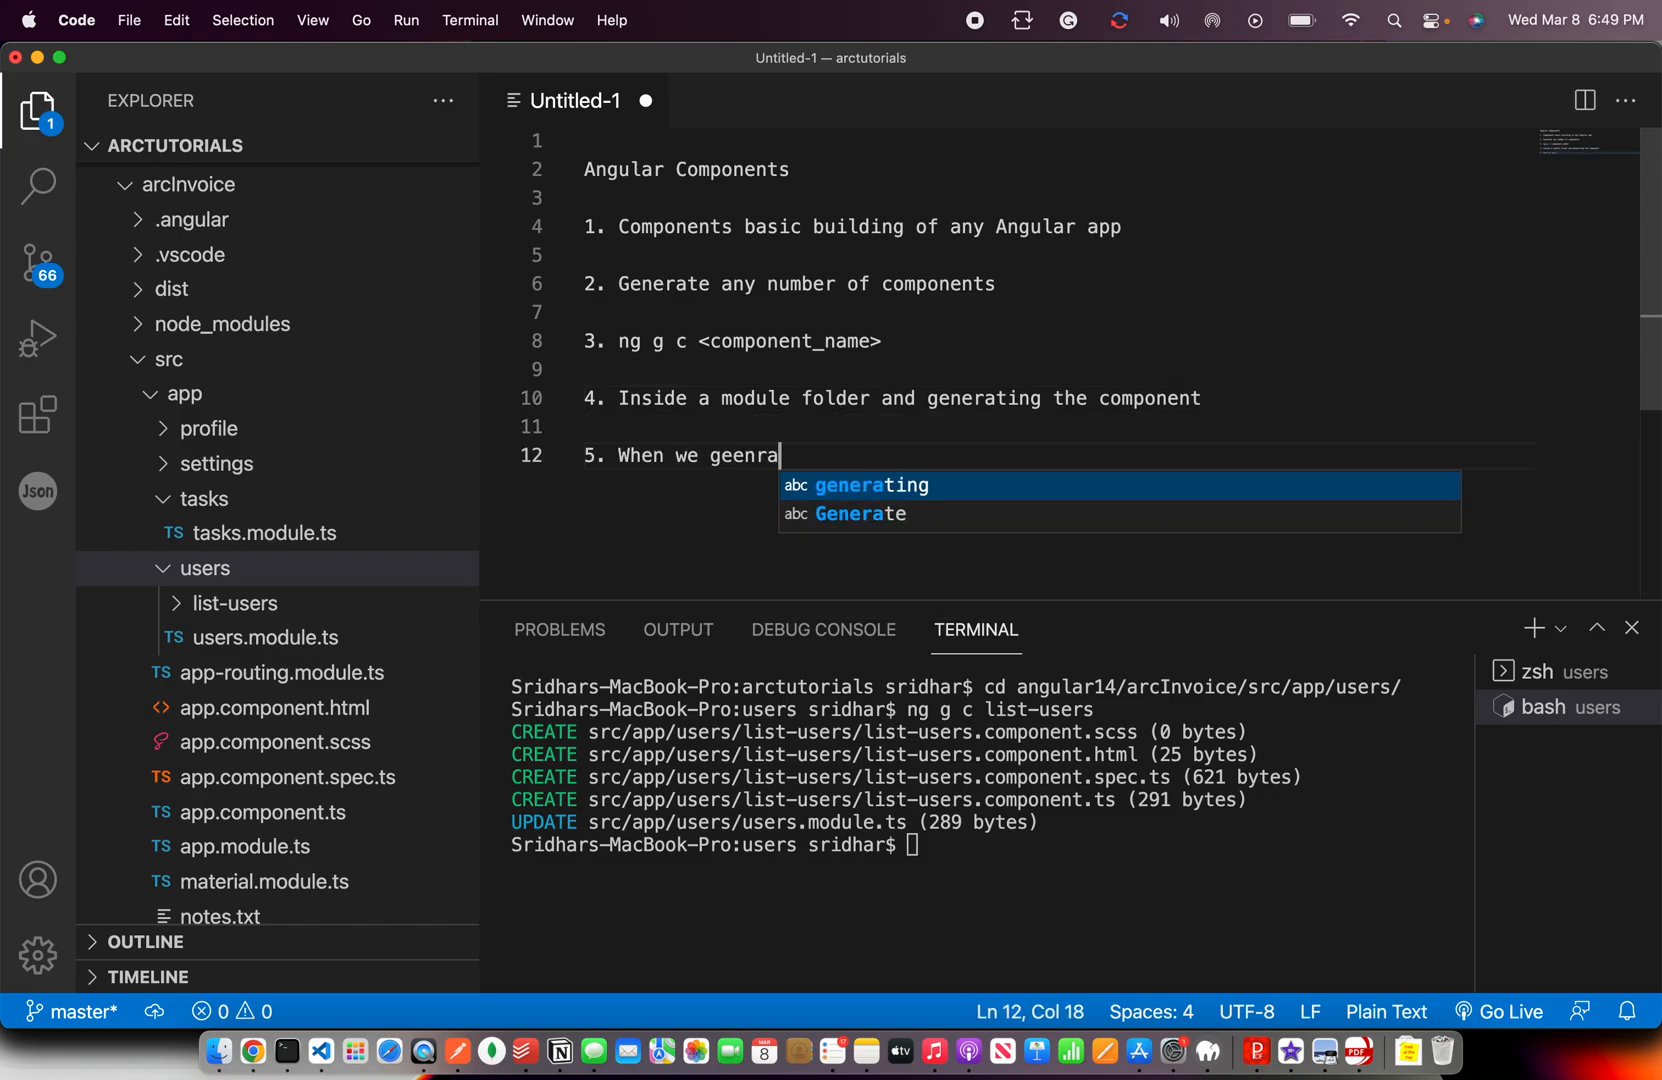
key("Backspace")
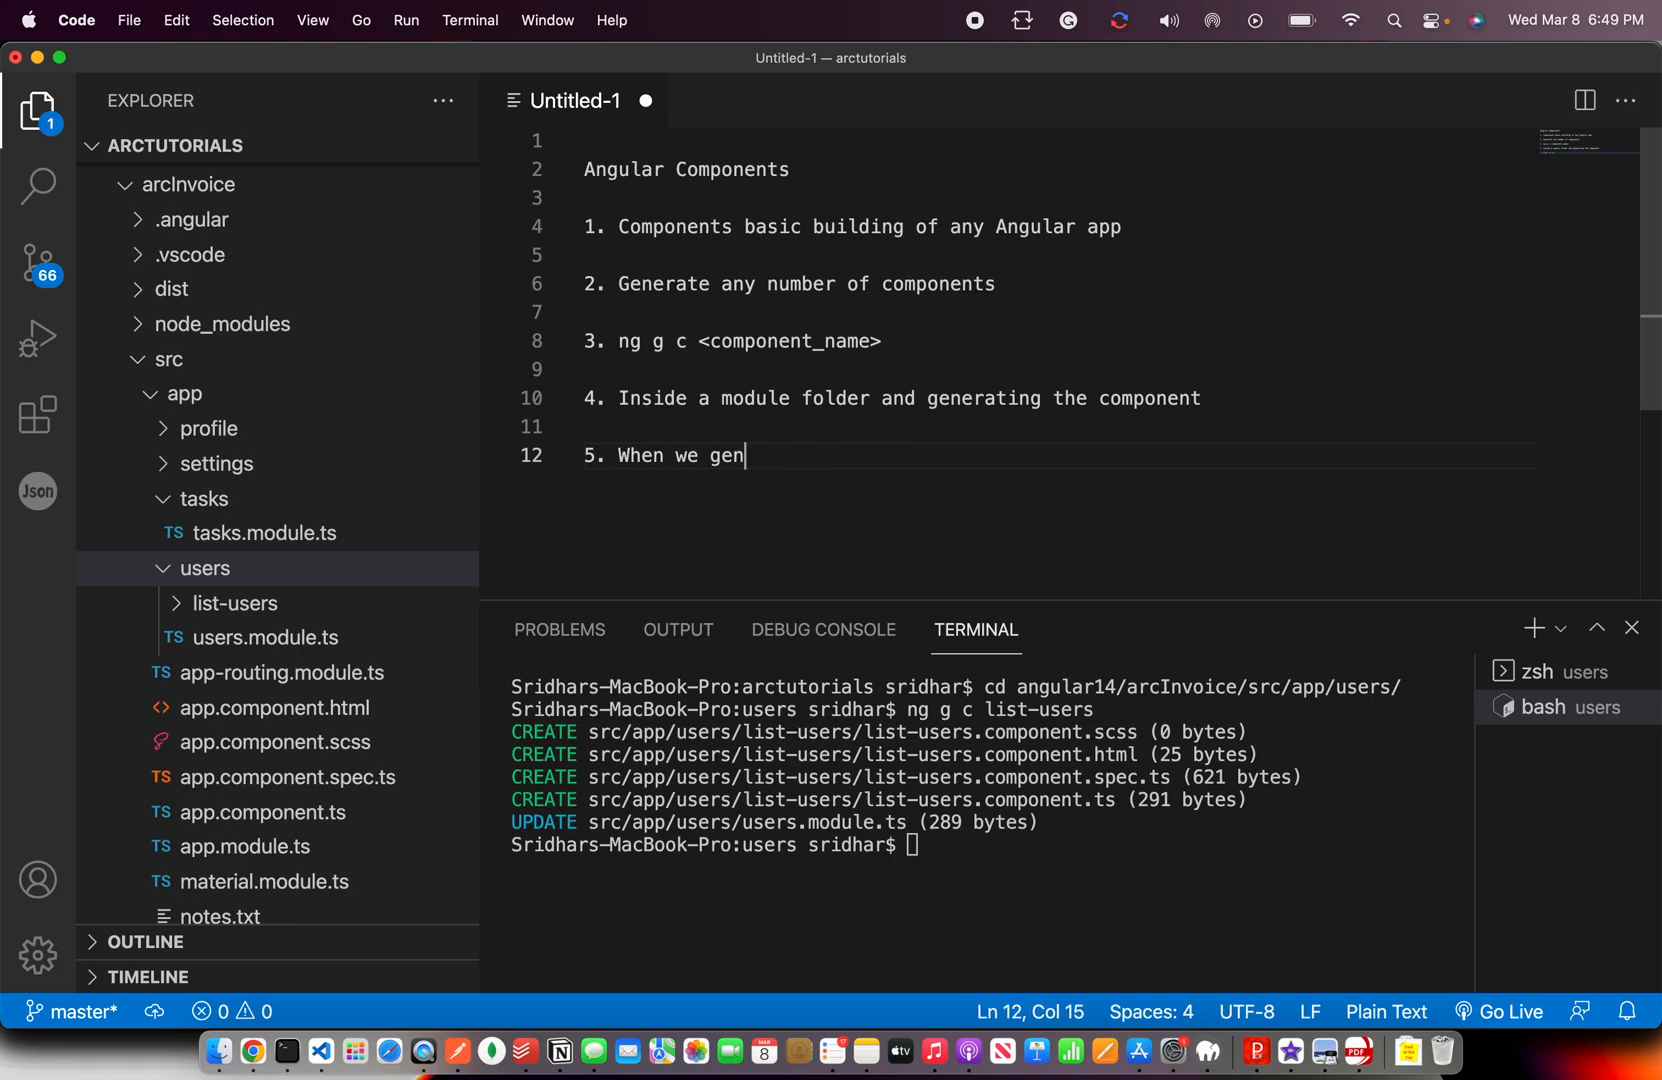
type("erat a component -")
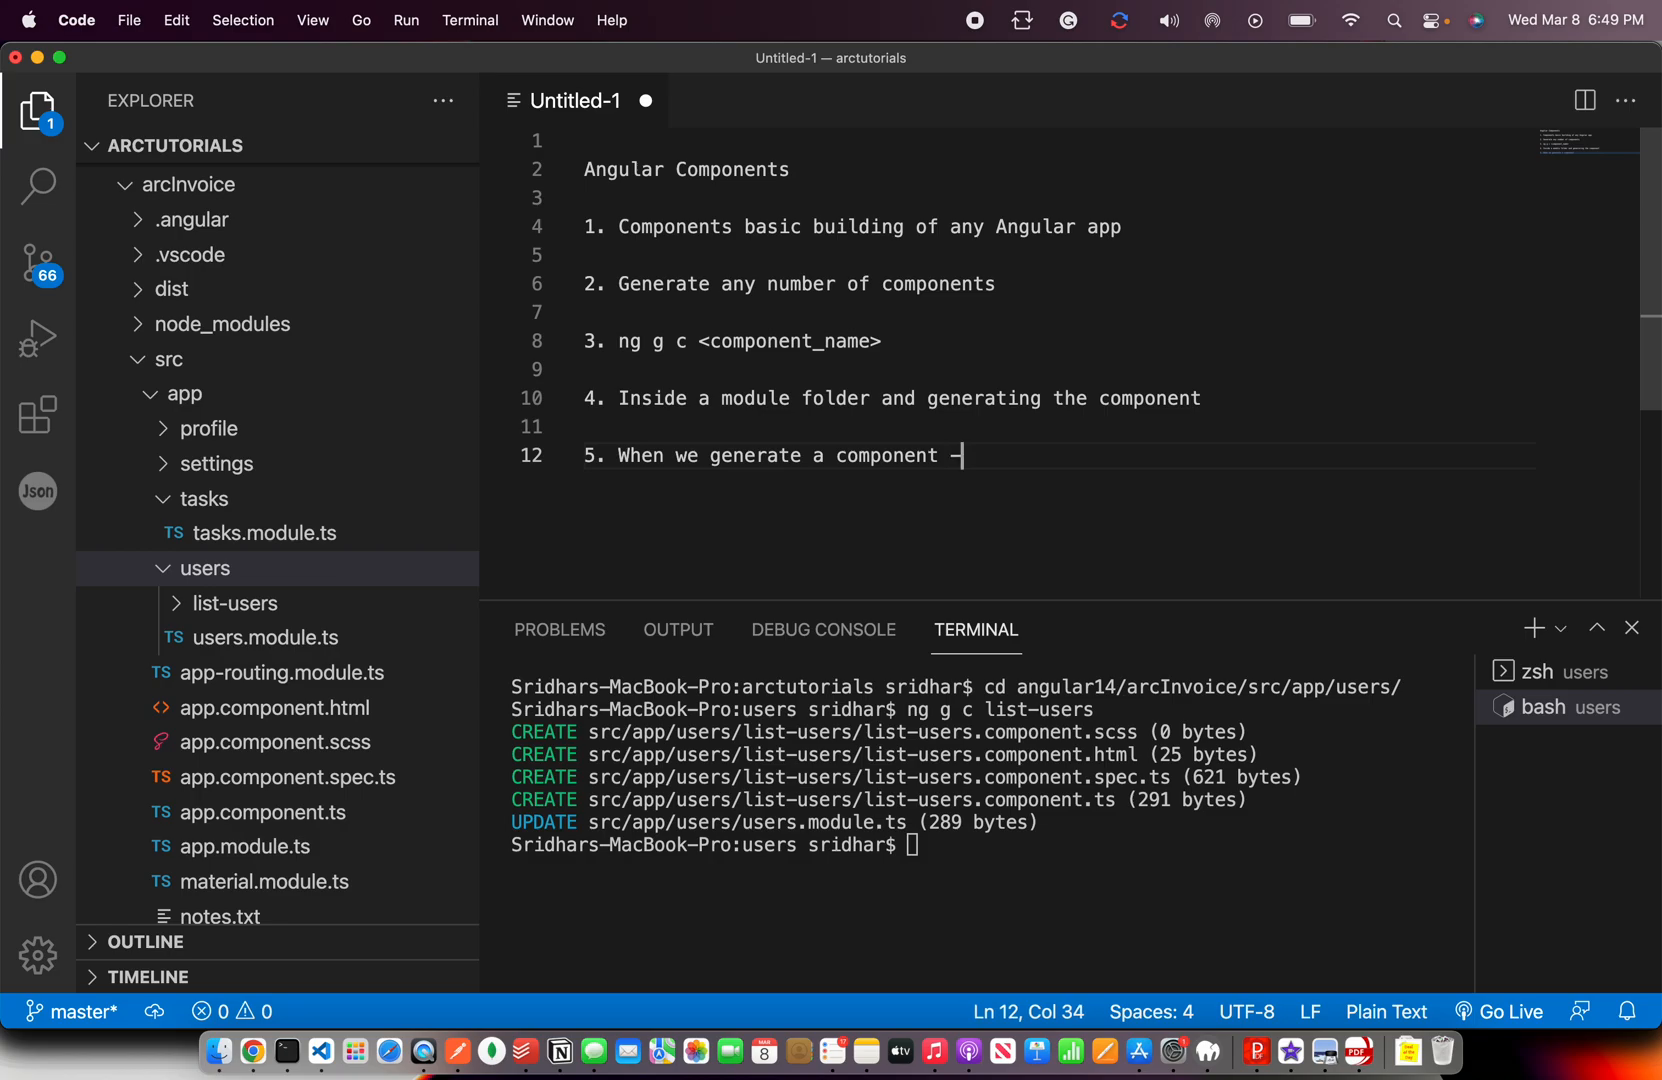
type("> 4 files will")
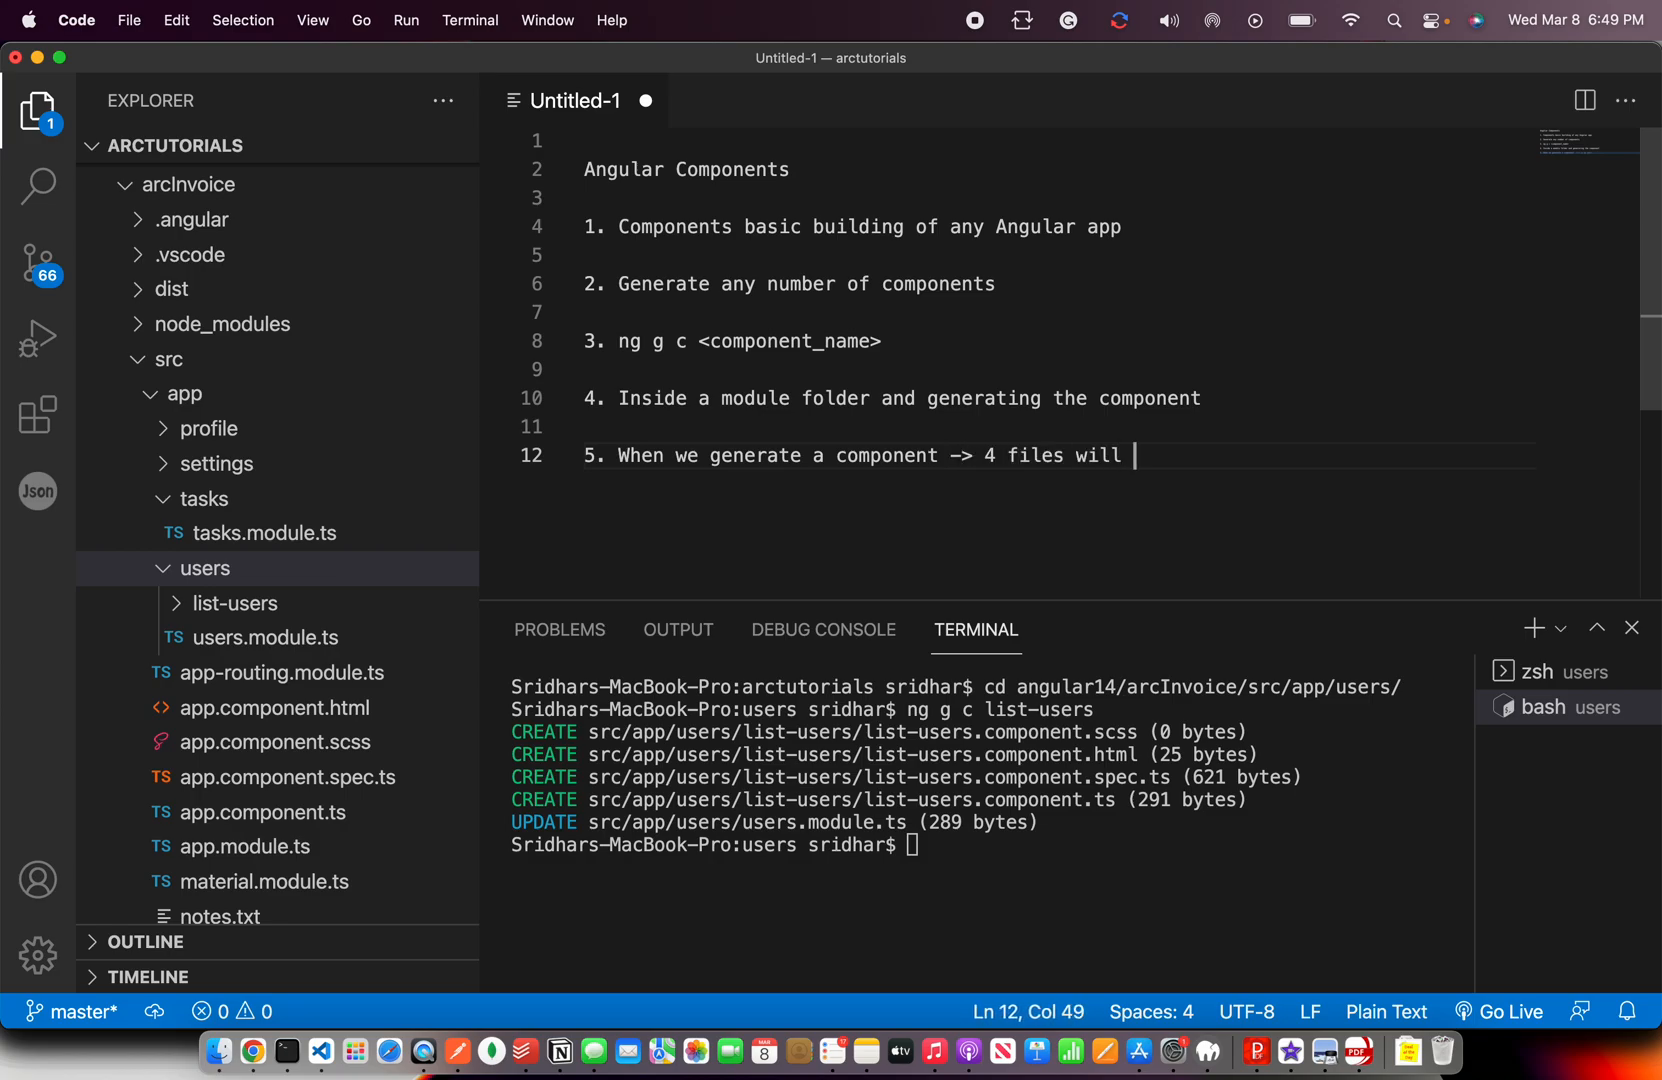
type("be created")
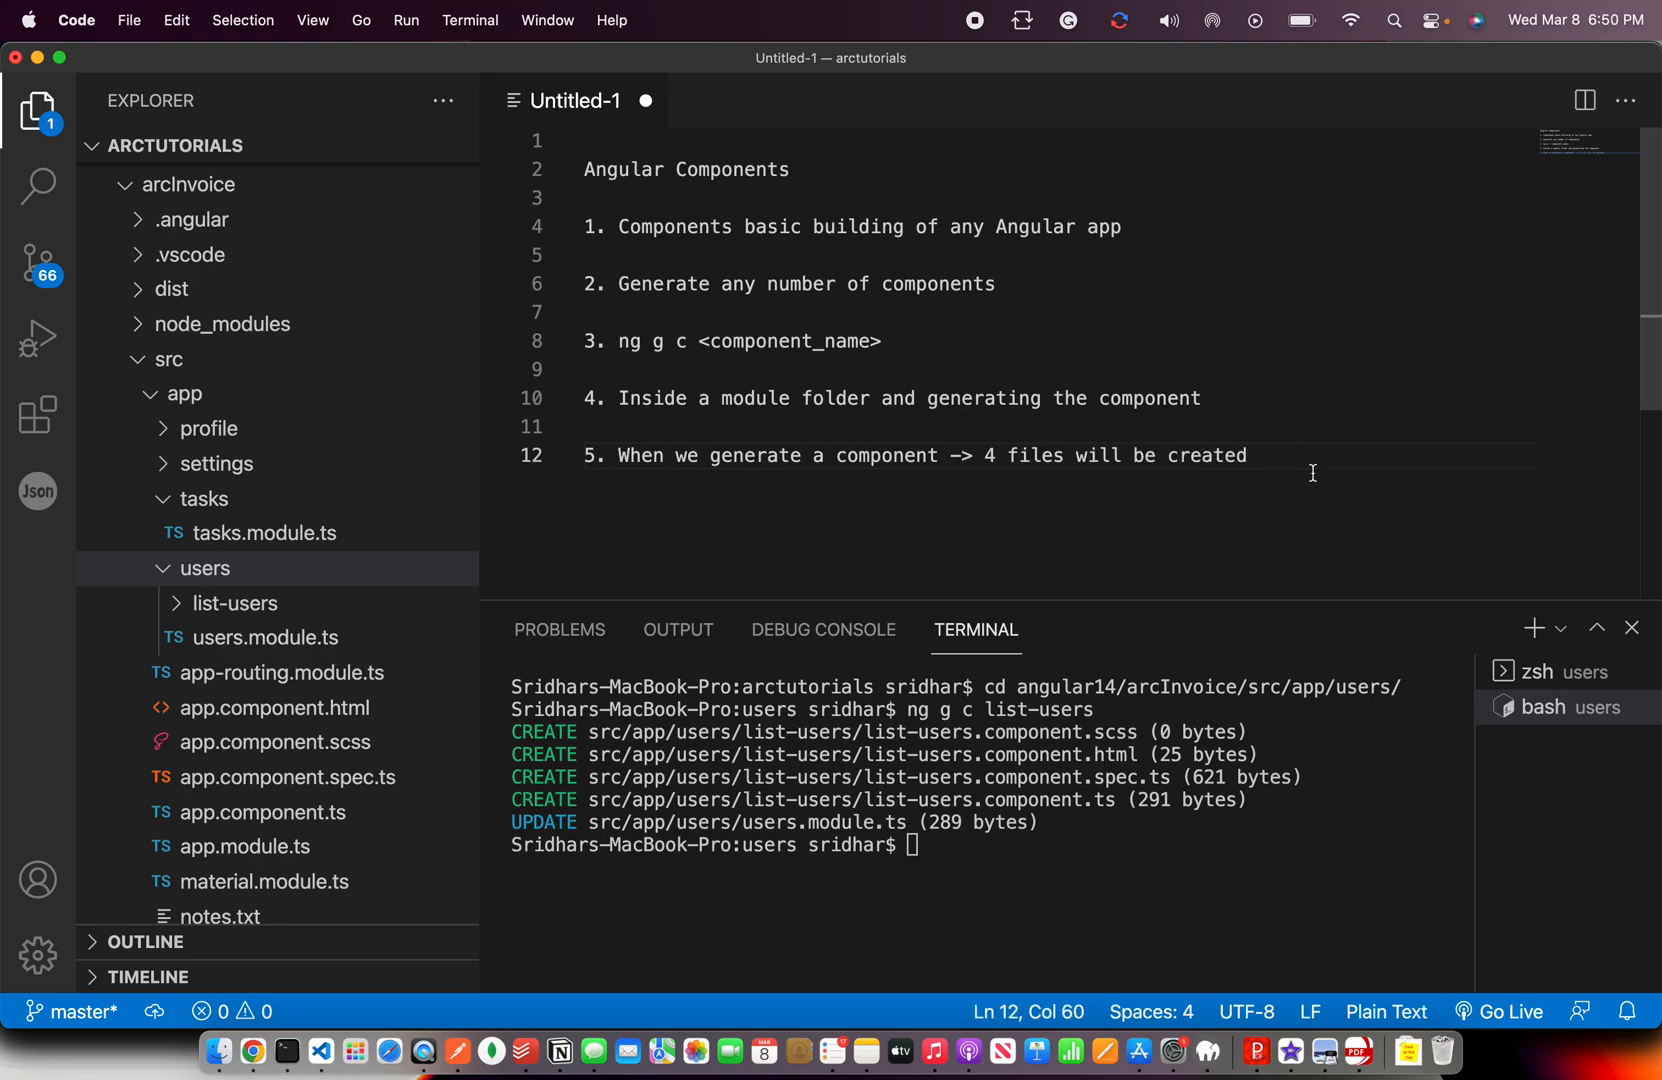
mouse_move(1174, 556)
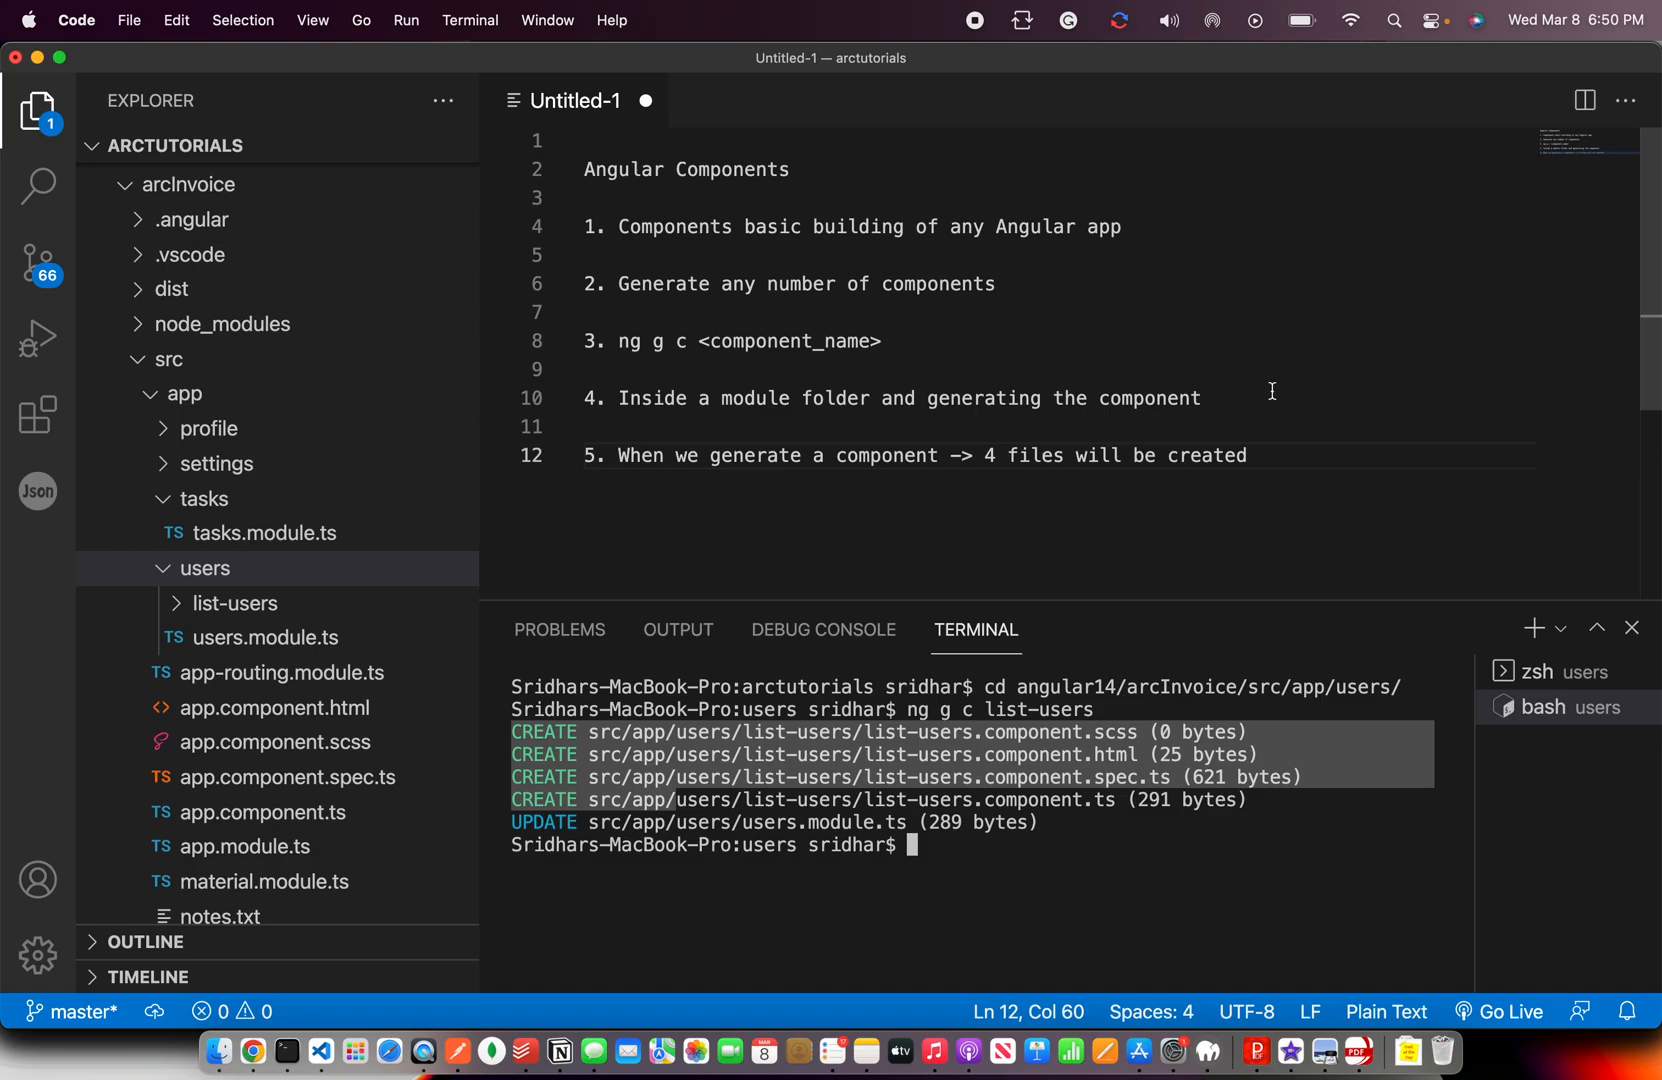
type("+ 1 file is u")
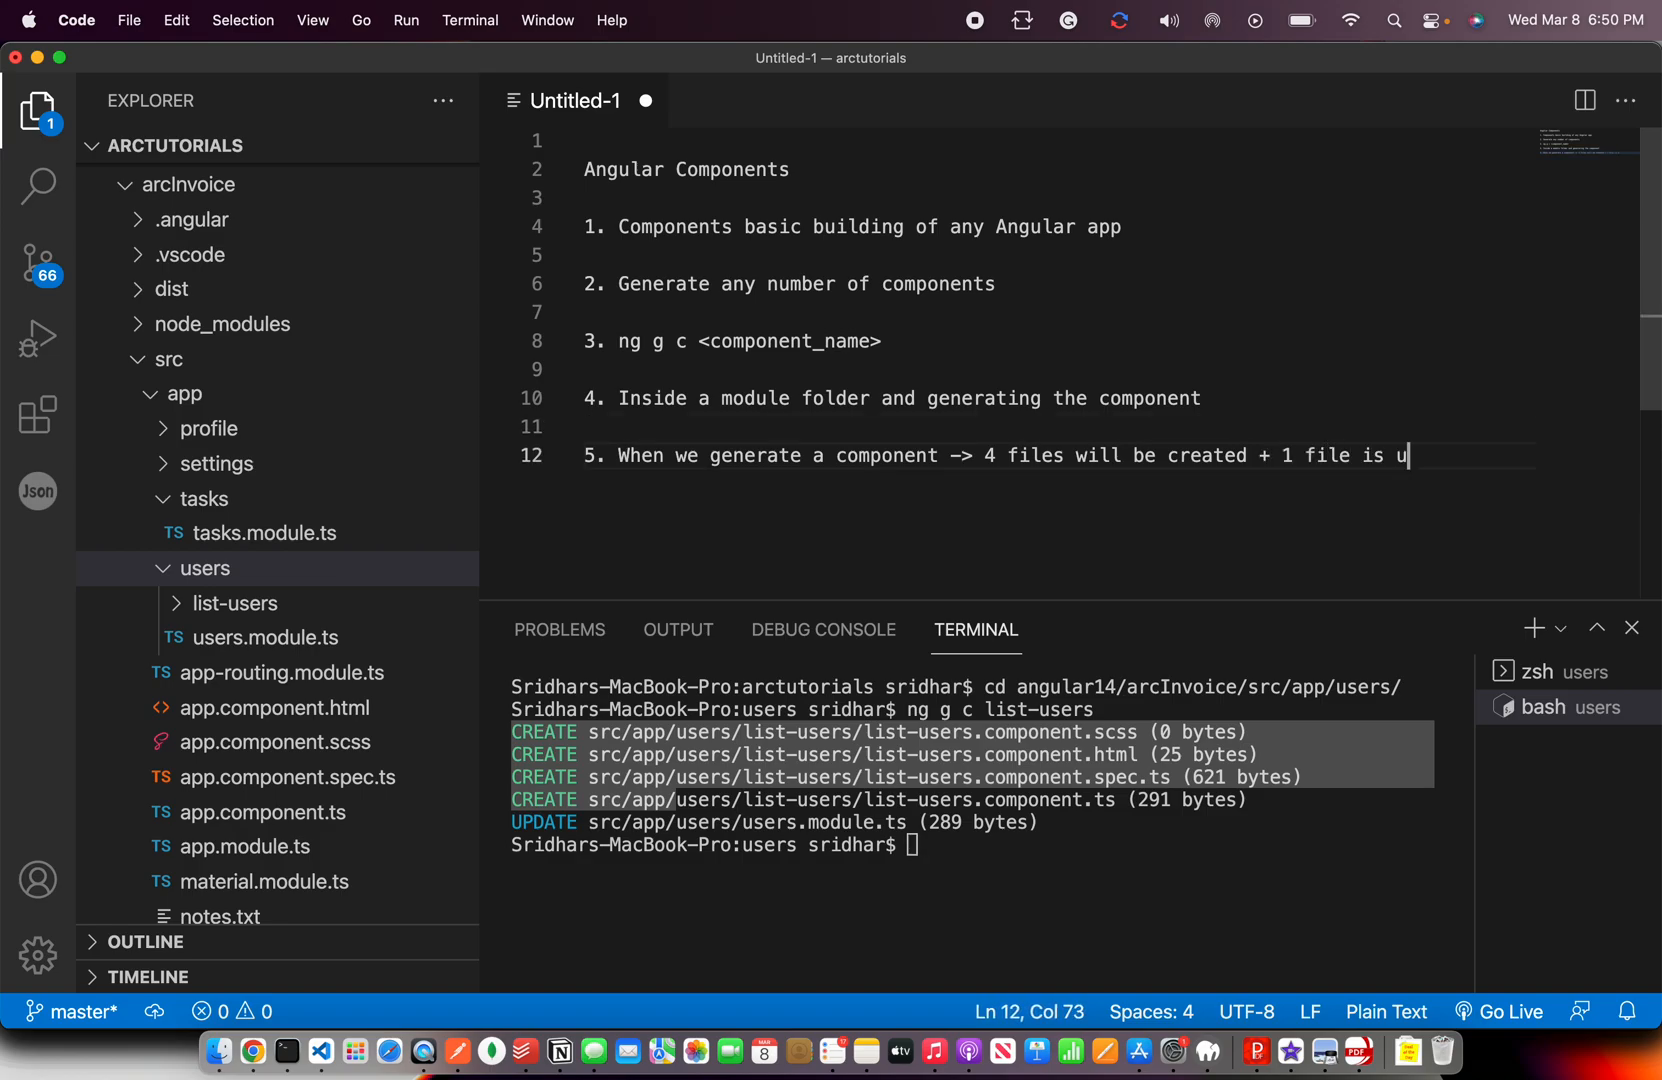
type("pdated")
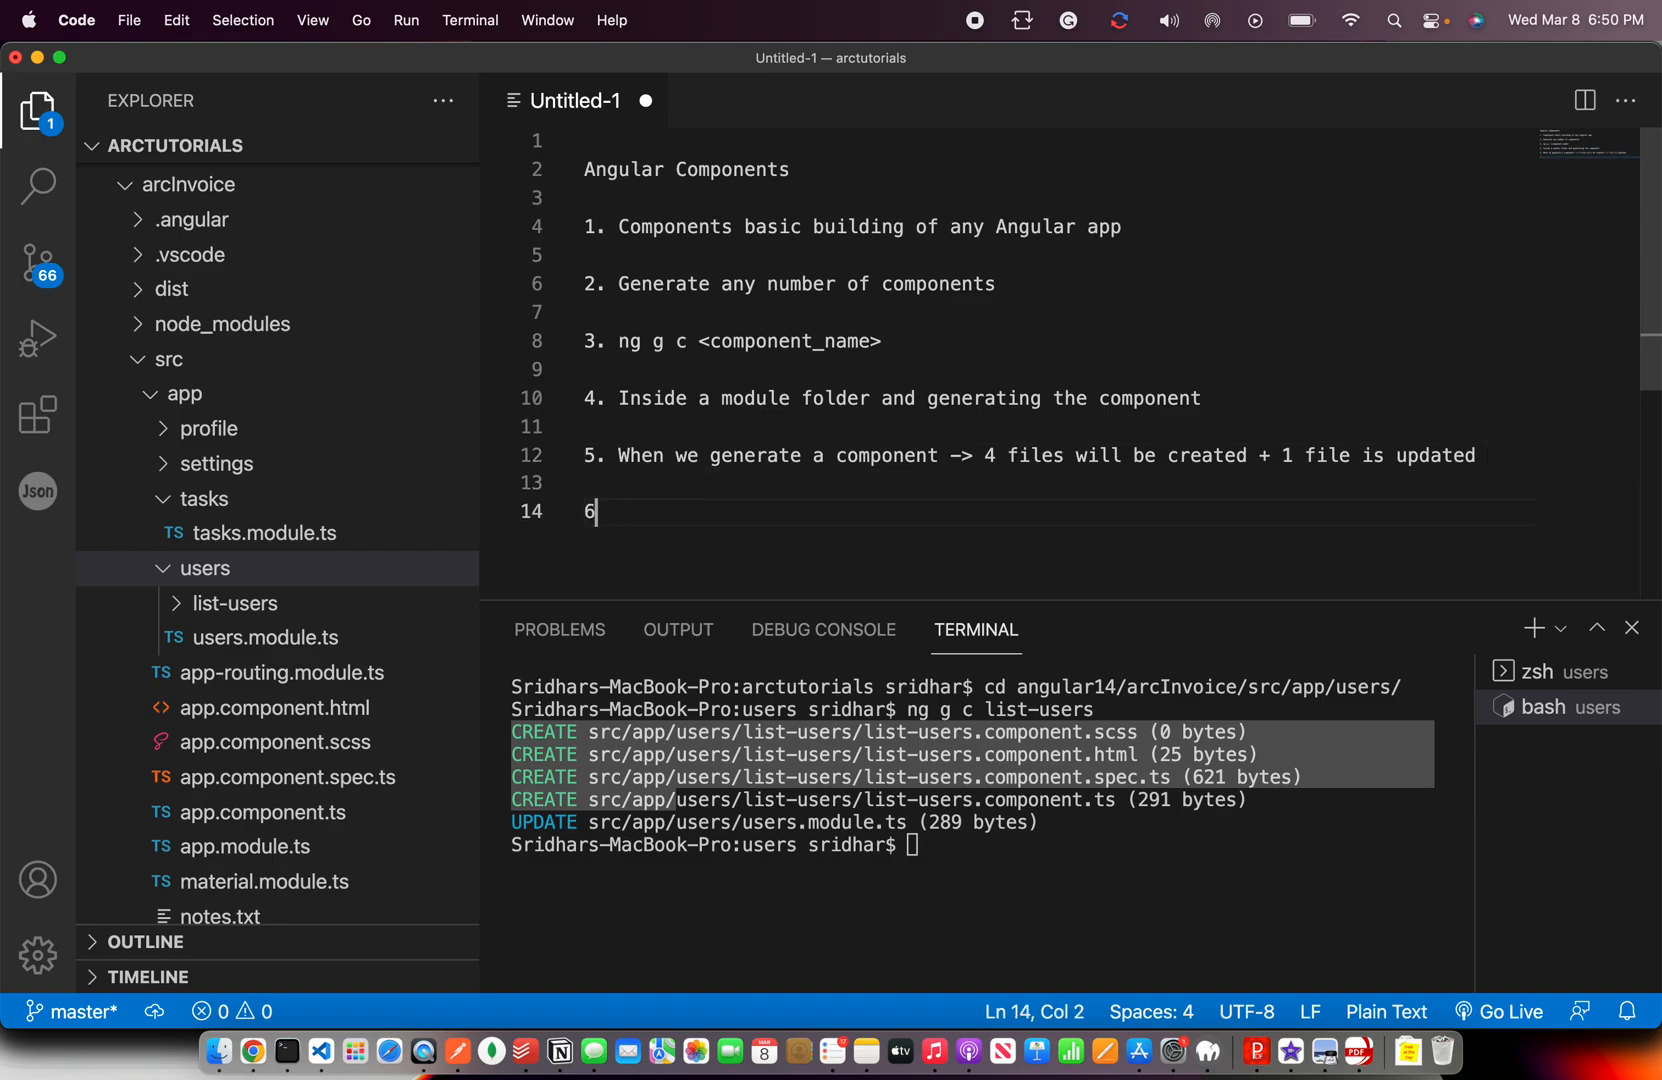
type(".")
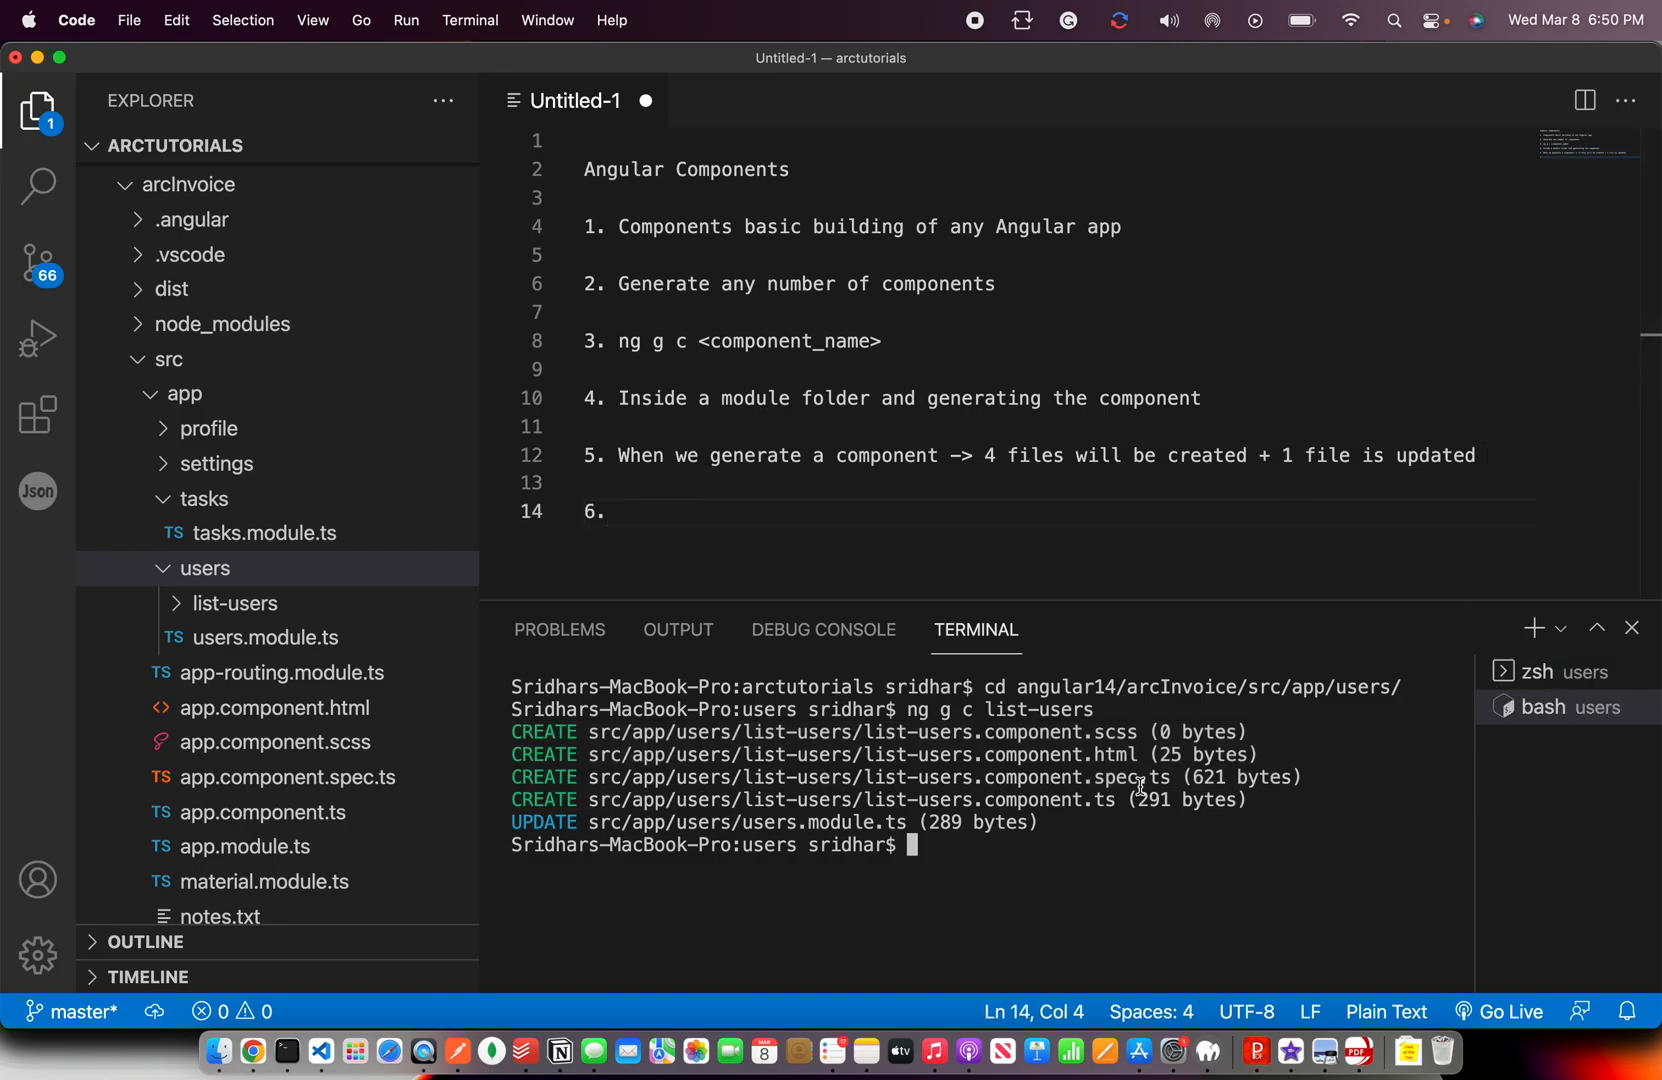
mouse_move(1102, 802)
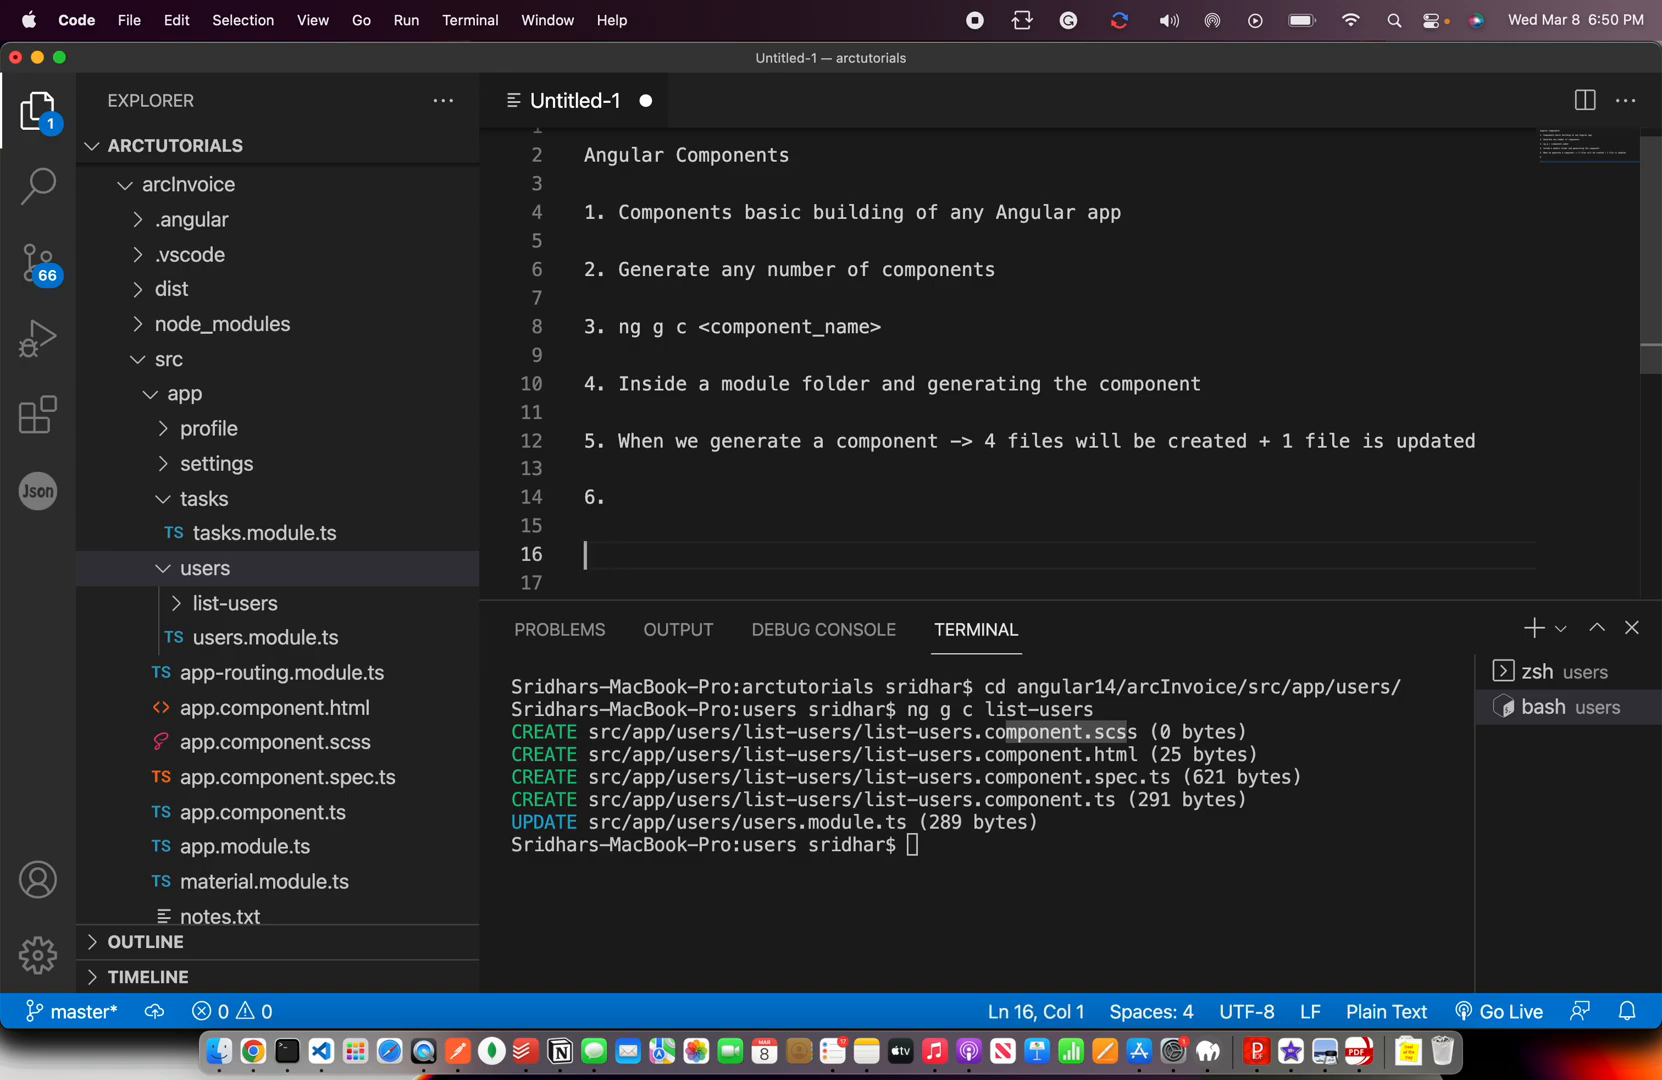
Note *component.scss -> style -> CSS/SCSS code and component.ts -> logic -> class.
type("component.scss ->")
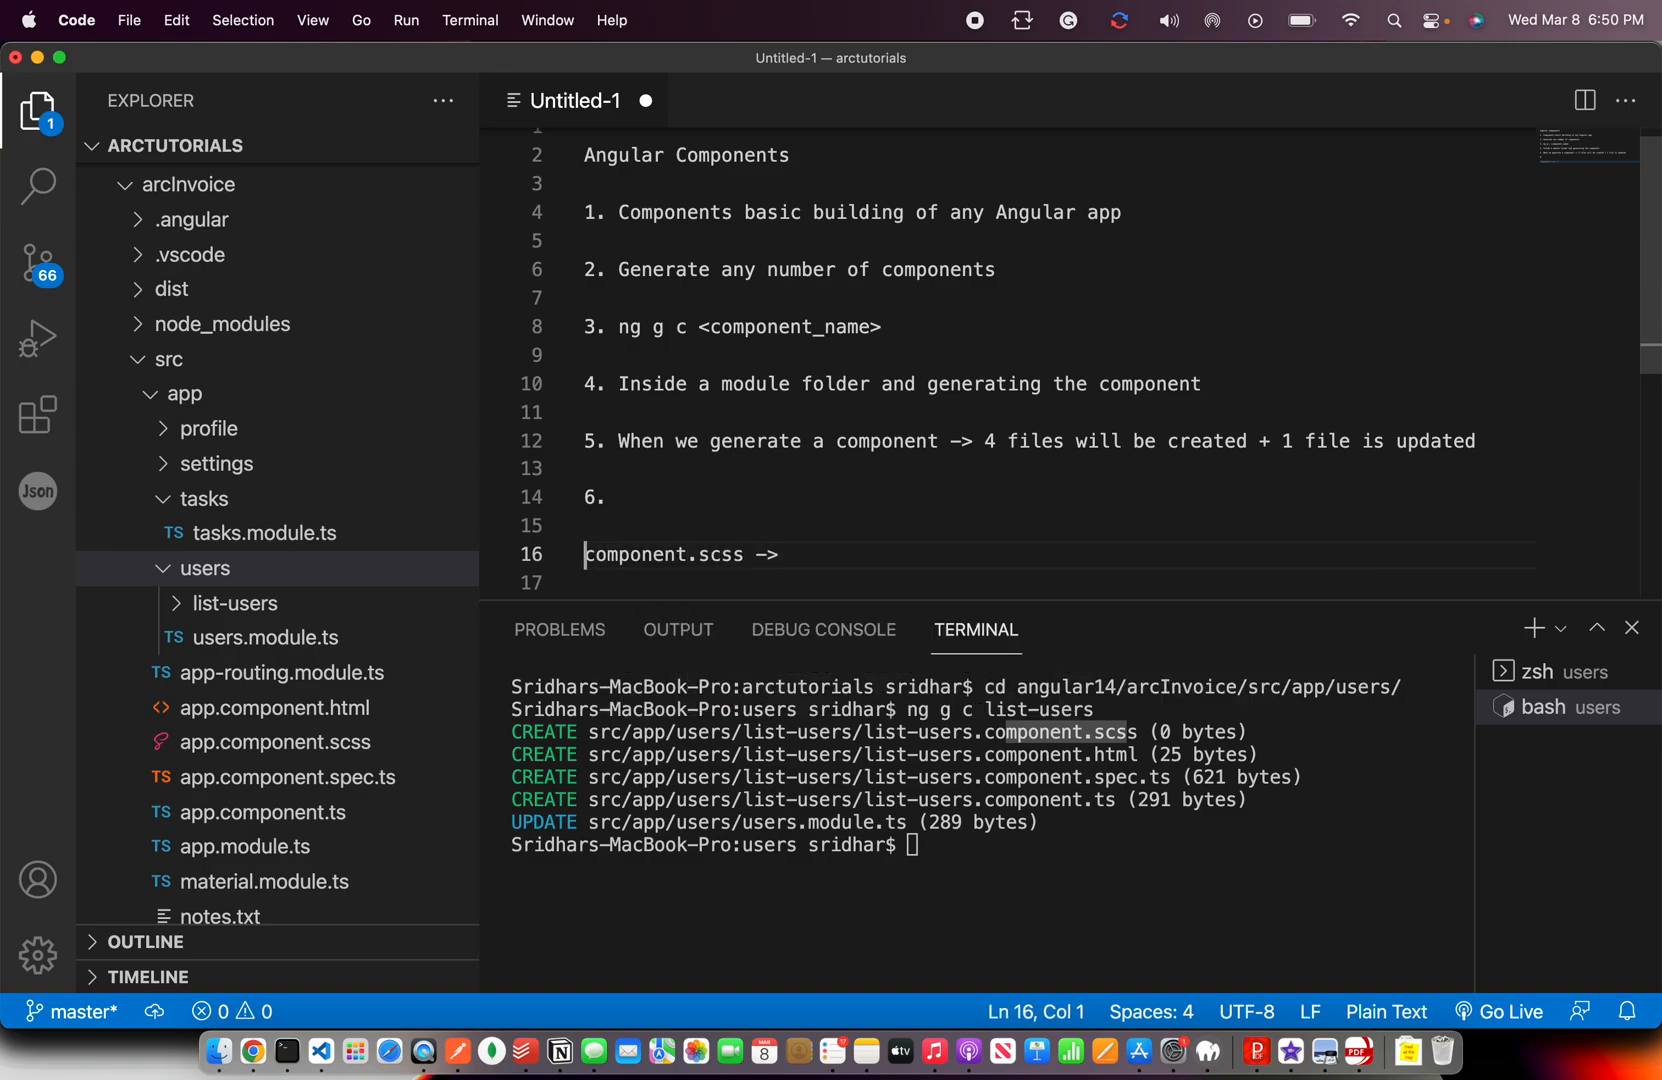
type("*")
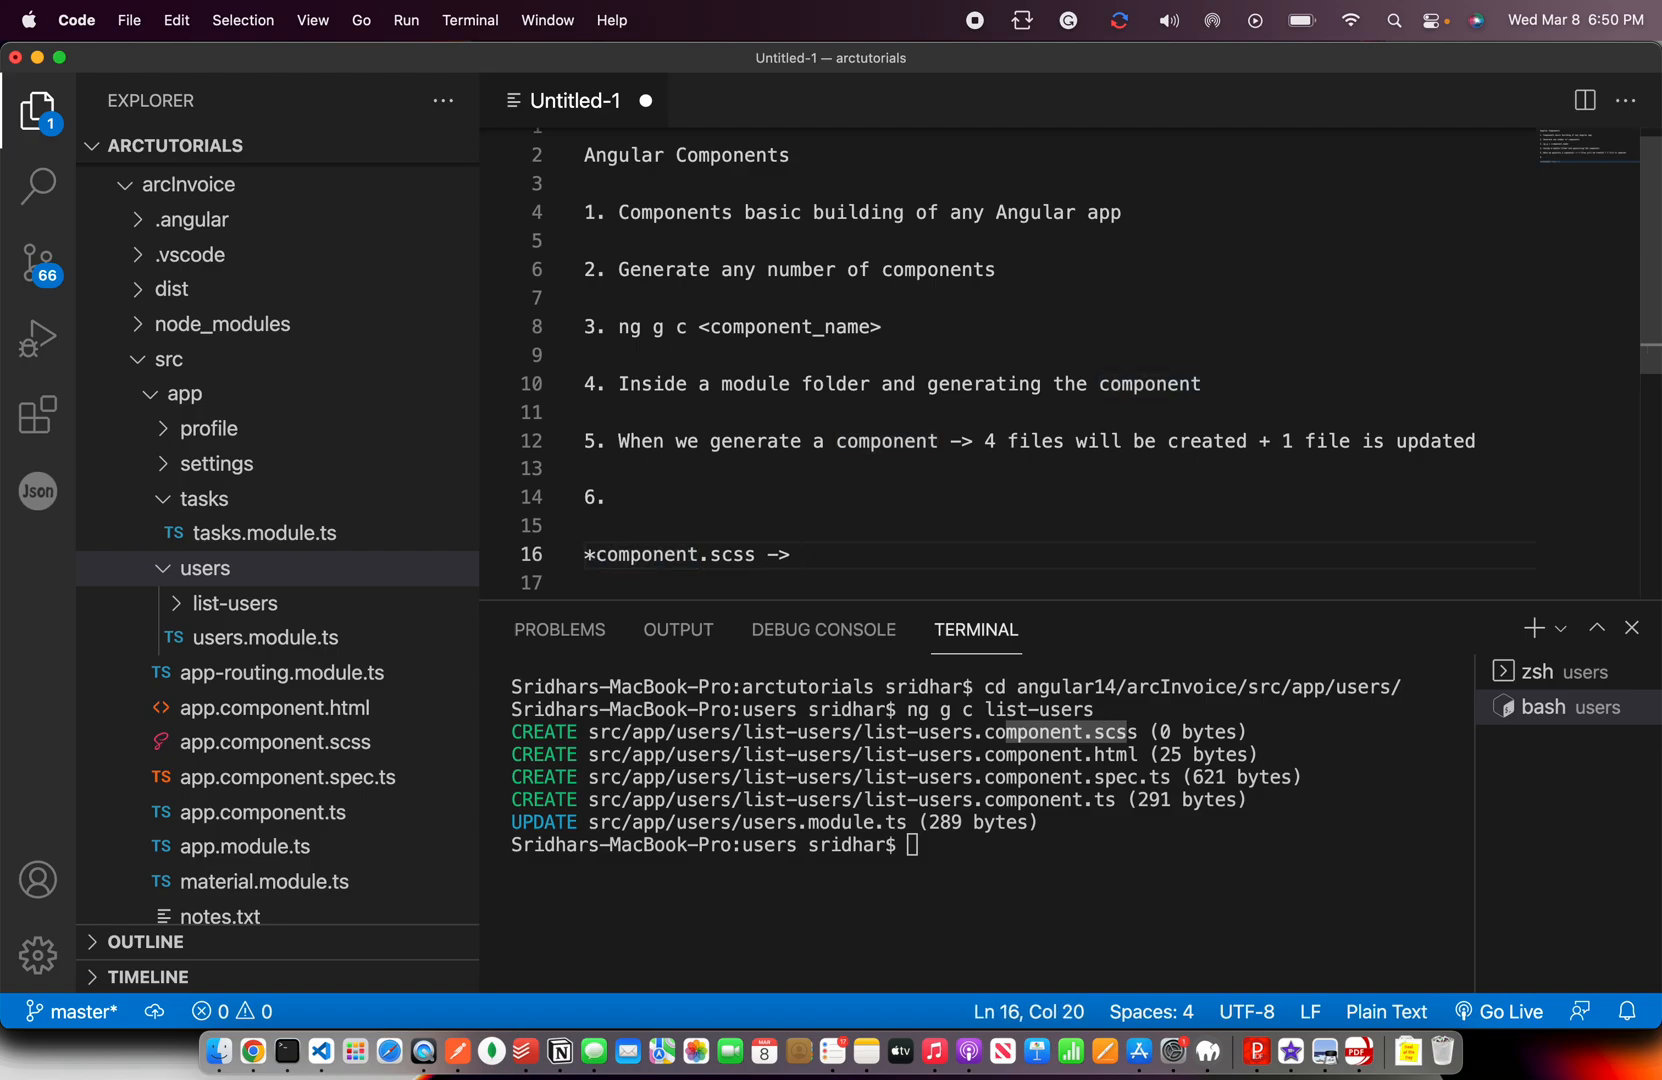
type("style -> CSS")
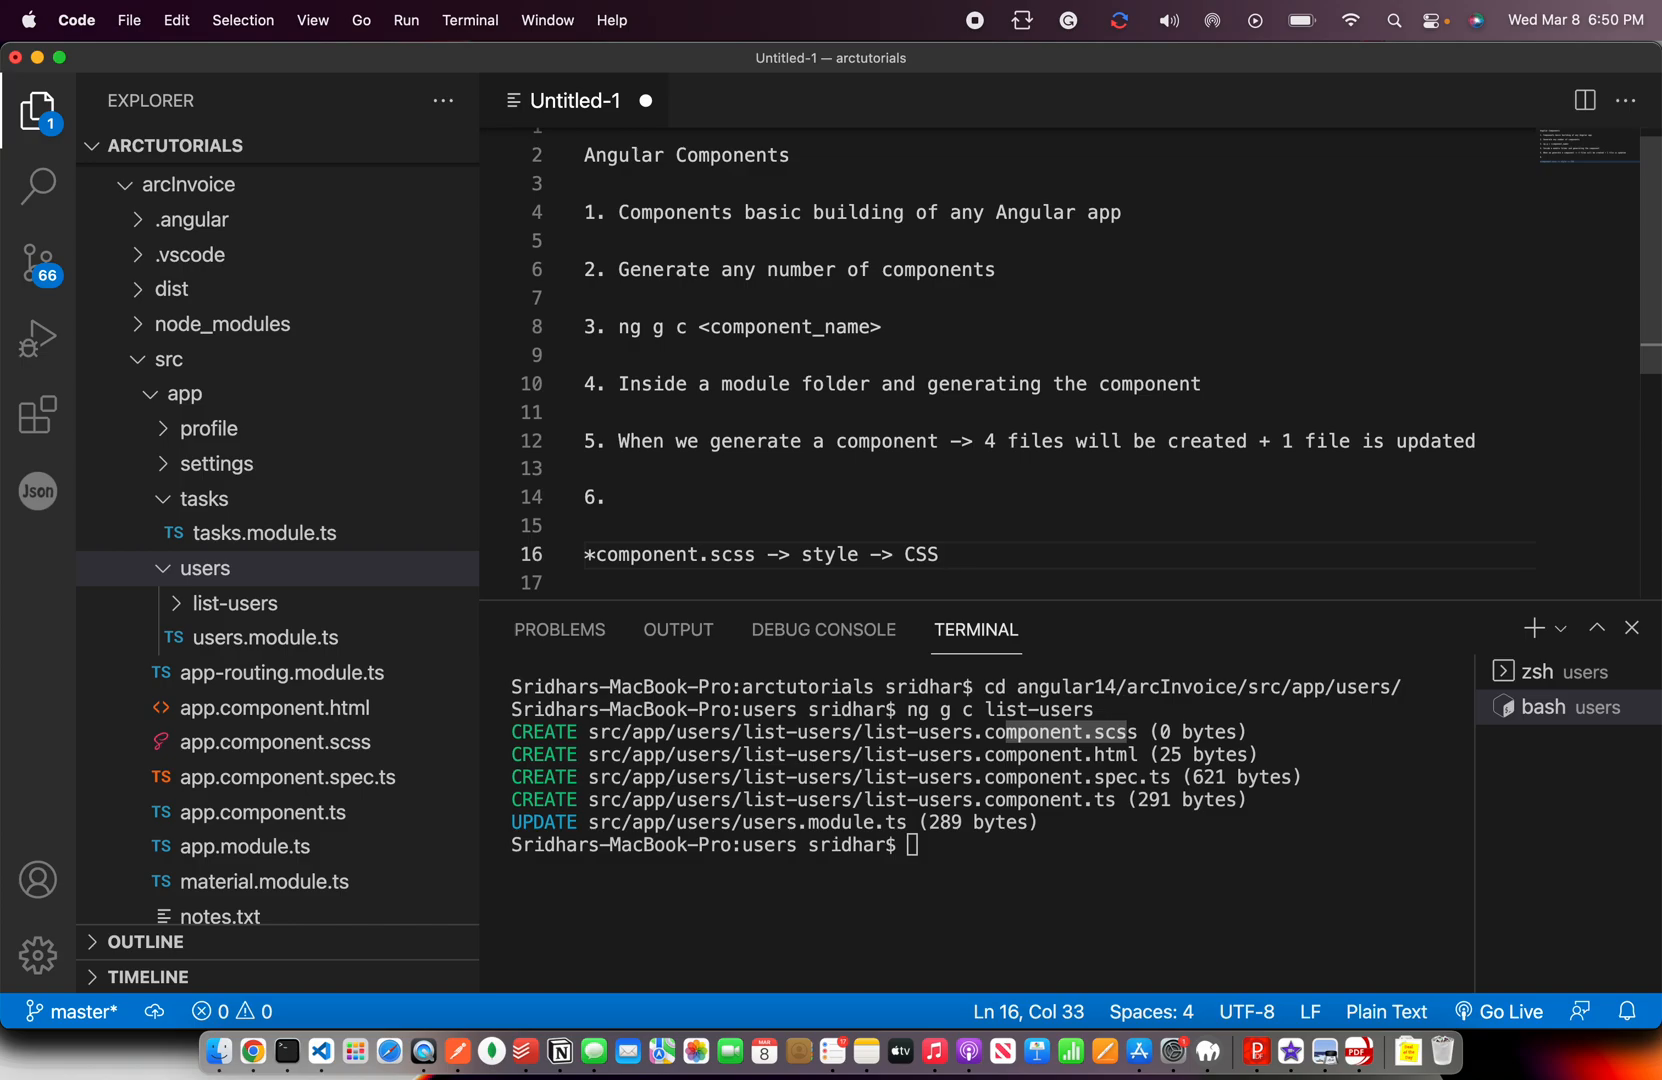
type("/SCSS")
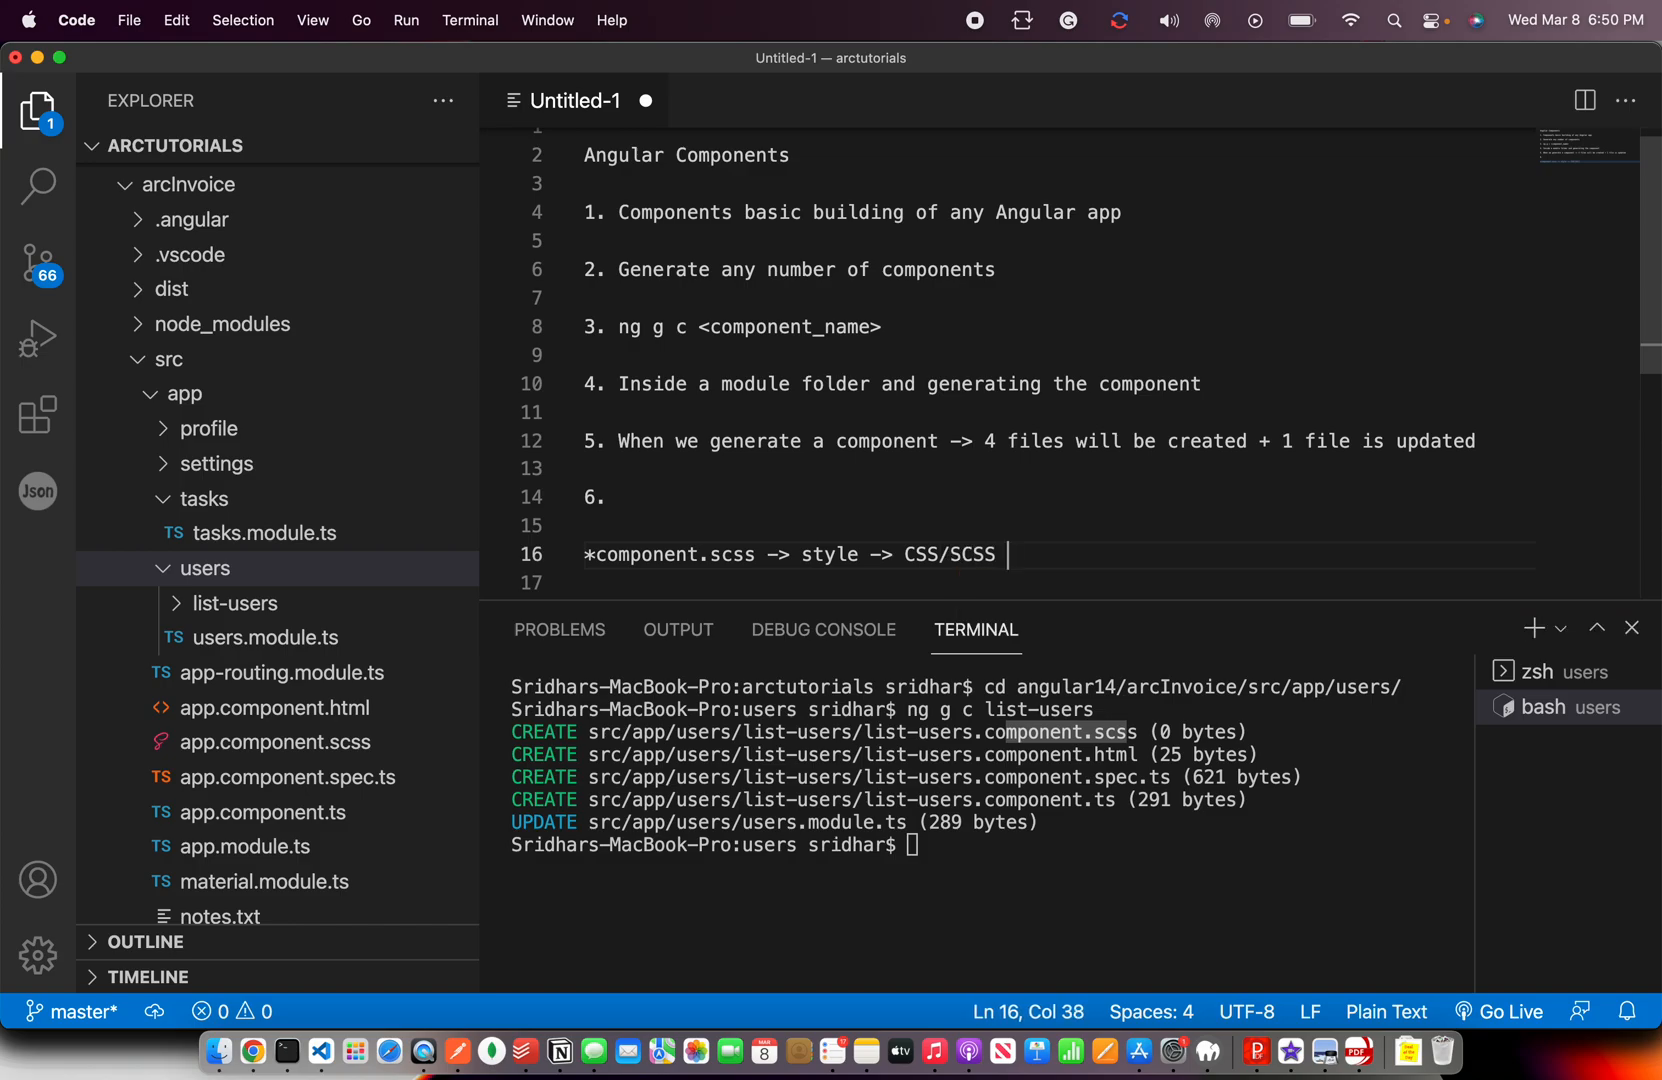
type("code")
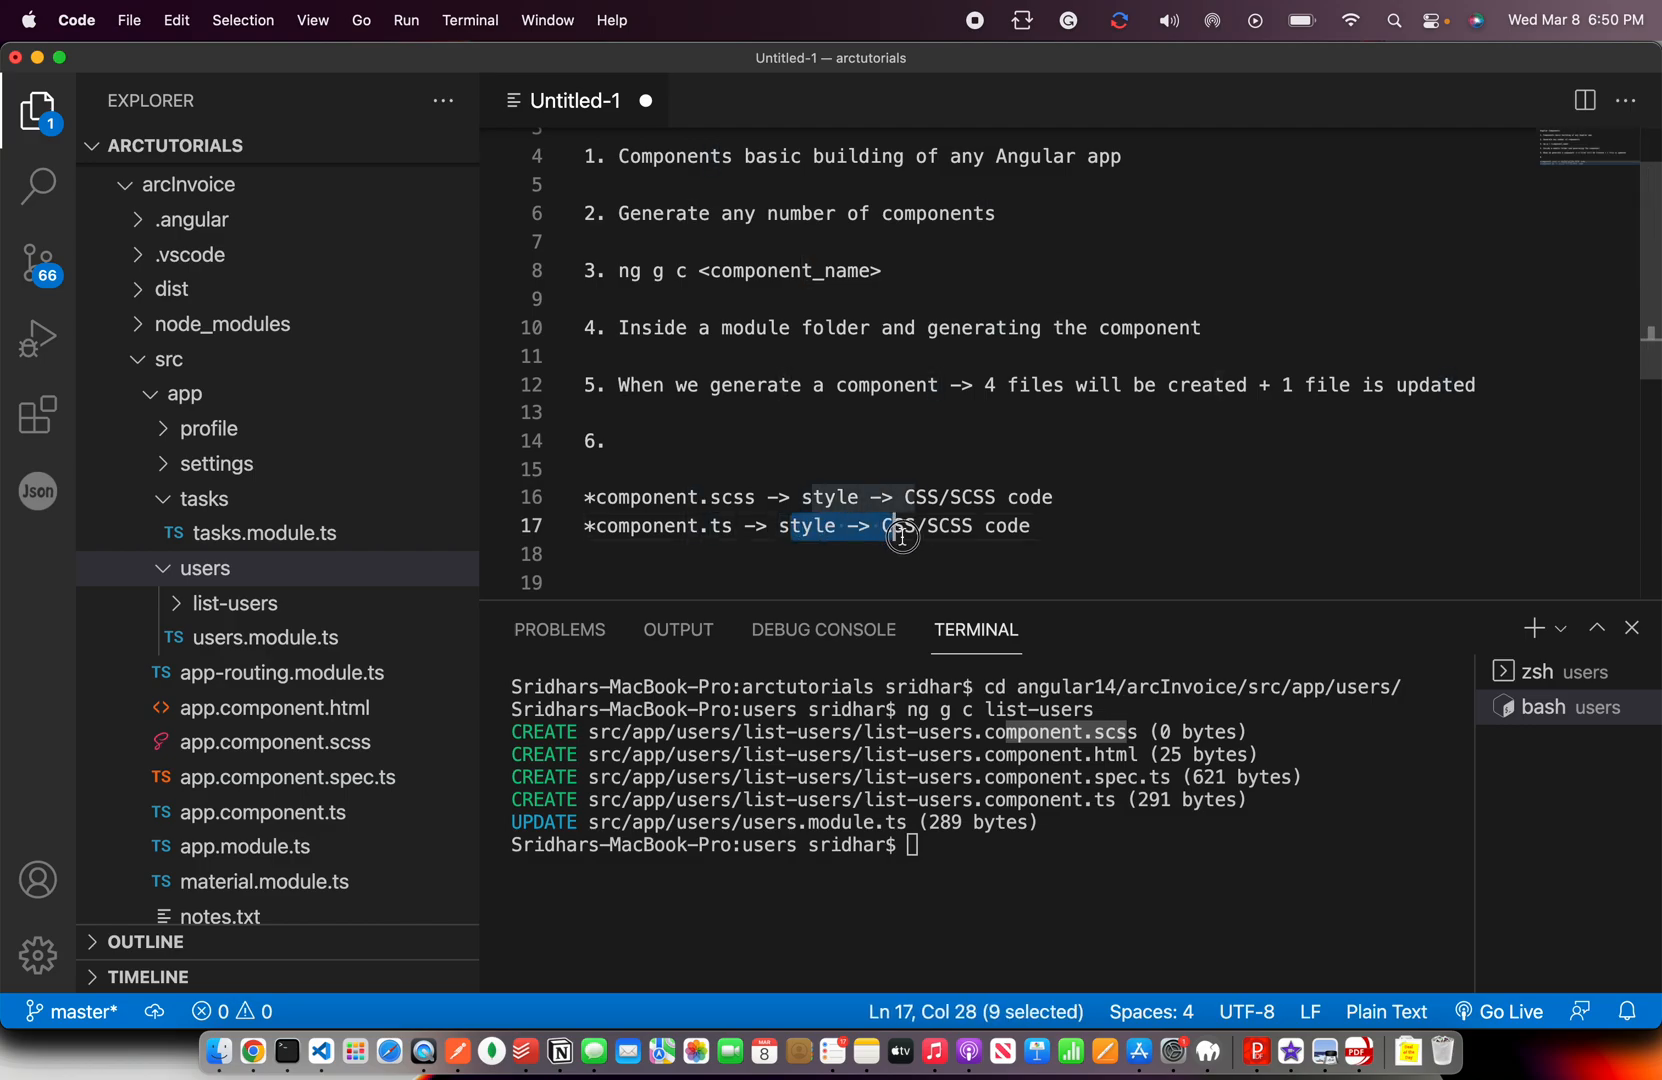
type("l")
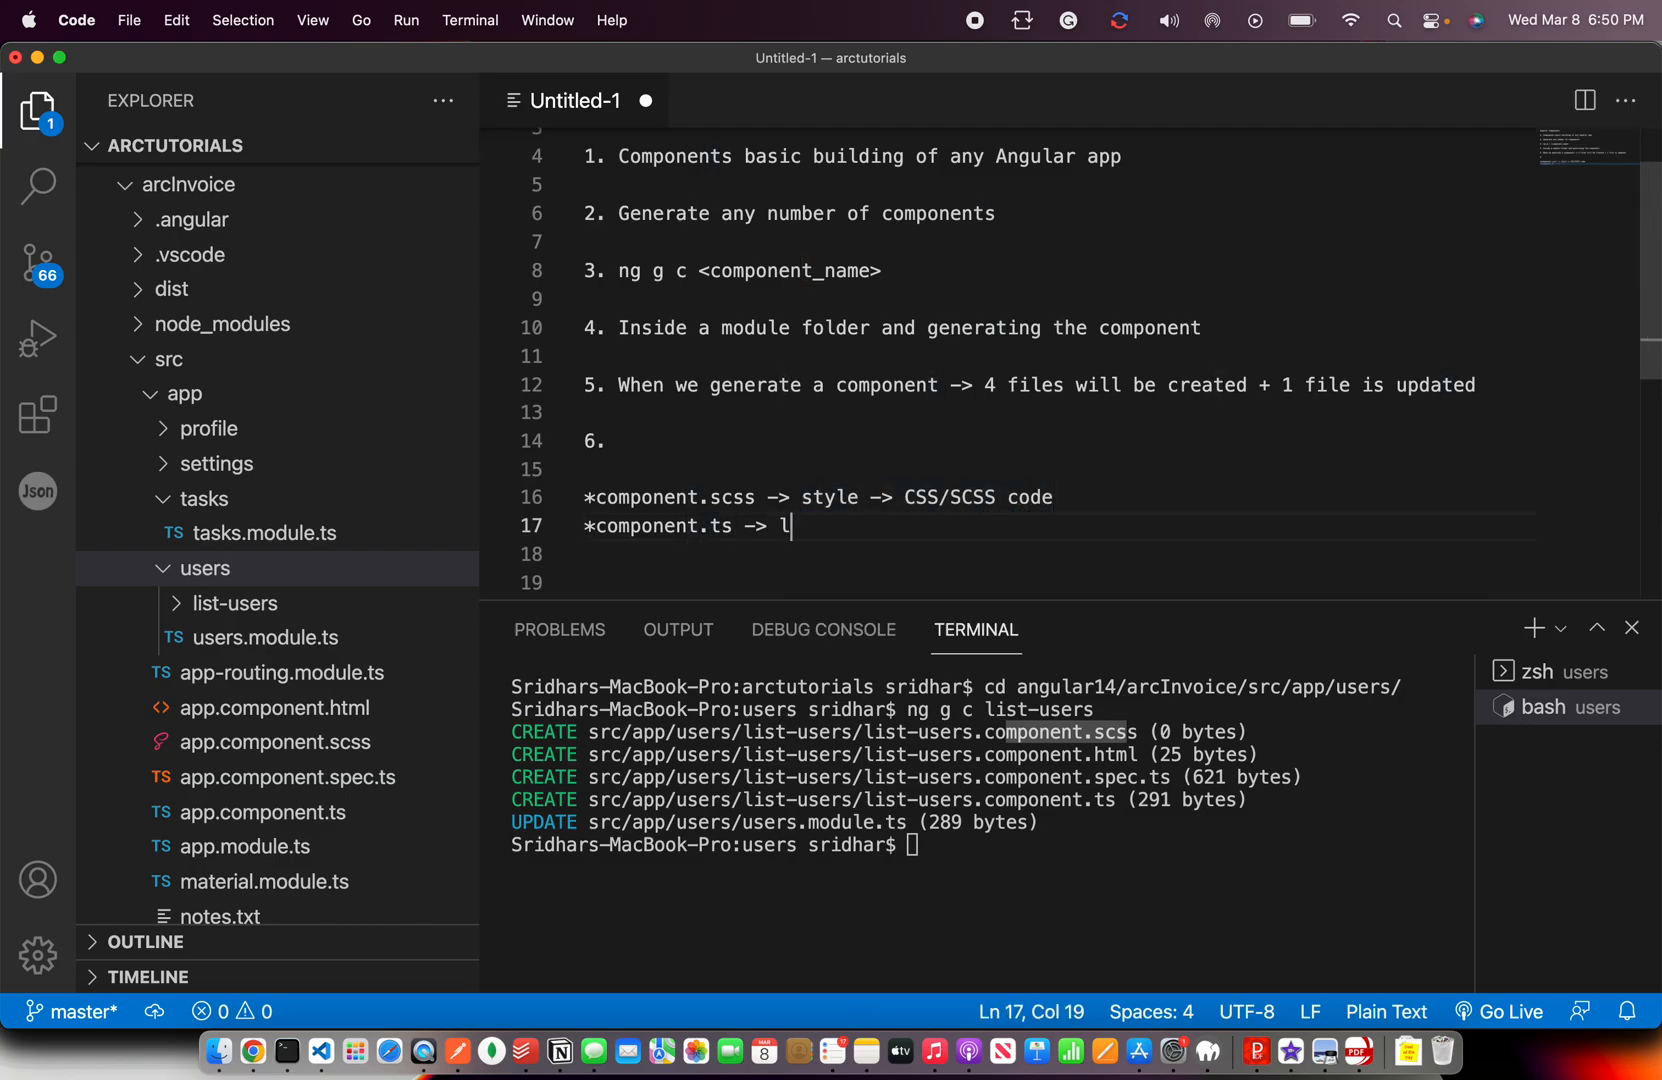
type("ogic ->")
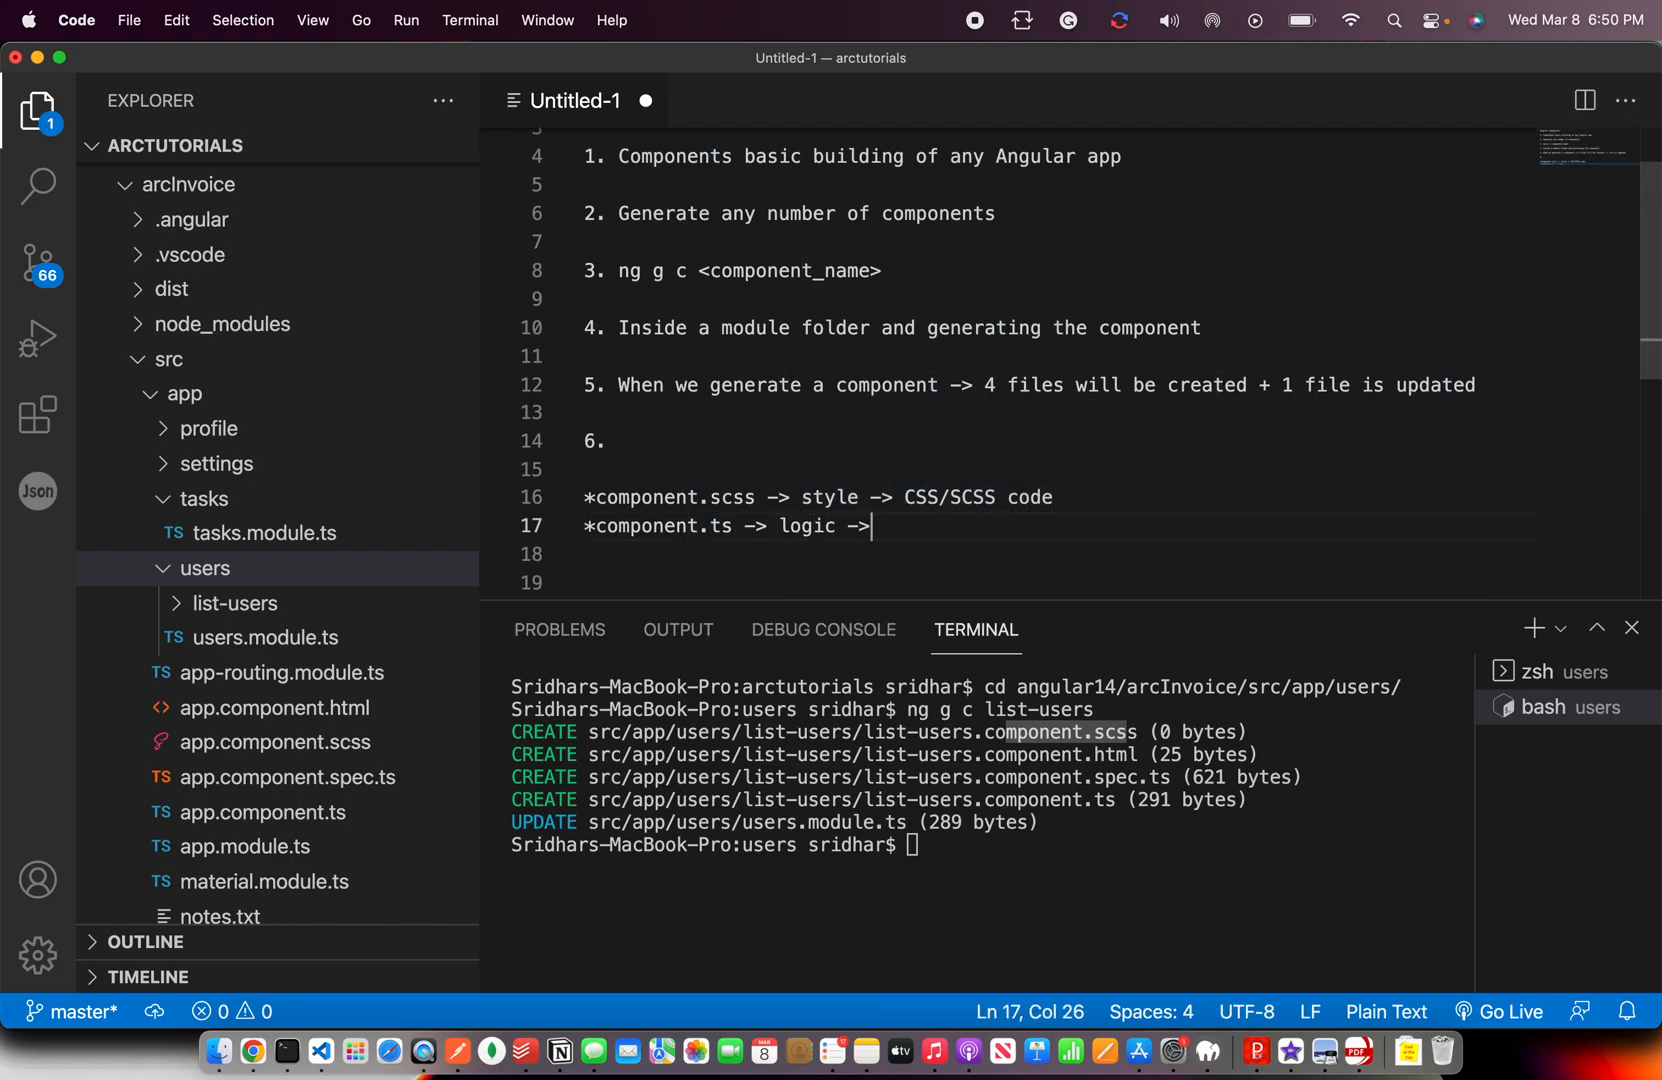
type("class")
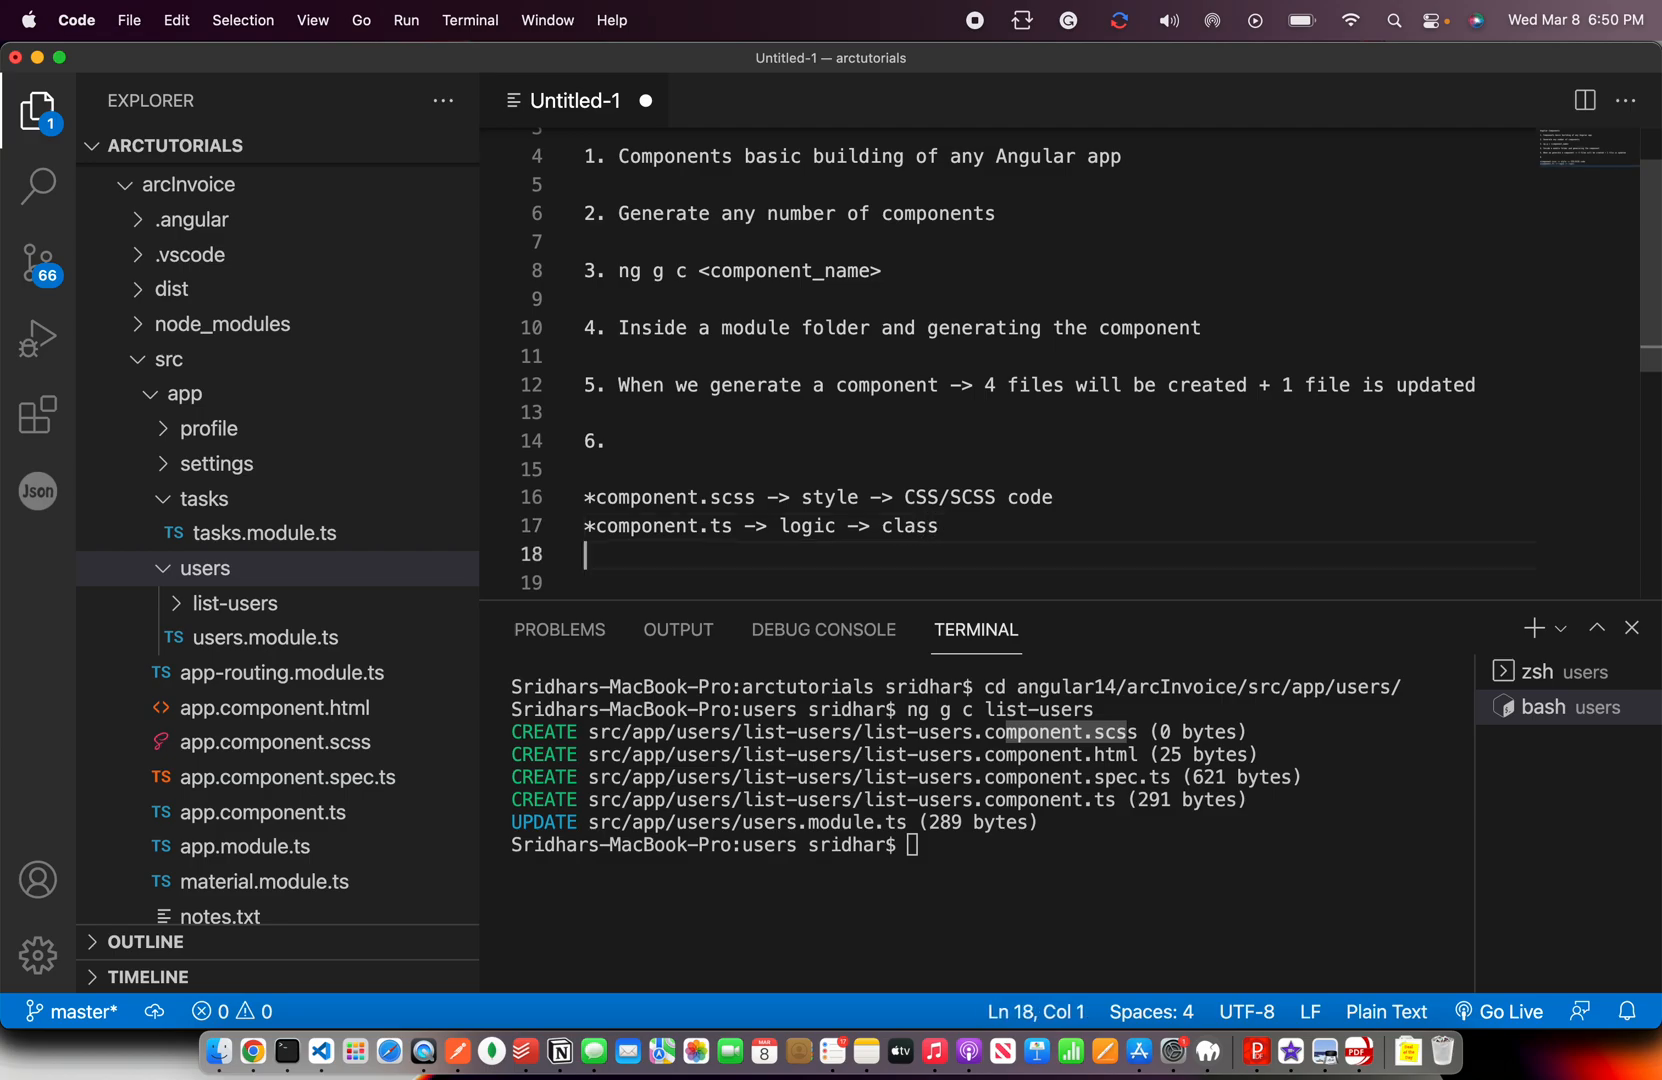
Note spec.ts -> testing the component and component.html -> HTML / Template code, retyping over a copied line.
type("*component.scss -> style -> CSS/SCSS code")
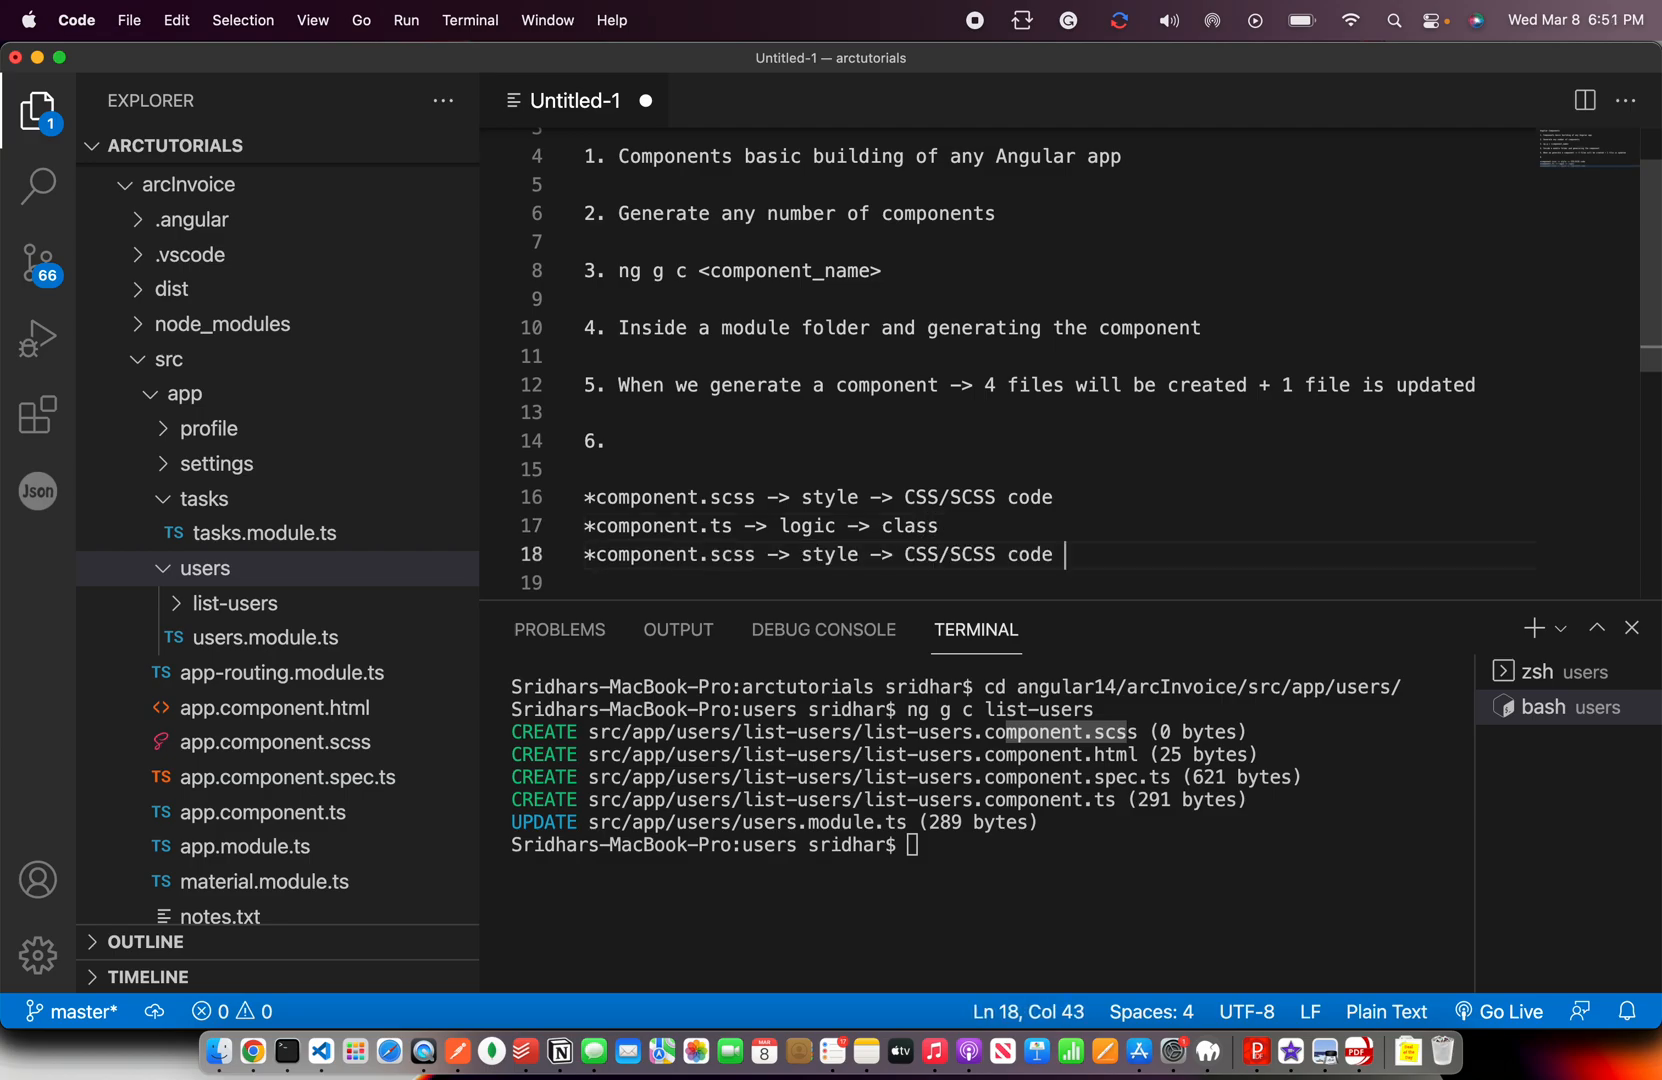
left_click_drag(714, 554, 1066, 554)
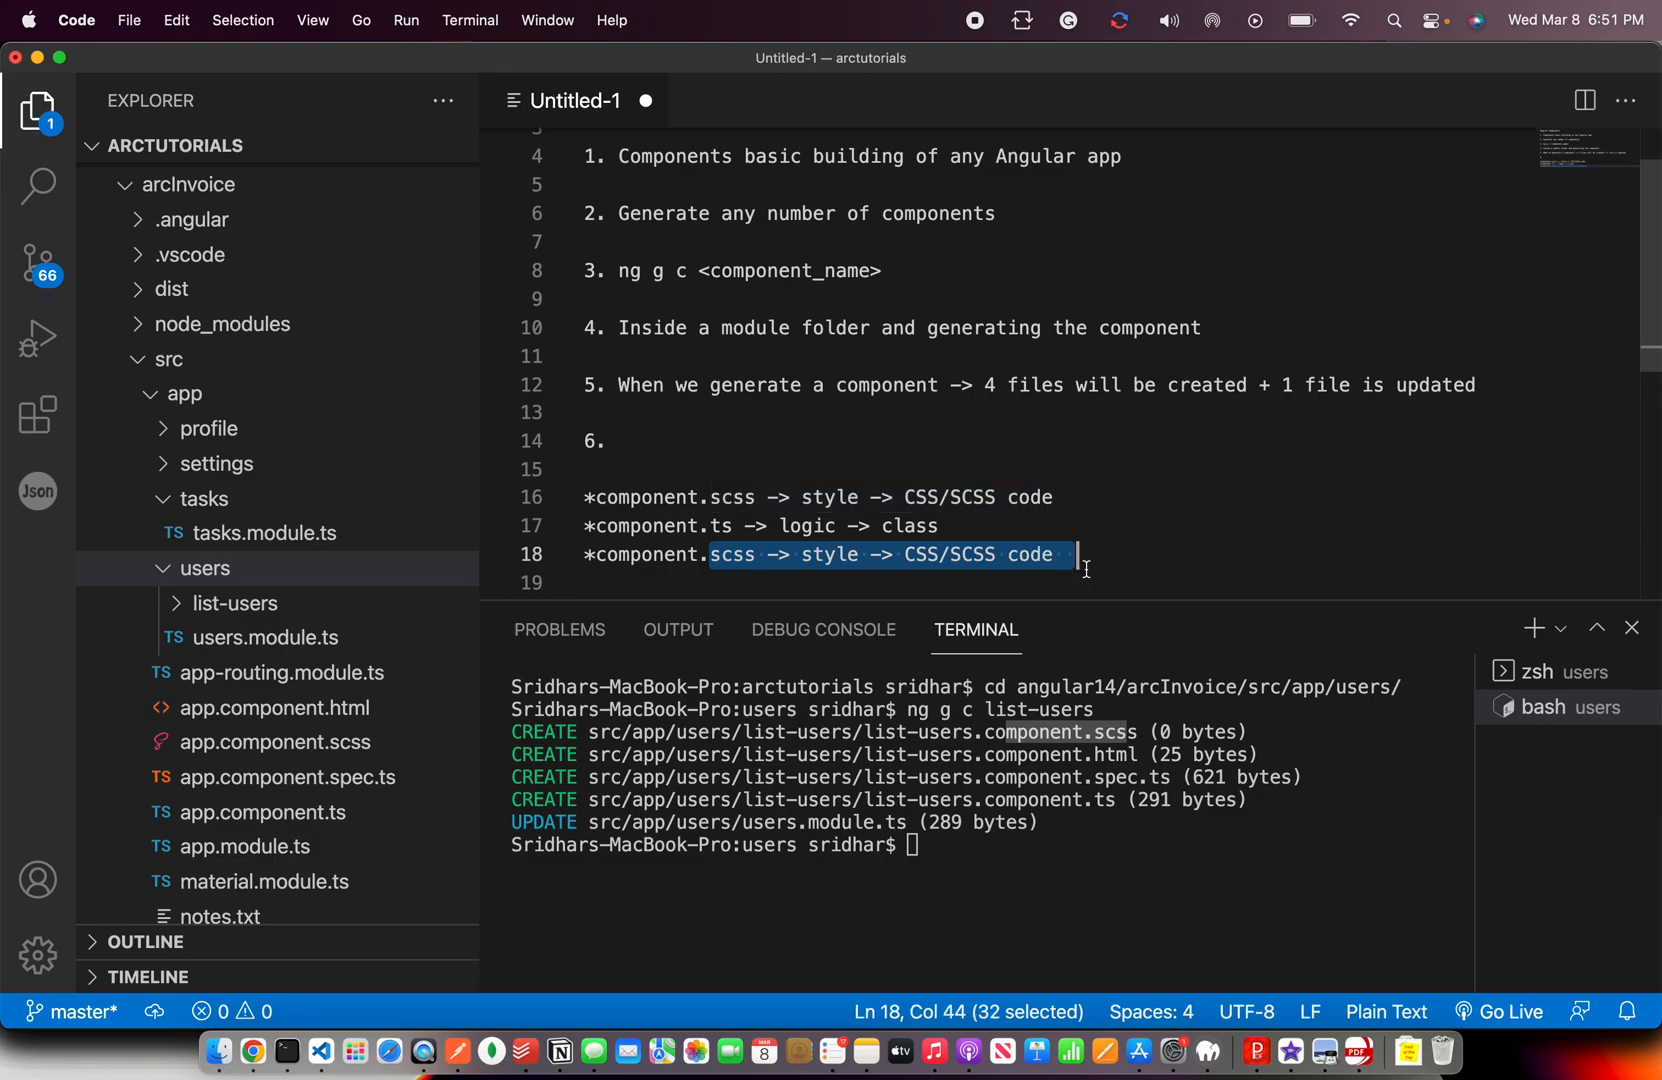
type("spec.ts -> uni")
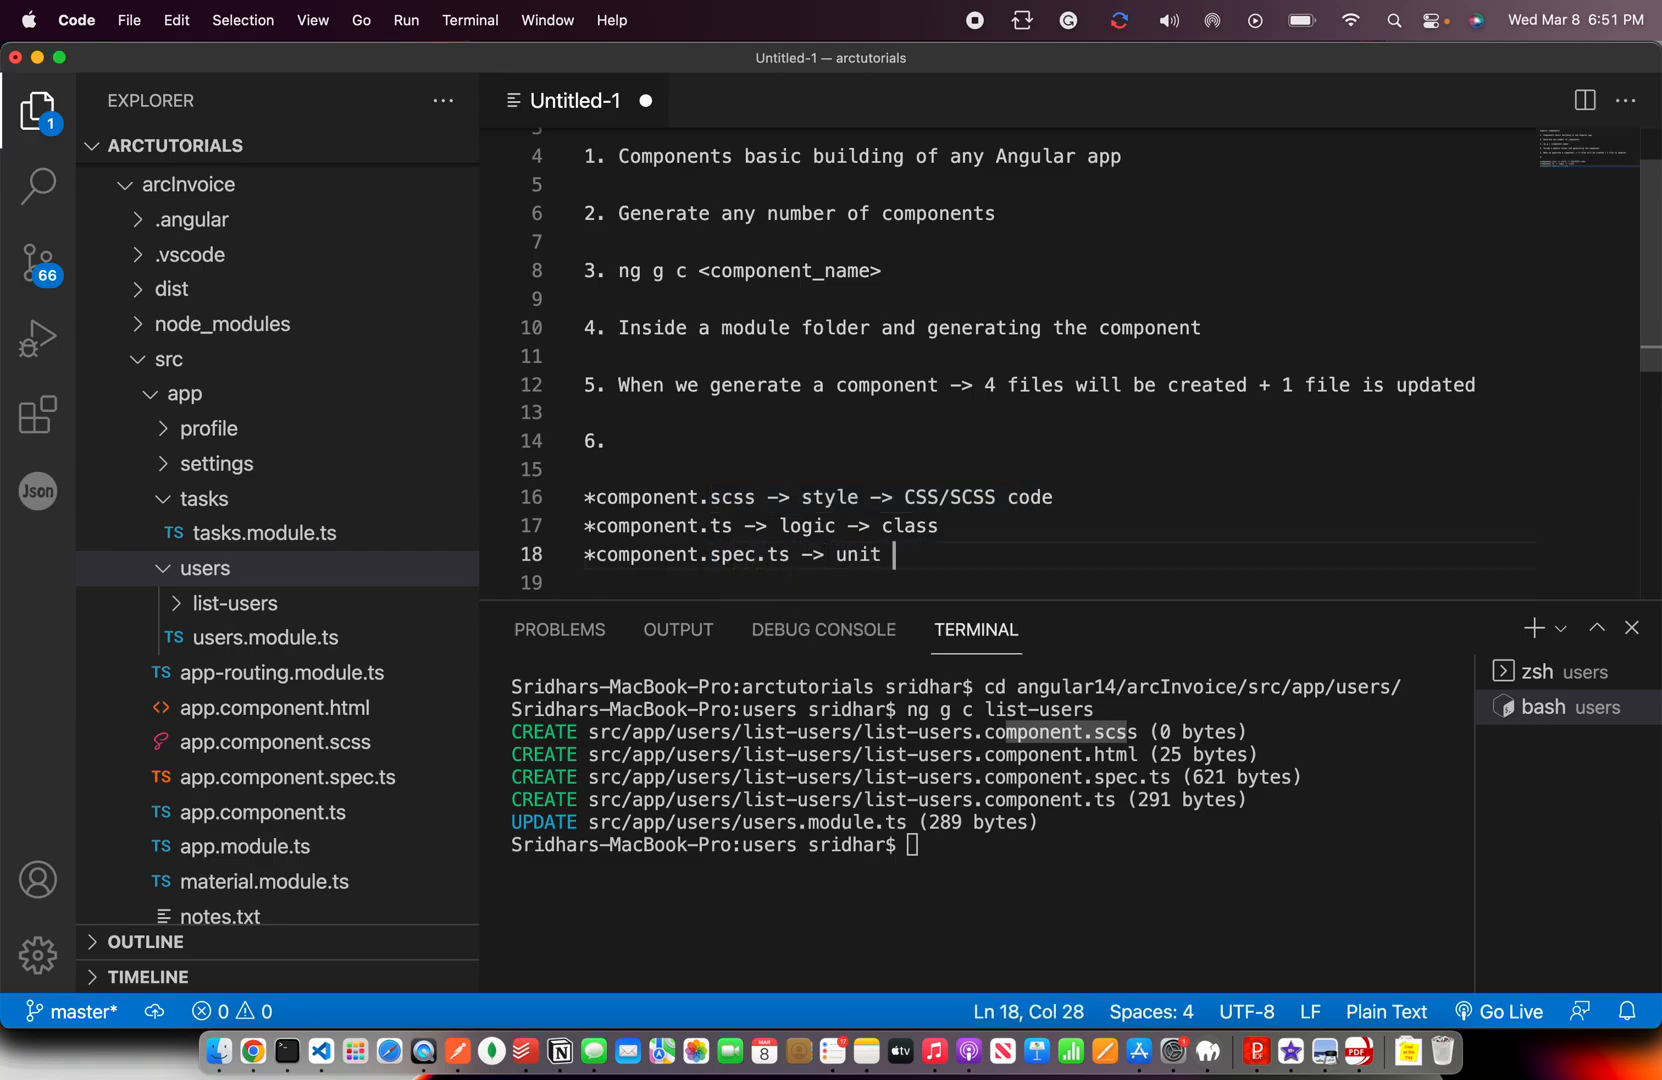
type("testing the component")
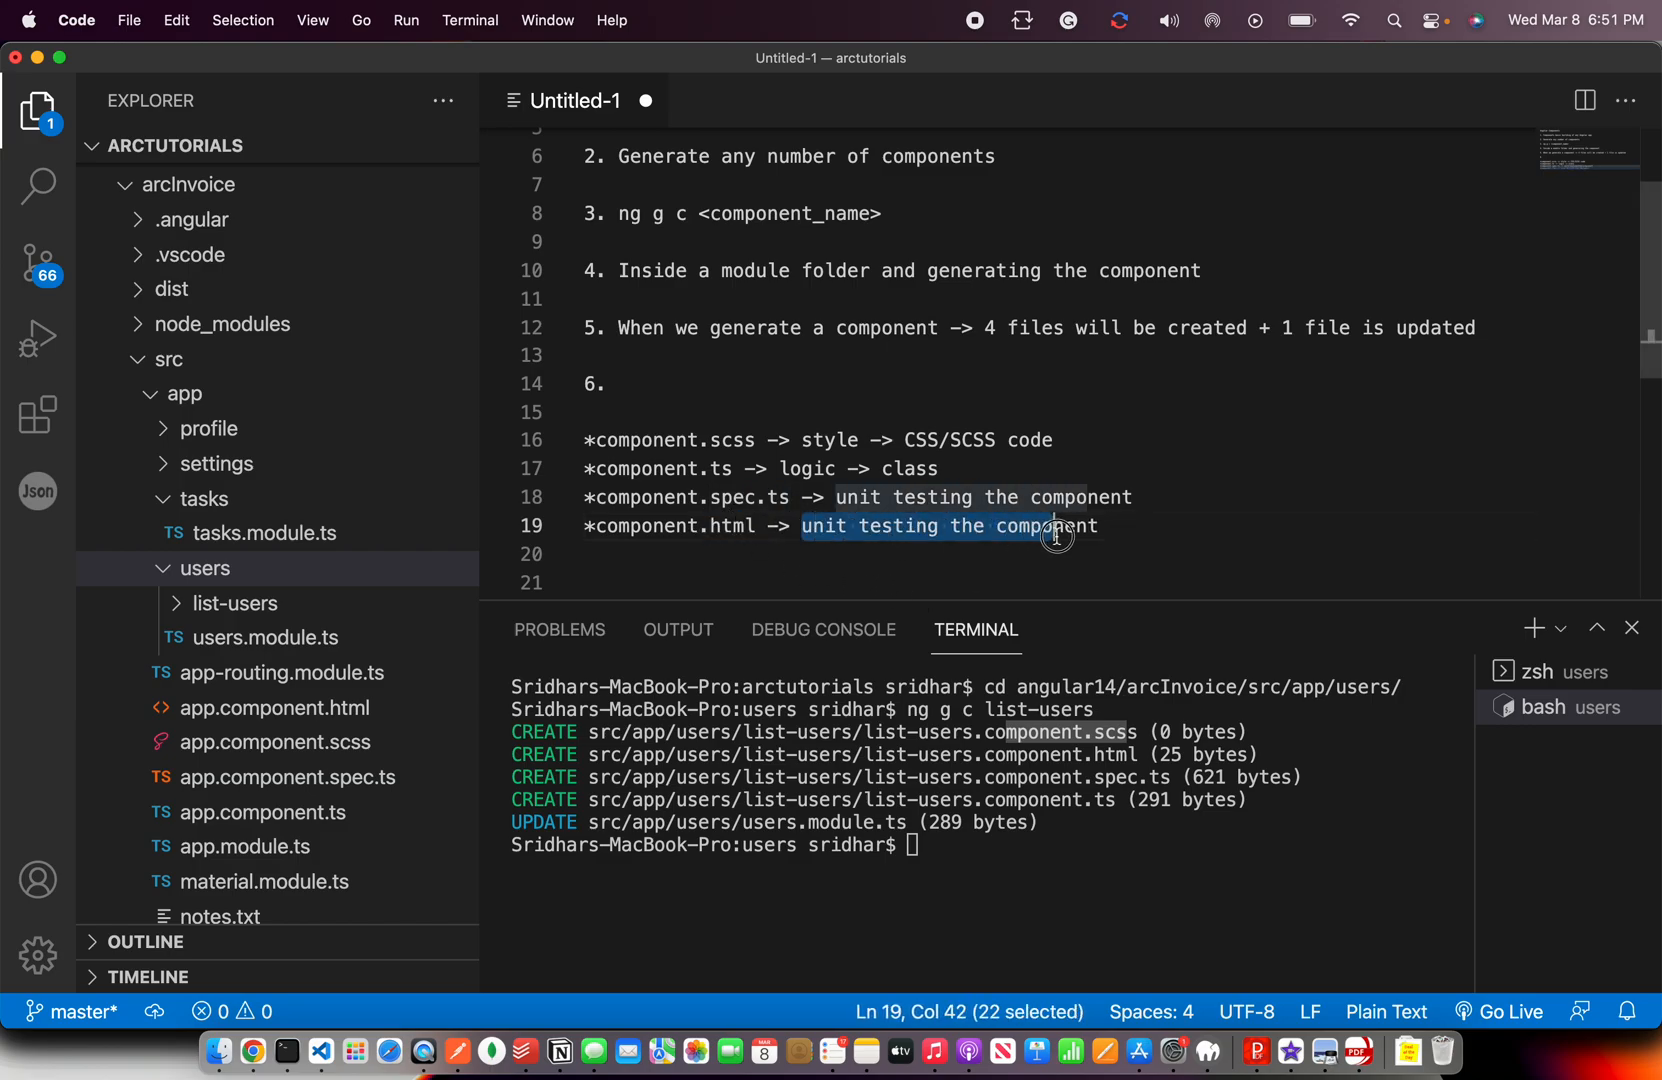
type("HTML")
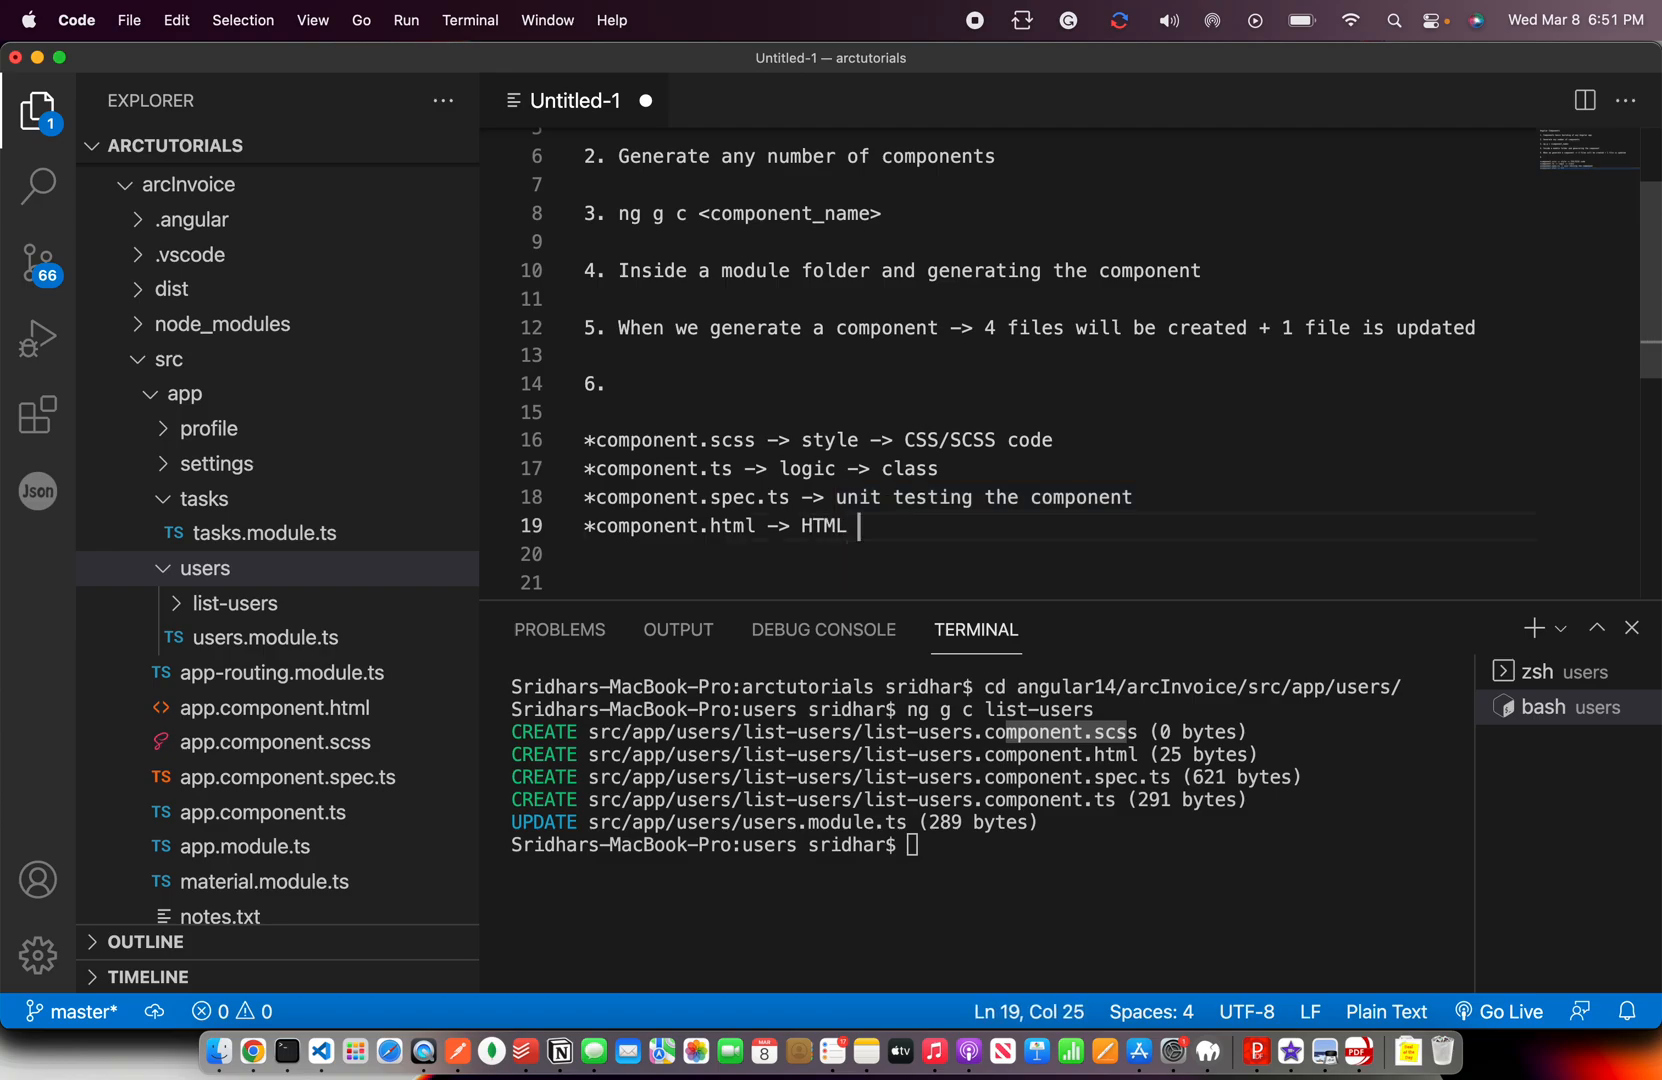
type("/ Template code")
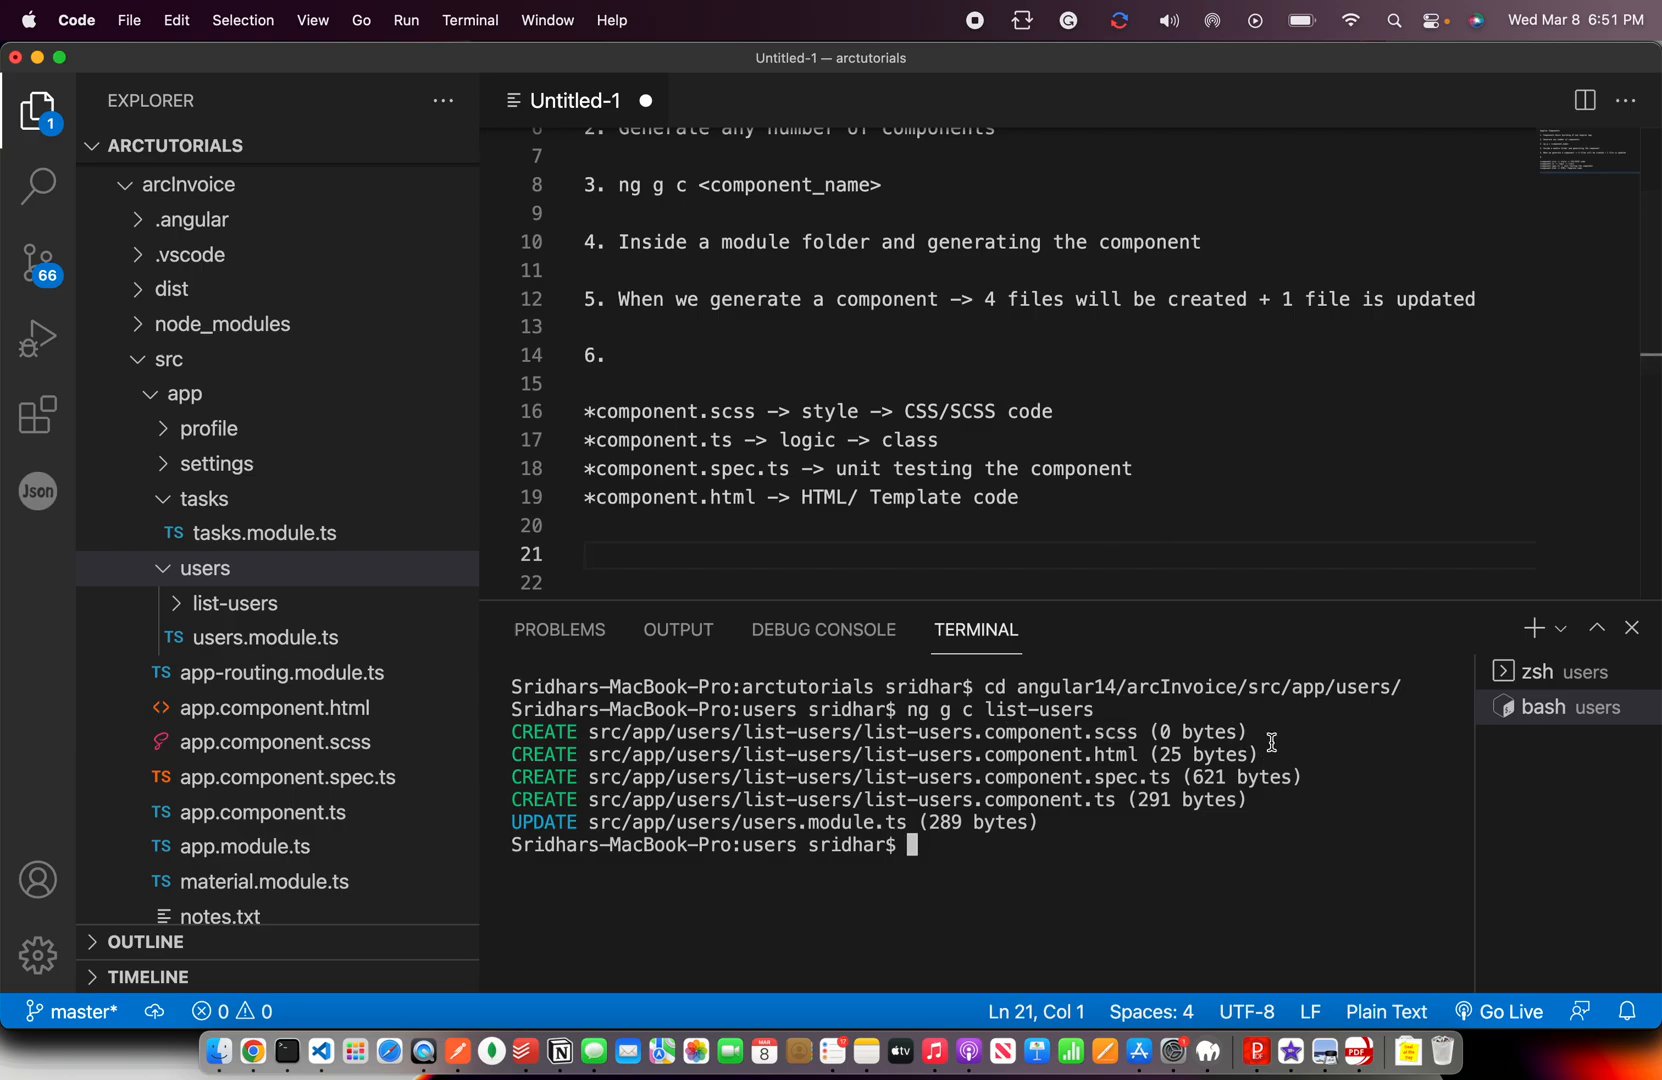
Begin point 7 reading '7. Nearest Module ->' on an empty line.
left_click(764, 356)
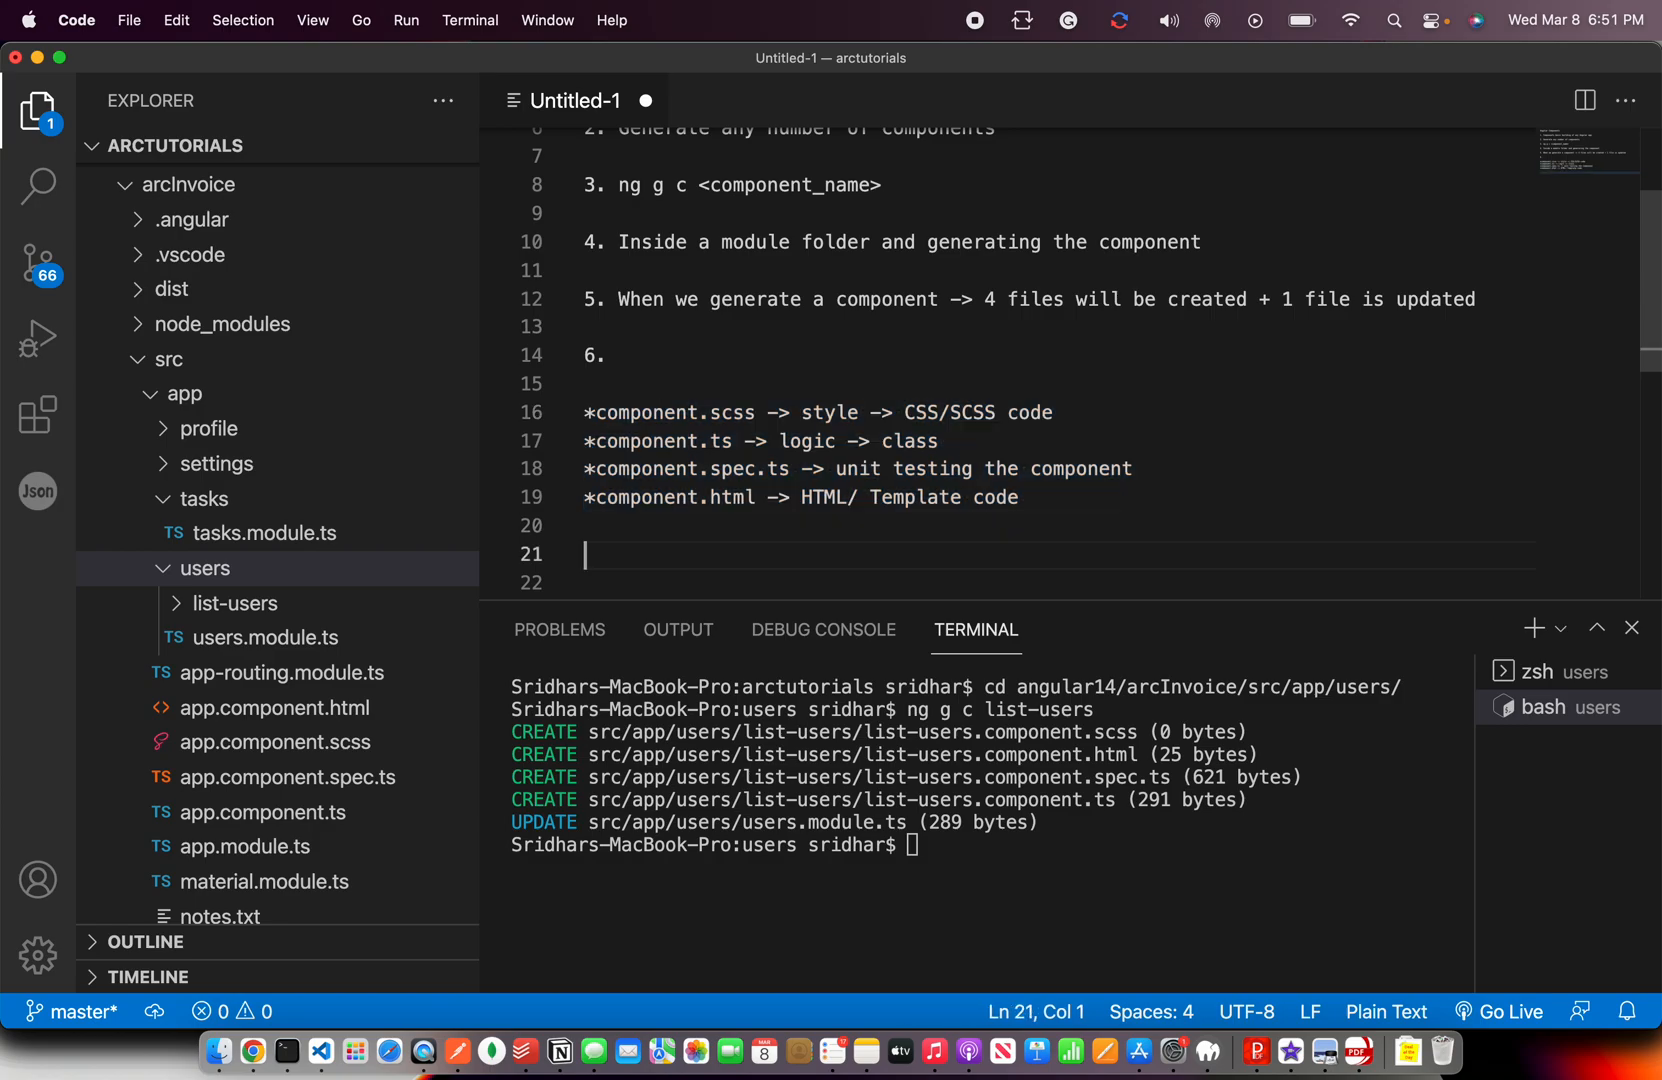
type("7. Nearest")
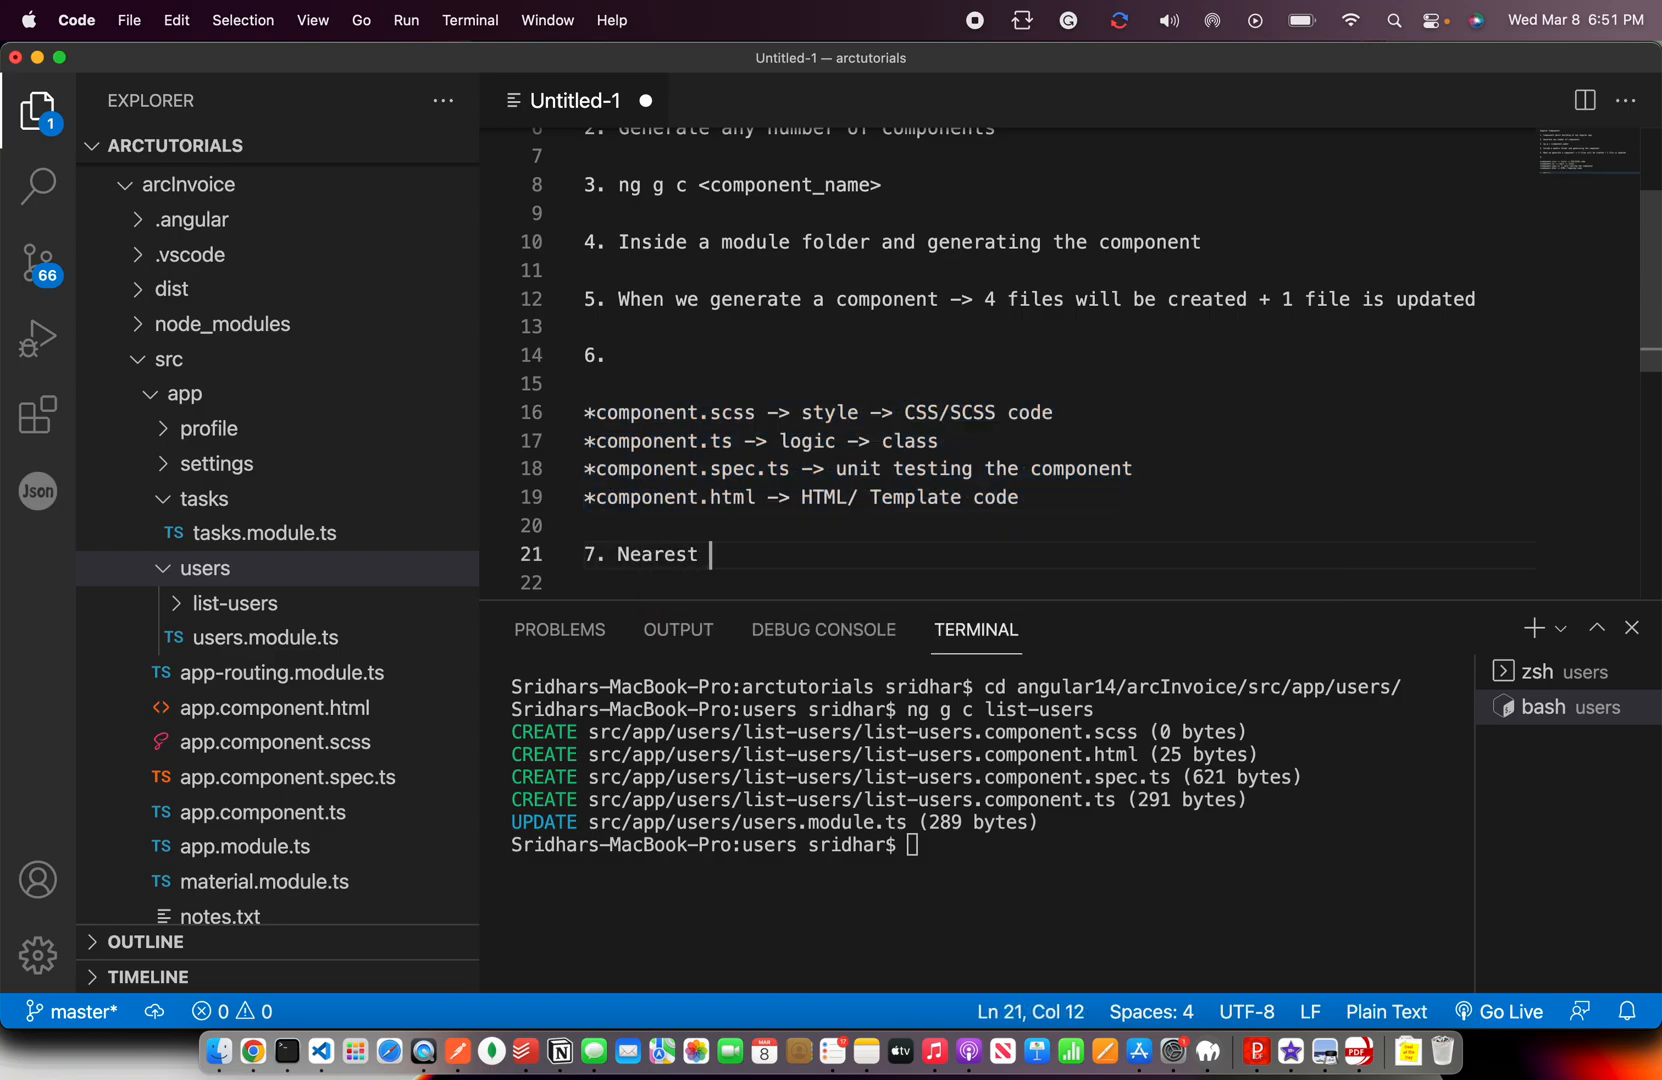
type("Module ->")
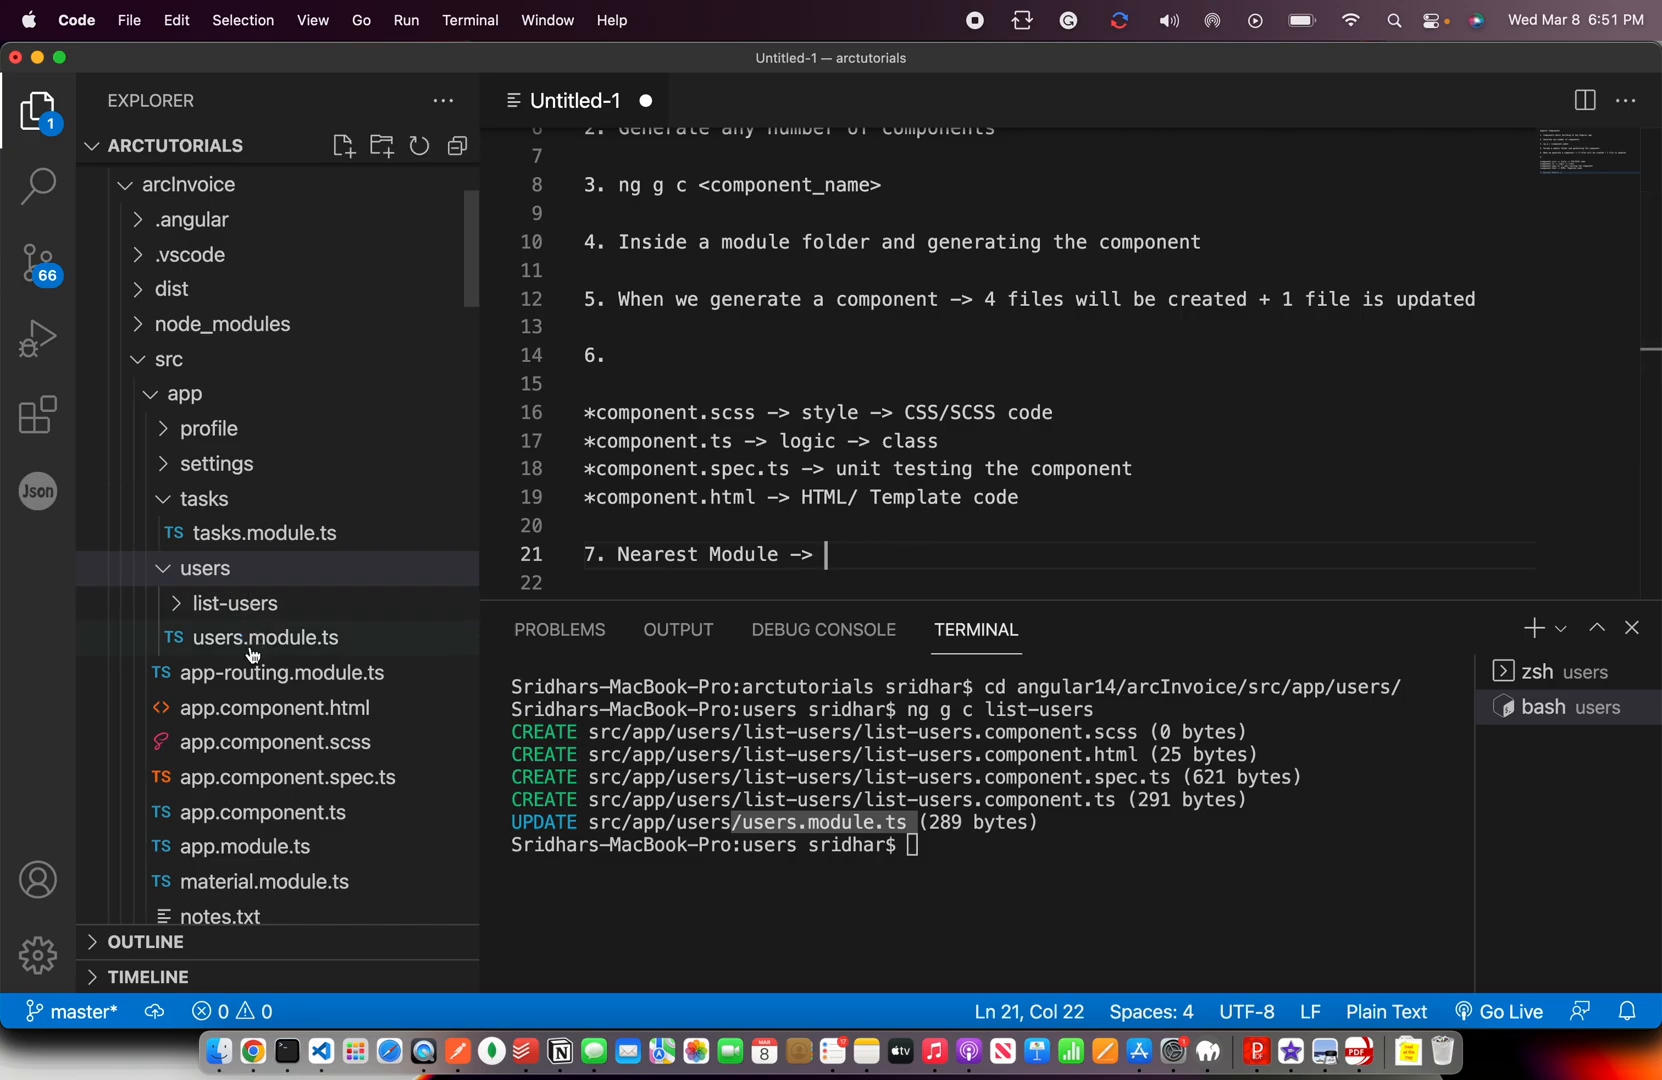
Look at users.module.ts, then return to the untitled notes.
left_click(268, 636)
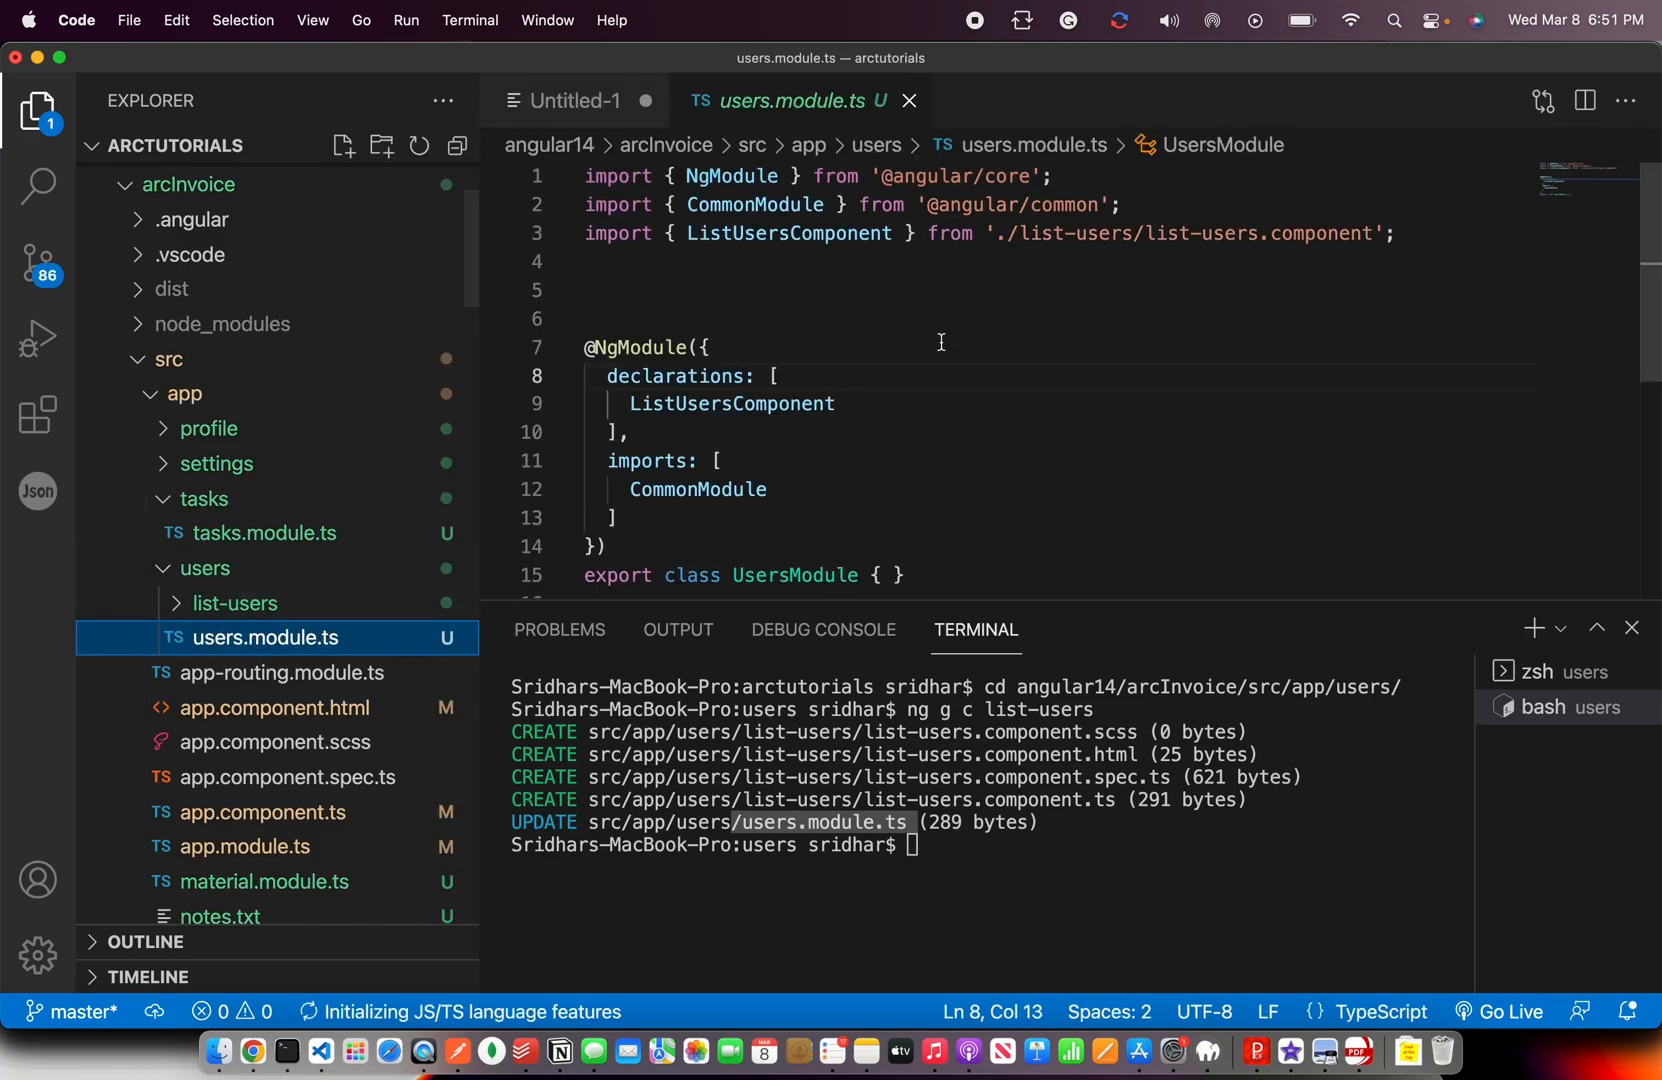
double_click(788, 234)
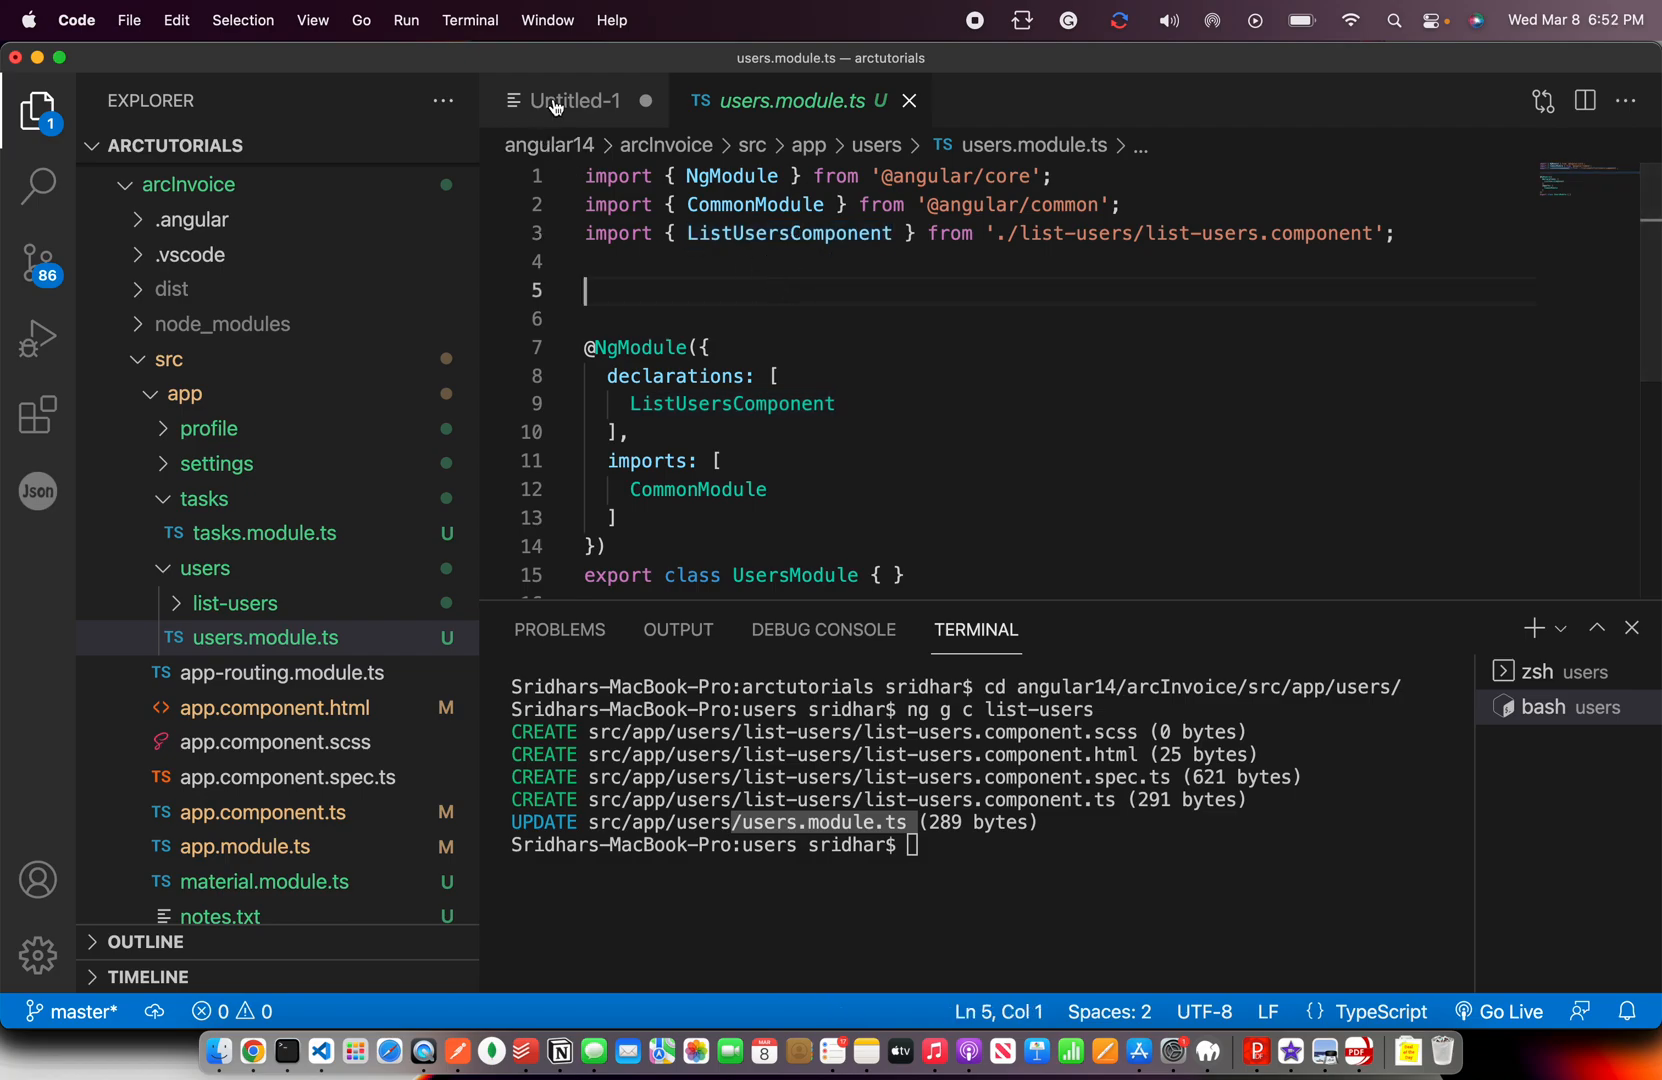
left_click(576, 100)
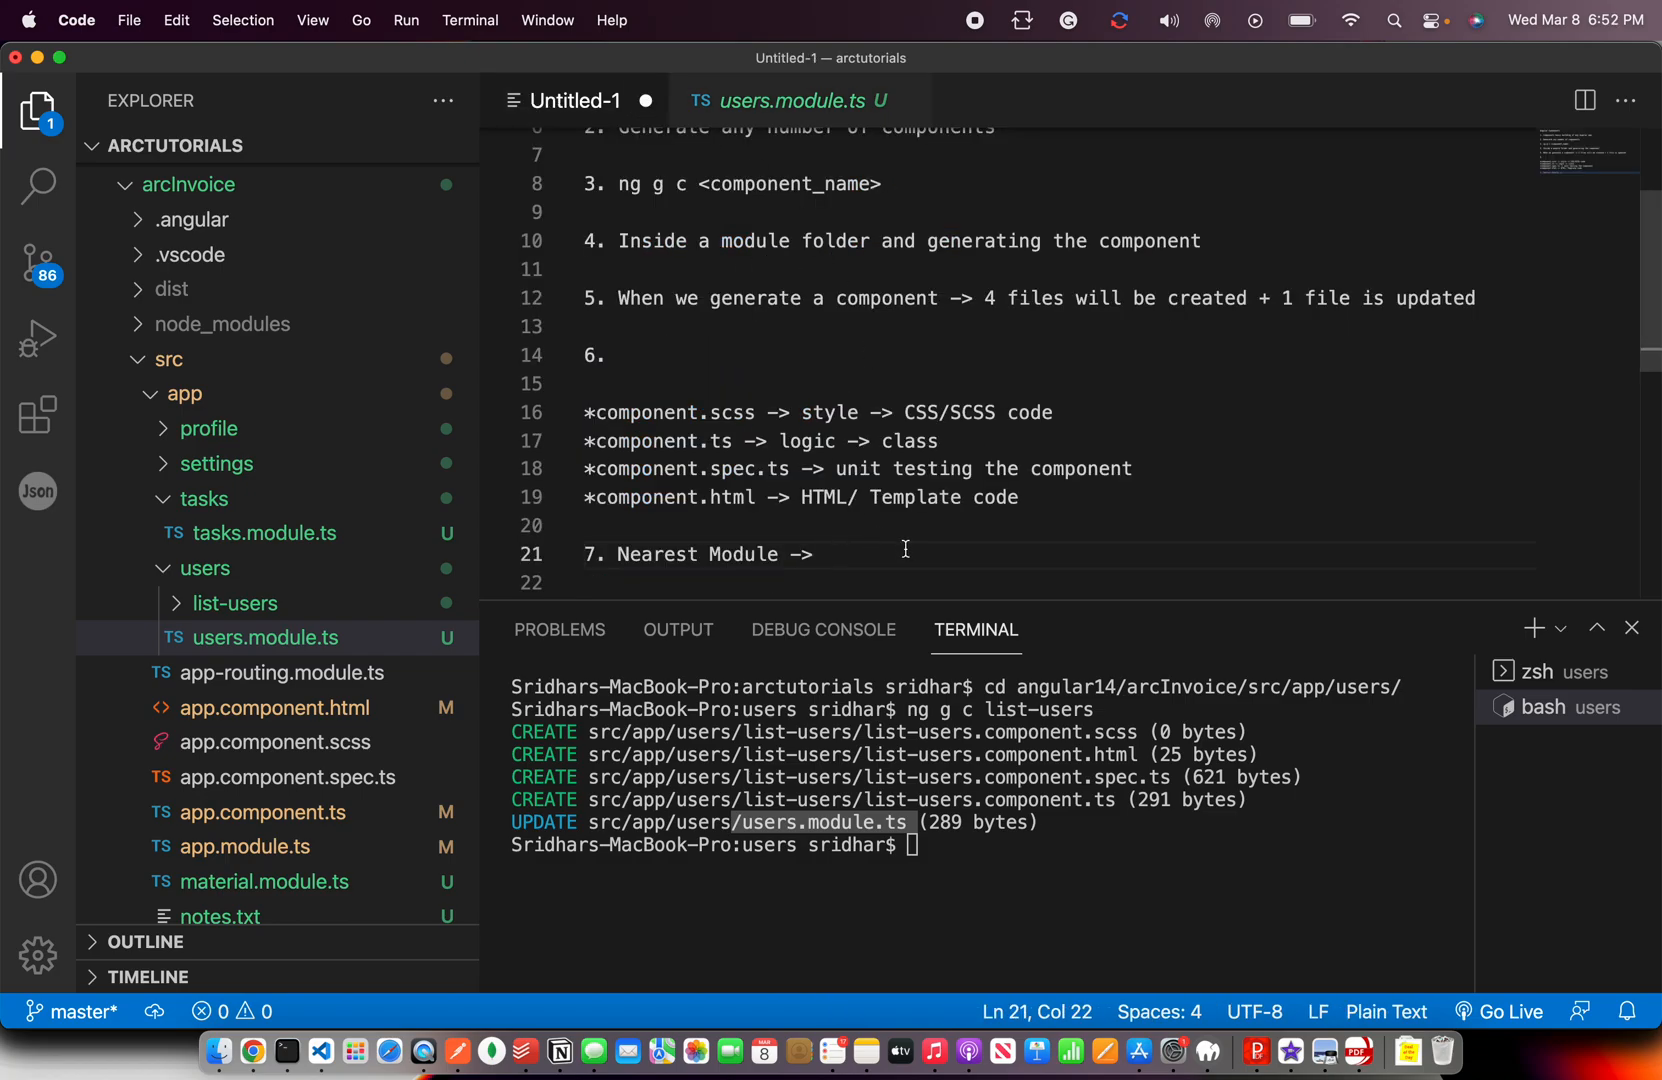
Finish point 7: nearest module will be updated and component will be added.
type("Will be")
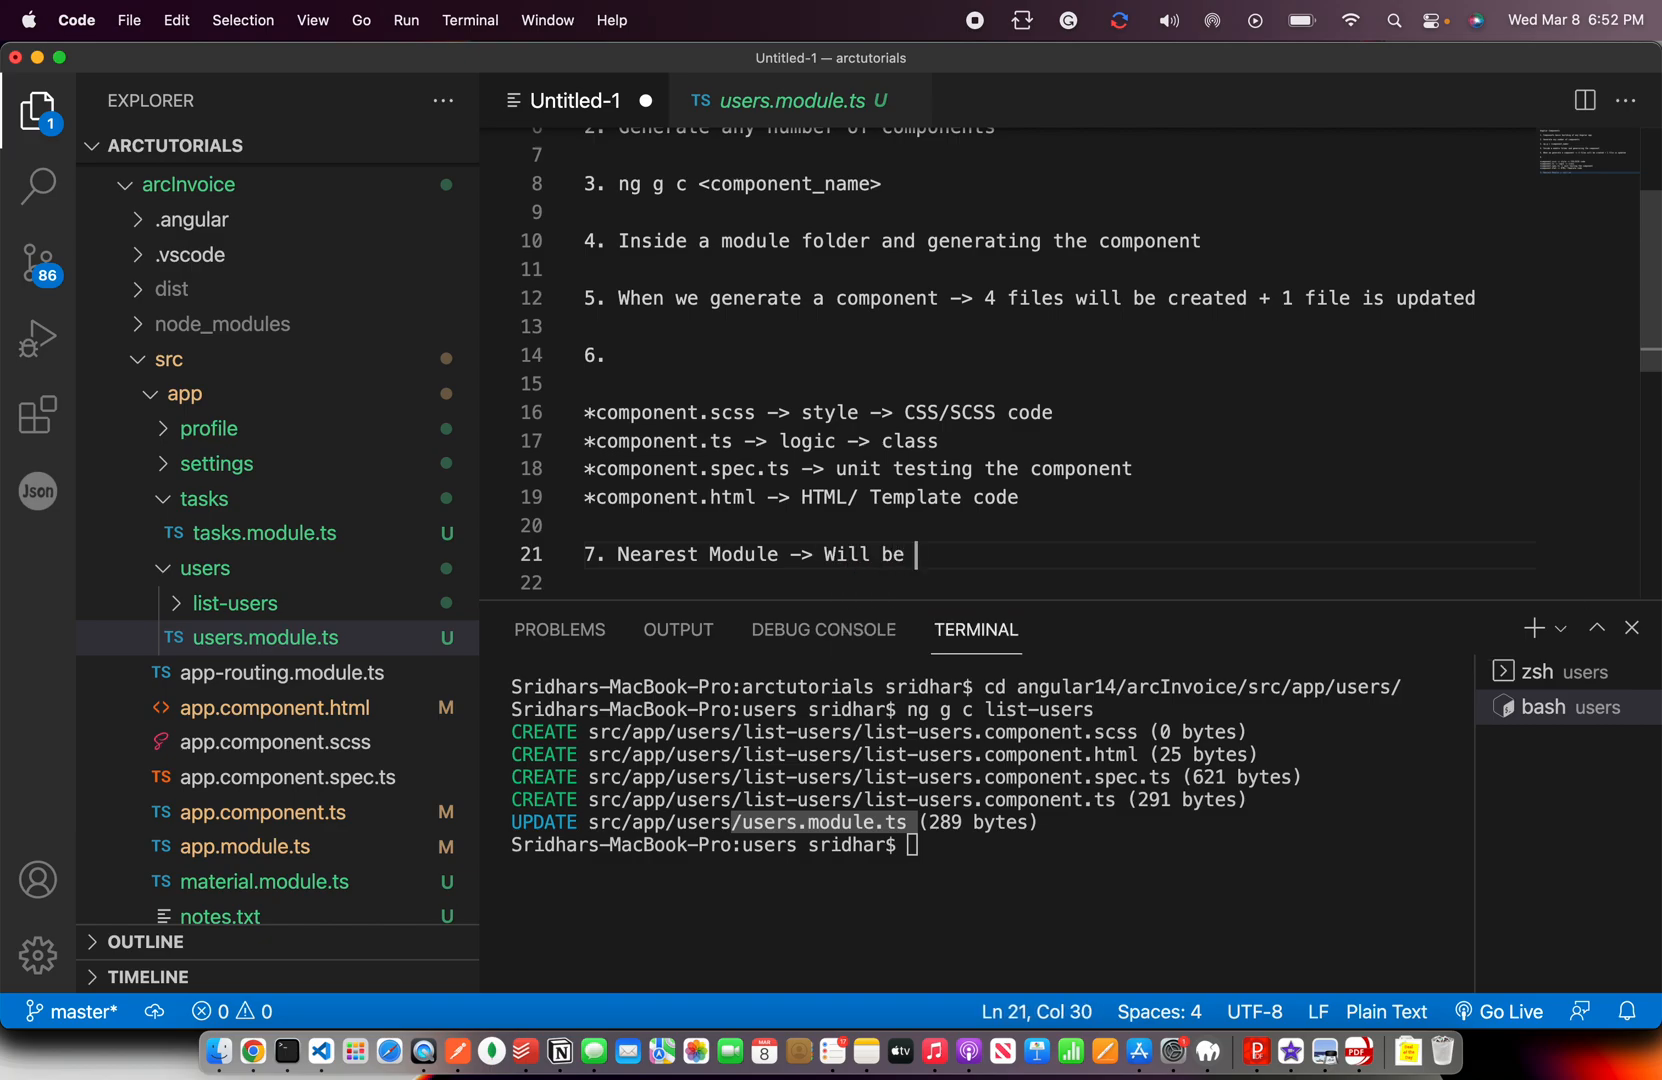
type("updated and omc")
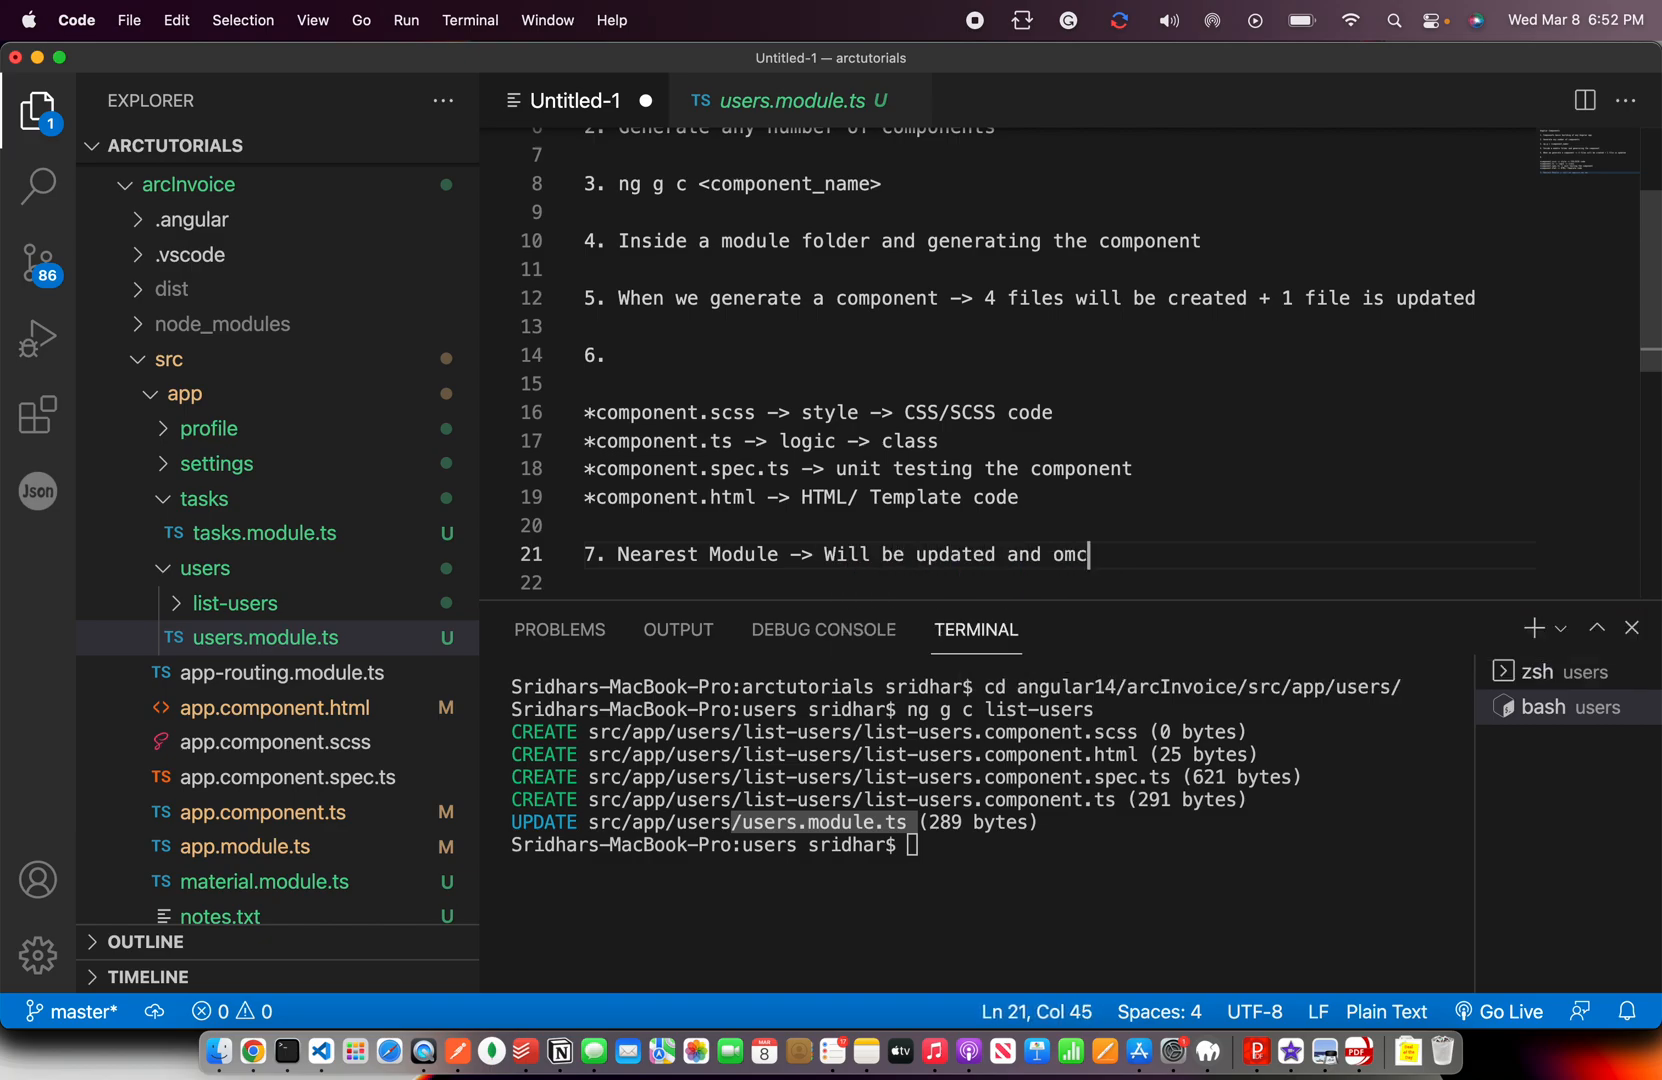
type("ompoennt")
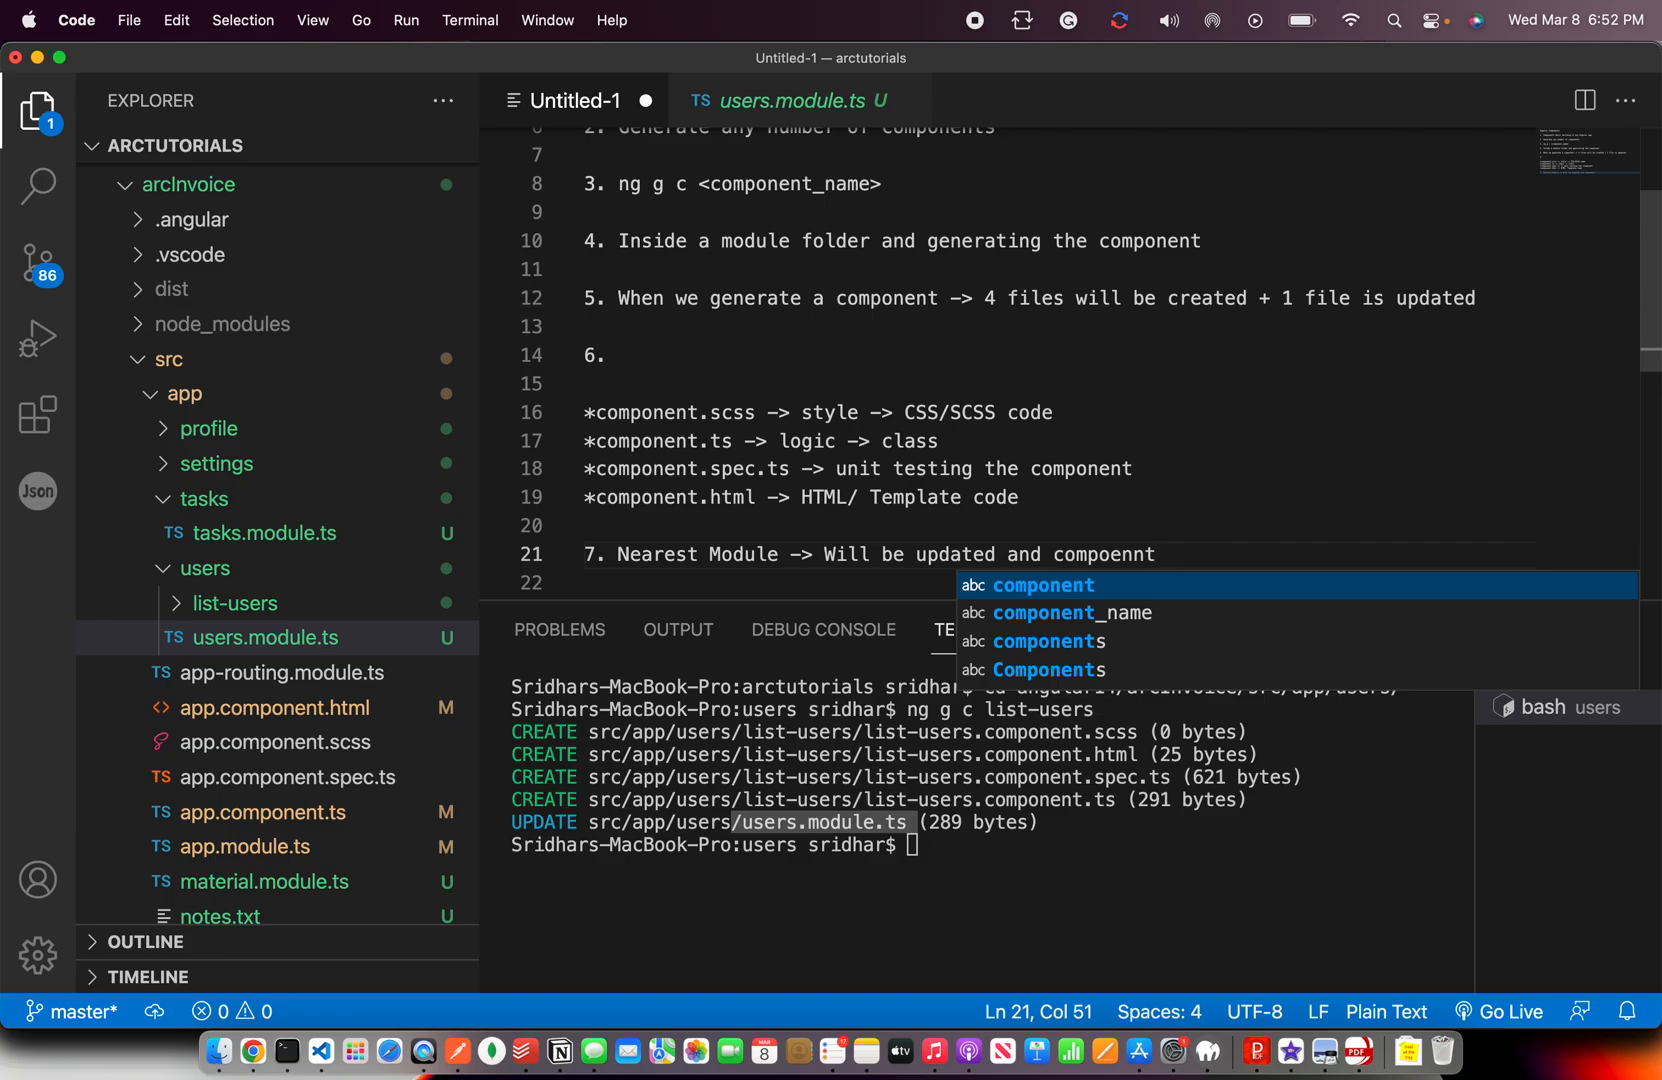
type("component will be updated")
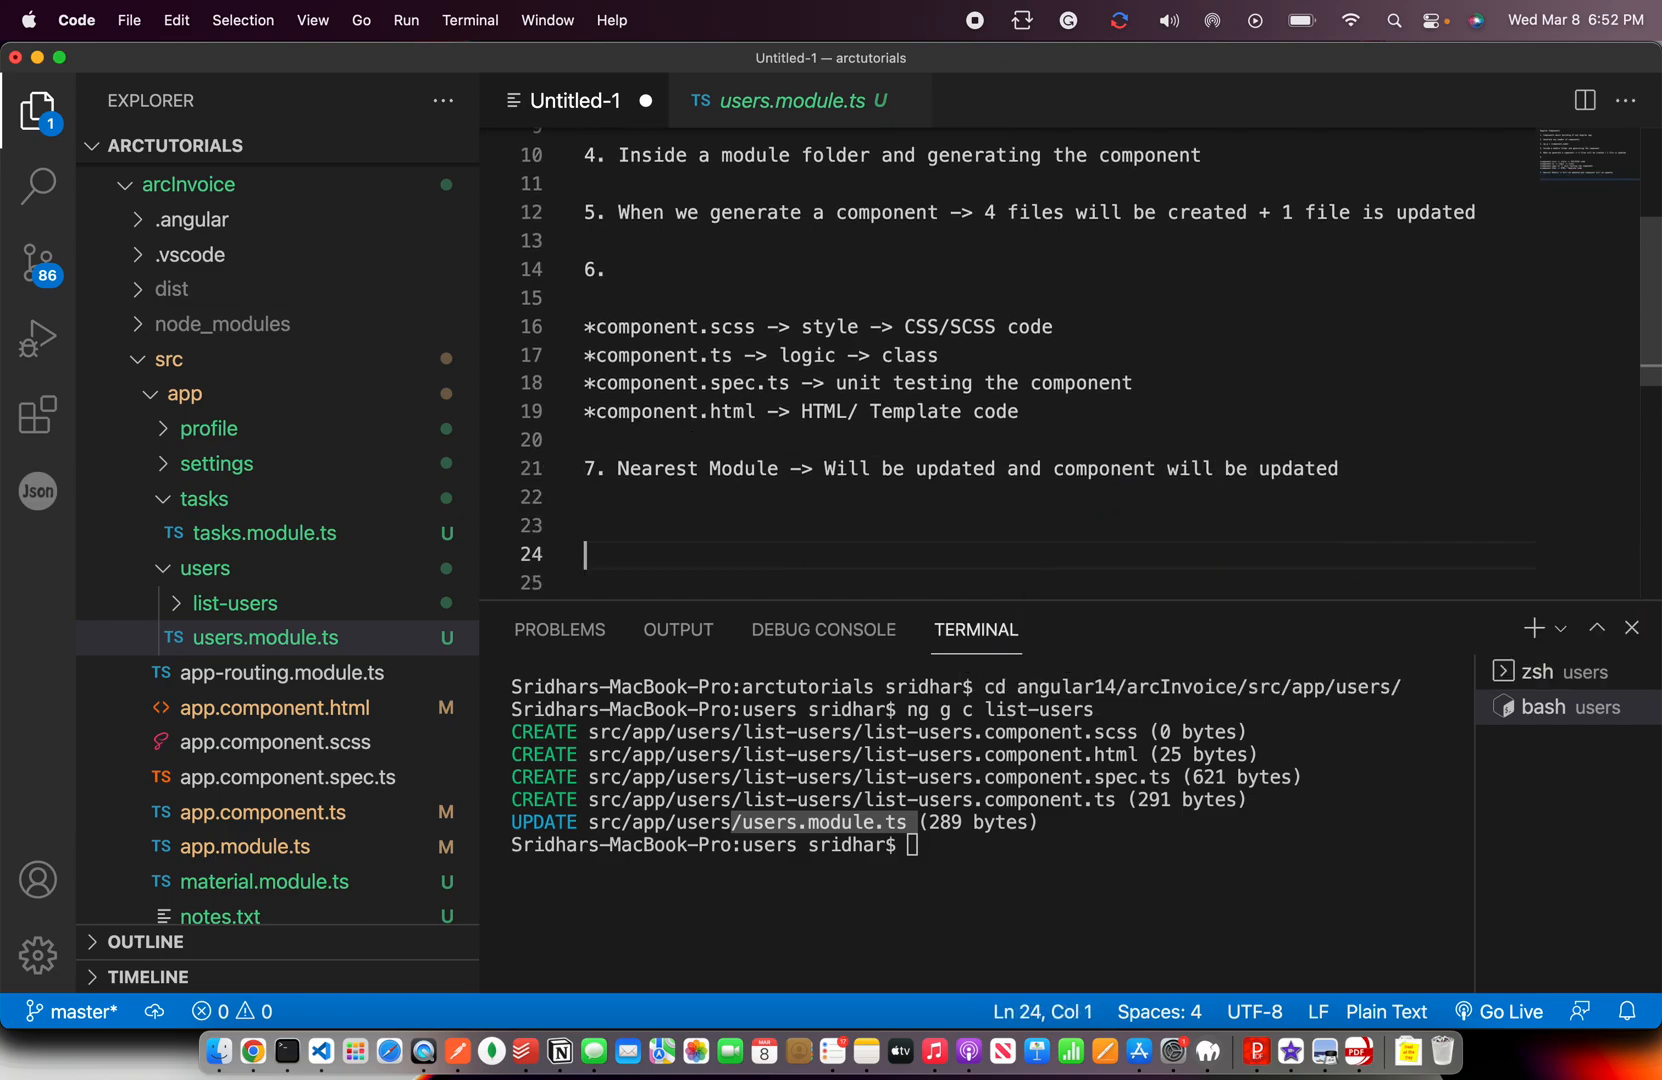
Type '8.' in the notes, then move the terminal up to src/app with cd ..
type("8.")
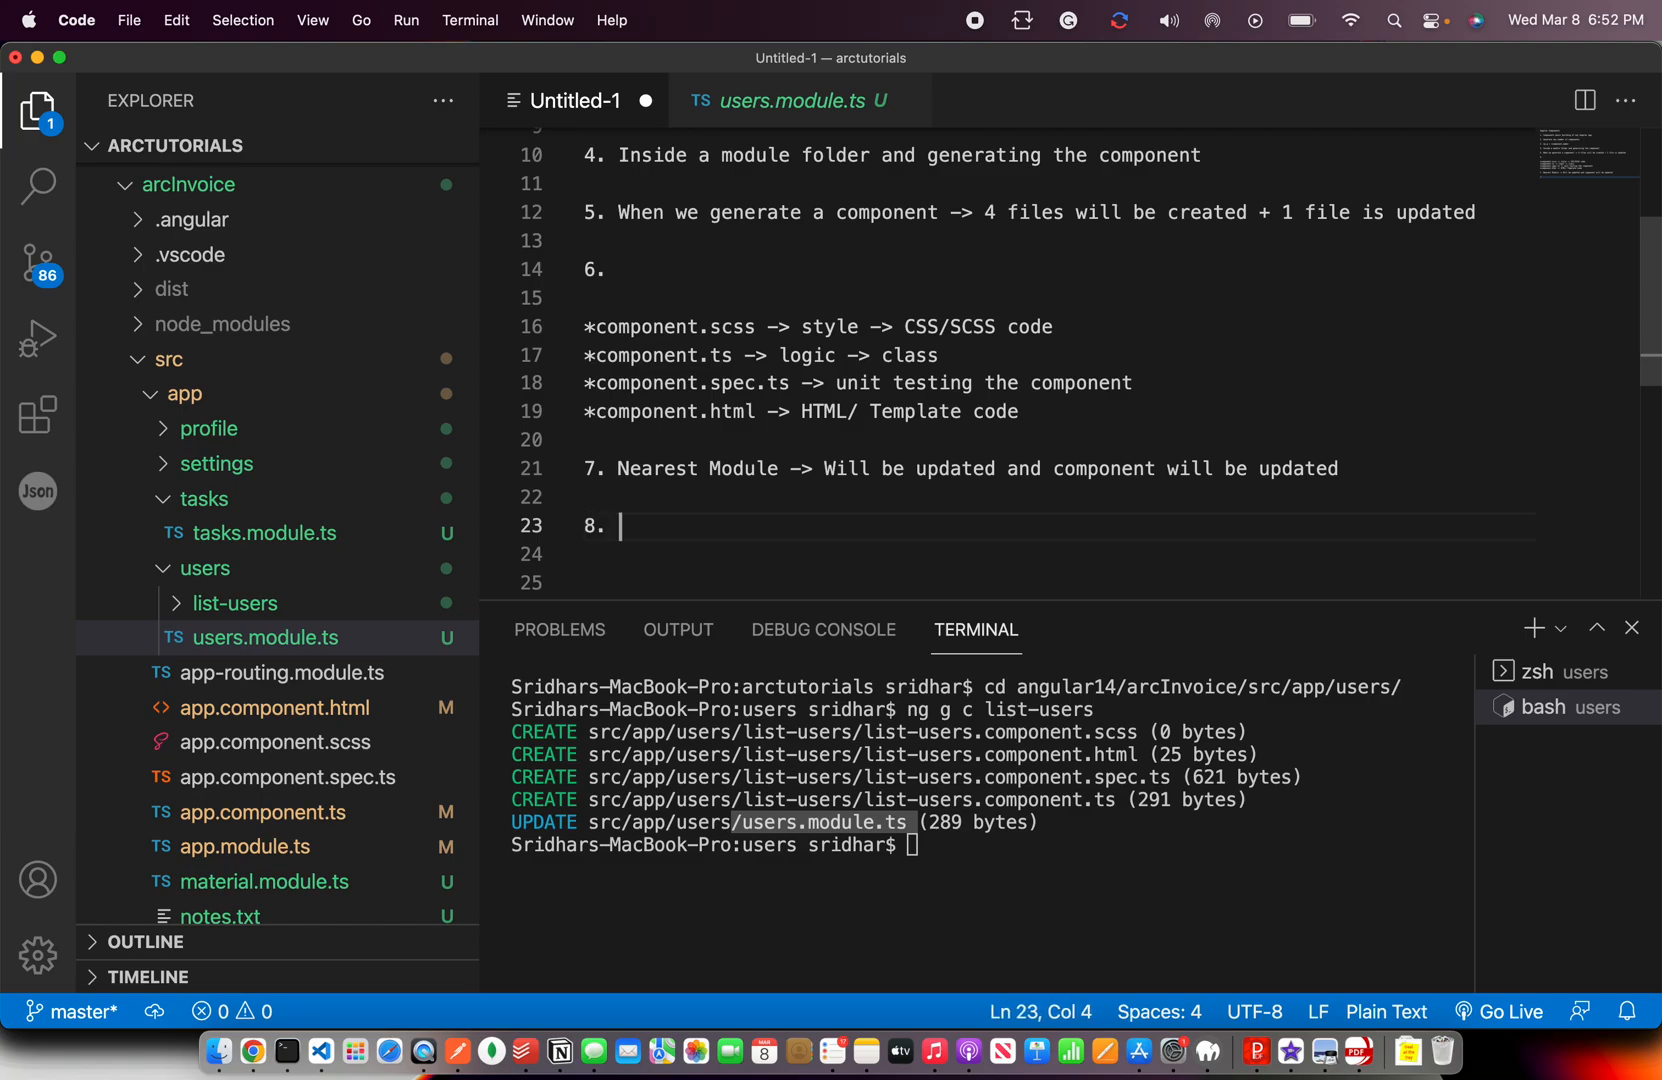
type("cd")
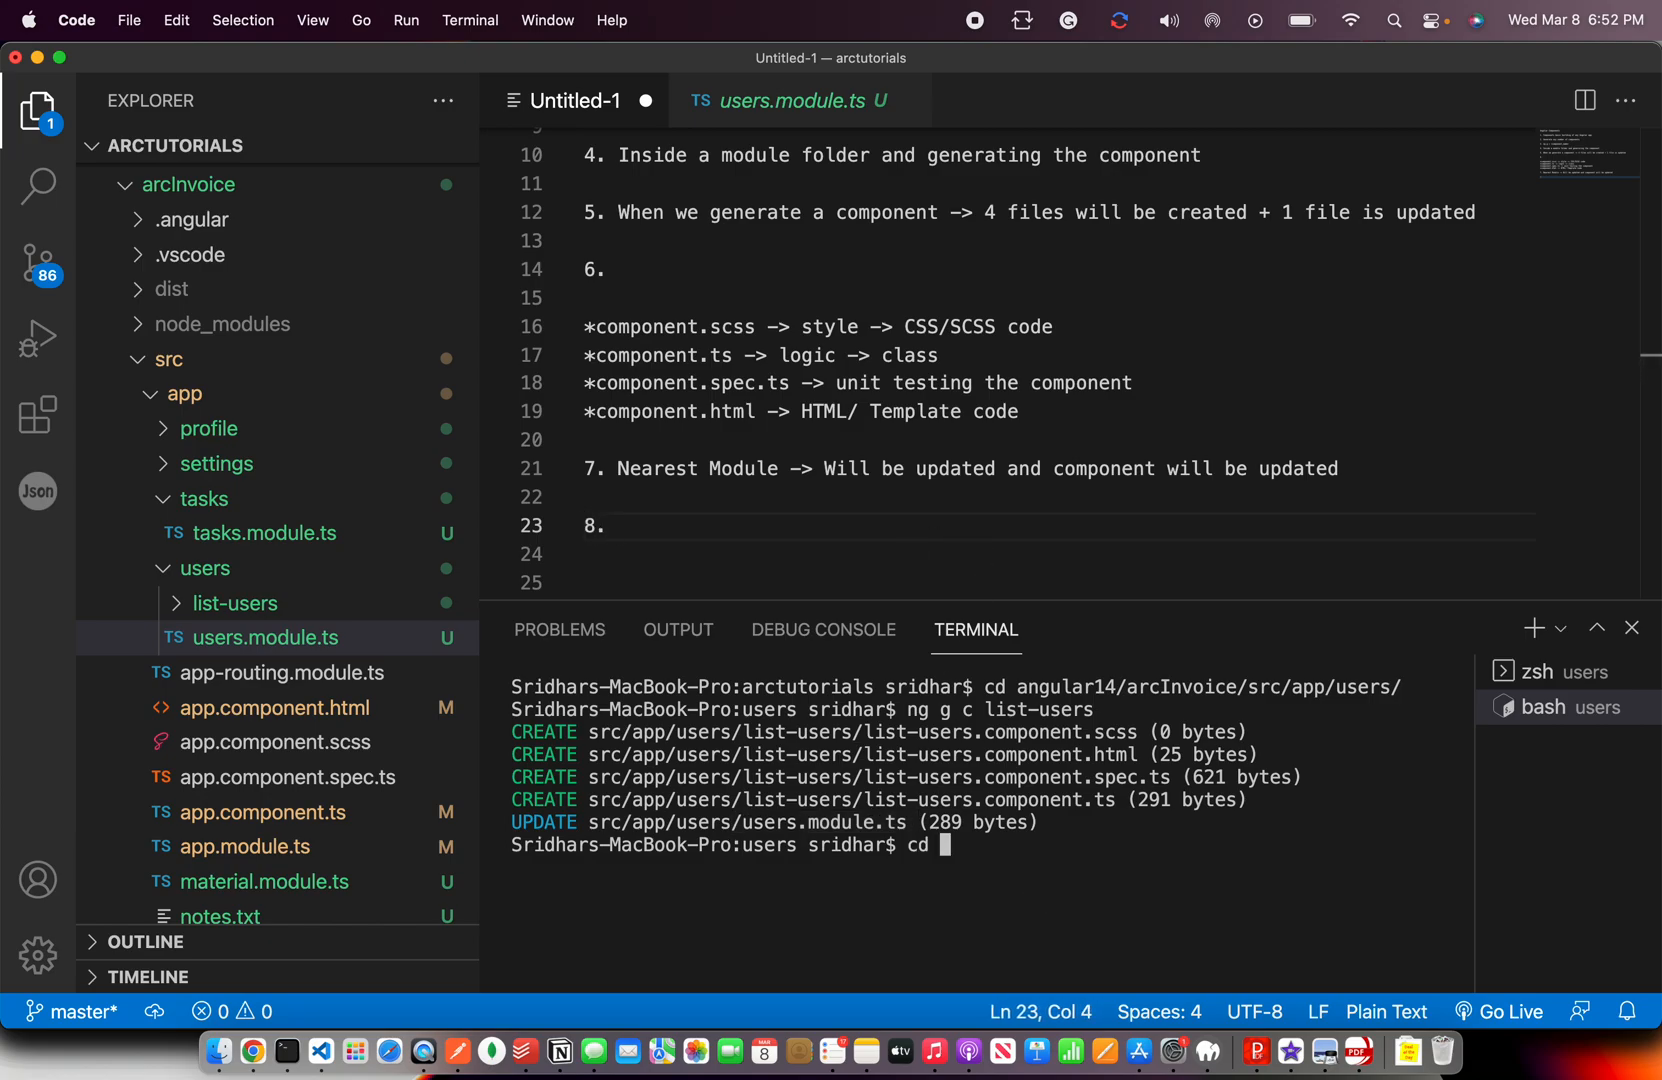
type("cd ..")
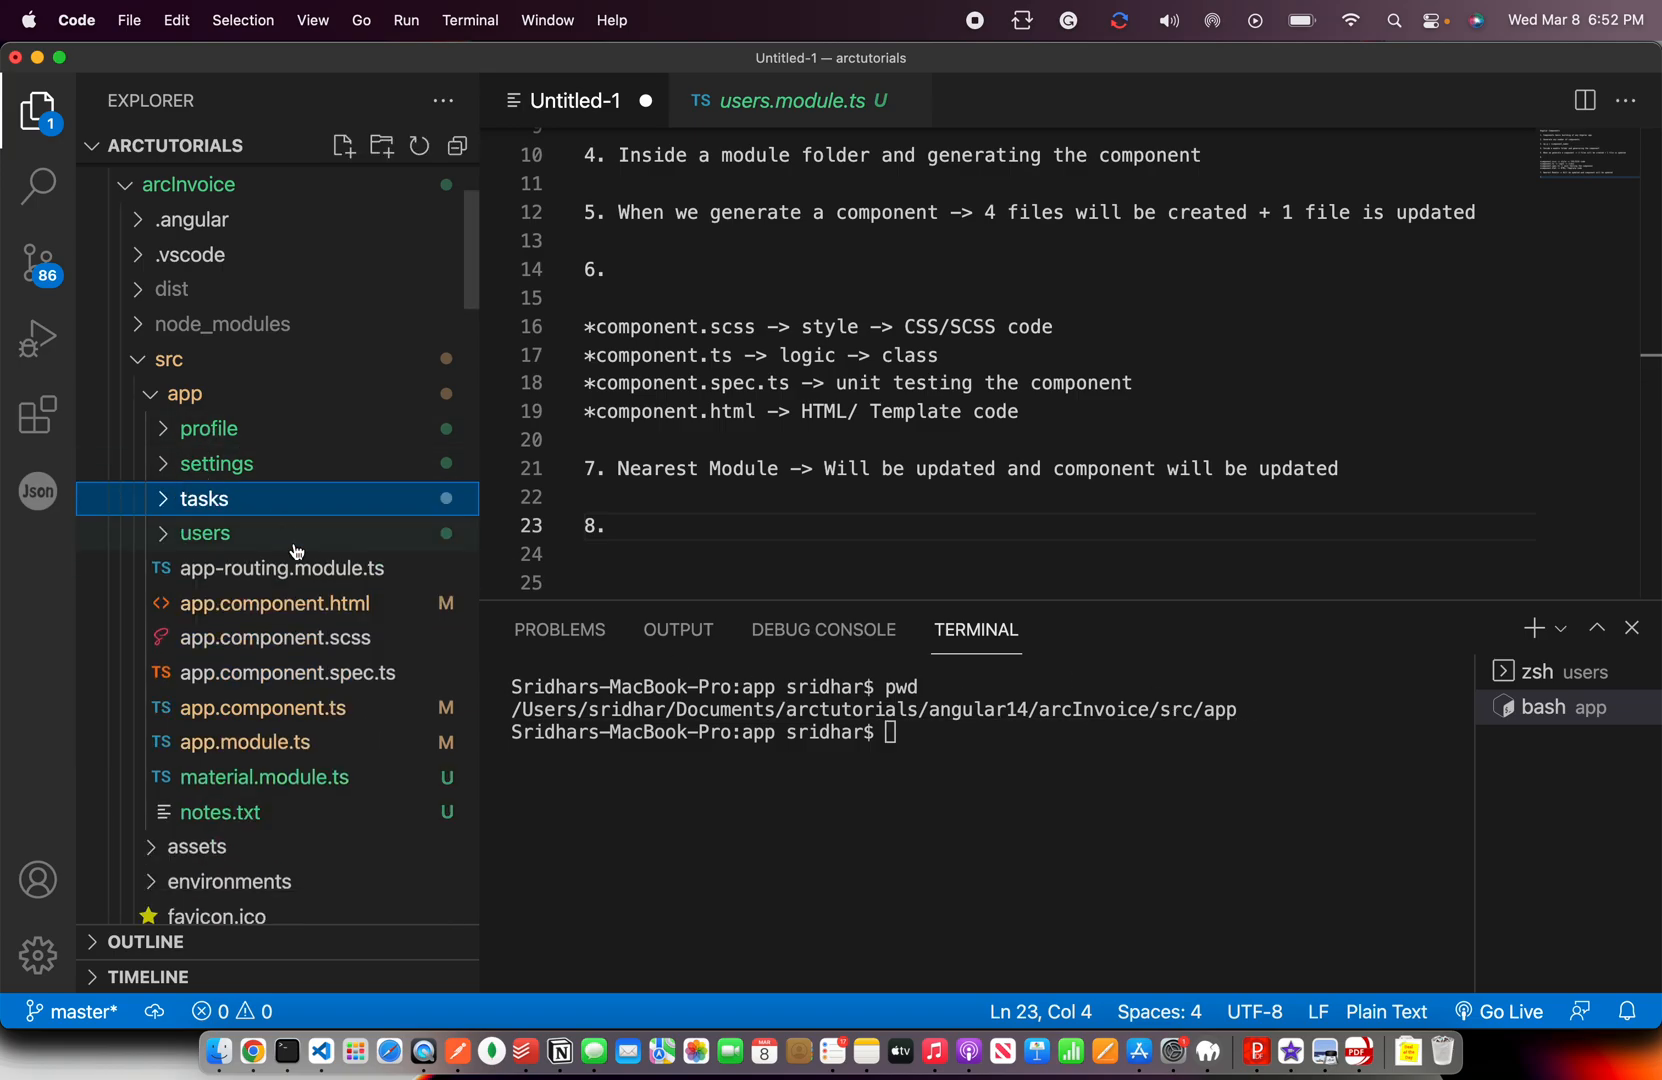
left_click(932, 734)
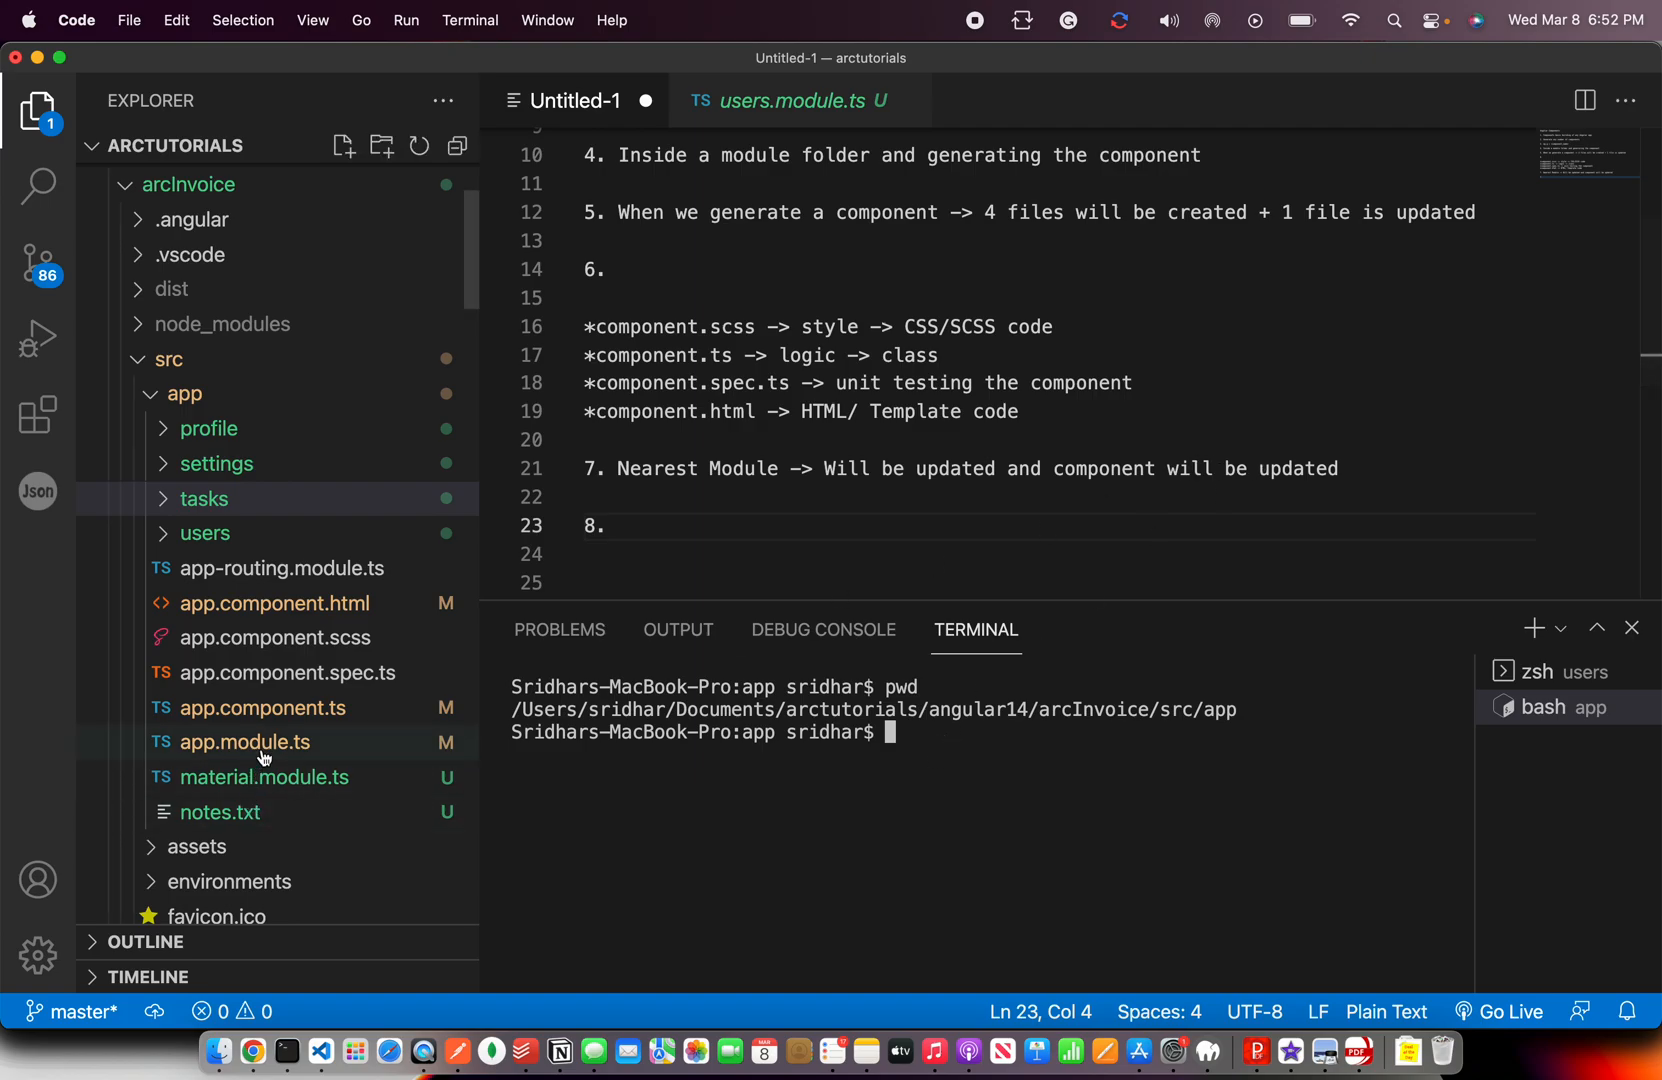
mouse_move(264, 754)
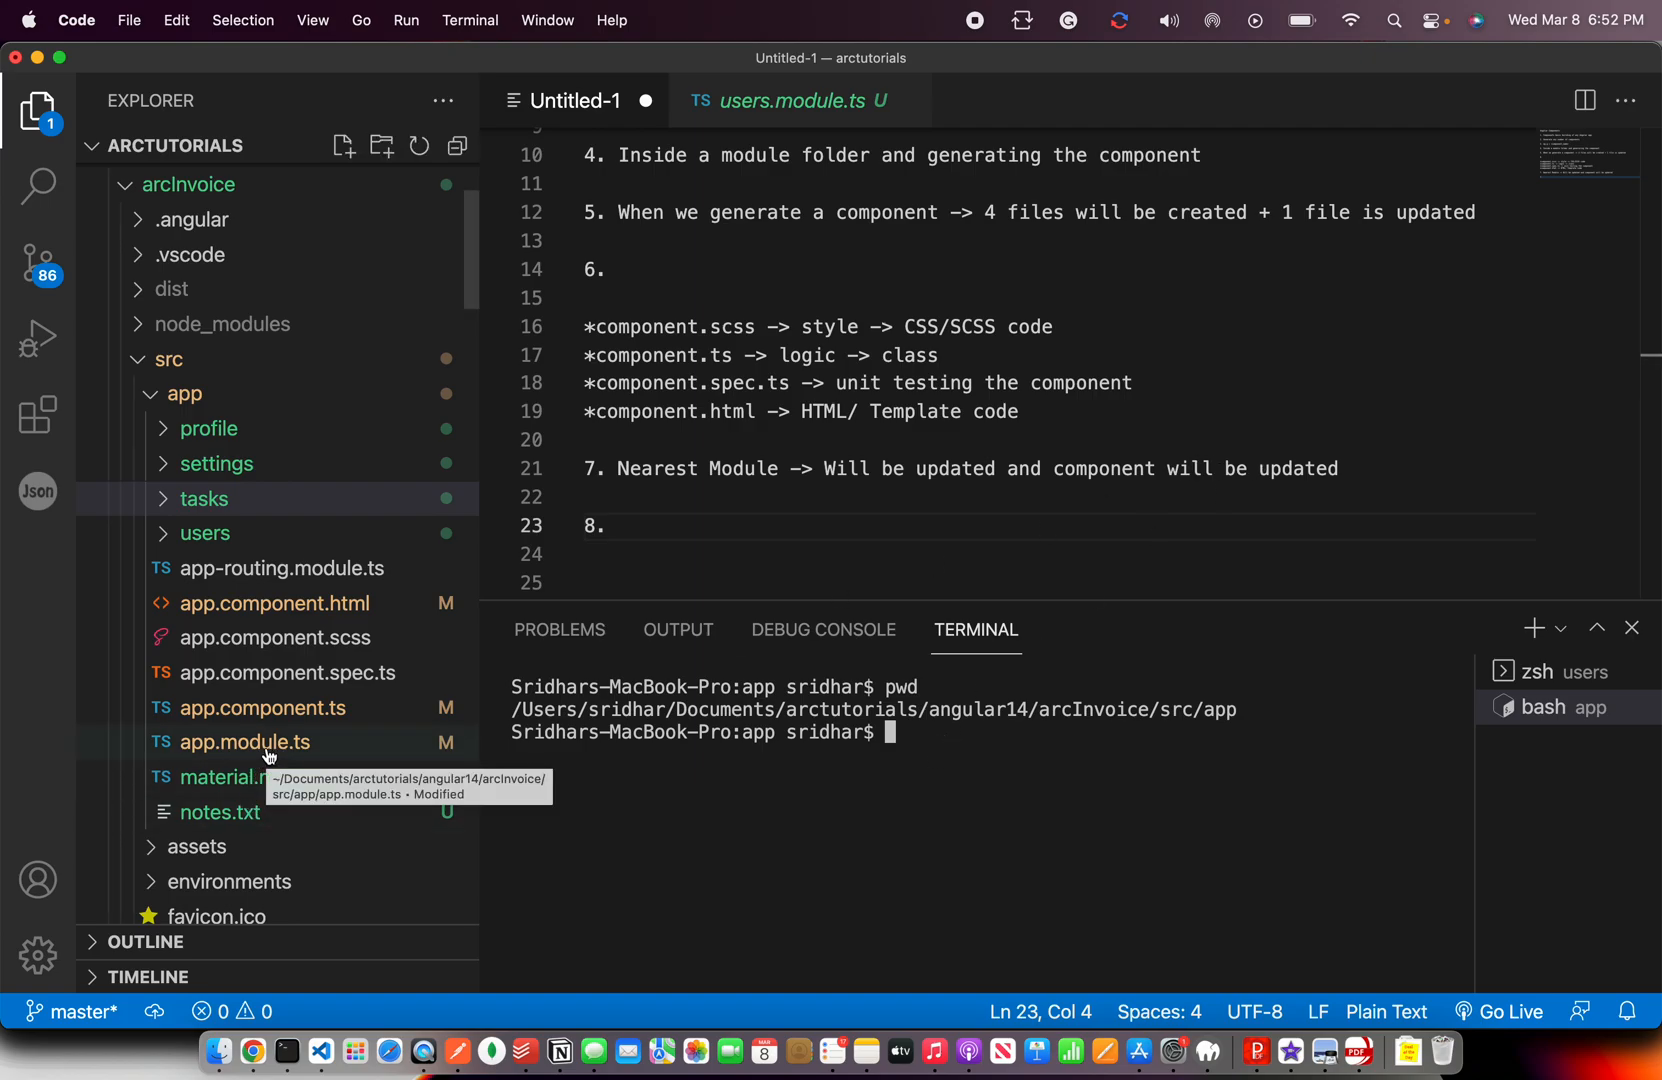
mouse_move(1066, 774)
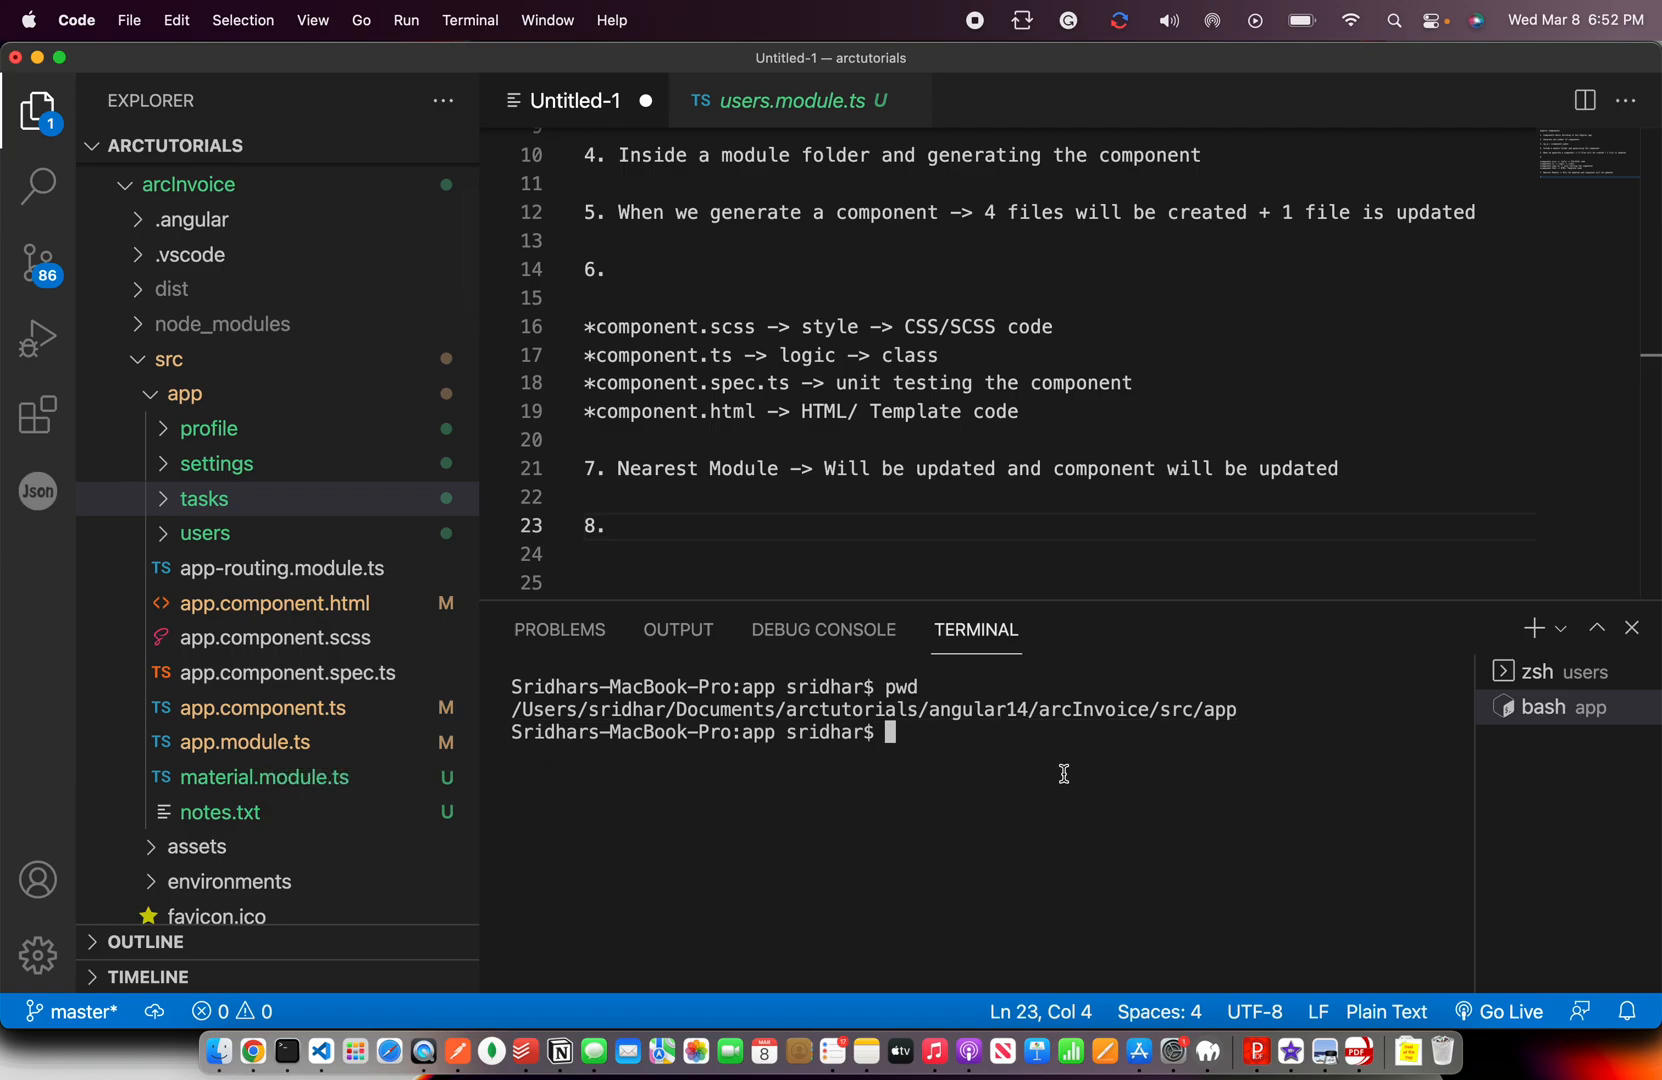
Enter ng g c default-home from the app folder, fixing the half-typed name.
type("ng g c")
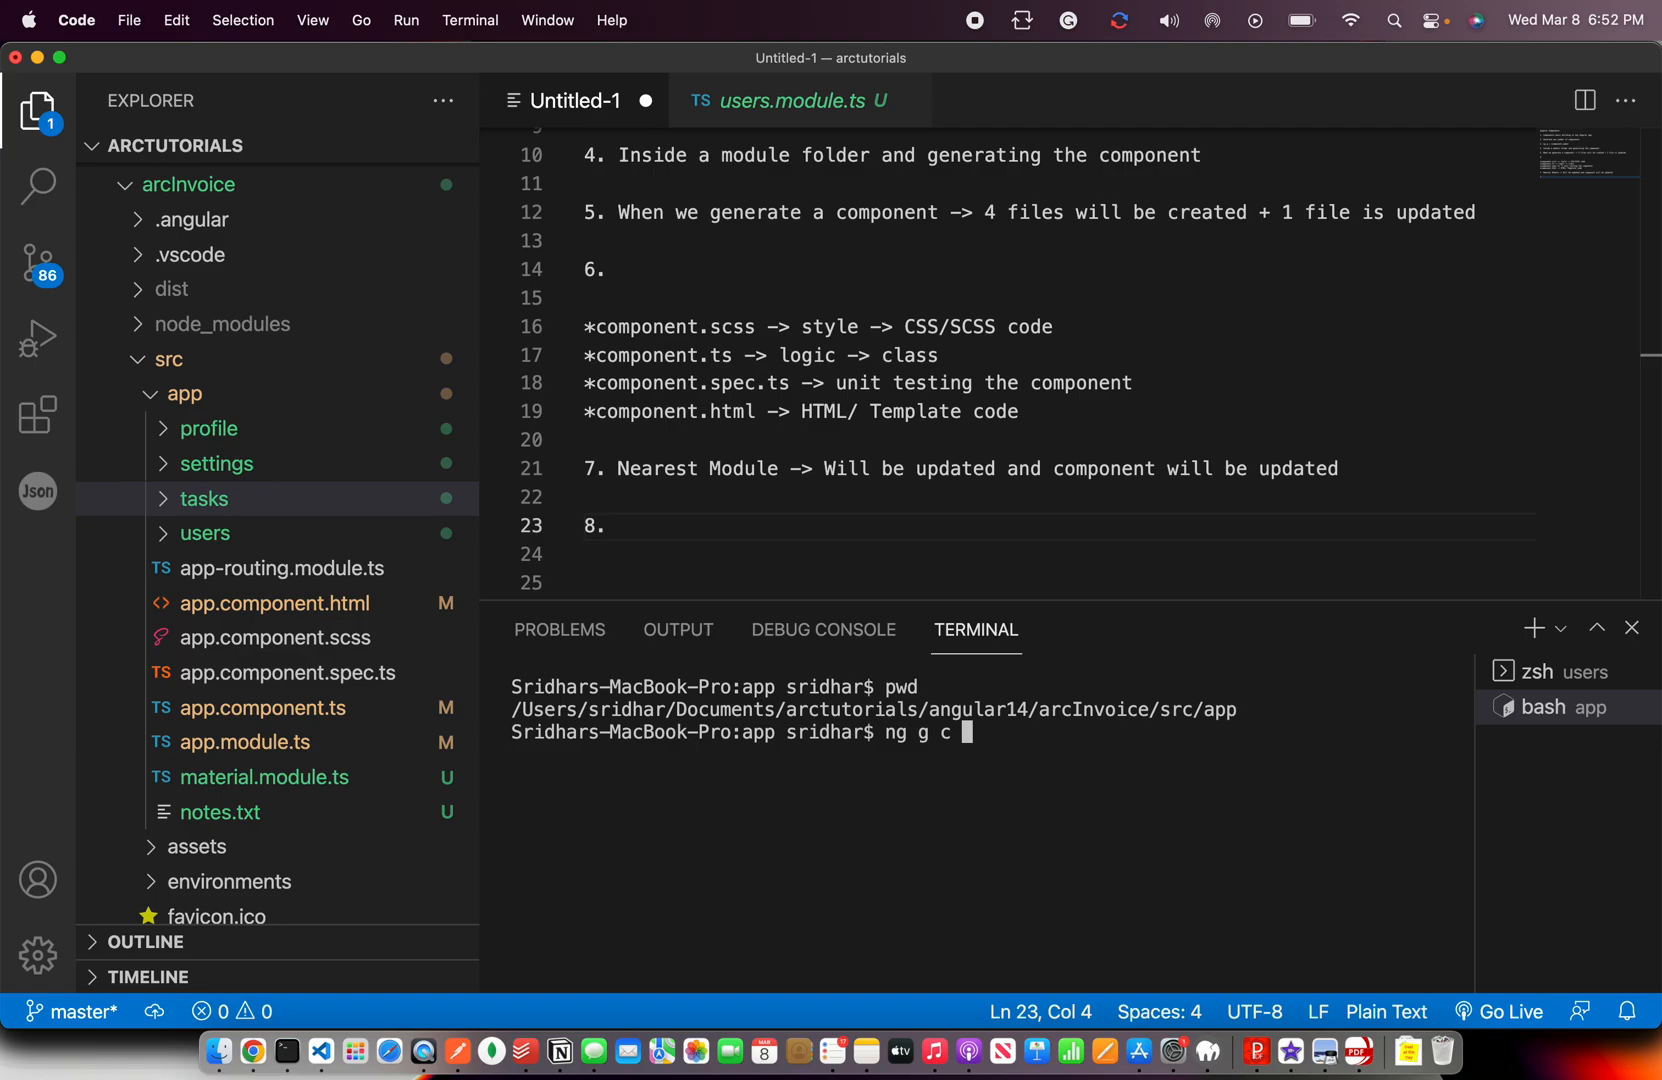
type("con")
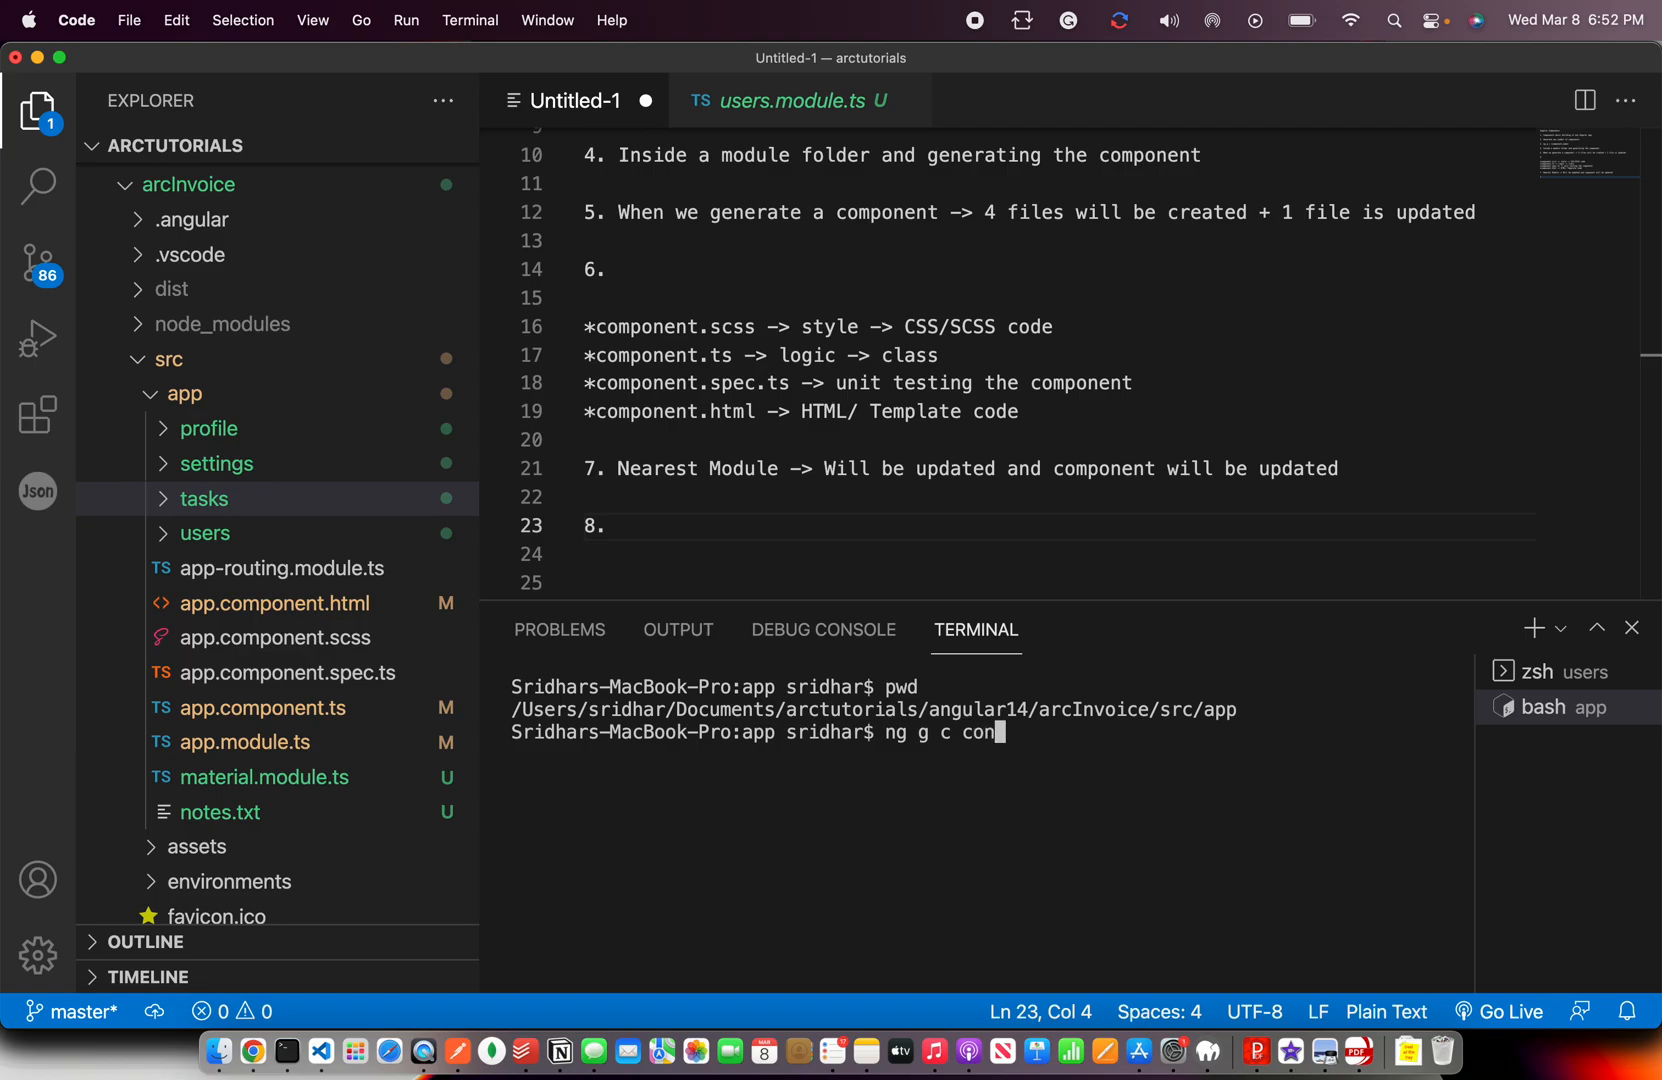
key("Backspace")
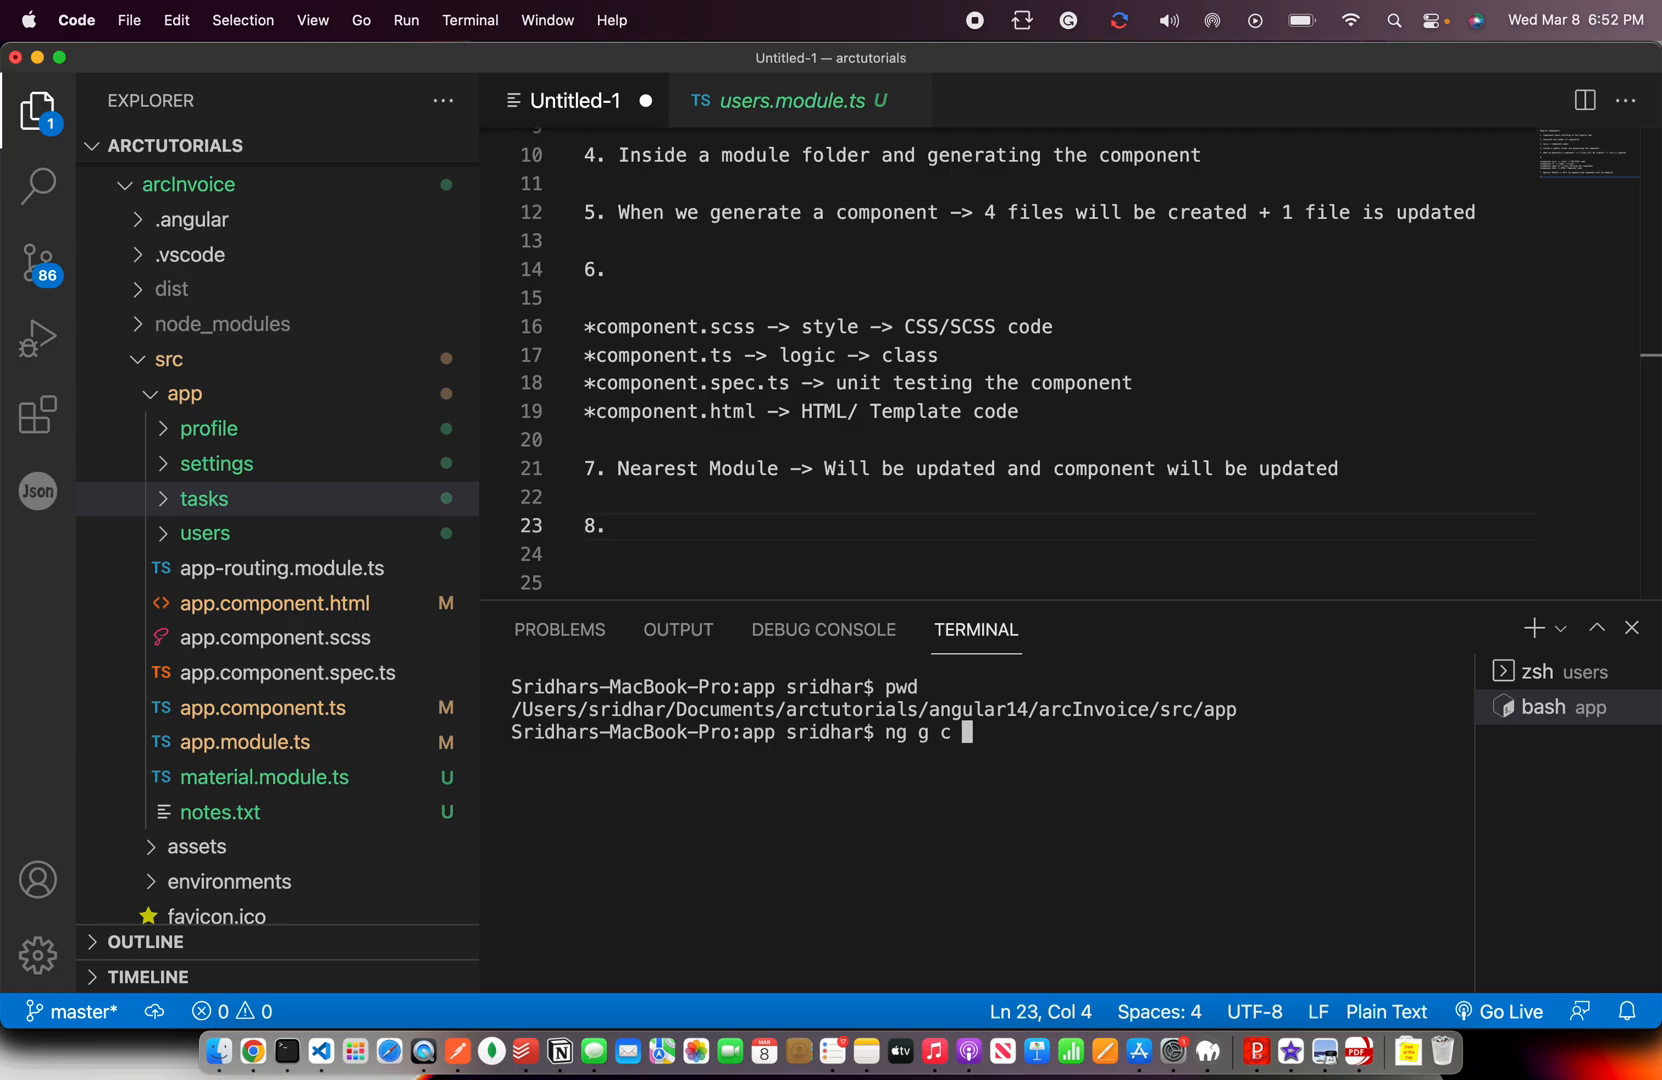
type("home")
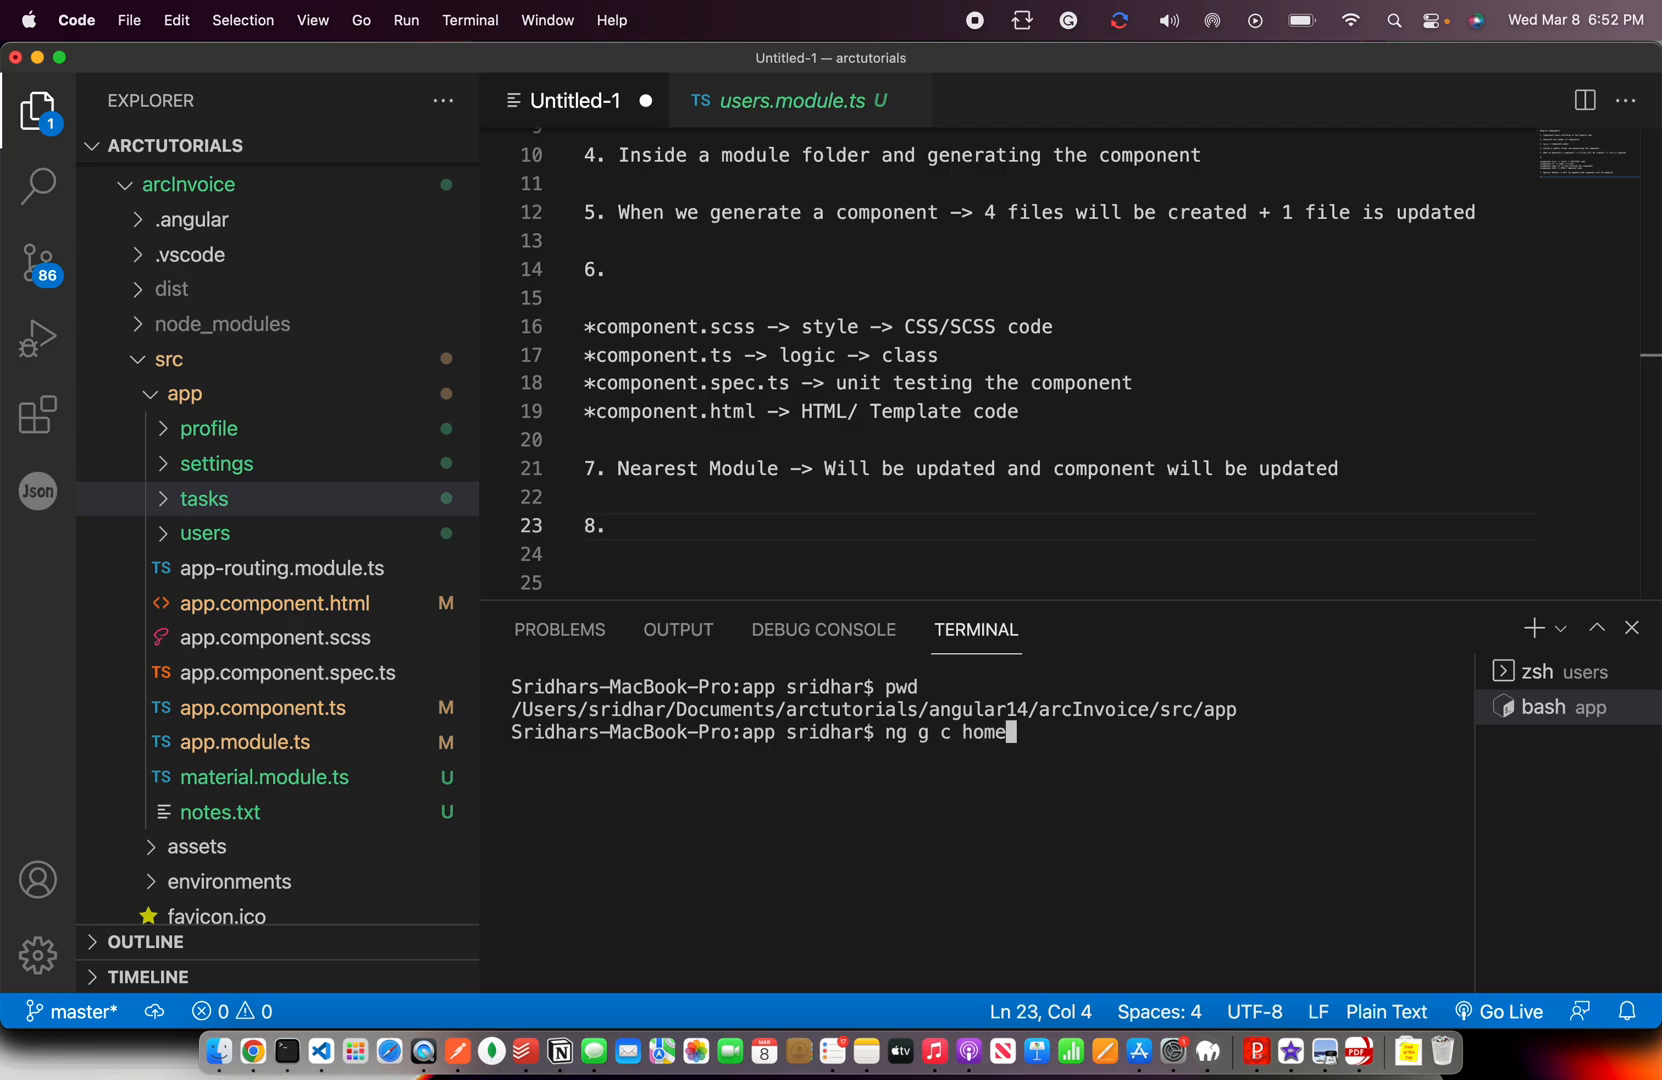
key("Backspace")
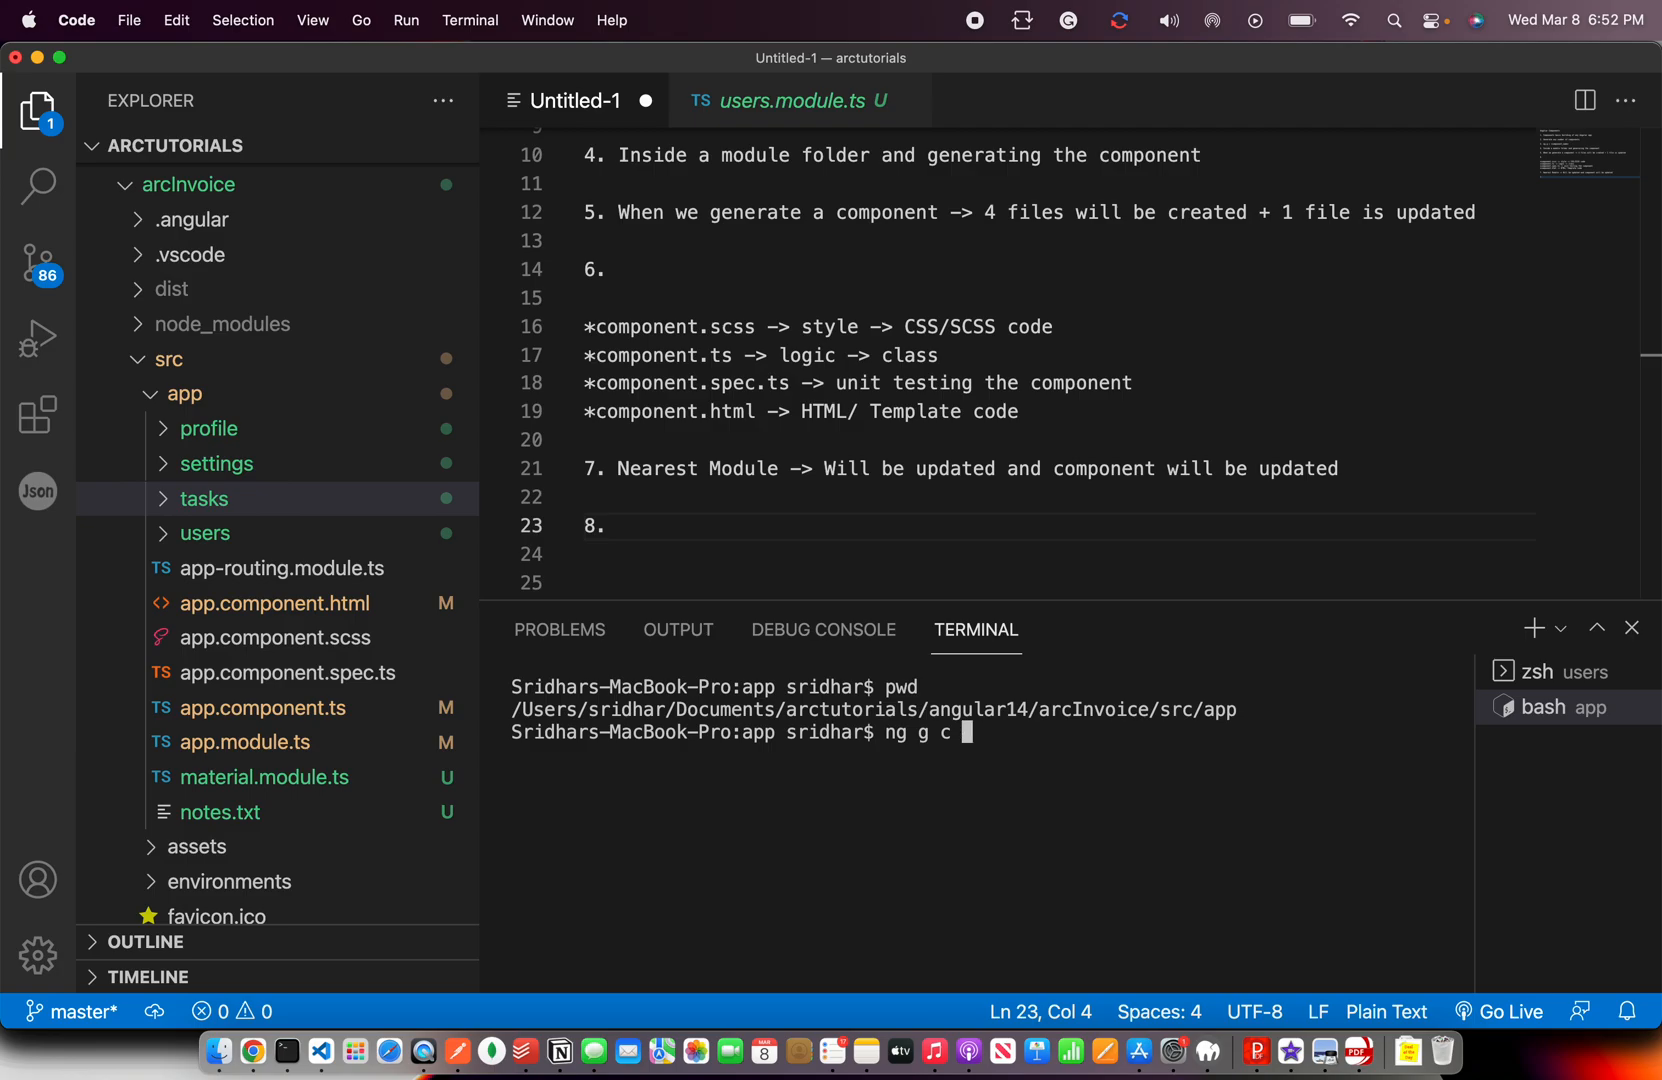
type("default-h")
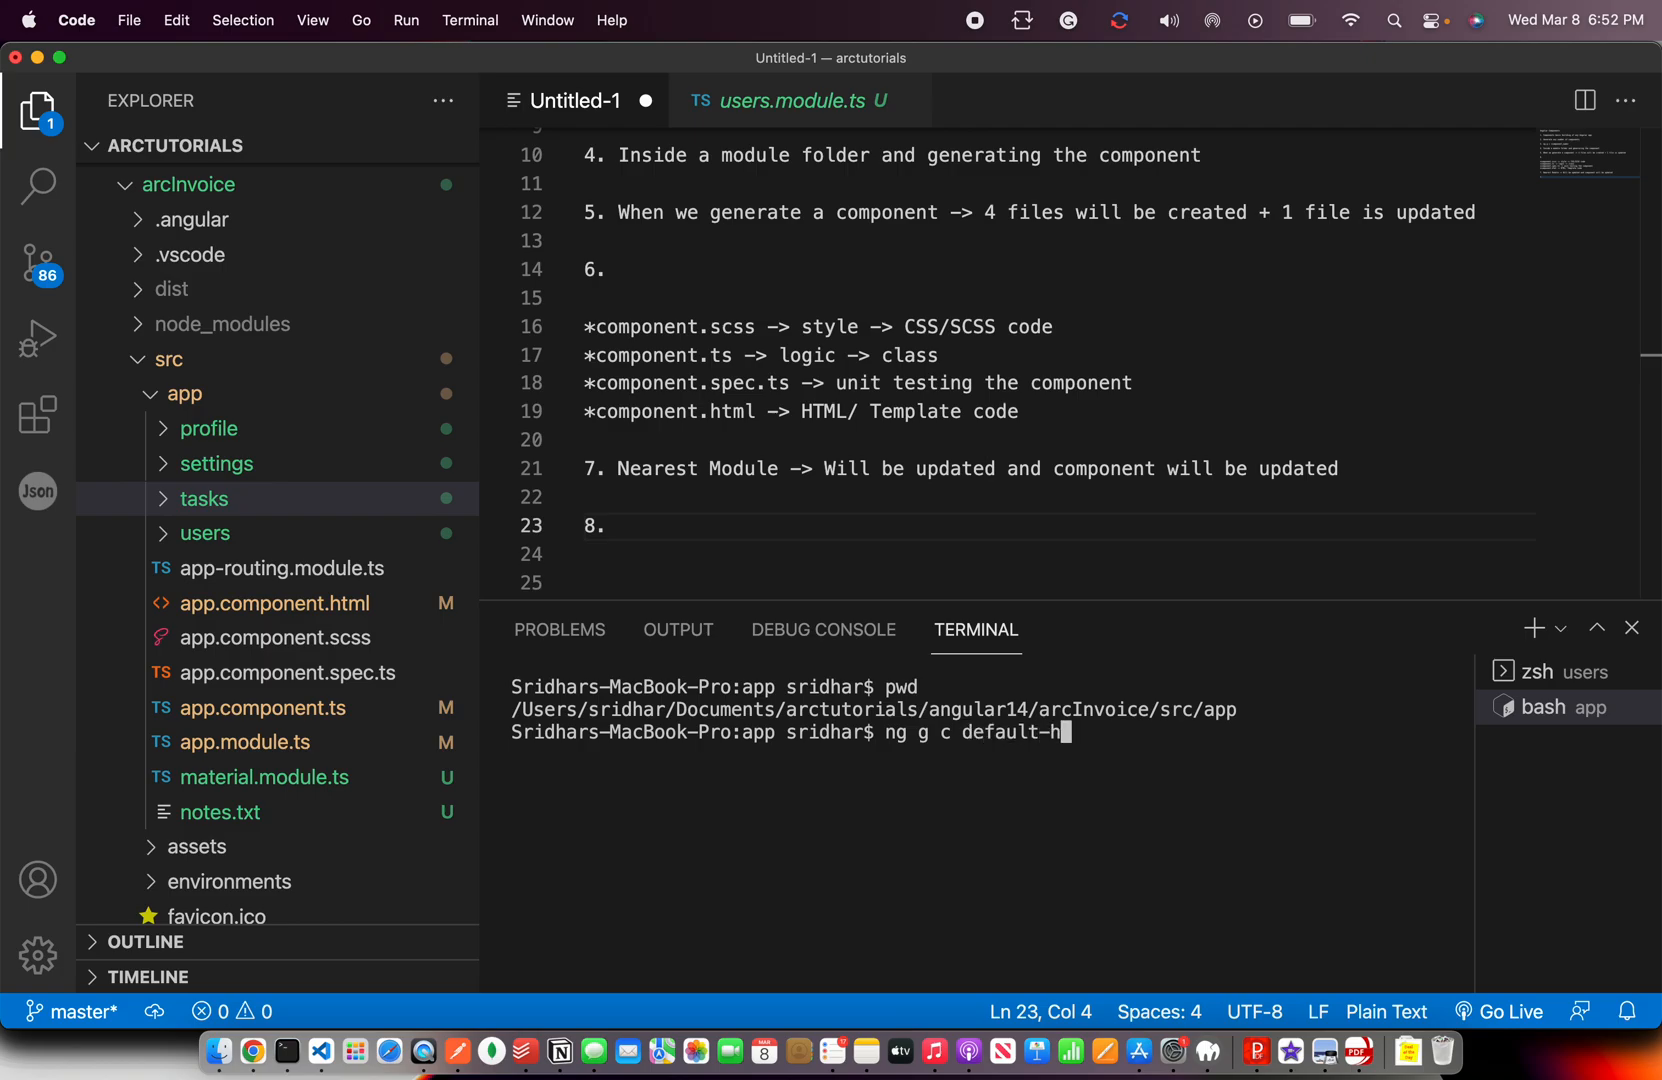
type("ome")
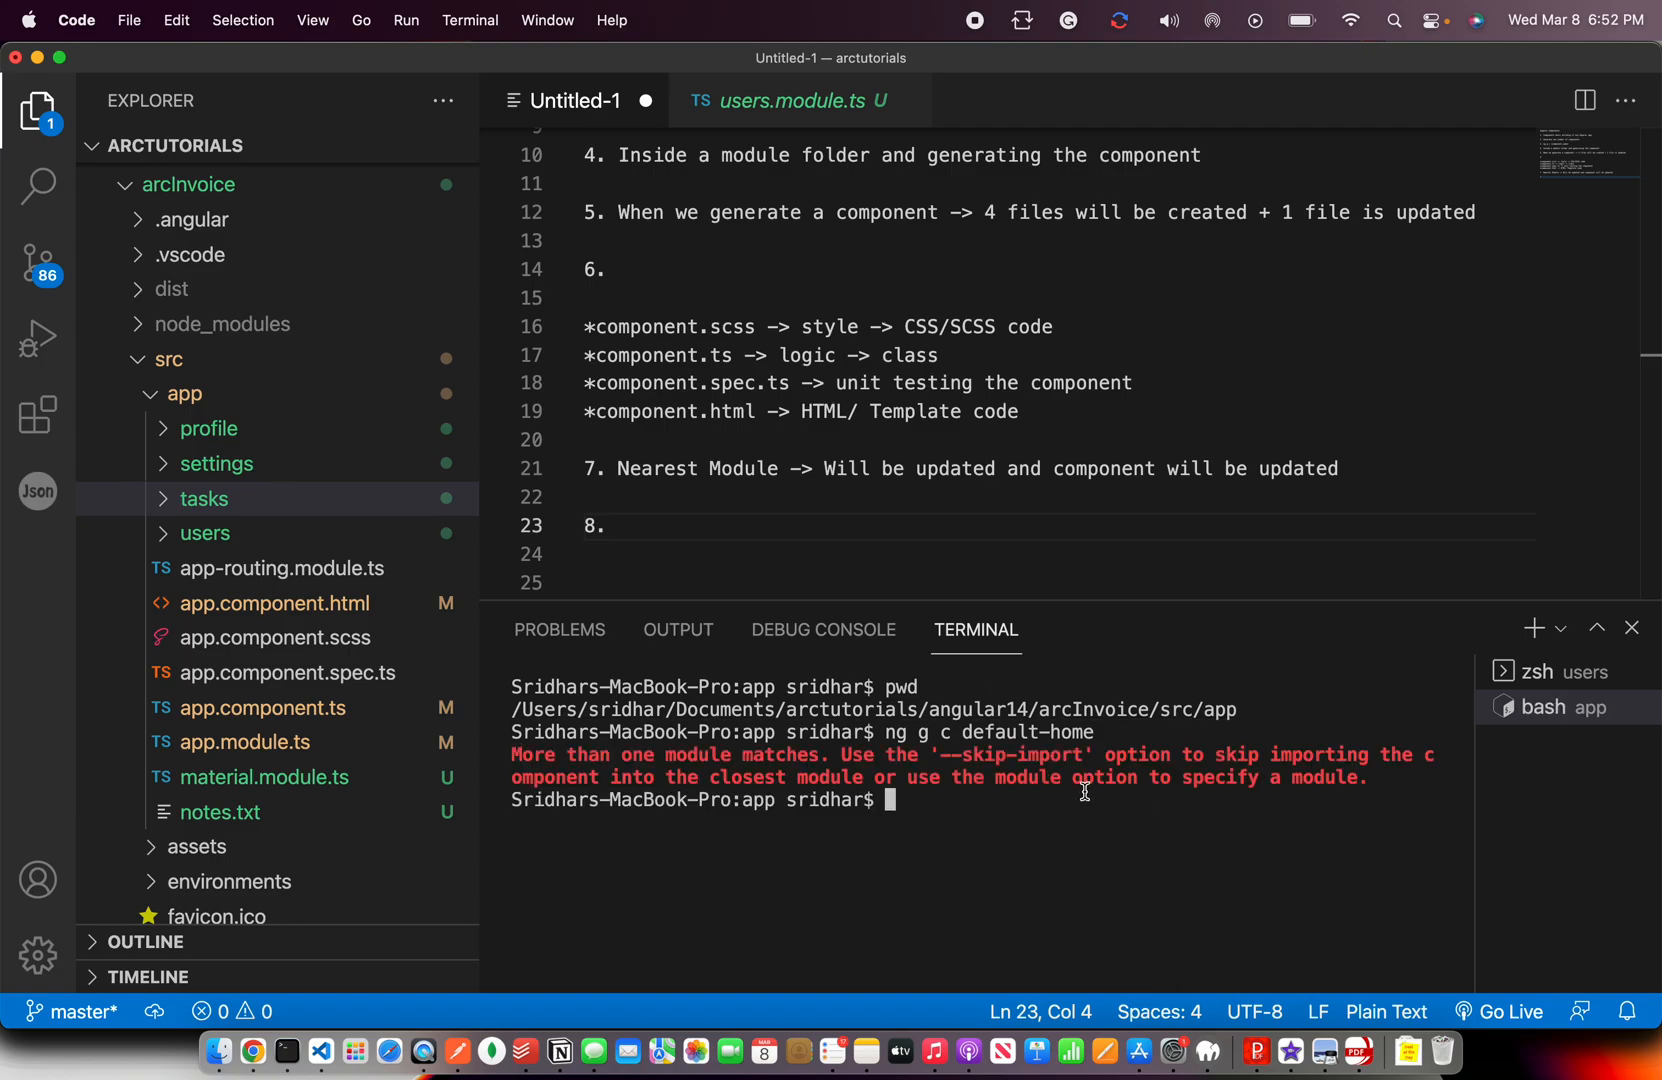
Run ng g c default-home --module app.module.ts in the terminal to generate the component.
left_click_drag(512, 754, 1368, 776)
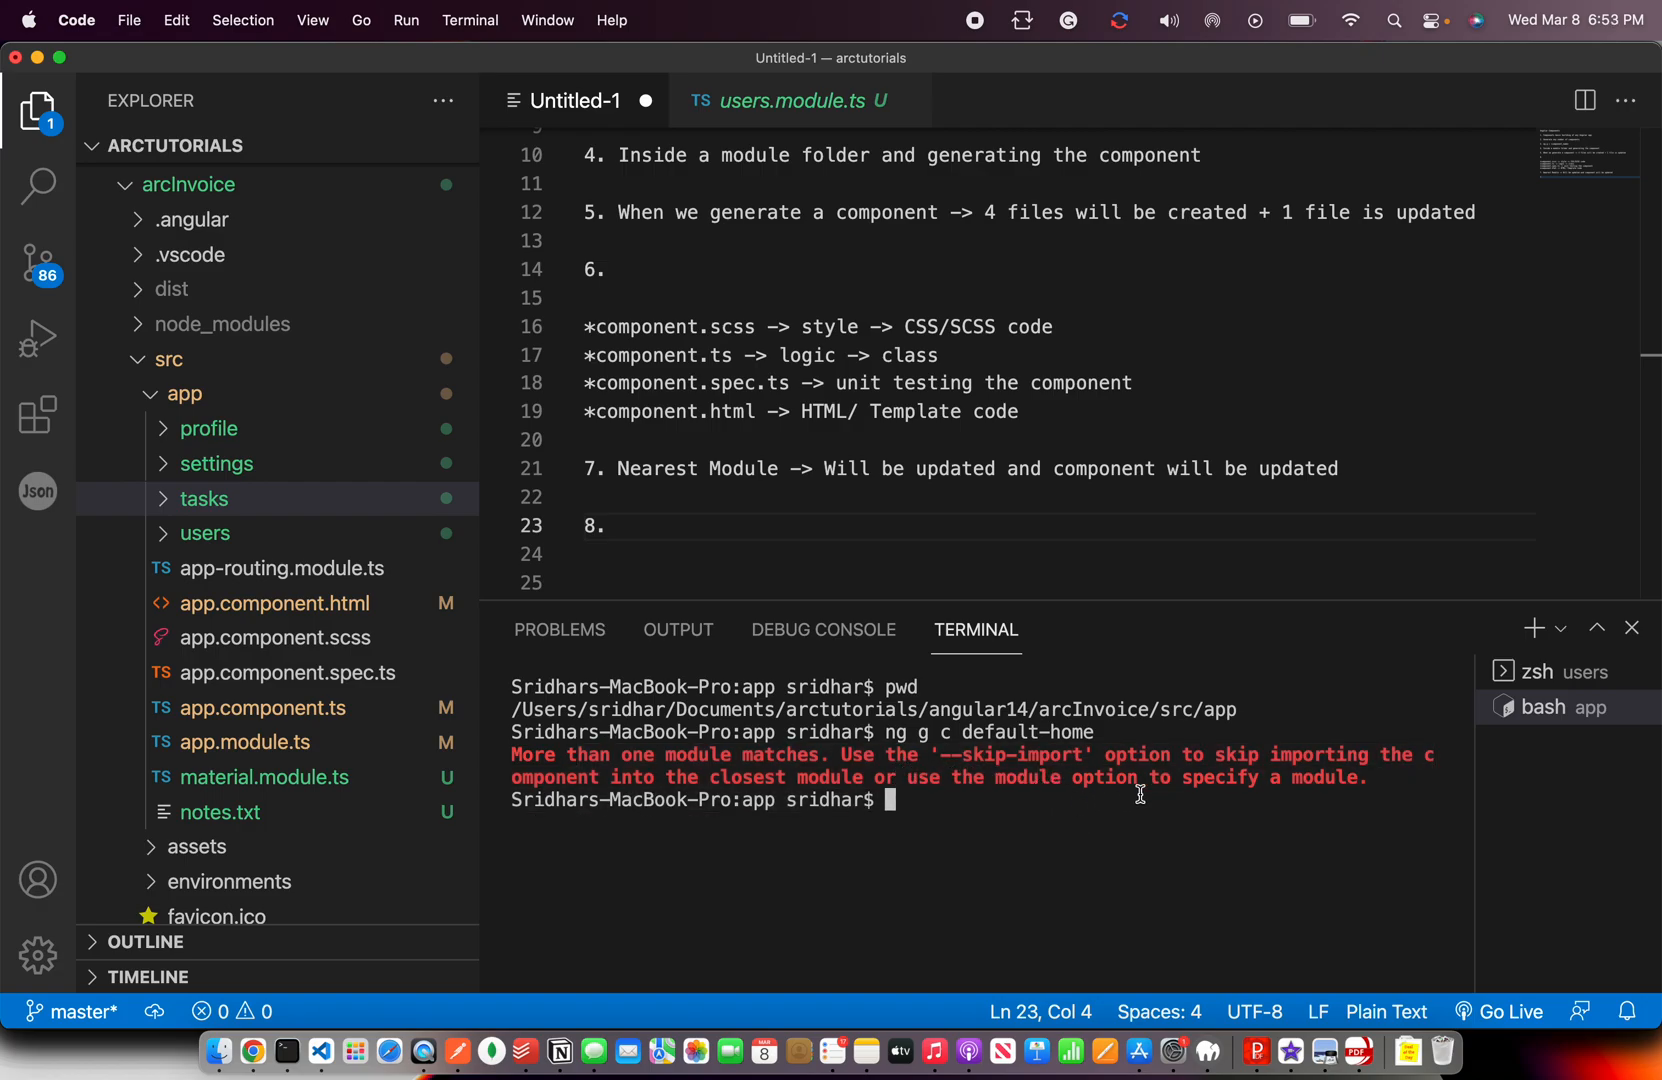
type("ng g c default-home")
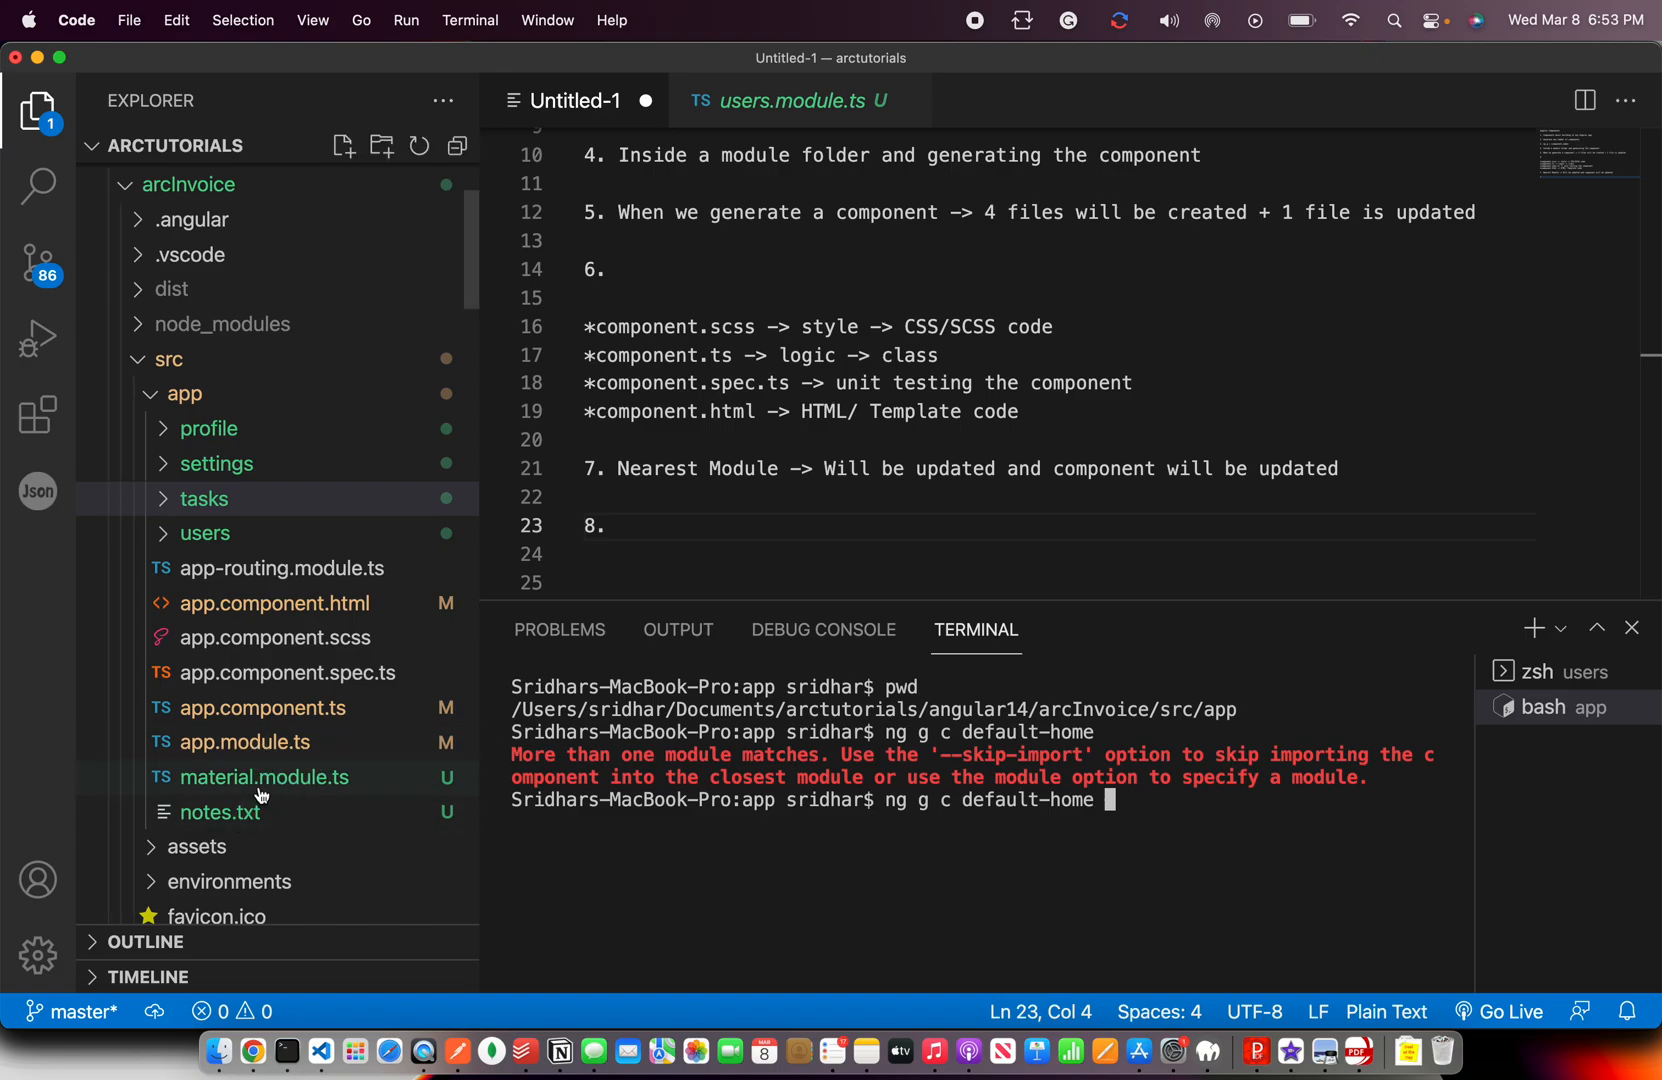
mouse_move(324, 732)
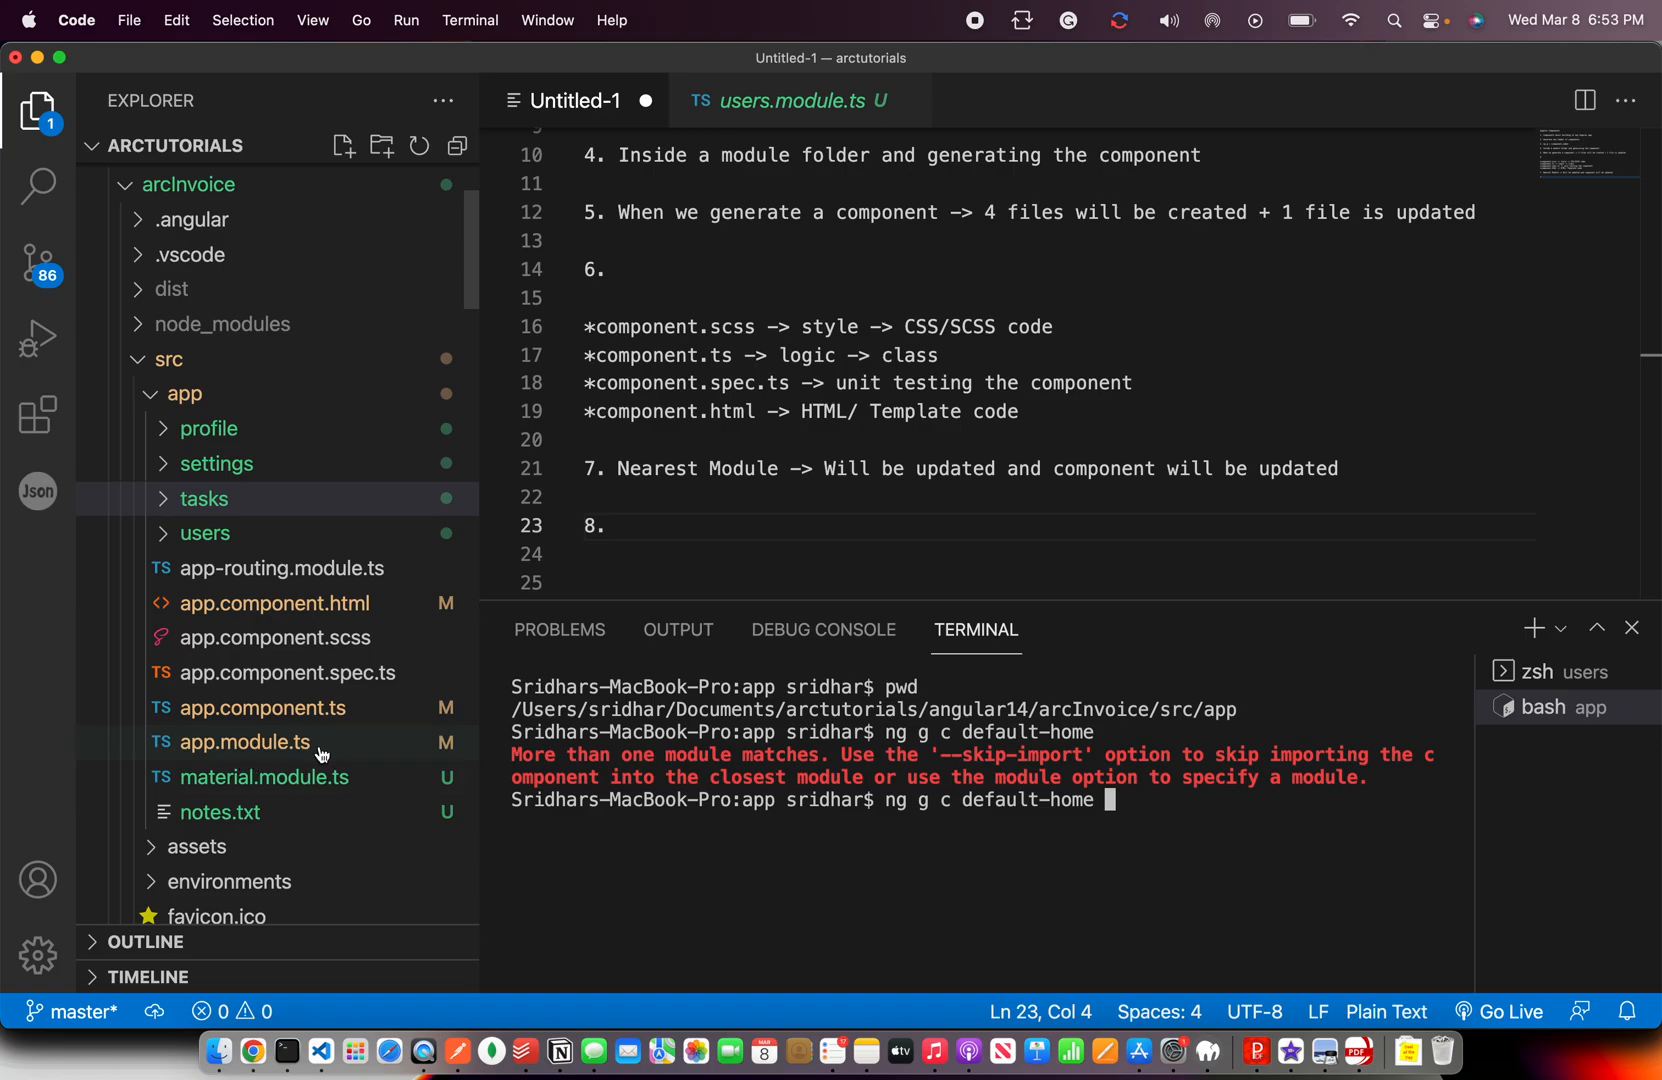
mouse_move(1188, 860)
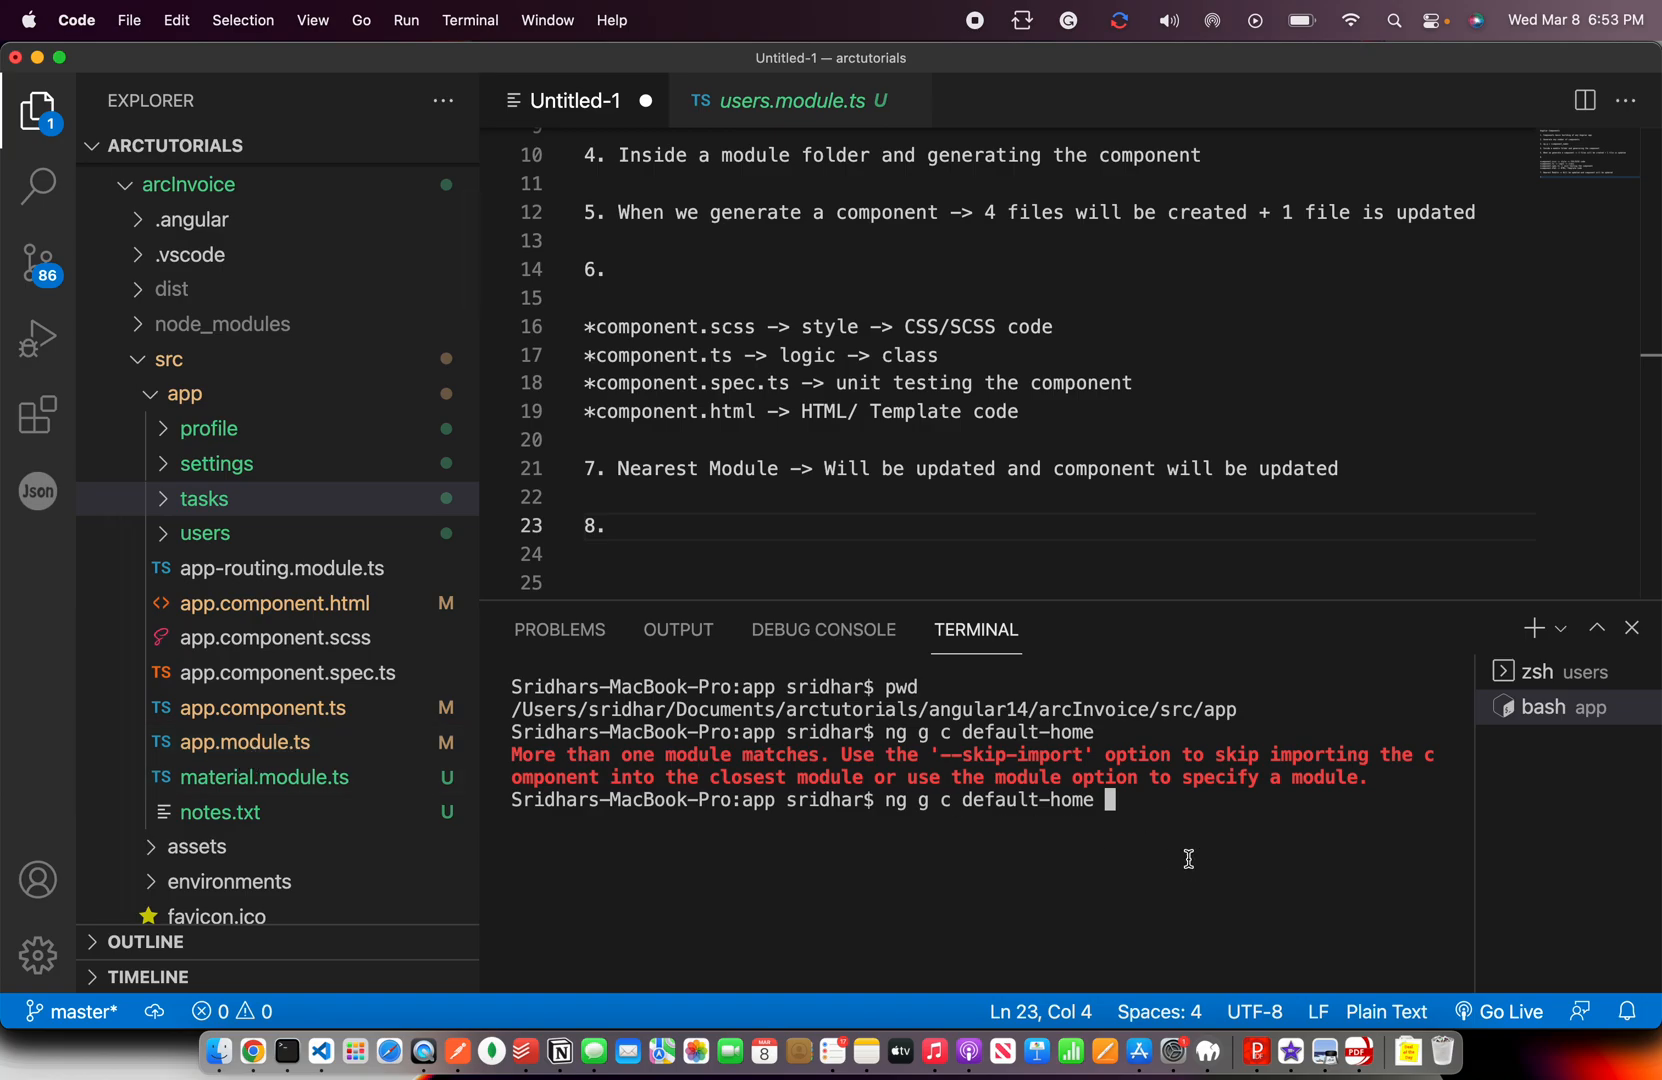
type("--module ap")
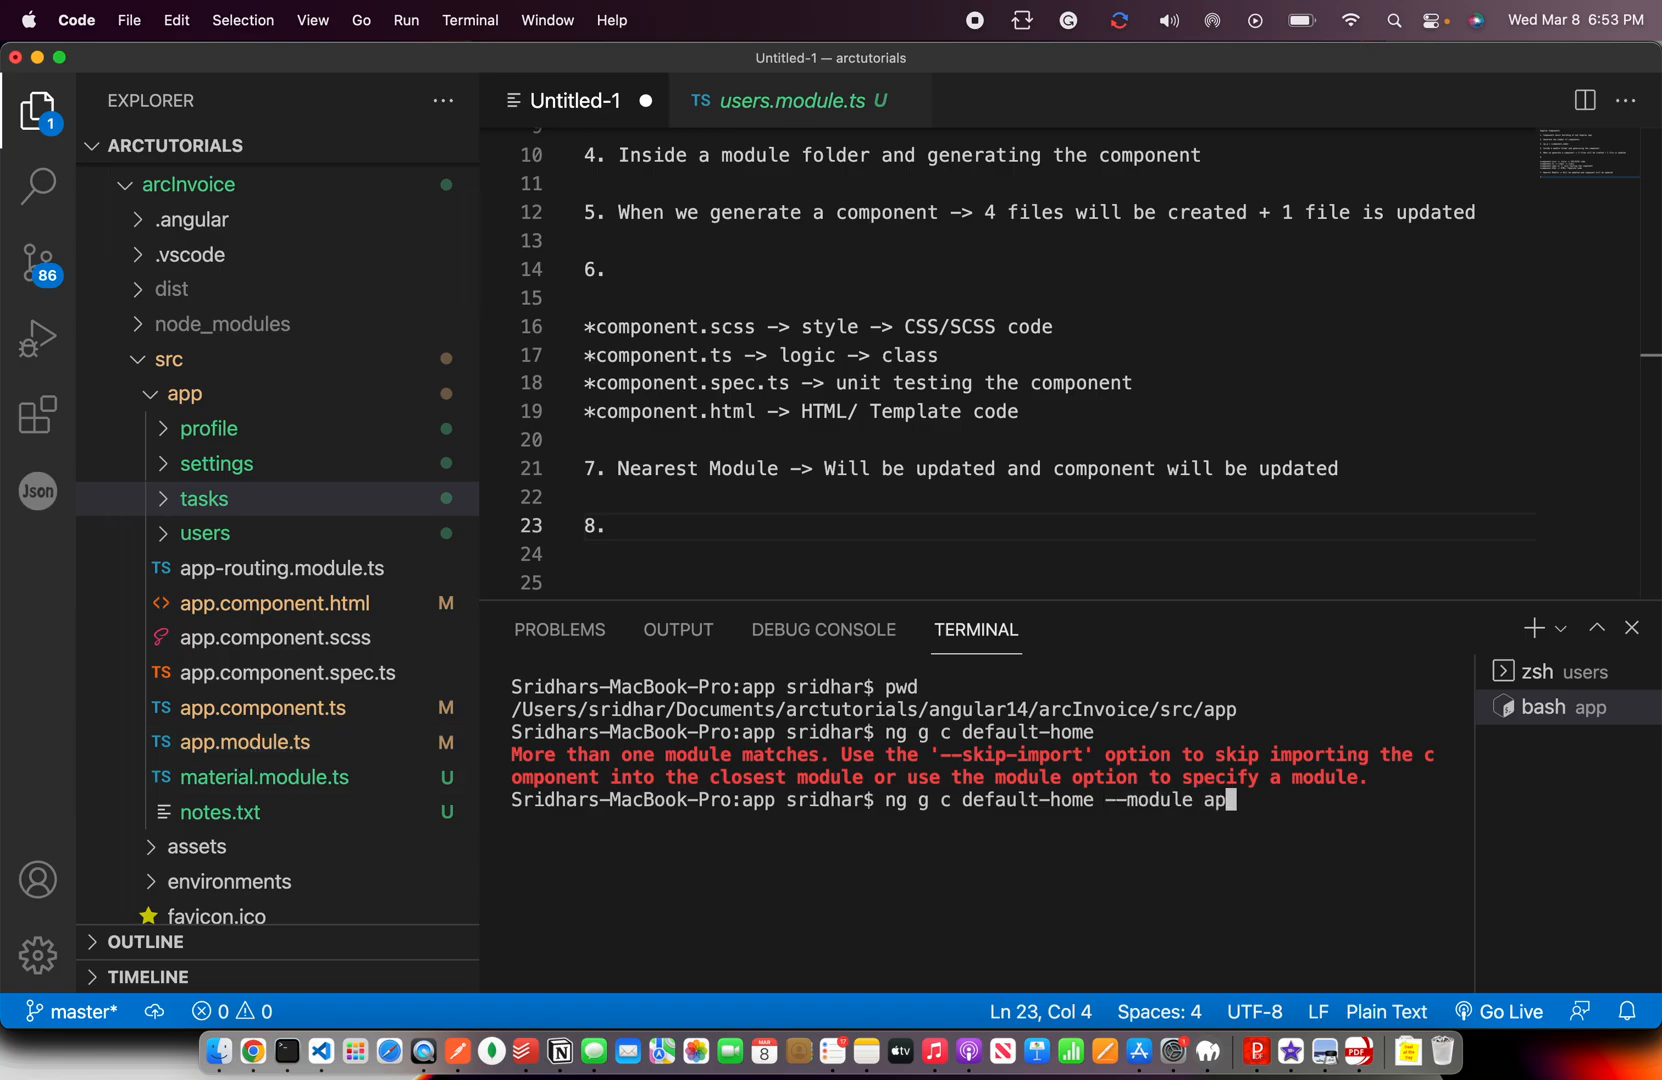
type("p,module.ts")
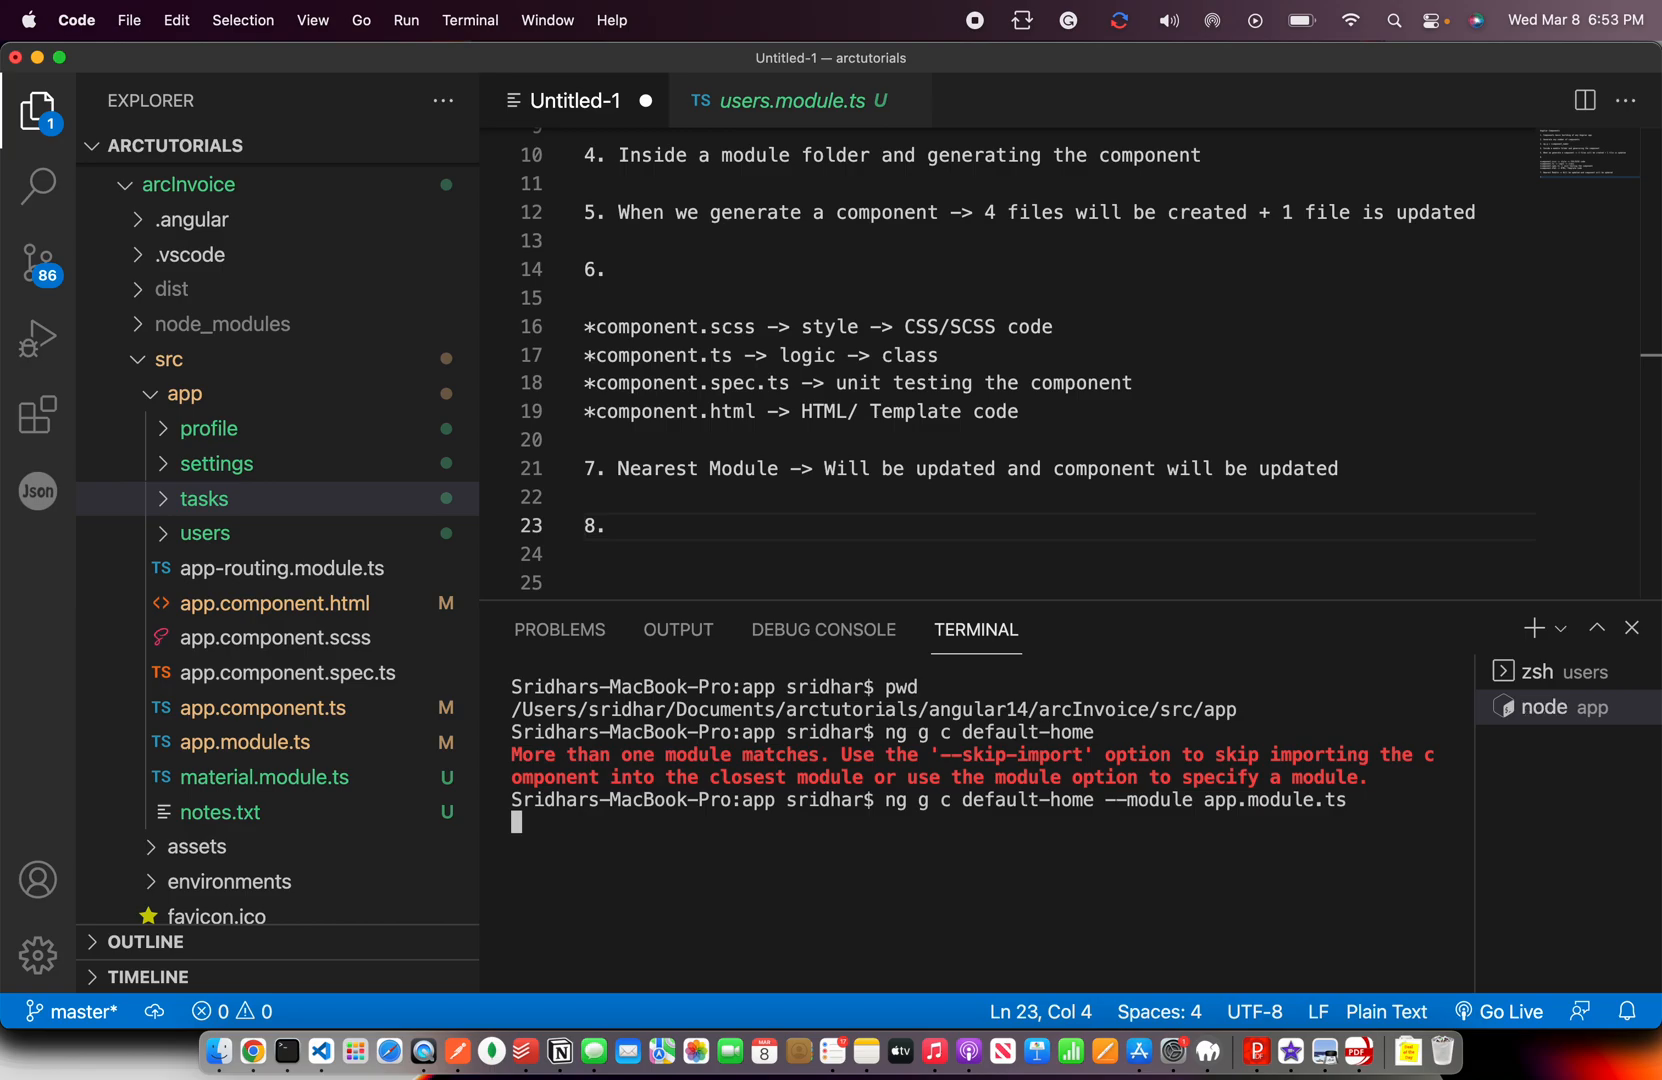
key("enter")
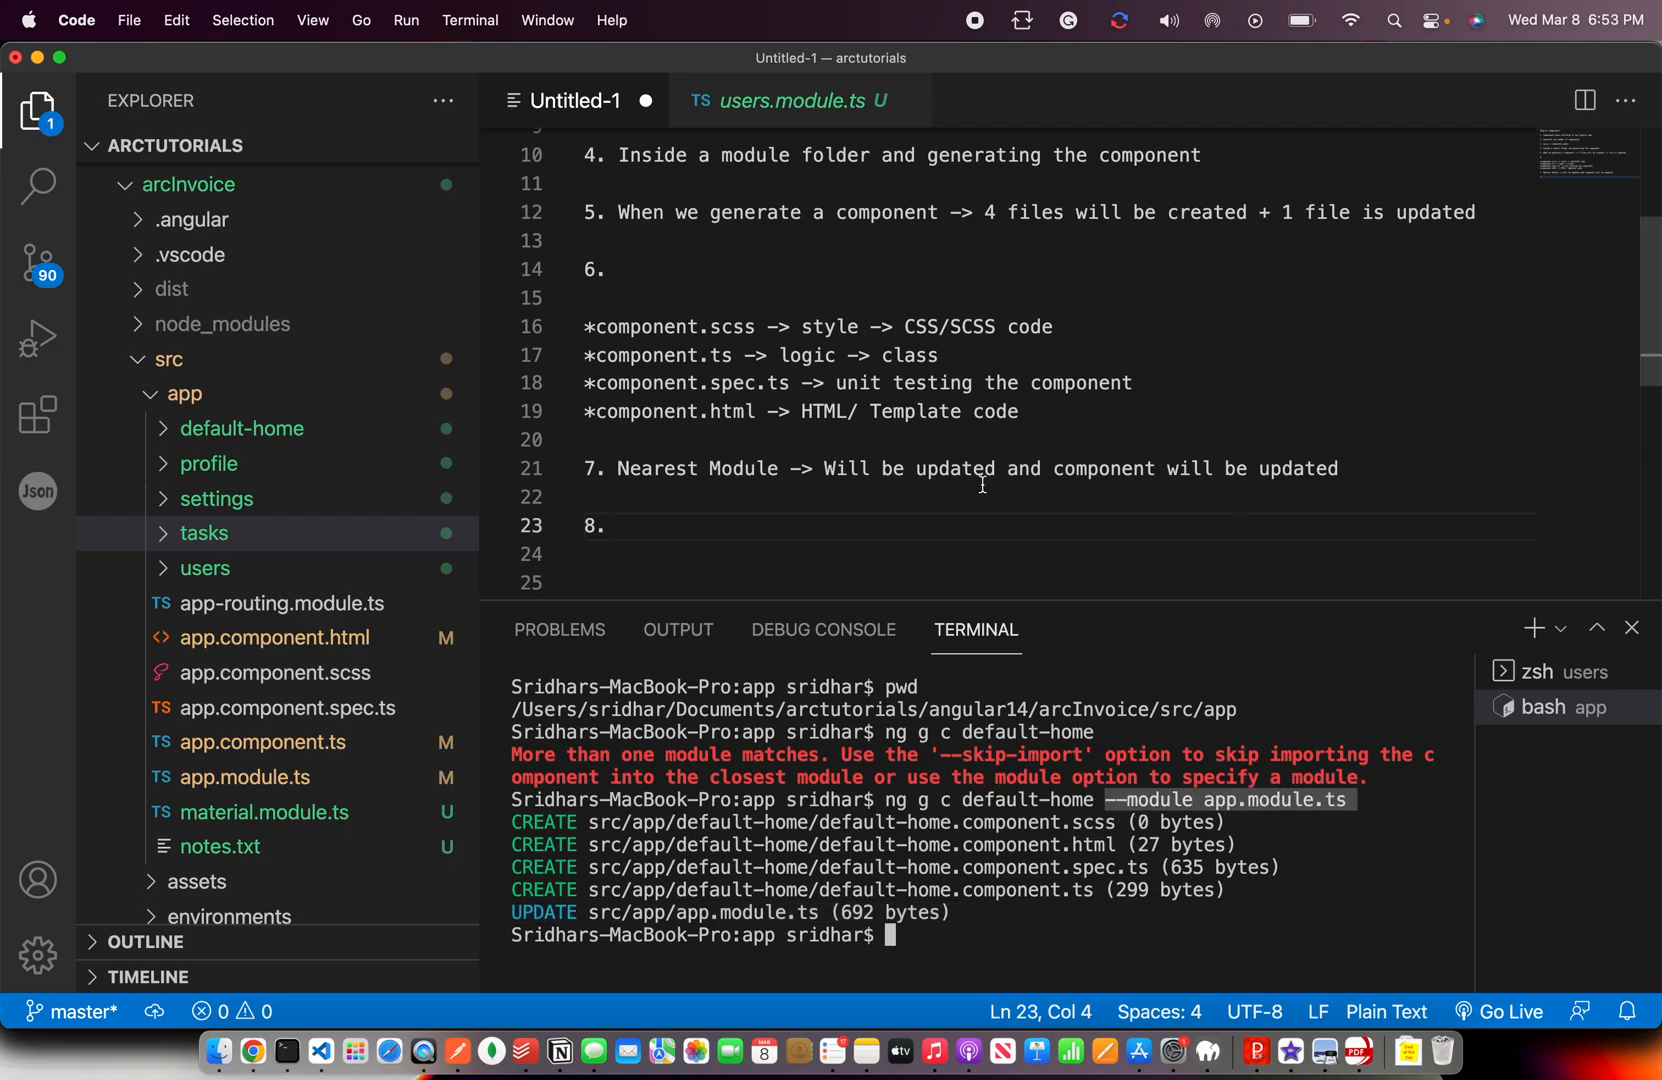
Append --module app.module.ts to the ng g c command in note 3.
left_click(828, 326)
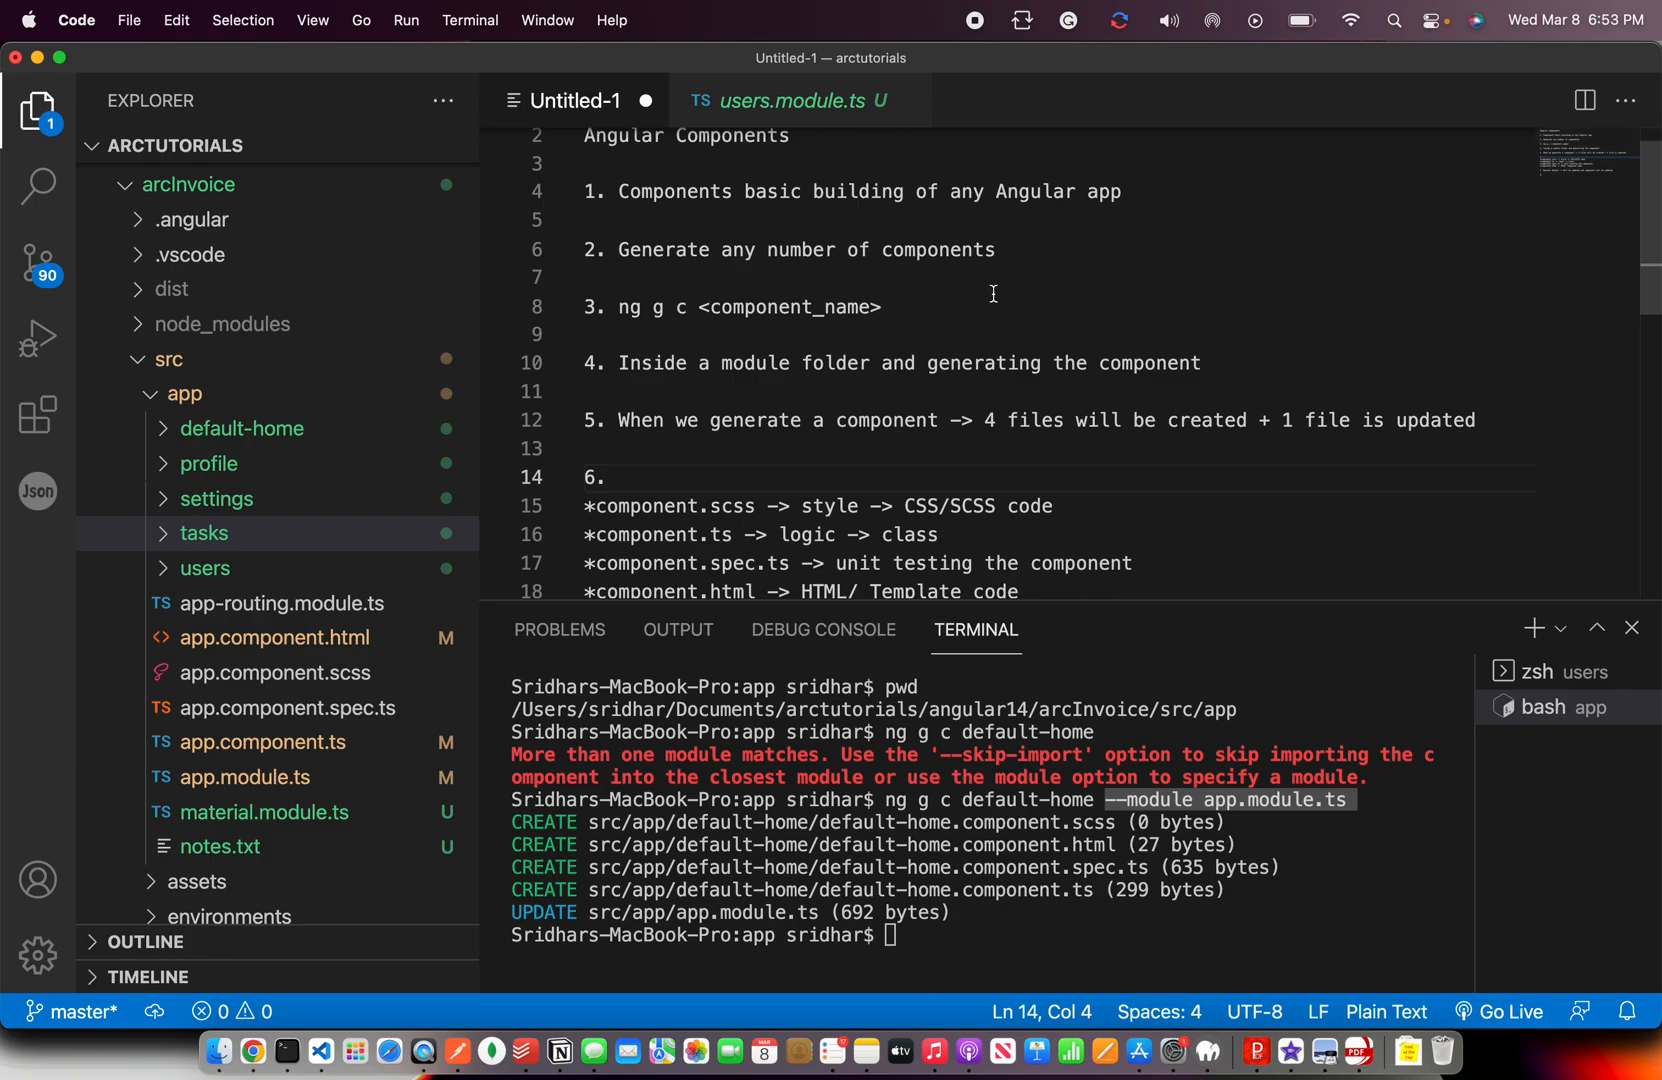
type("--module app.module.ts")
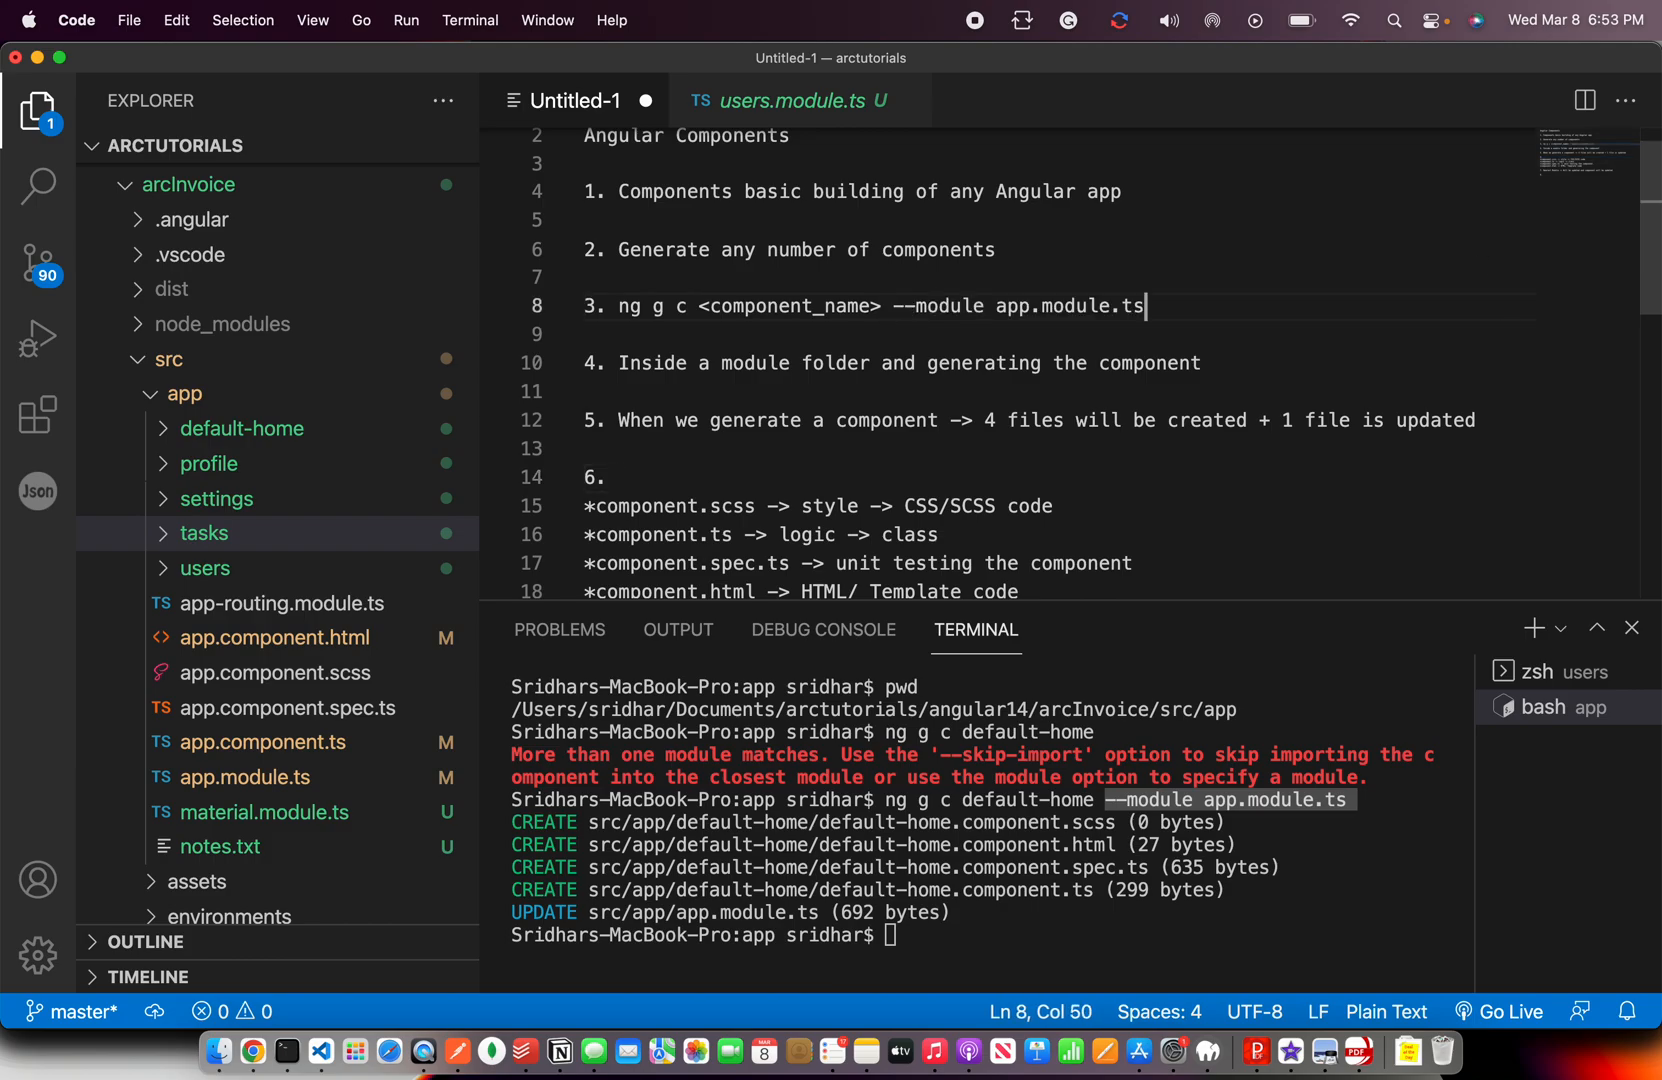
double_click(942, 306)
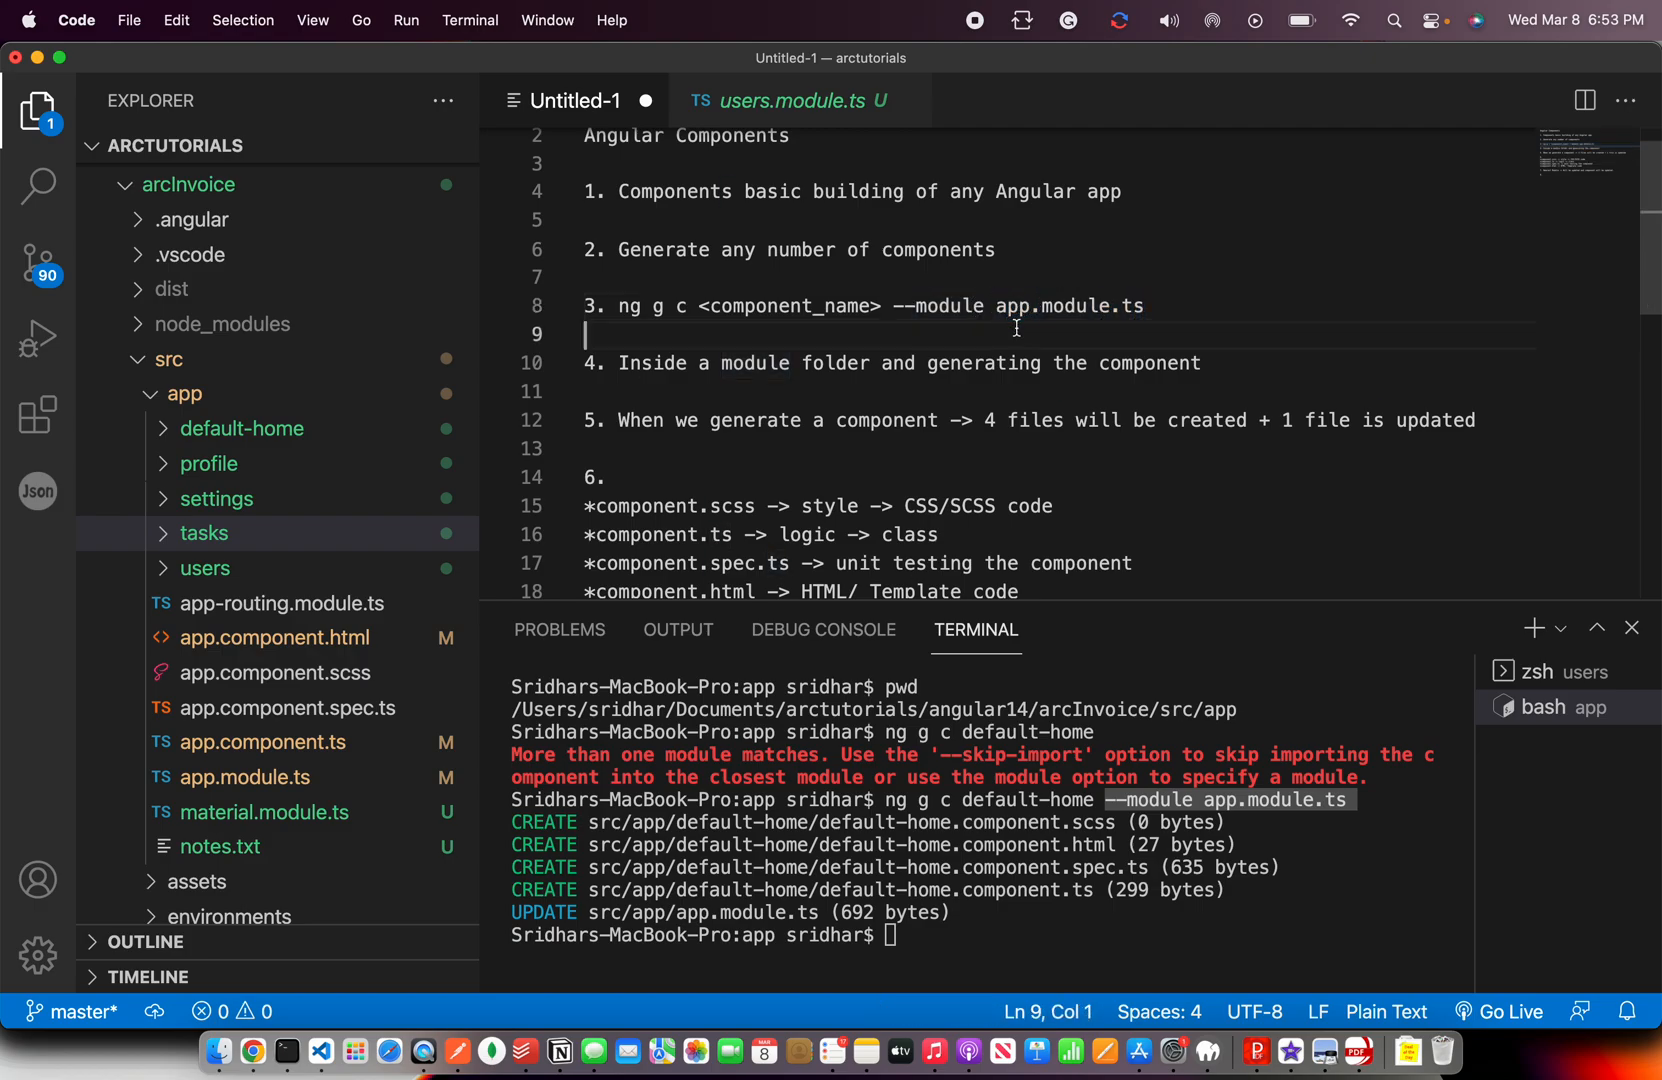
left_click_drag(698, 306, 1144, 306)
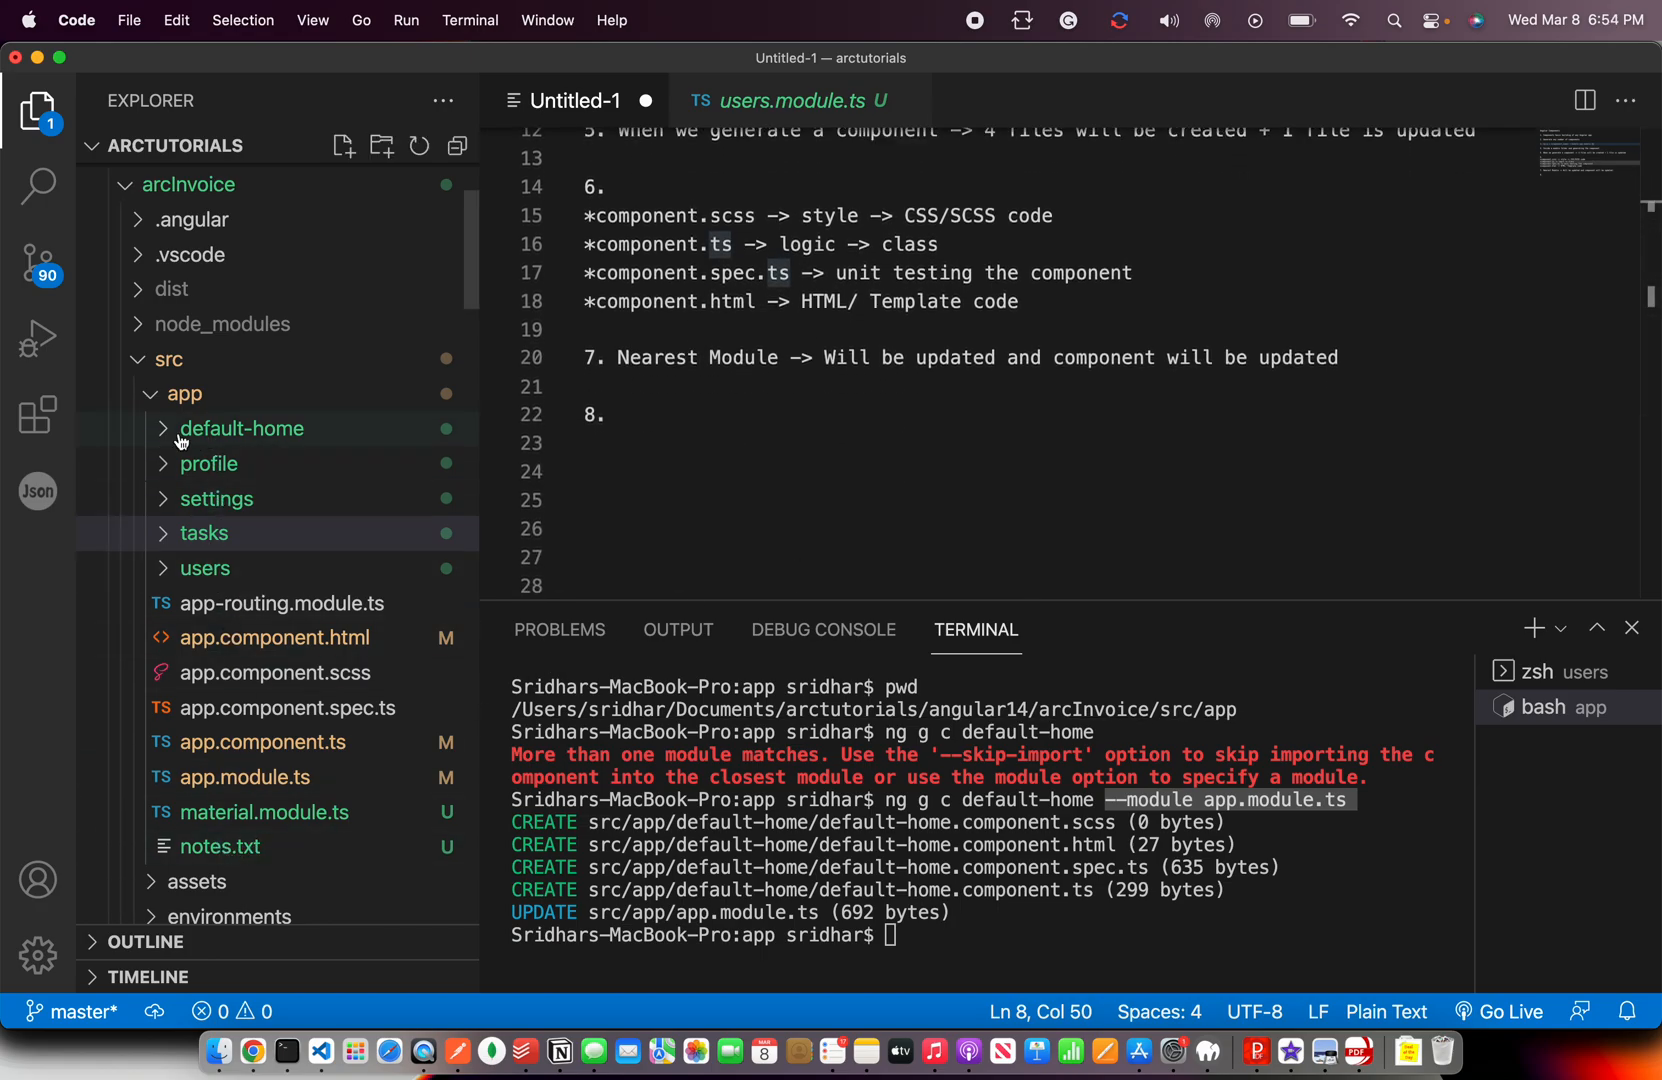
Inspect the new default-home folder's contents in the Explorer.
left_click(240, 428)
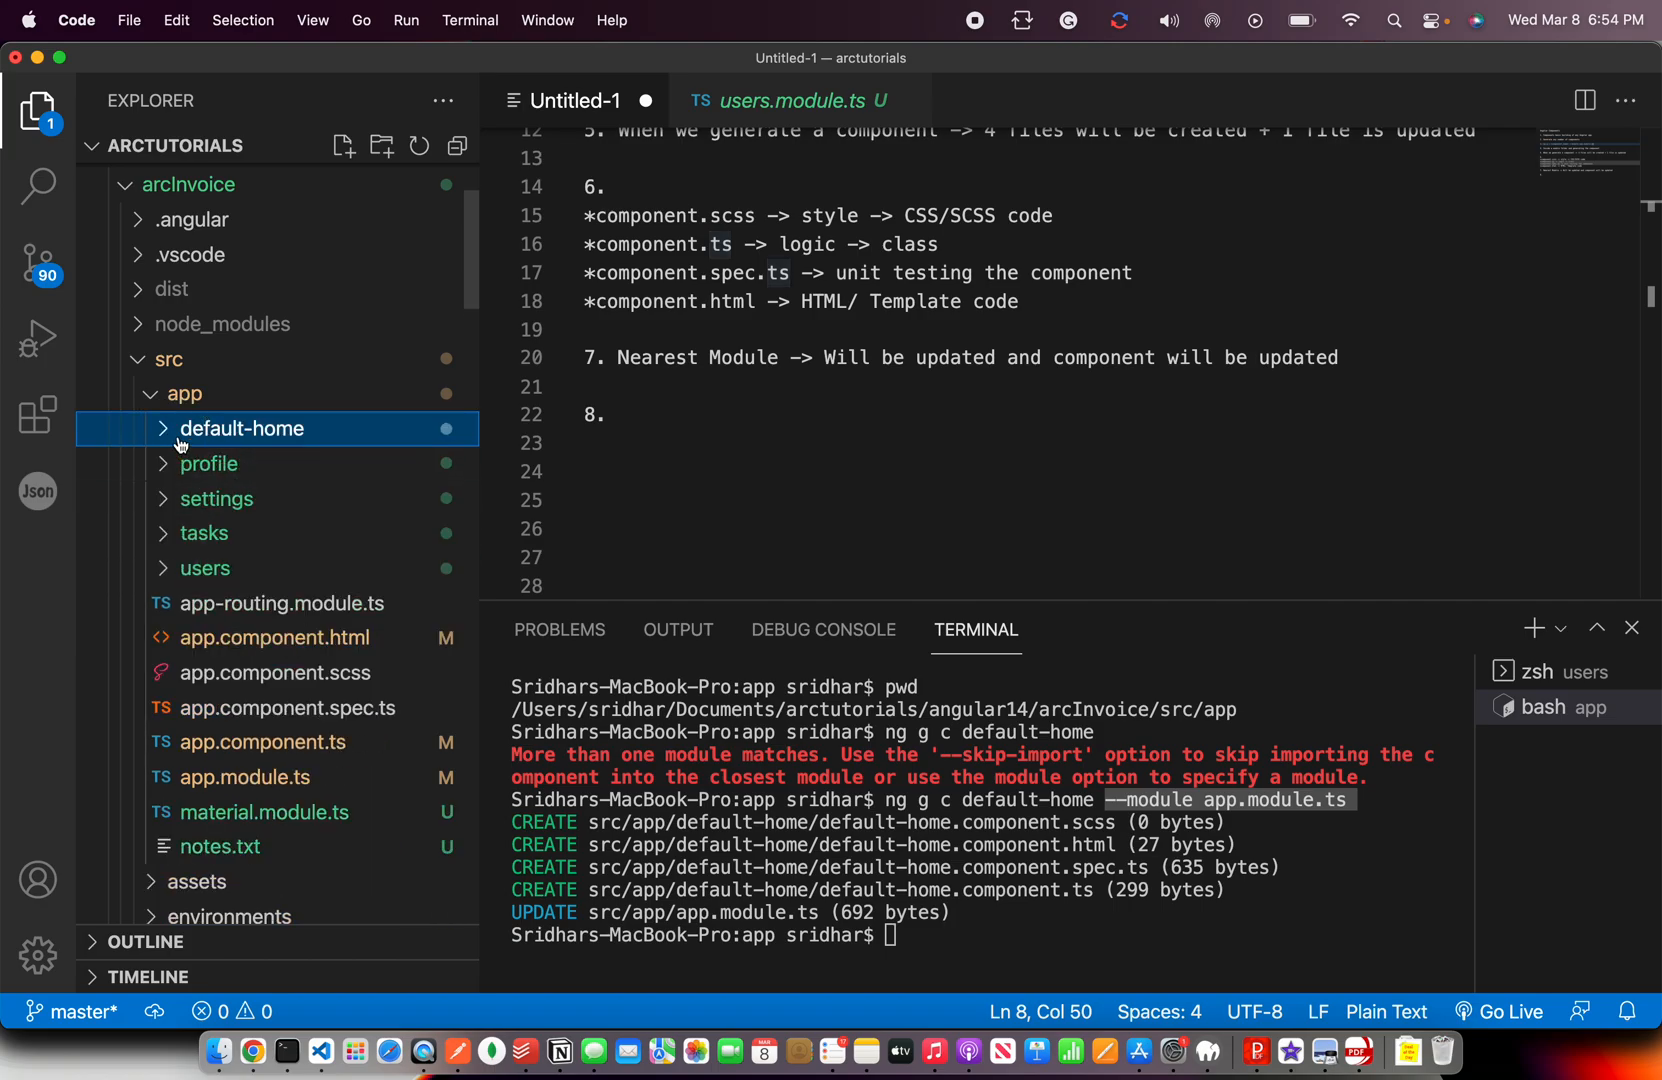
left_click(636, 414)
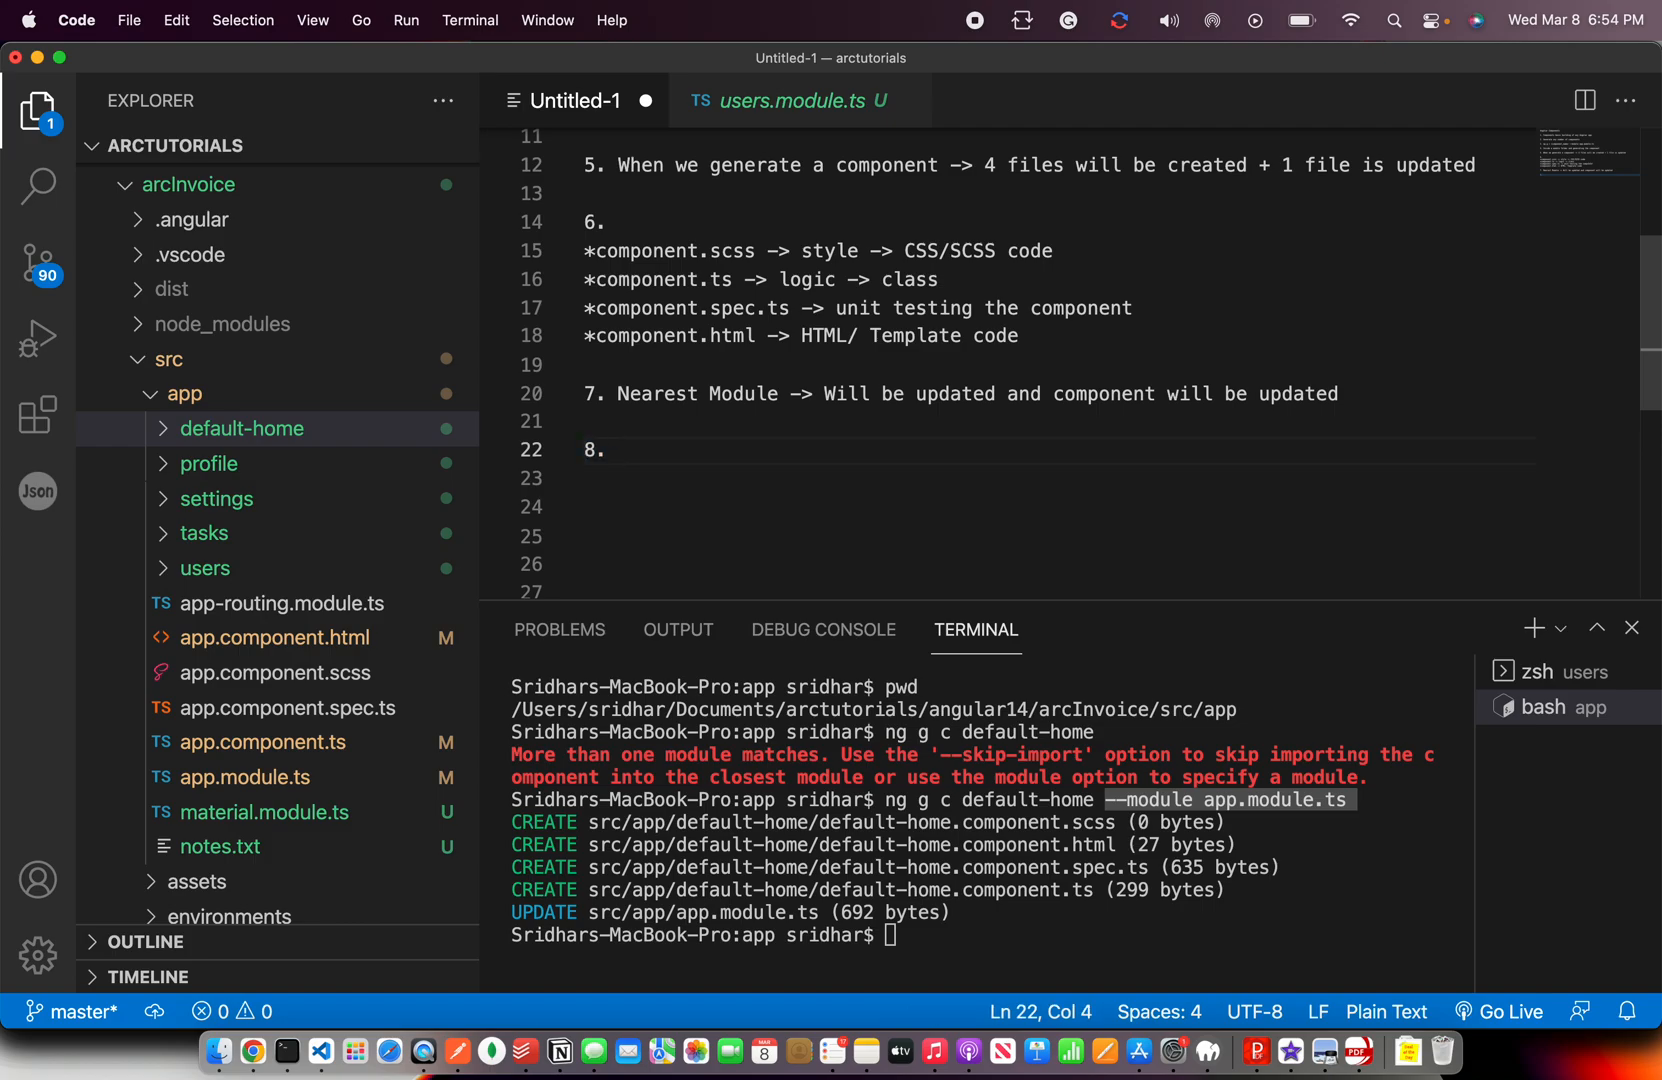
Write note 8 'Create a component + Update it to a specific Module' and restart ng serve.
type("Creat")
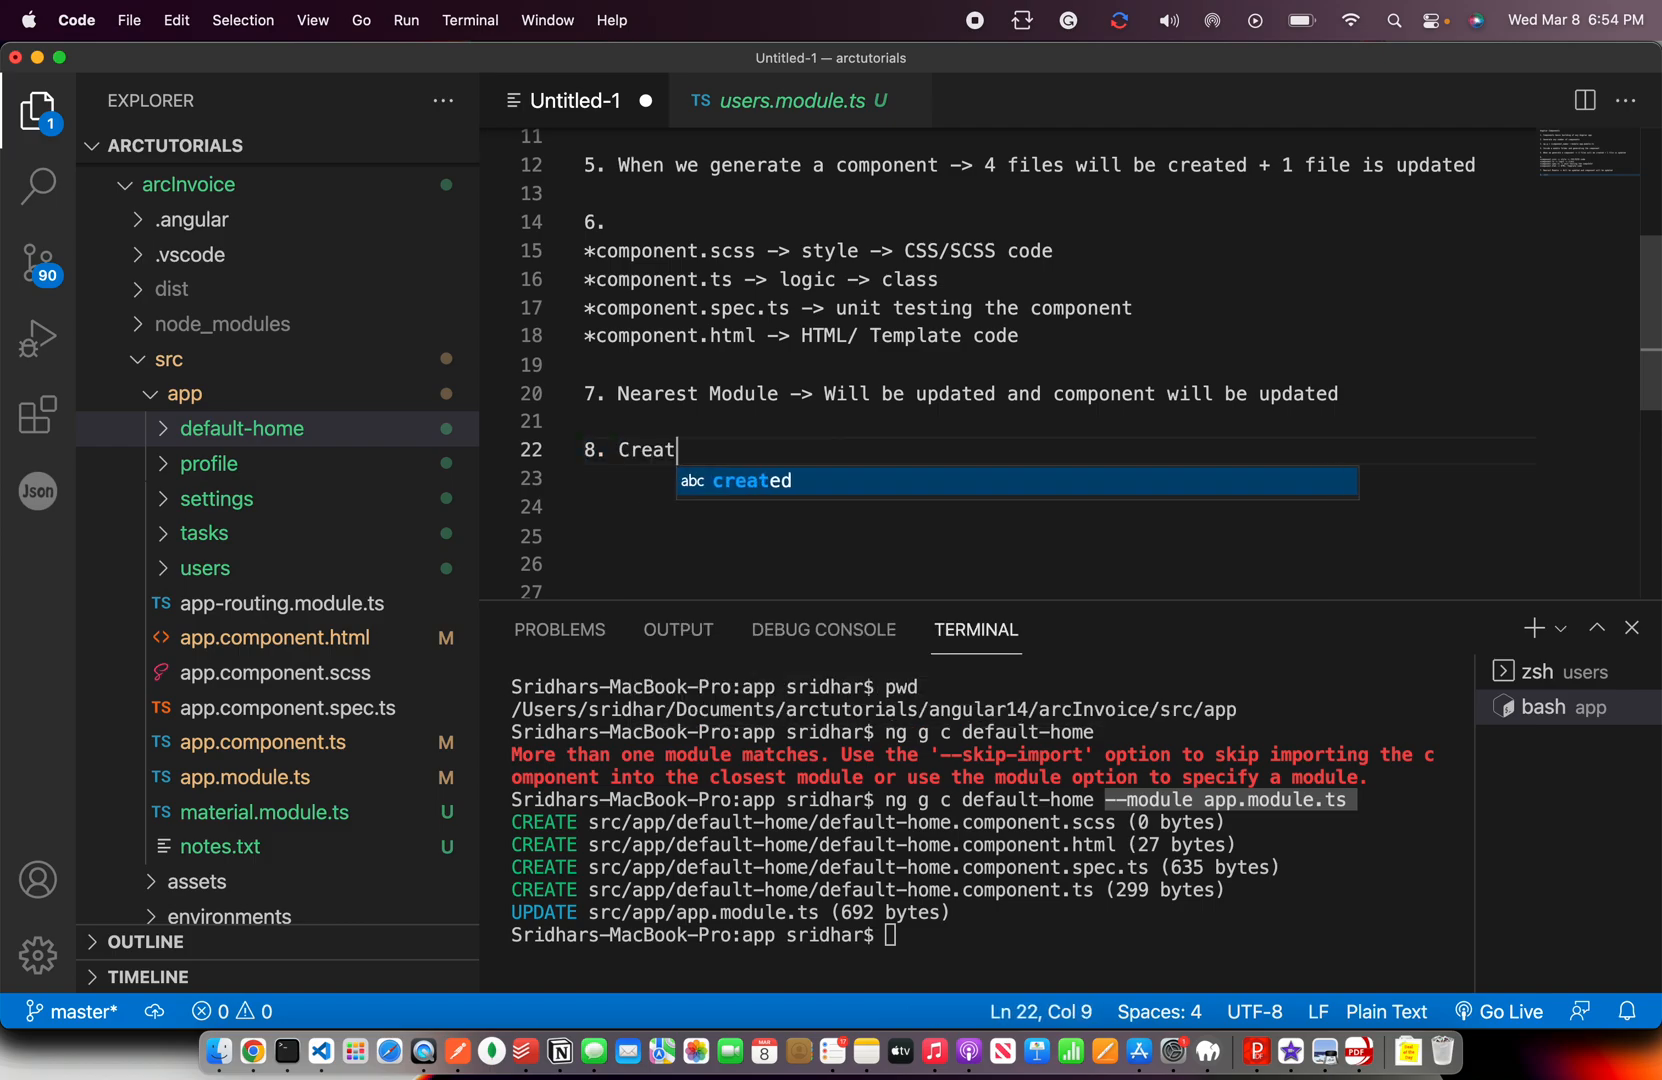
type("e a compo")
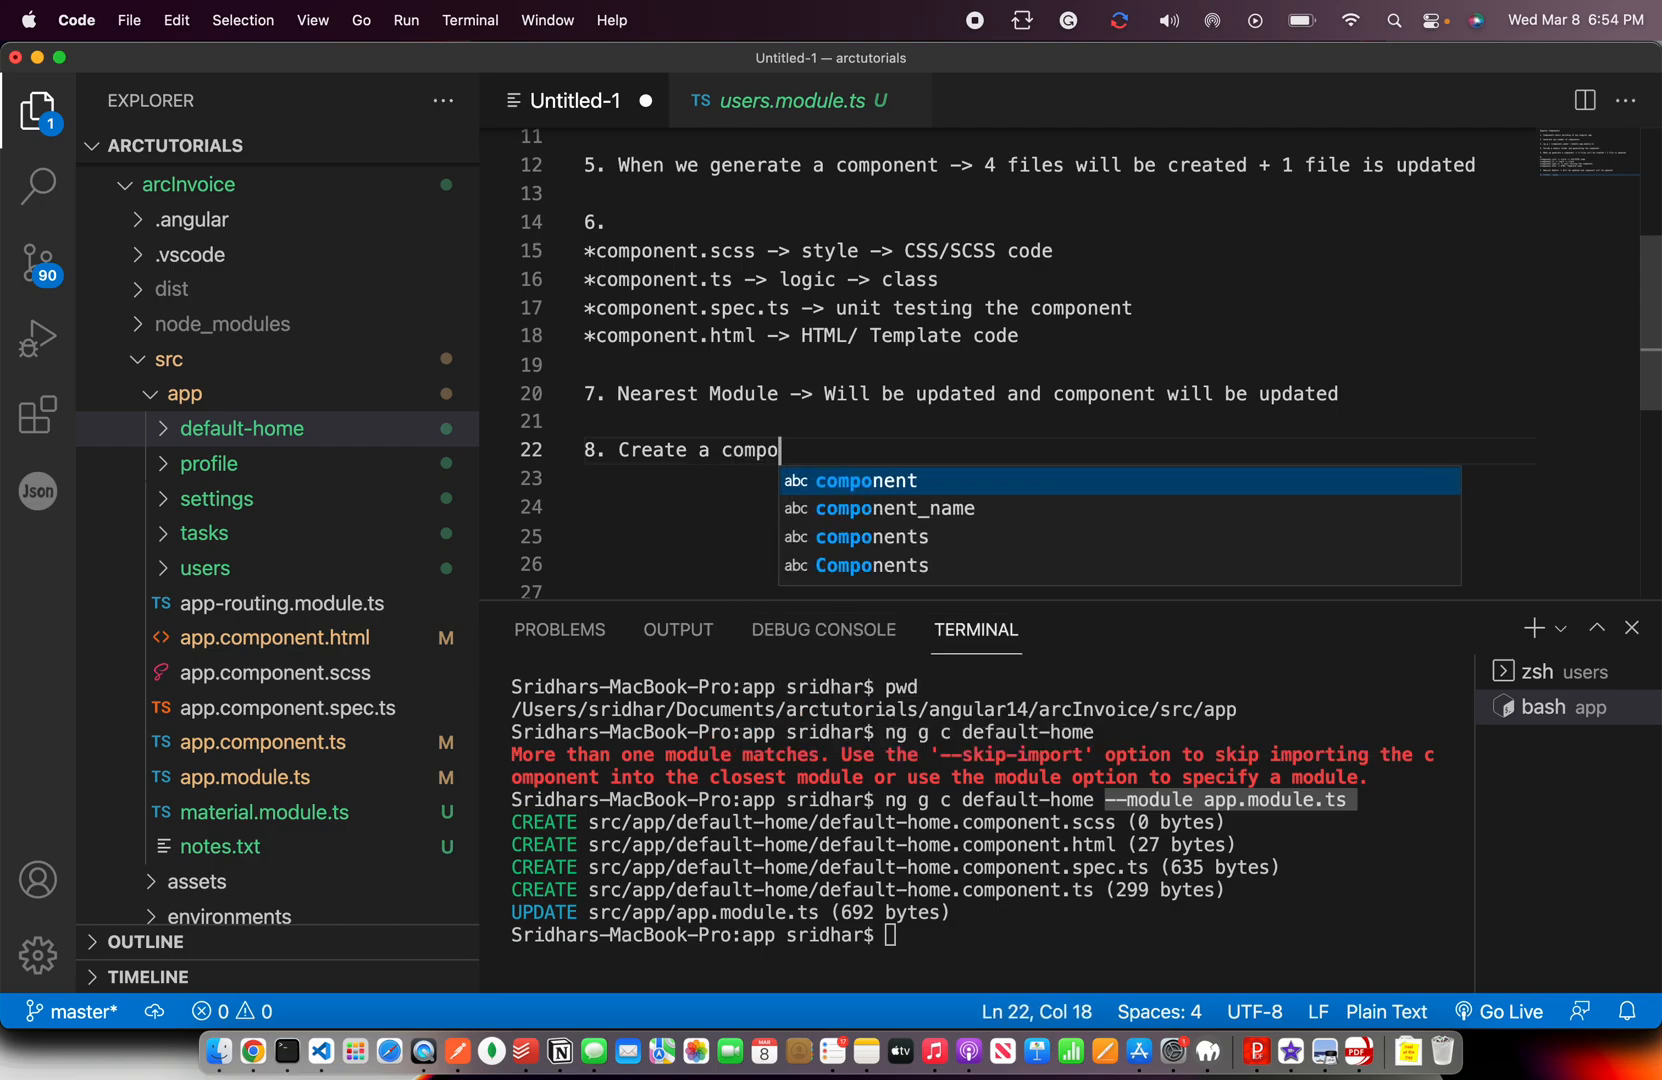
type("nent + Update it to a specific Module")
left_click(1054, 506)
type("9.")
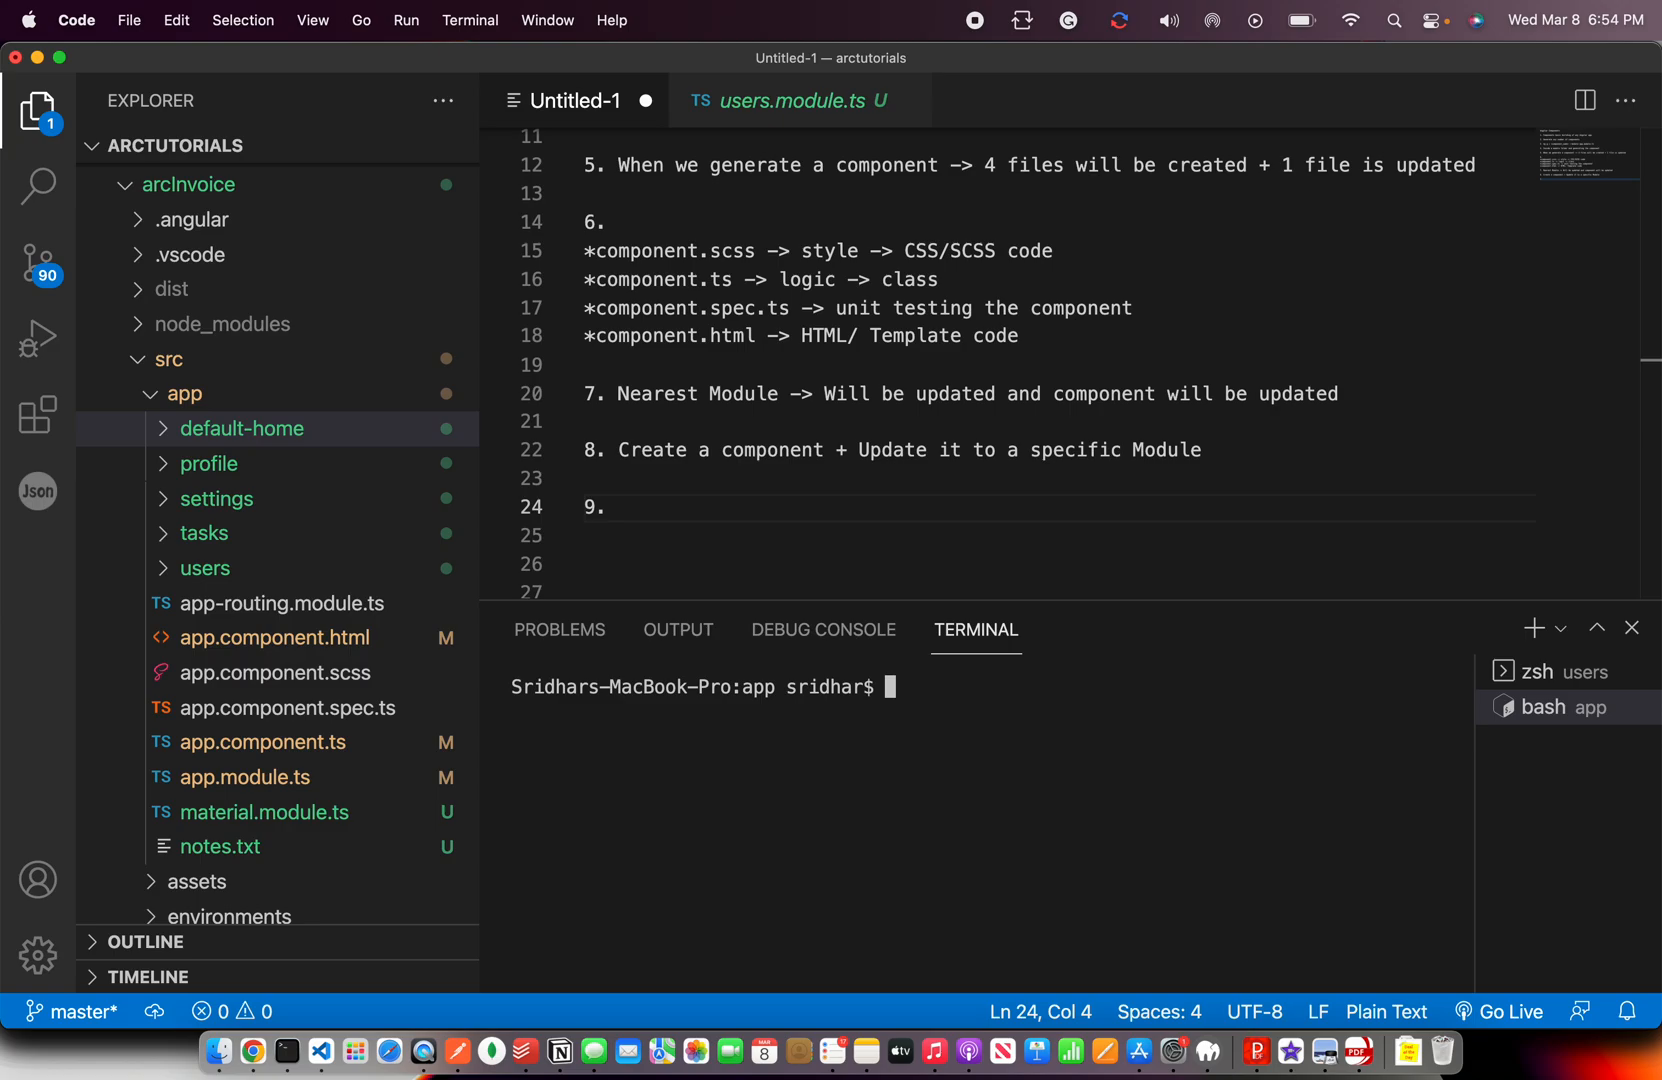
type("ng serve")
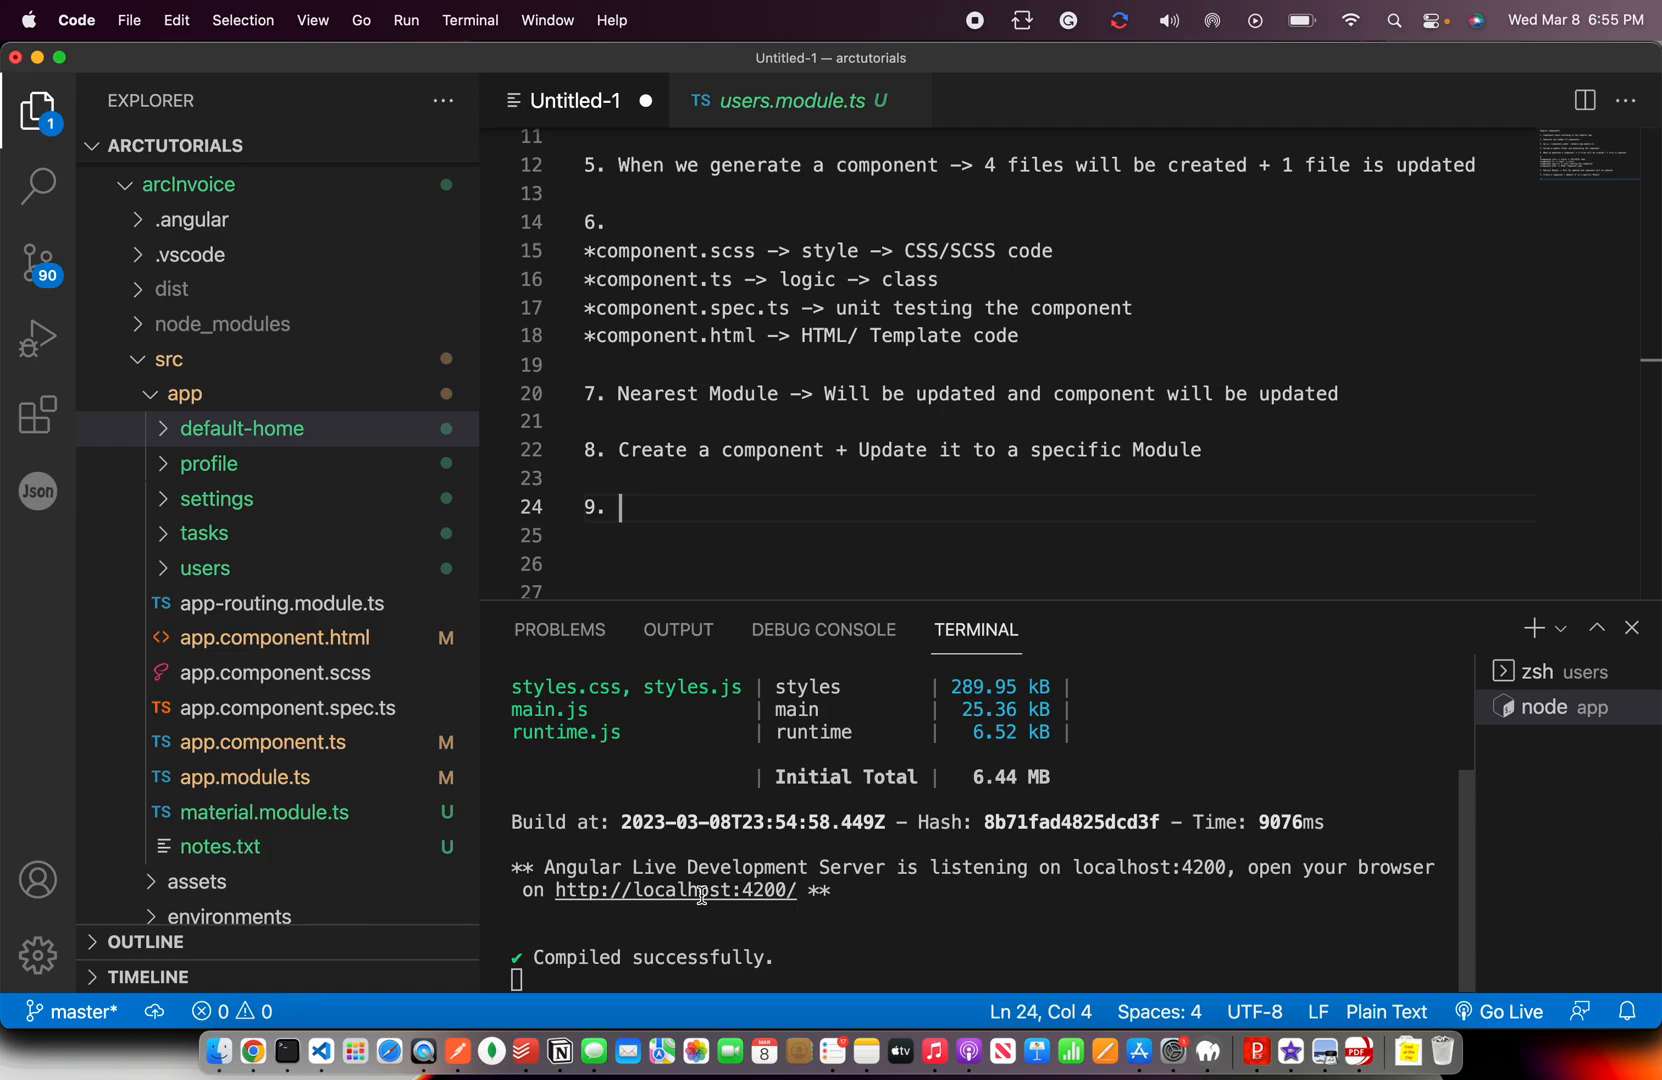
mouse_move(672, 890)
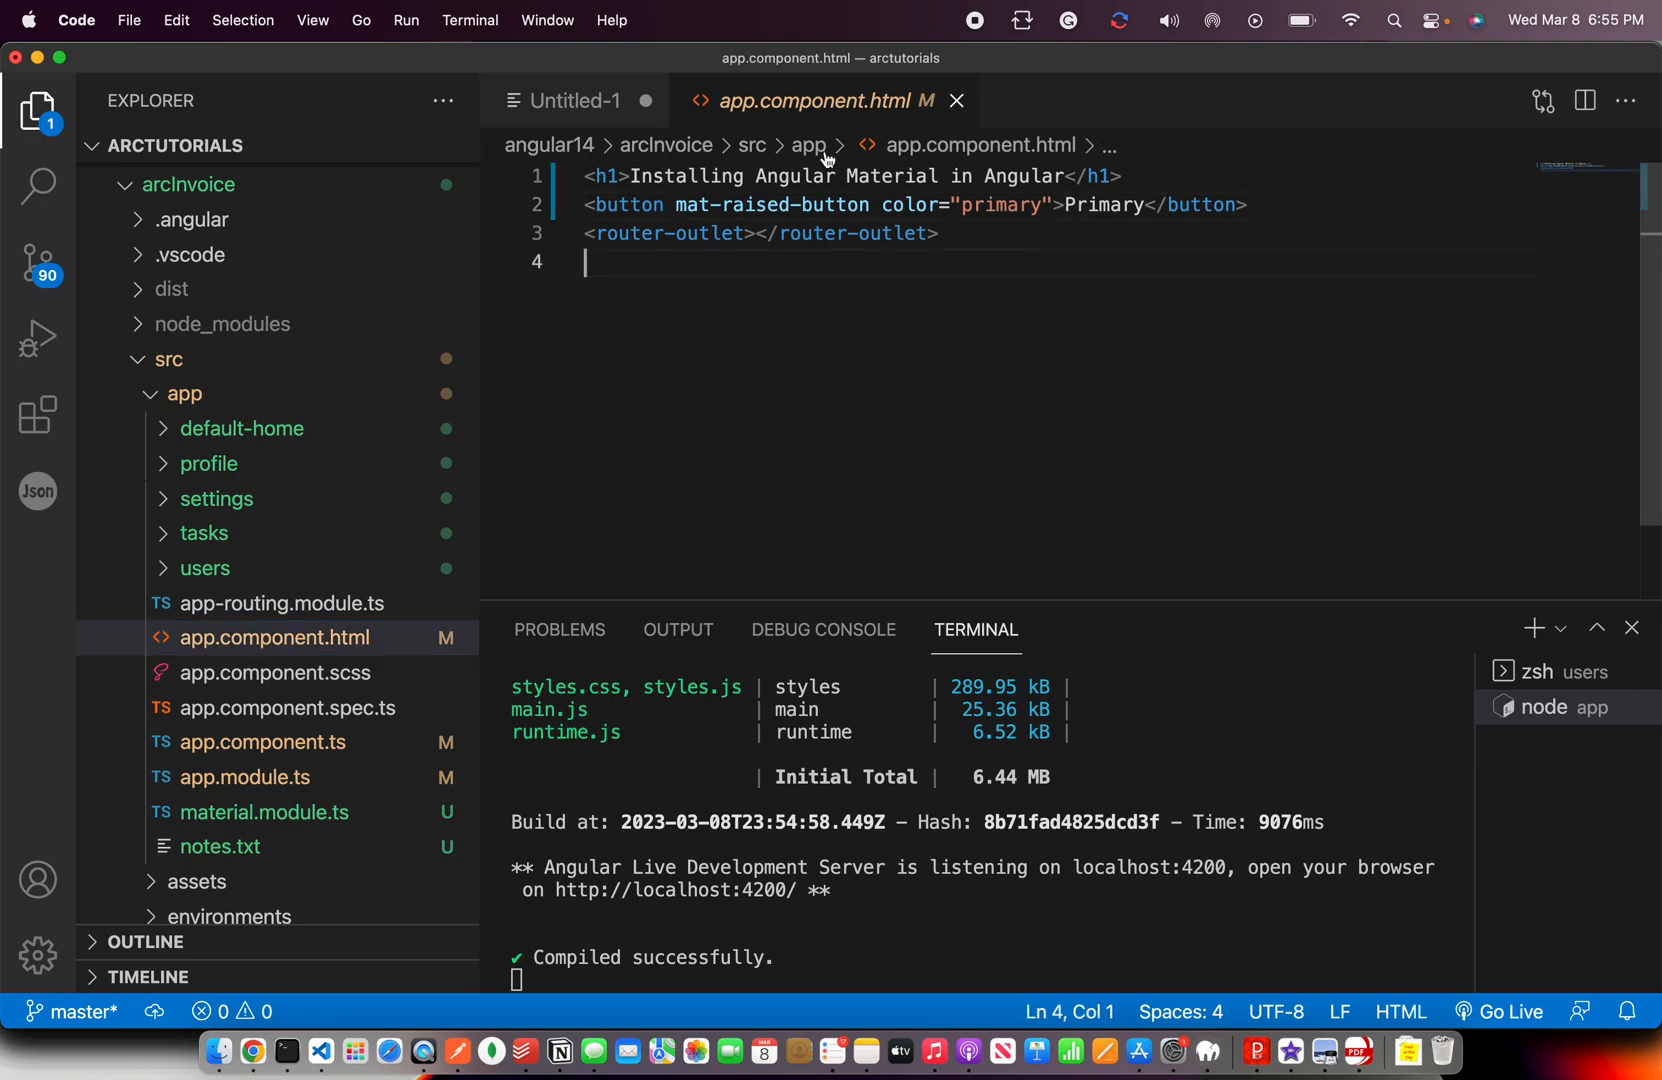
mouse_move(816, 100)
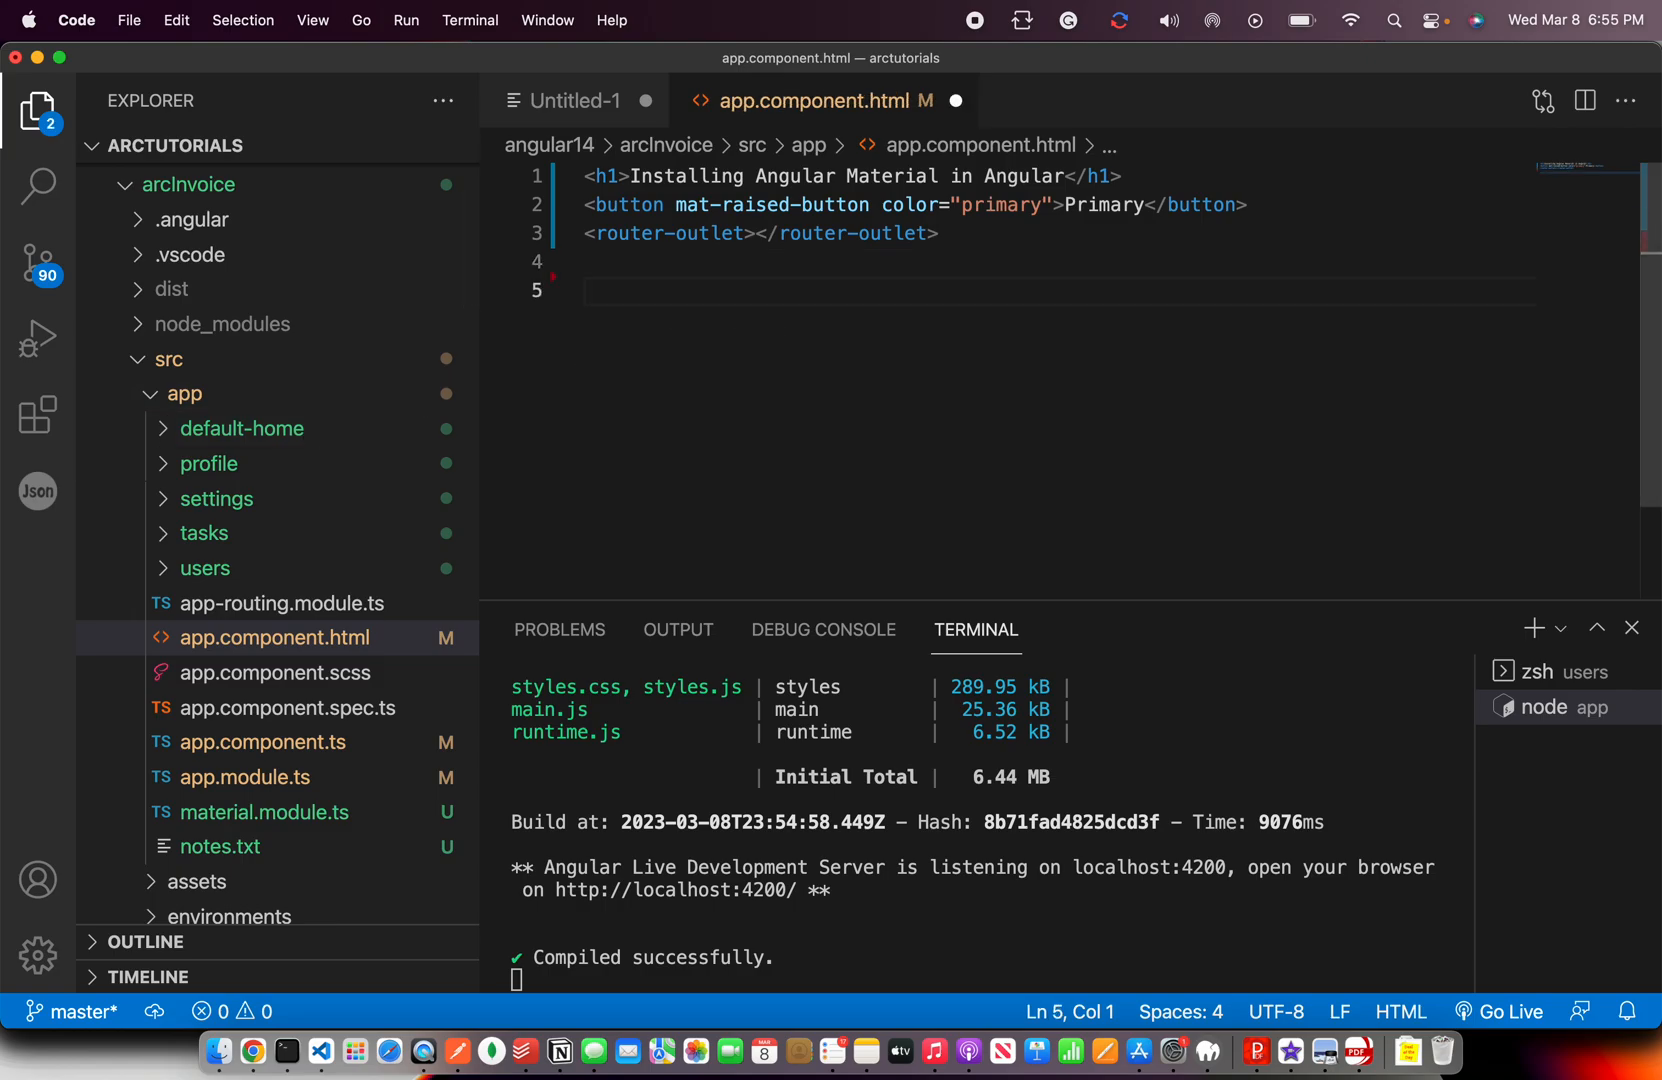
Add an <app-default-home></app-default-home> element to app.component.html.
type("<app-deg")
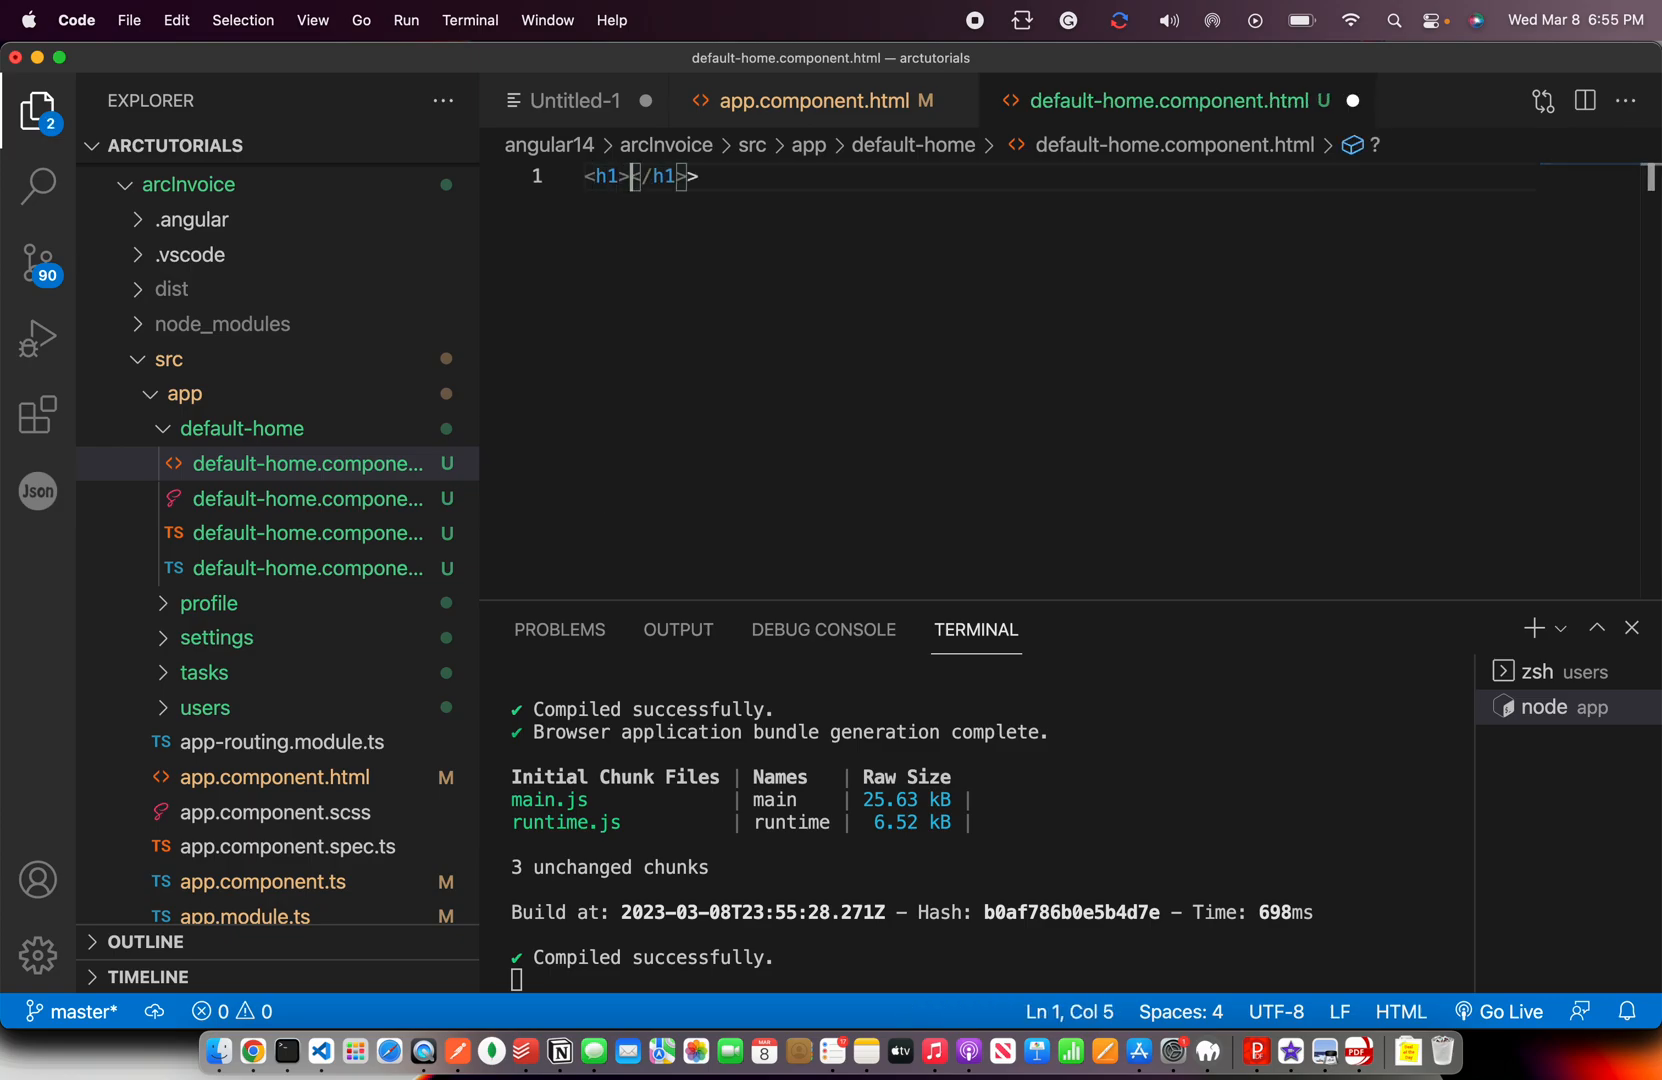
Write 'Welcome to Default Home' inside the h1 of default-home.component.html.
type("Welcome to")
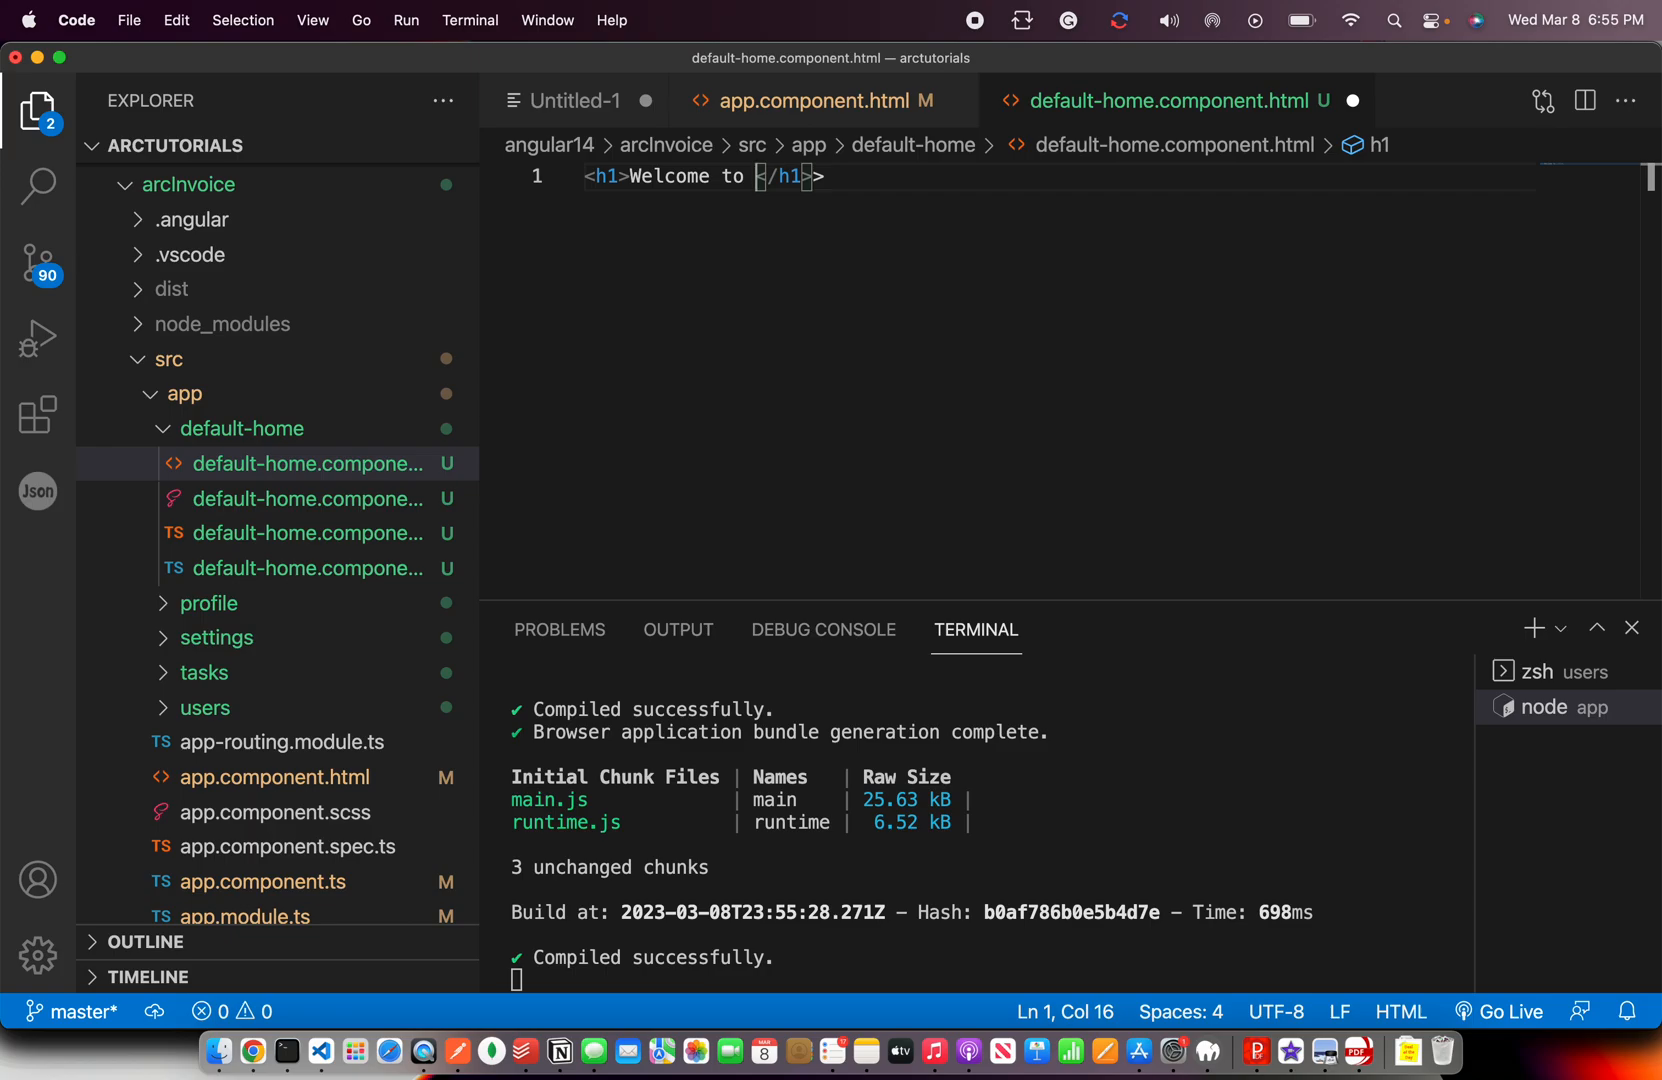
type("Default H")
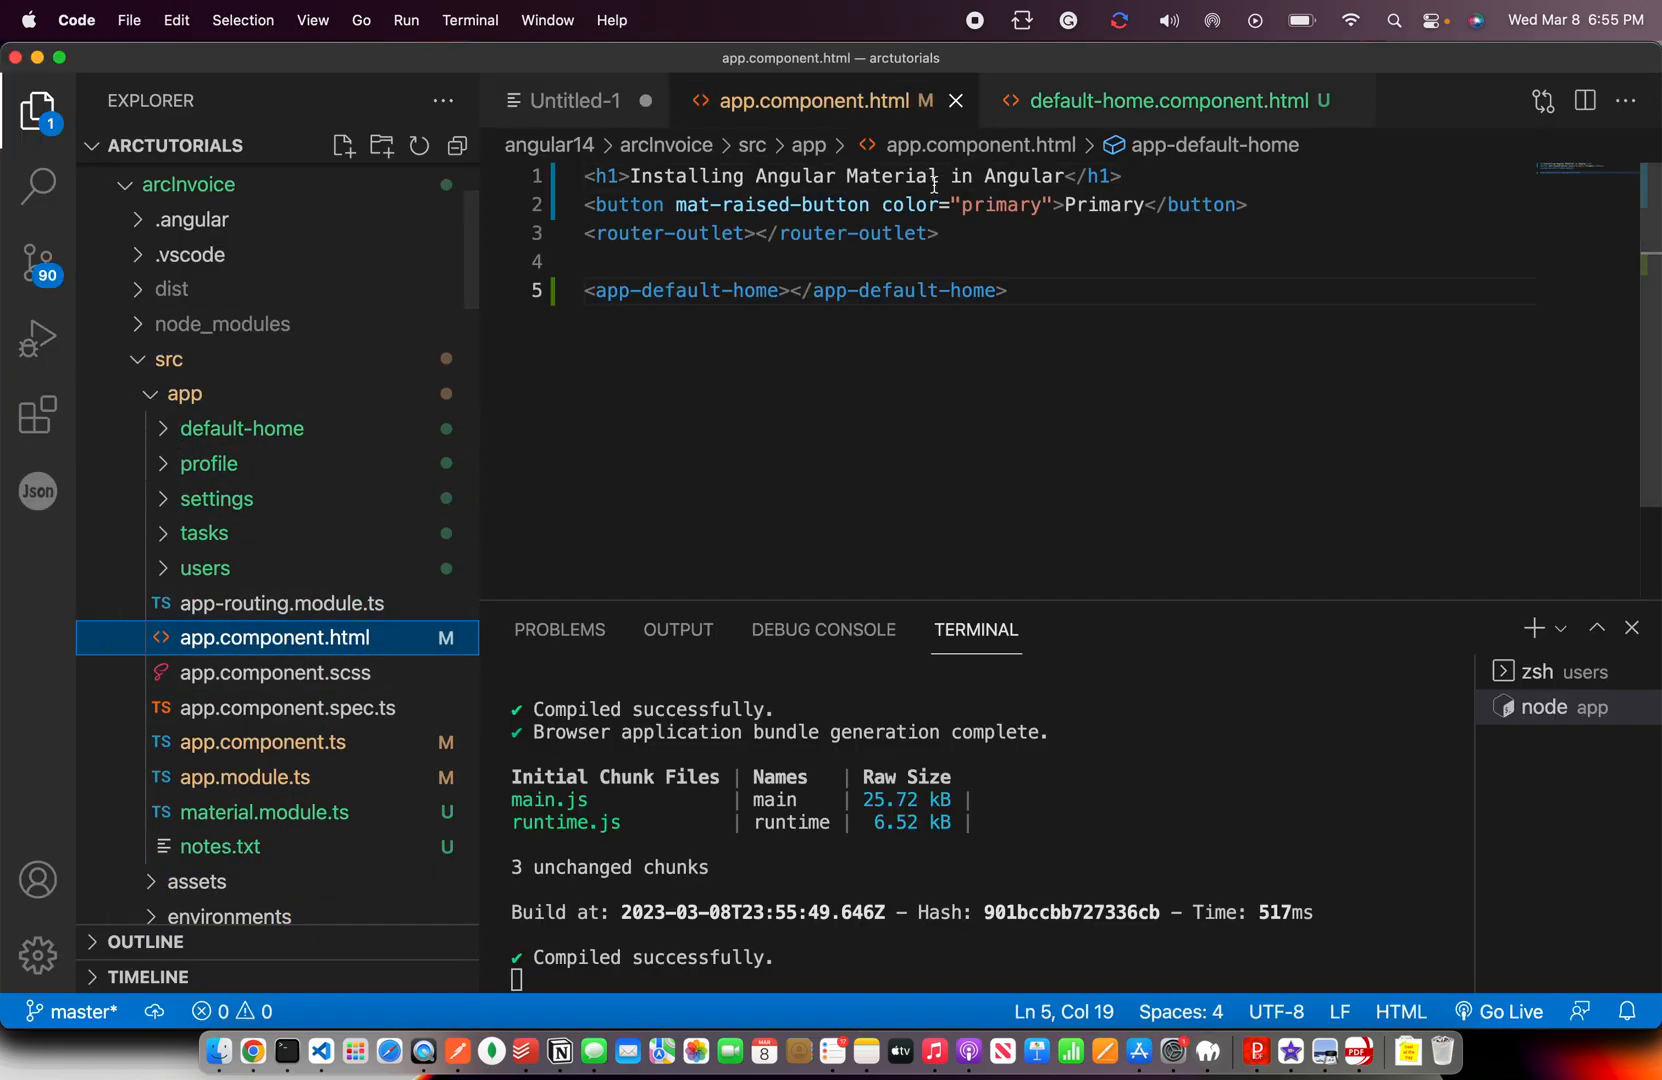
Remove the h1 and button lines, leaving app-default-home above router-outlet.
left_click_drag(584, 176, 1248, 204)
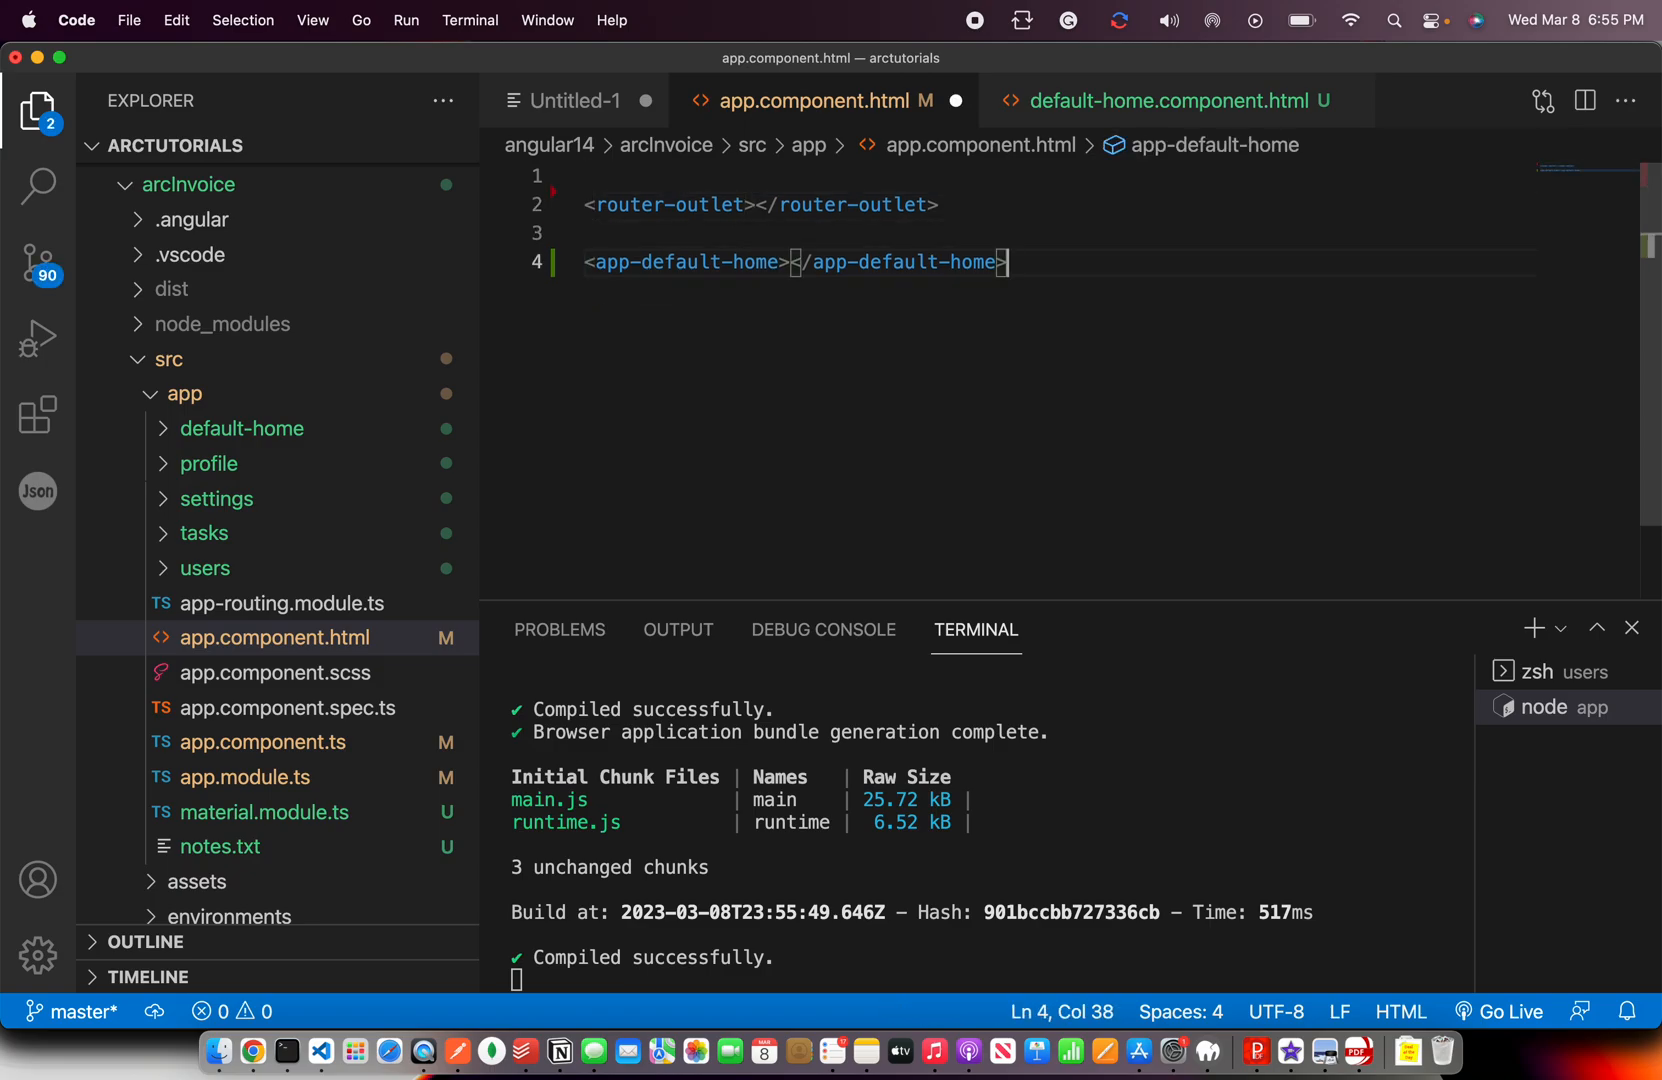
left_click_drag(582, 262, 1004, 262)
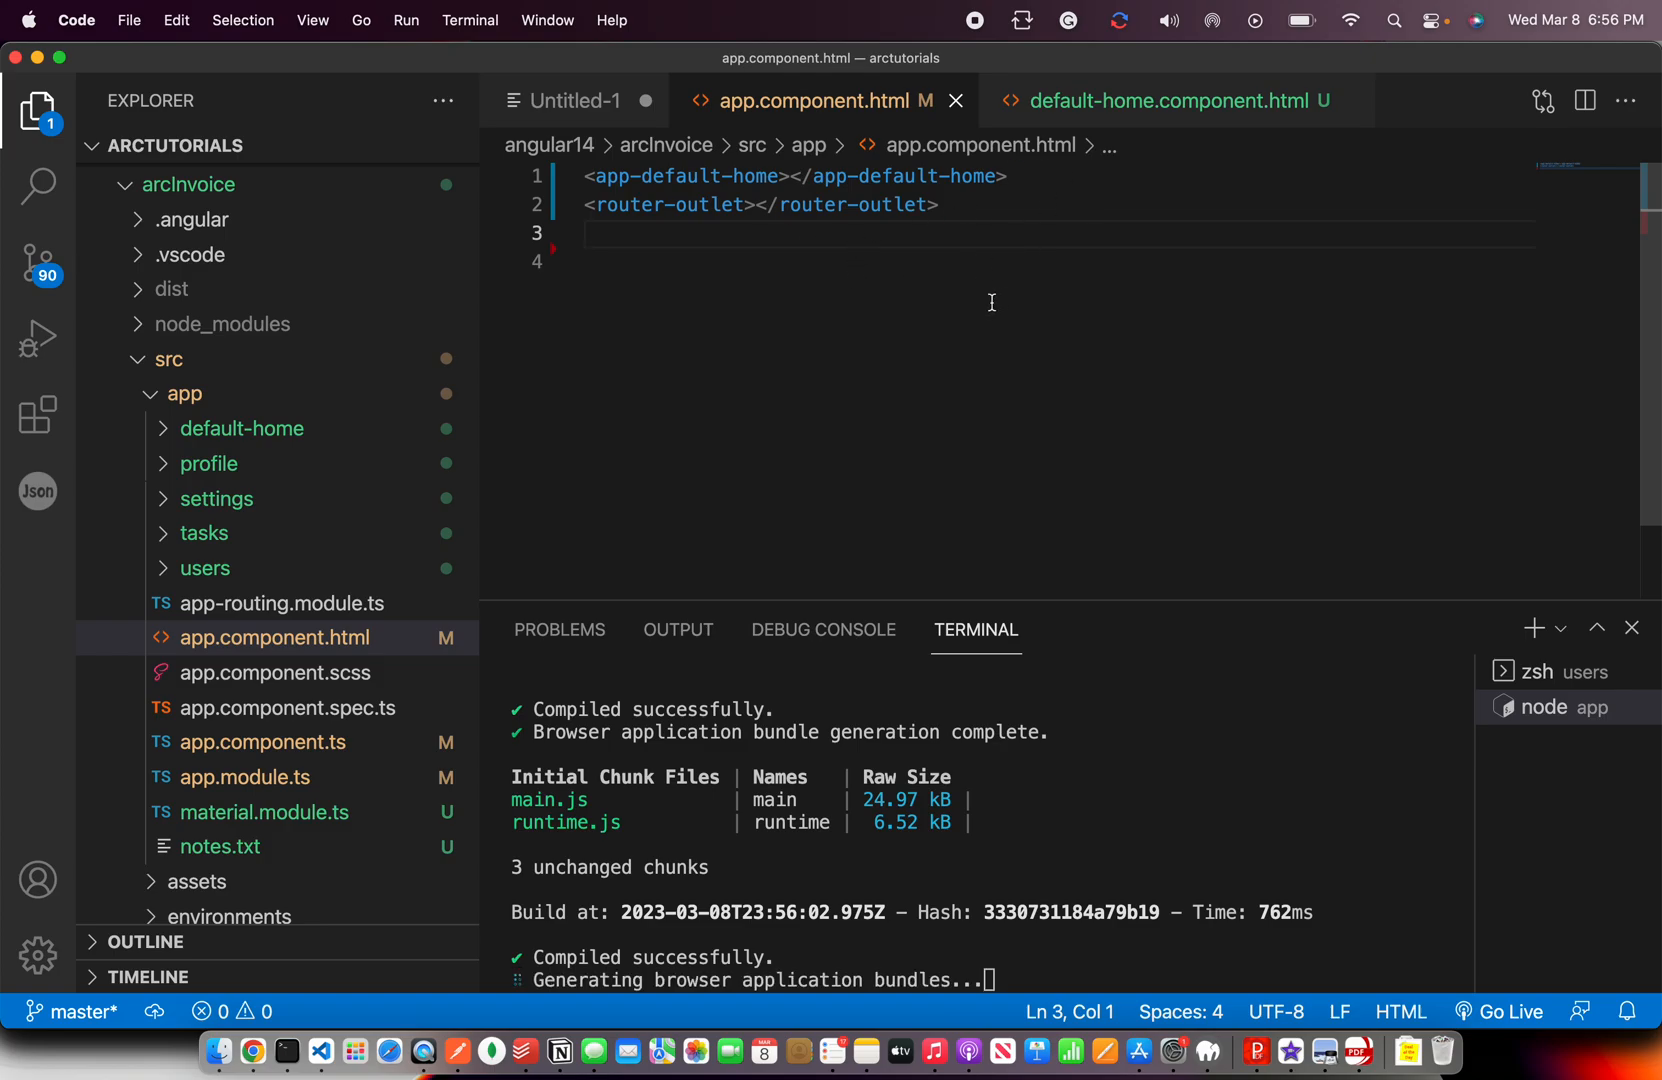
Collapse the default-home folder and close the default-home.component.html tab.
left_click(240, 428)
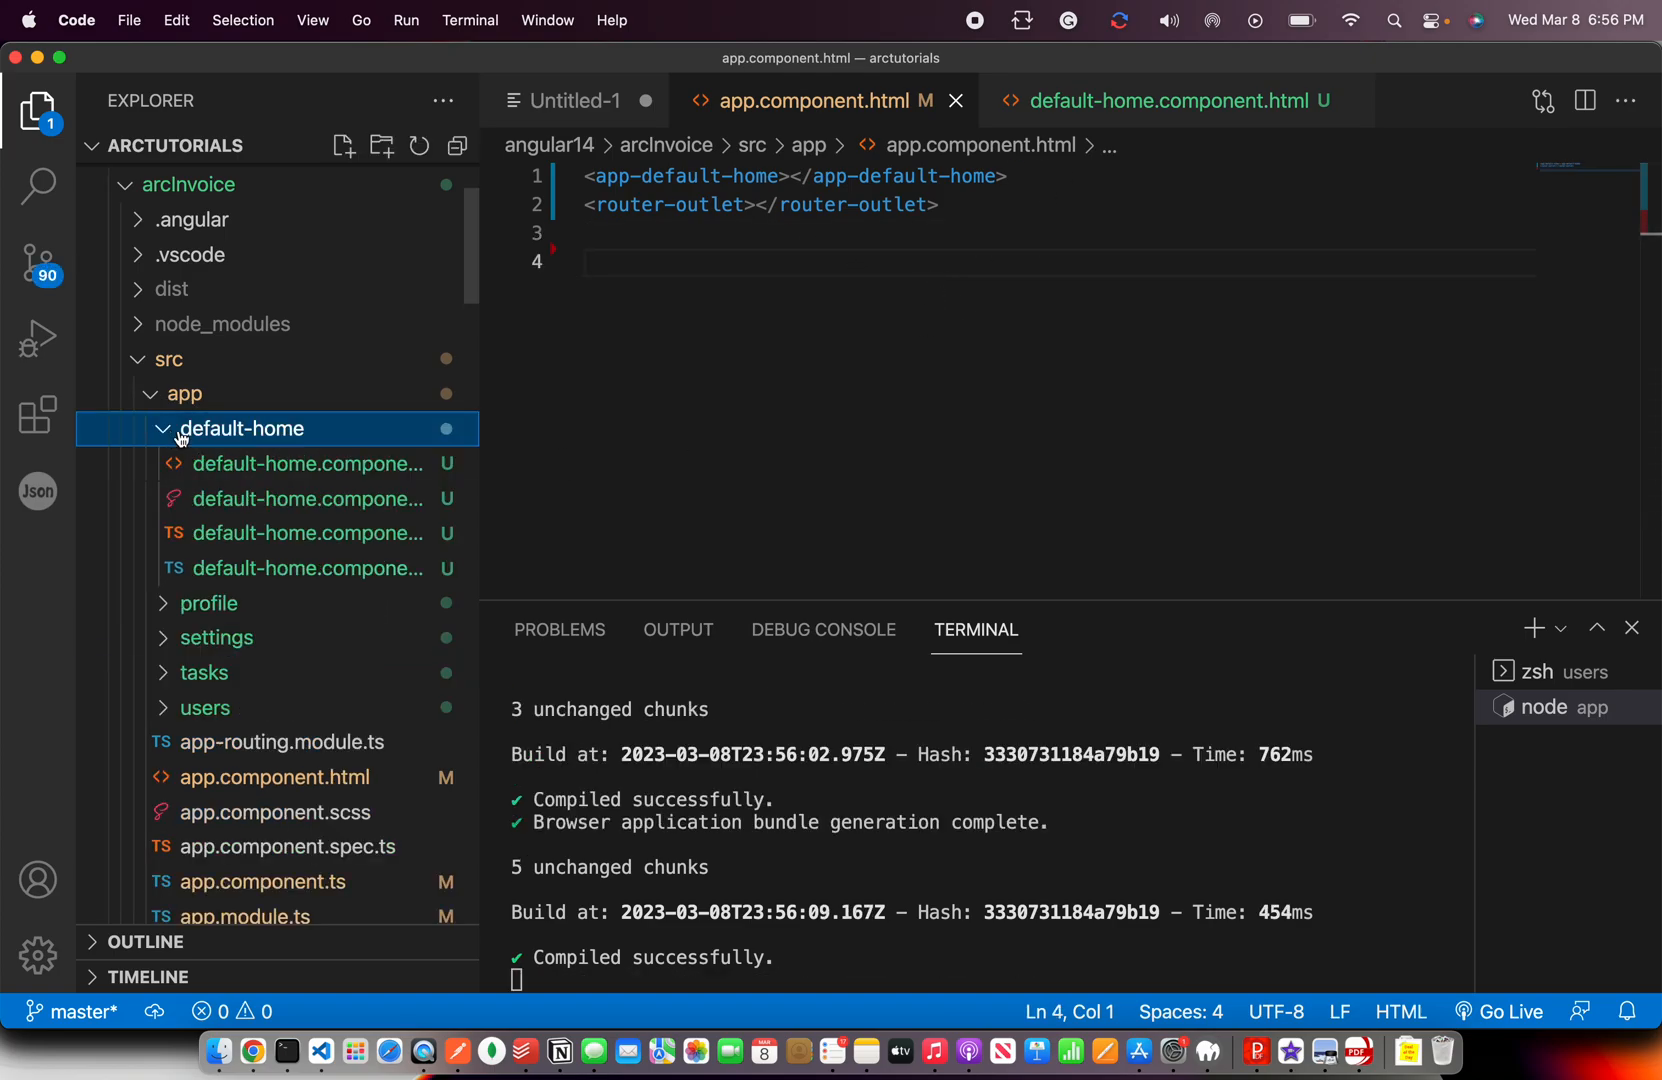
left_click(1162, 100)
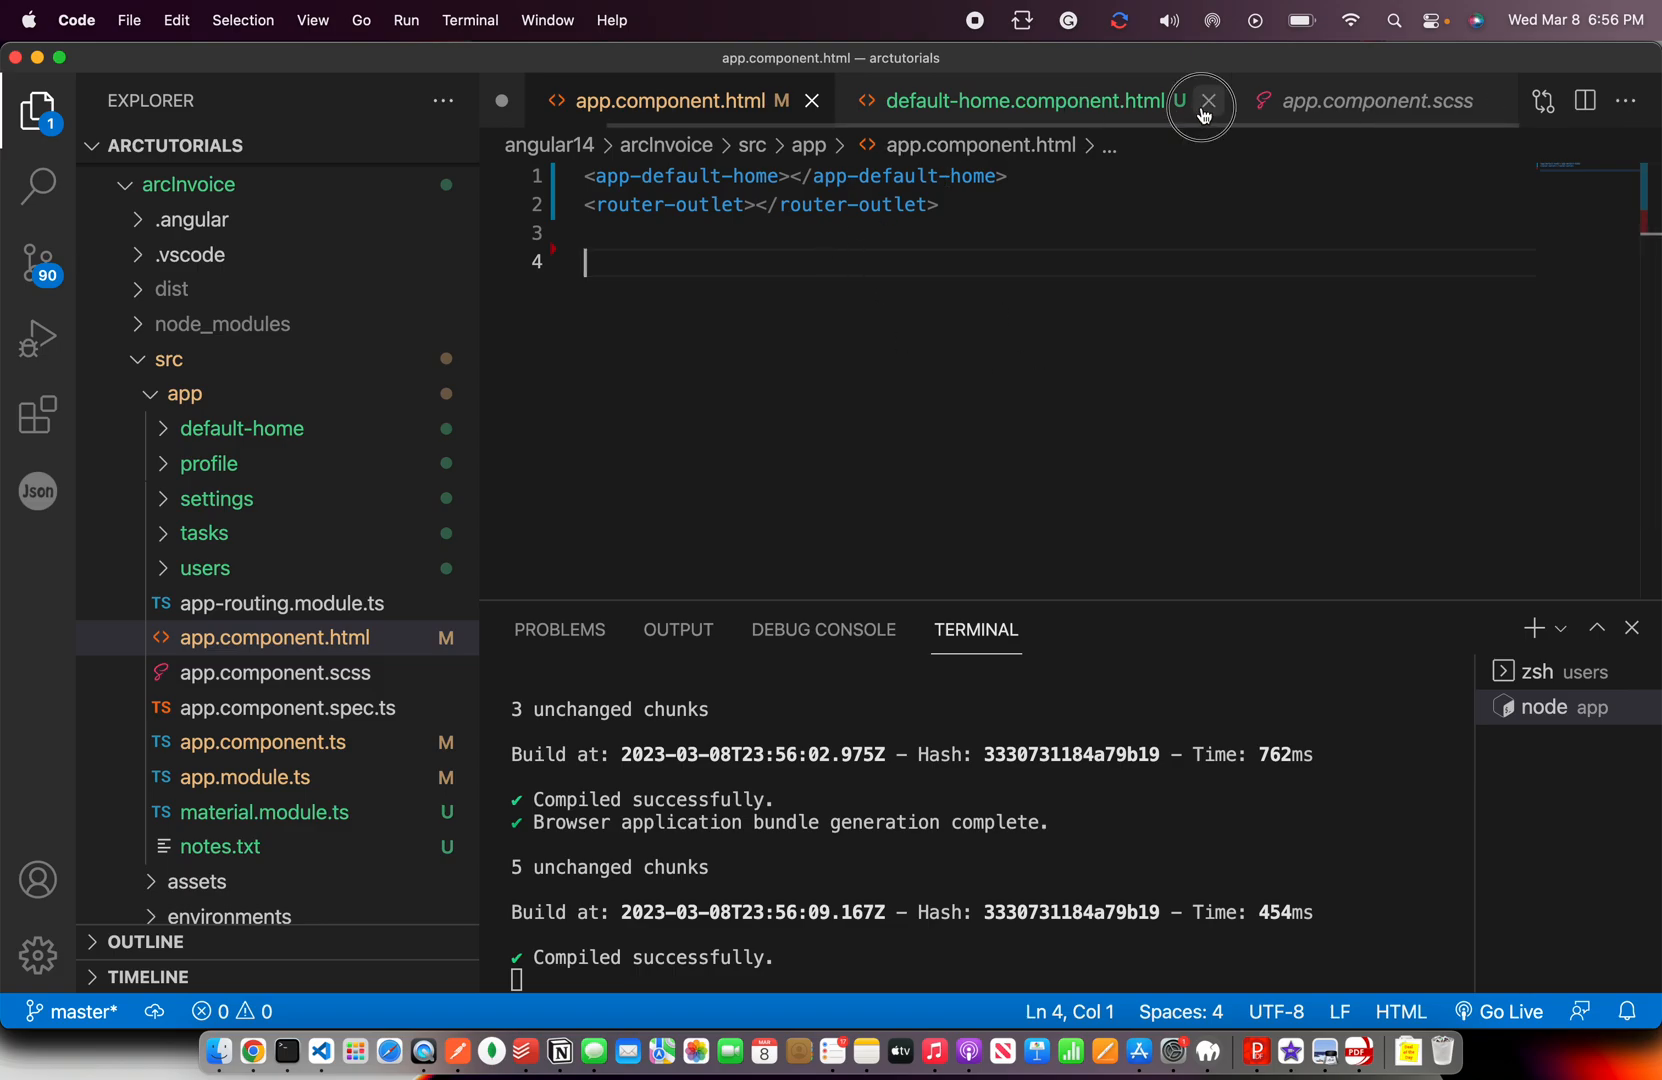
left_click(1208, 100)
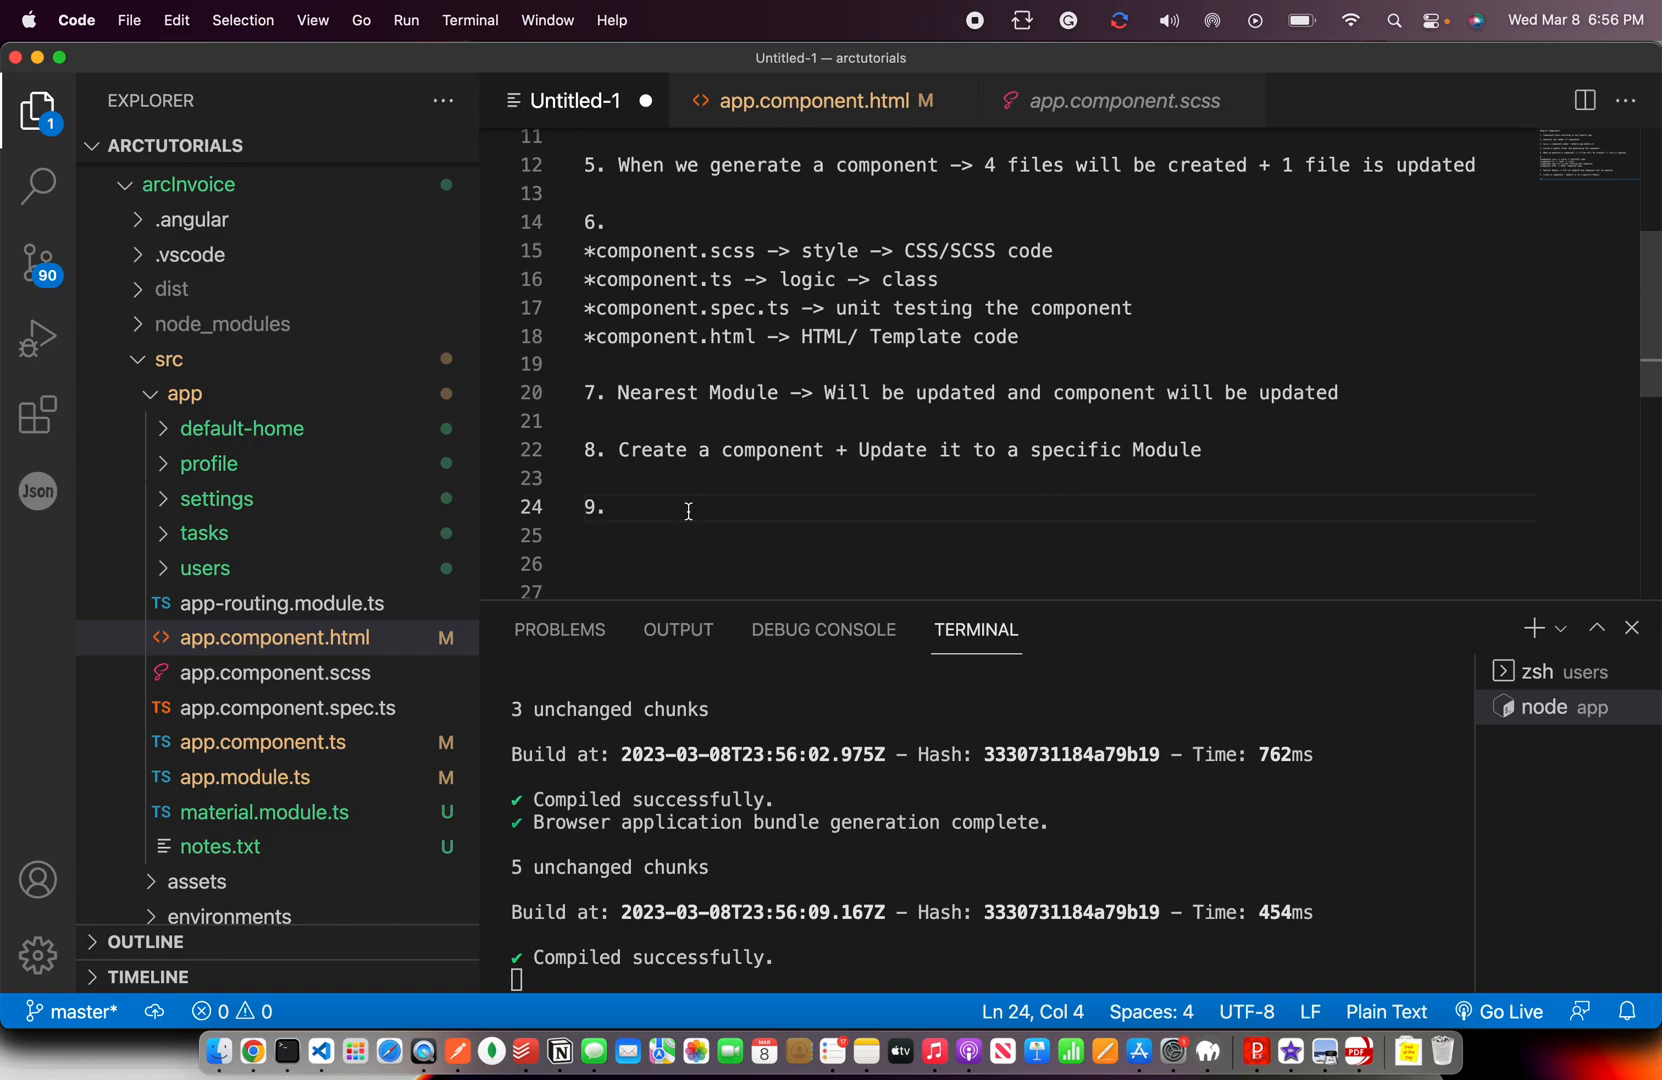
Add a Hands-On Homework heading with items 1–2 on generating a component and a module.
left_click_drag(620, 450, 1200, 450)
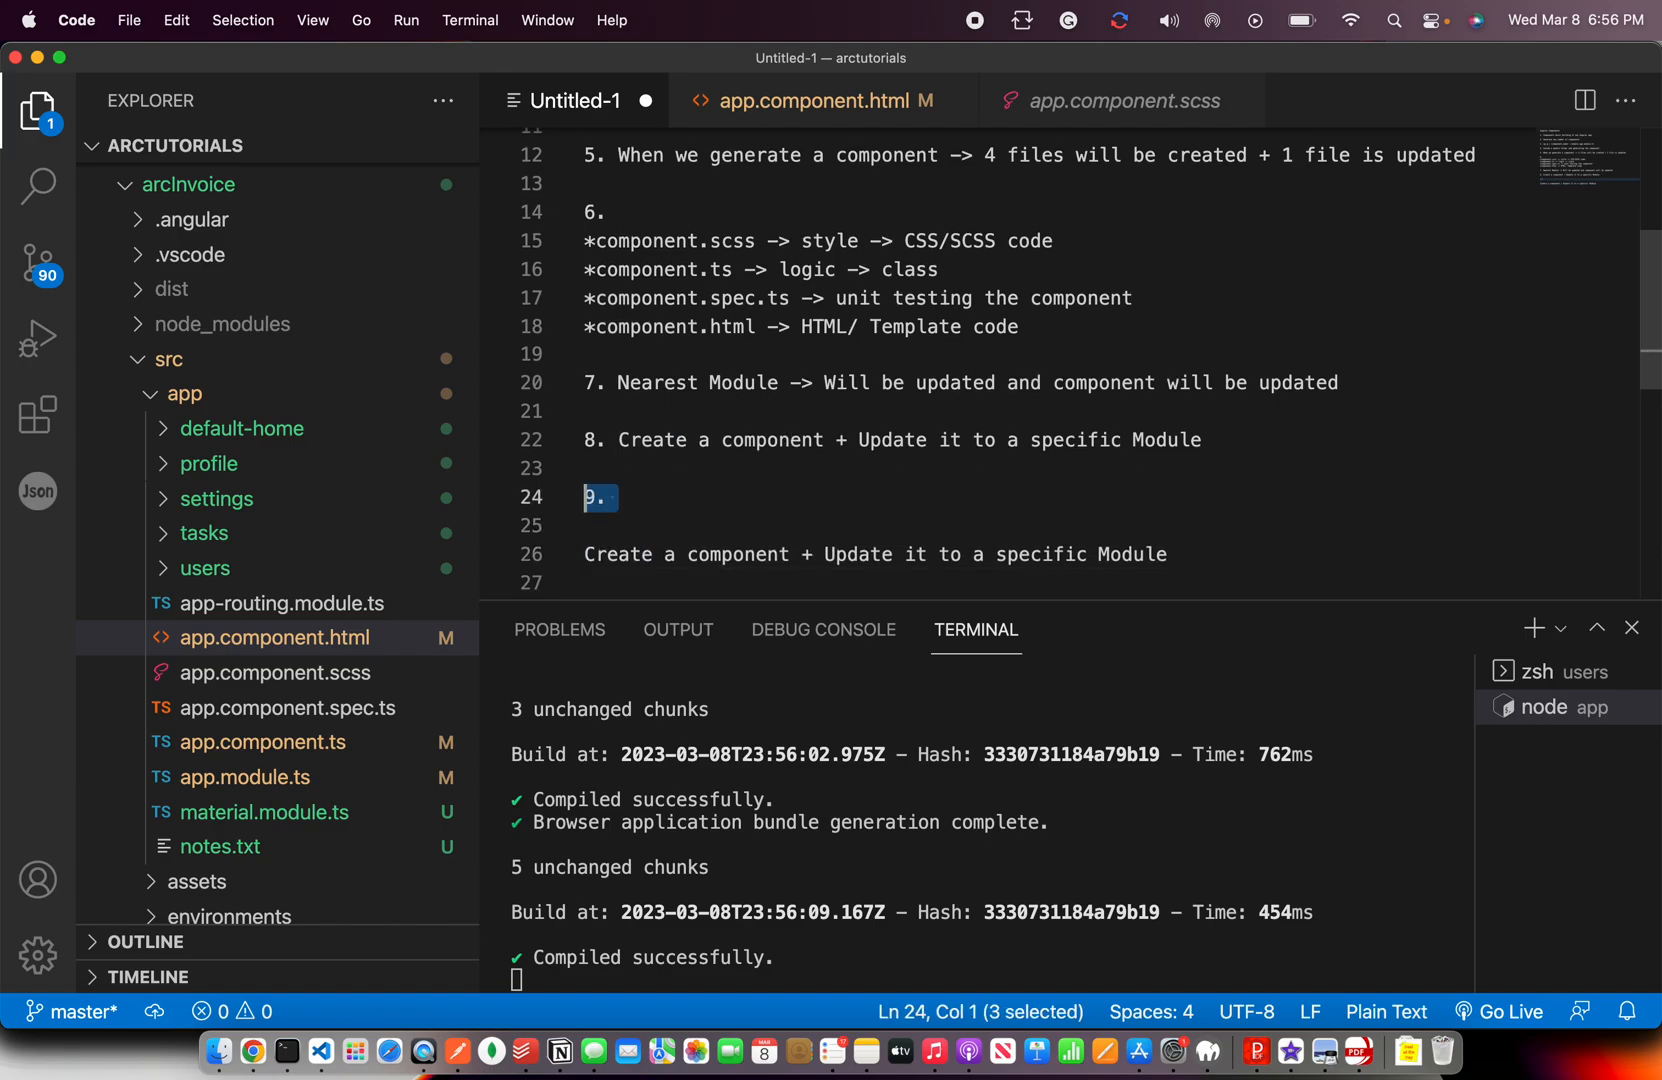
type("Hands")
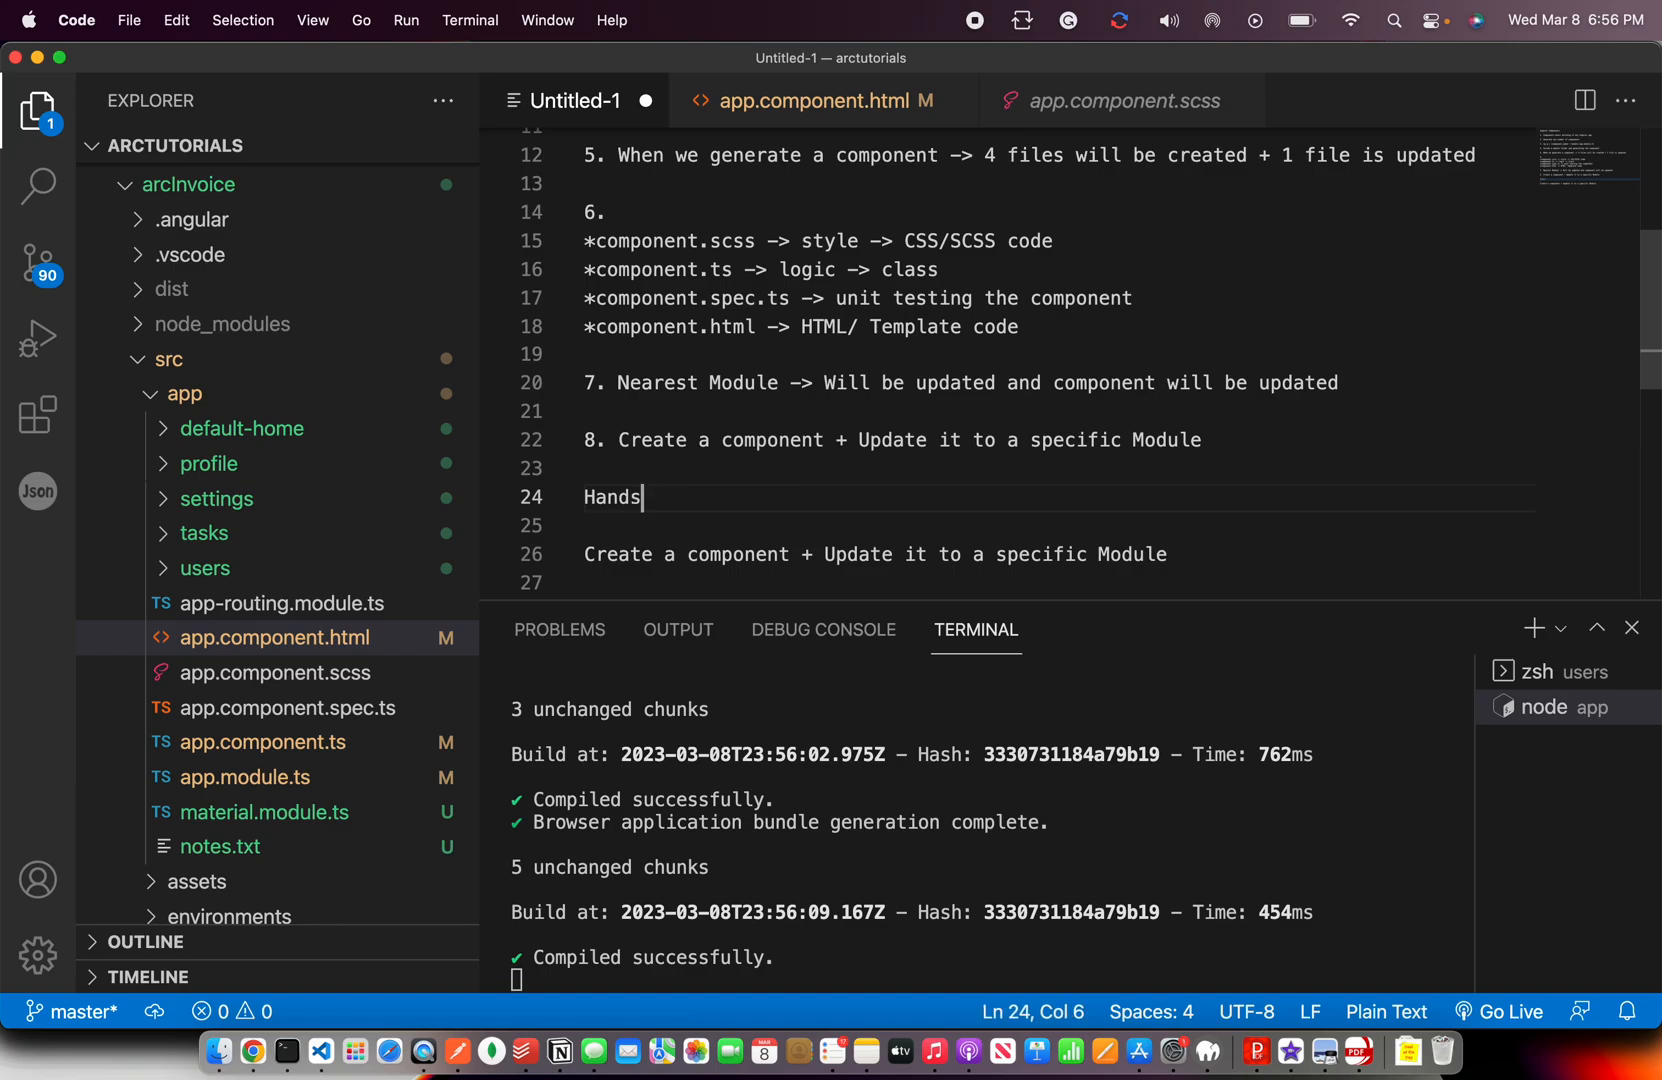
type("-On Homework:")
type("1. C")
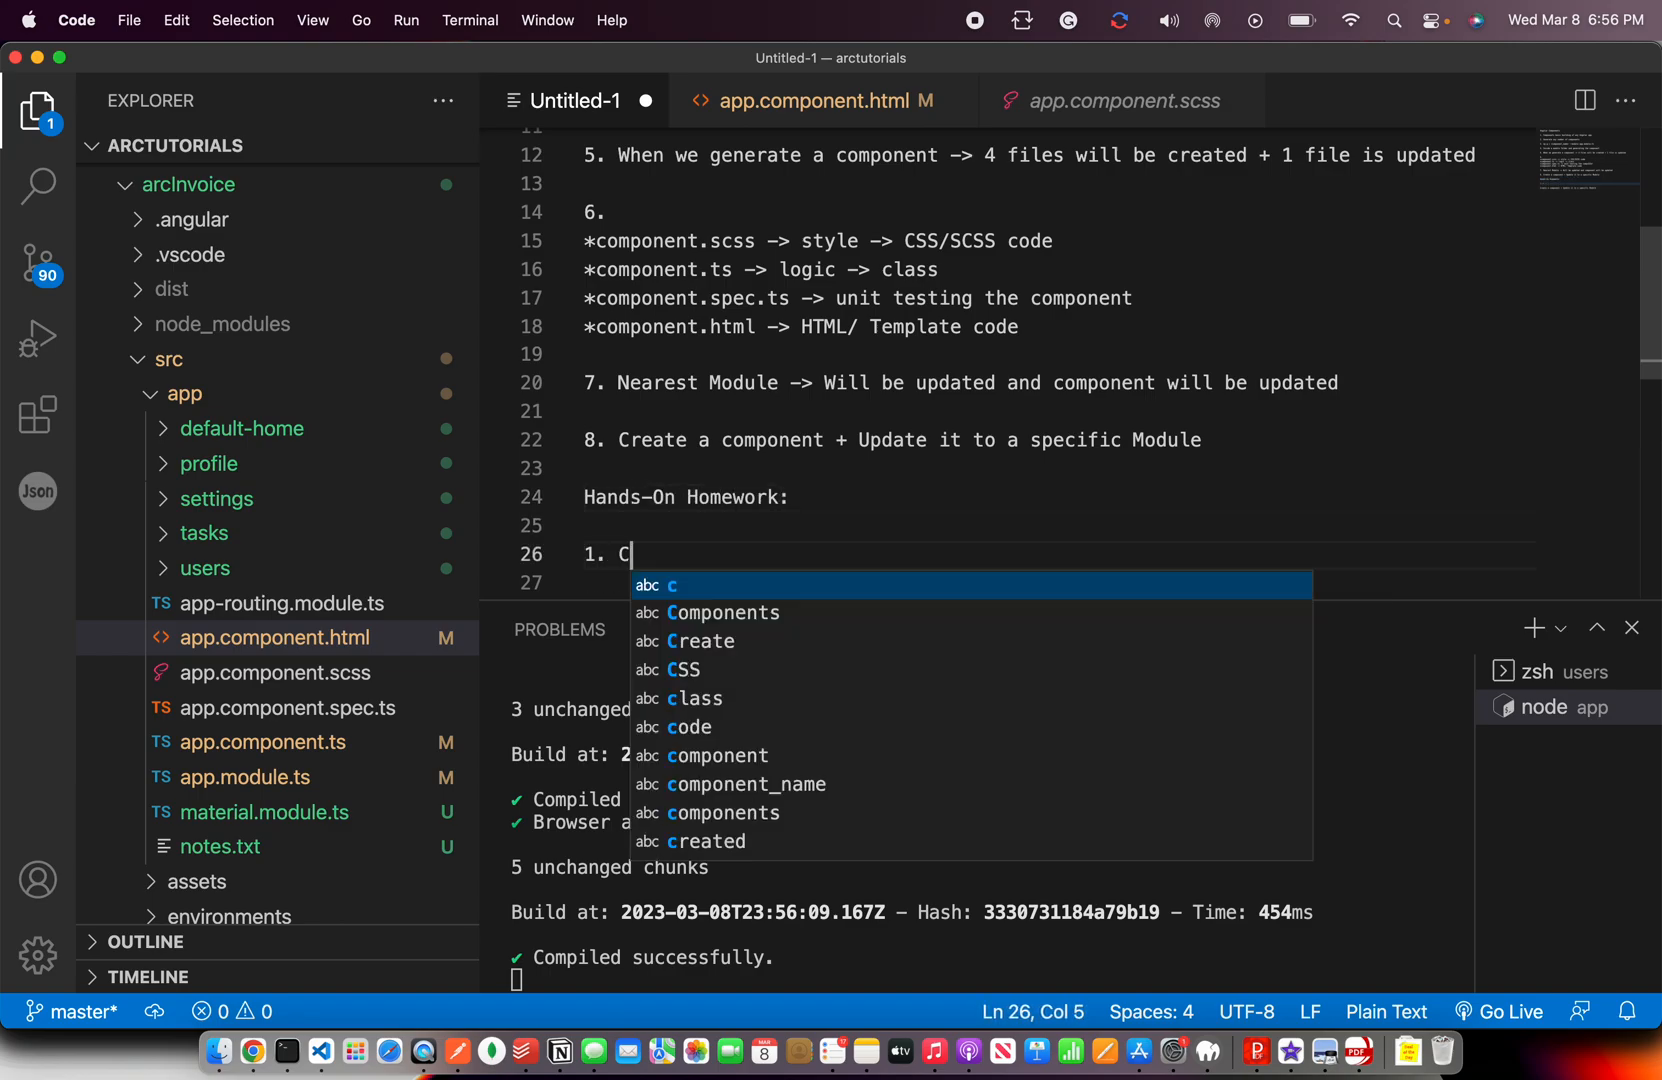
type("enerate")
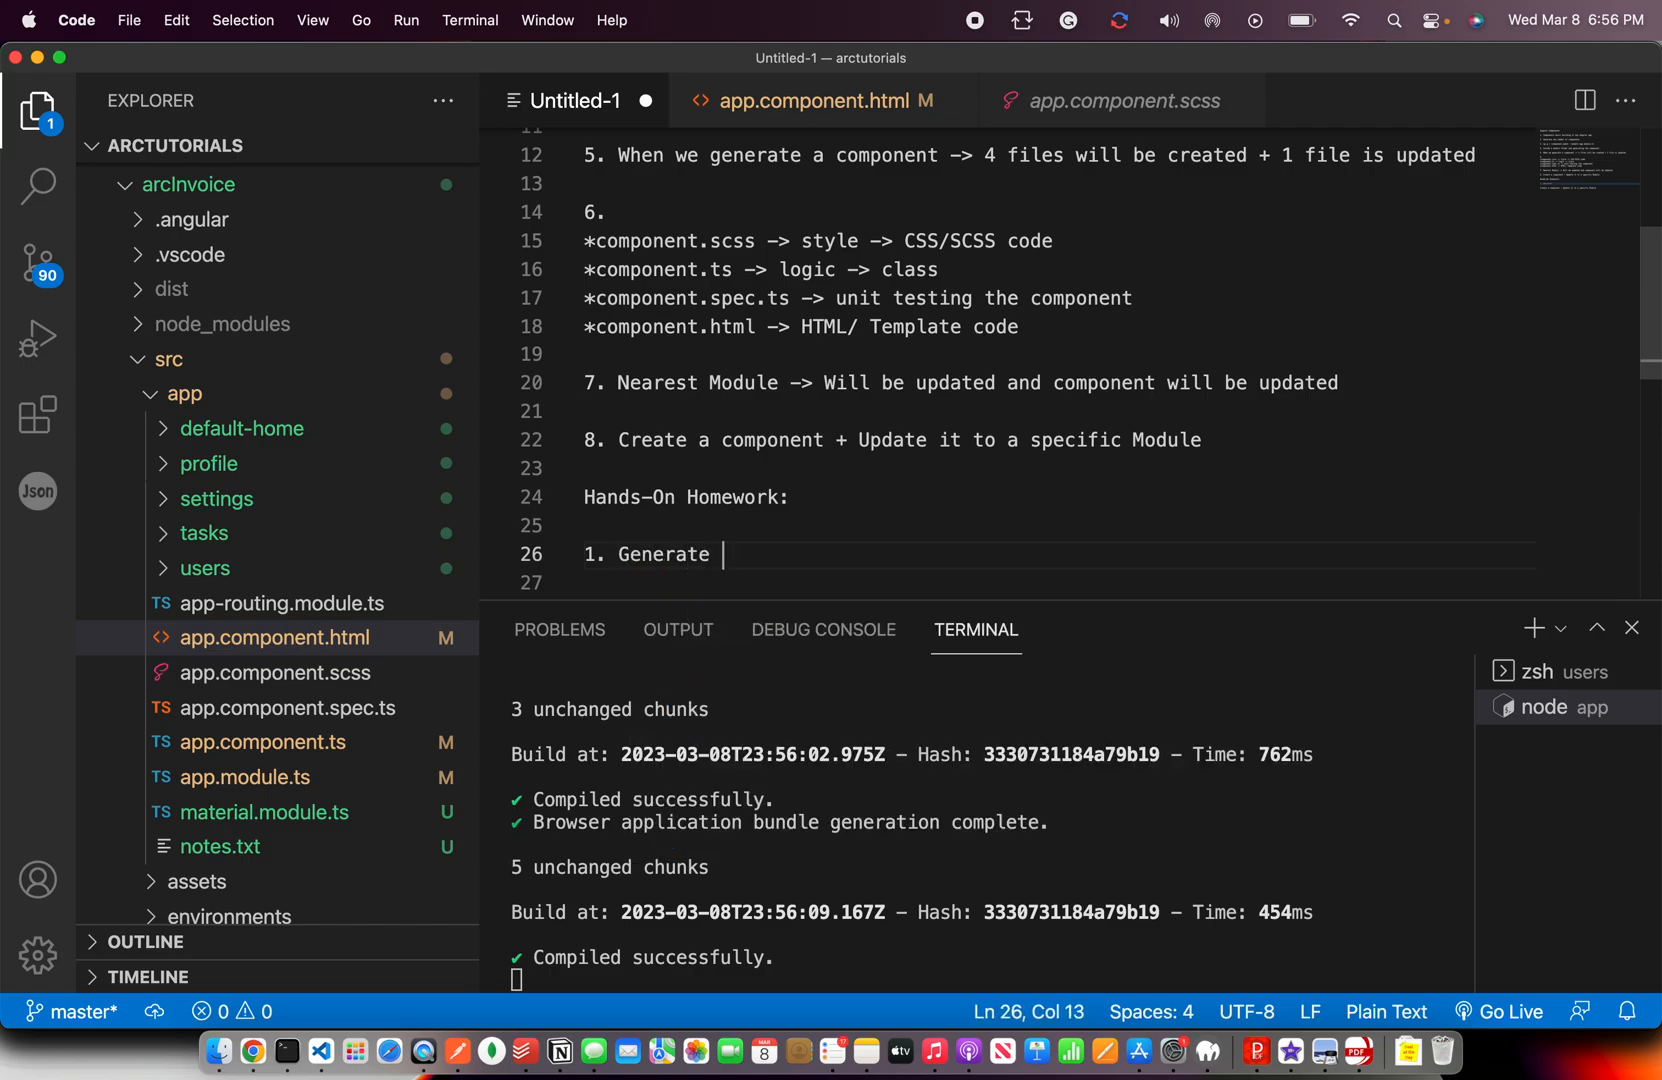
type("a component")
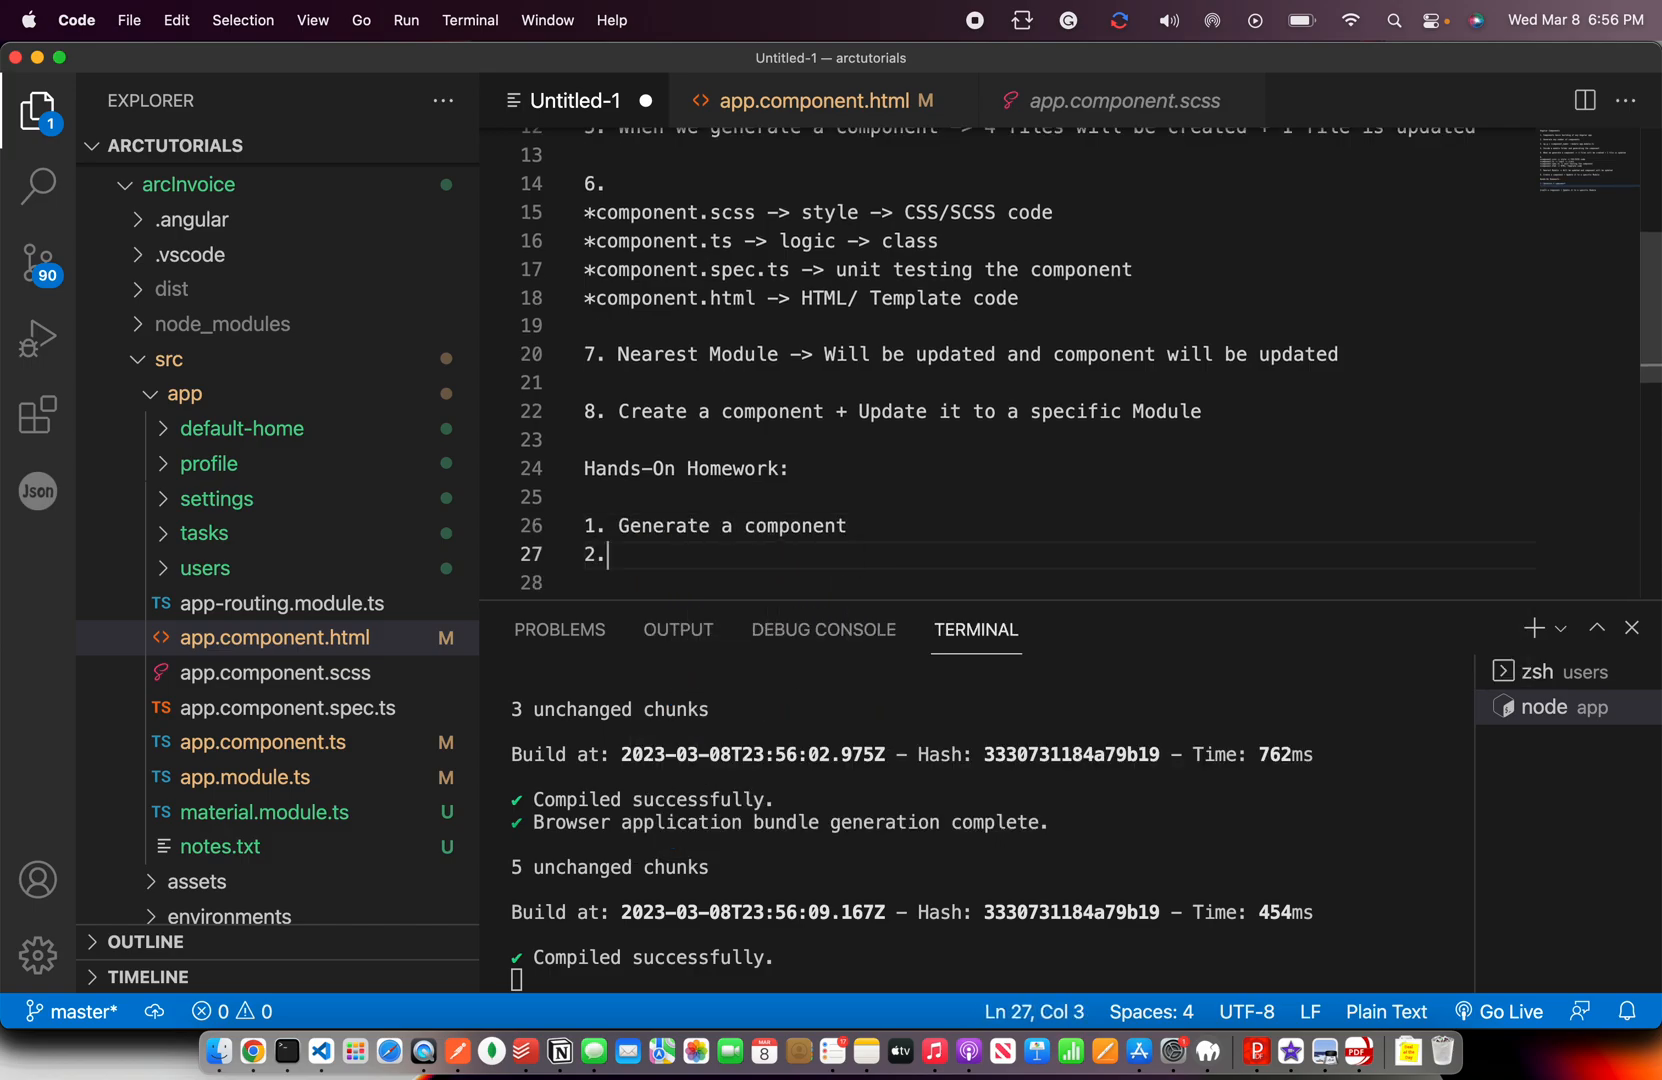
type("Generate a component inside a")
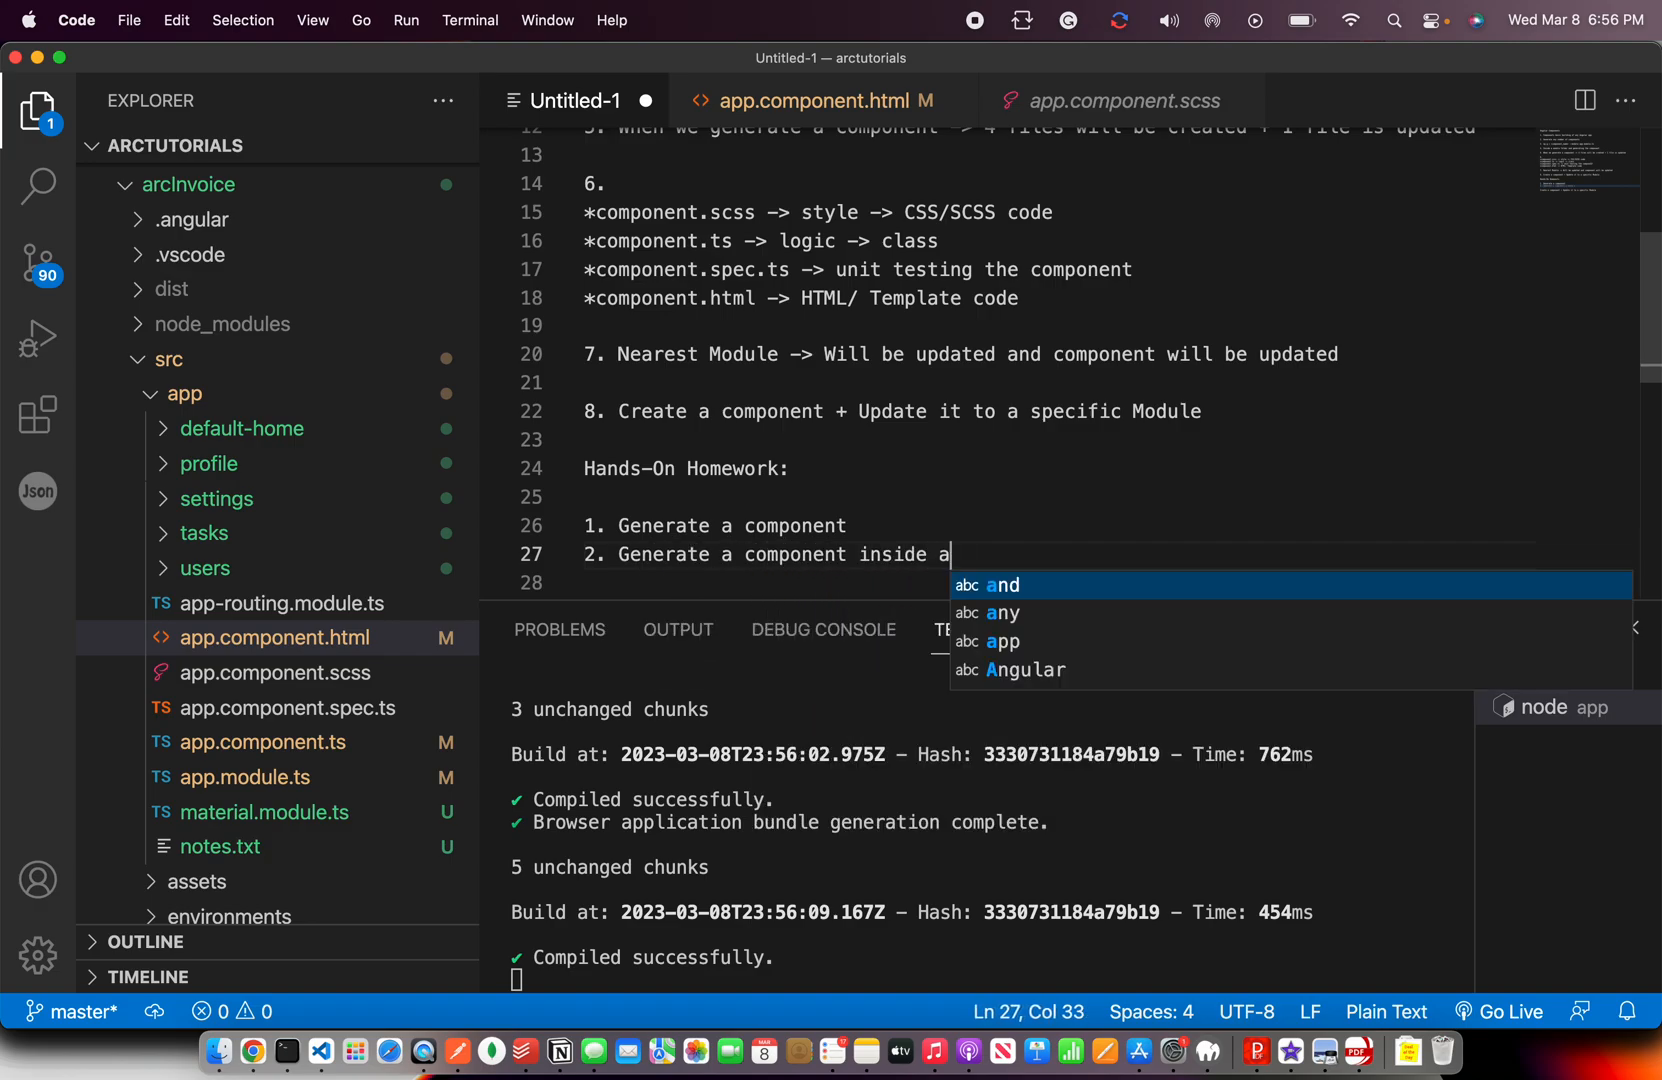
type("Module ->")
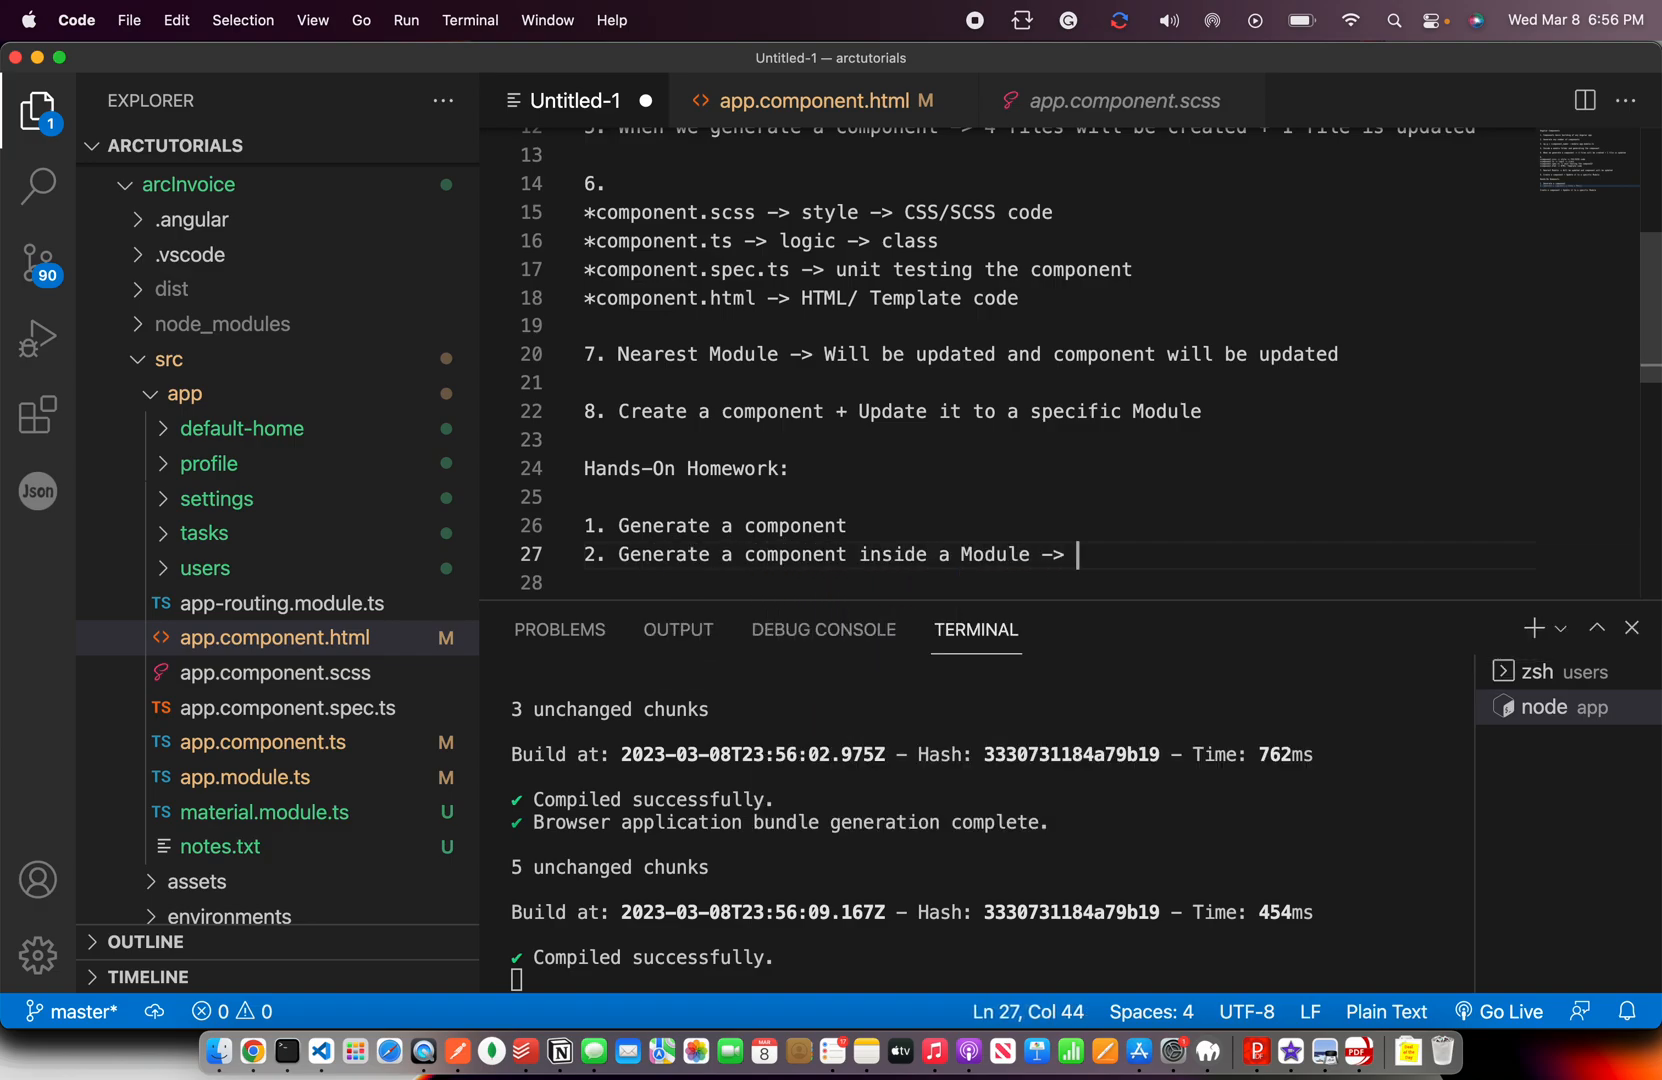
type("By going into")
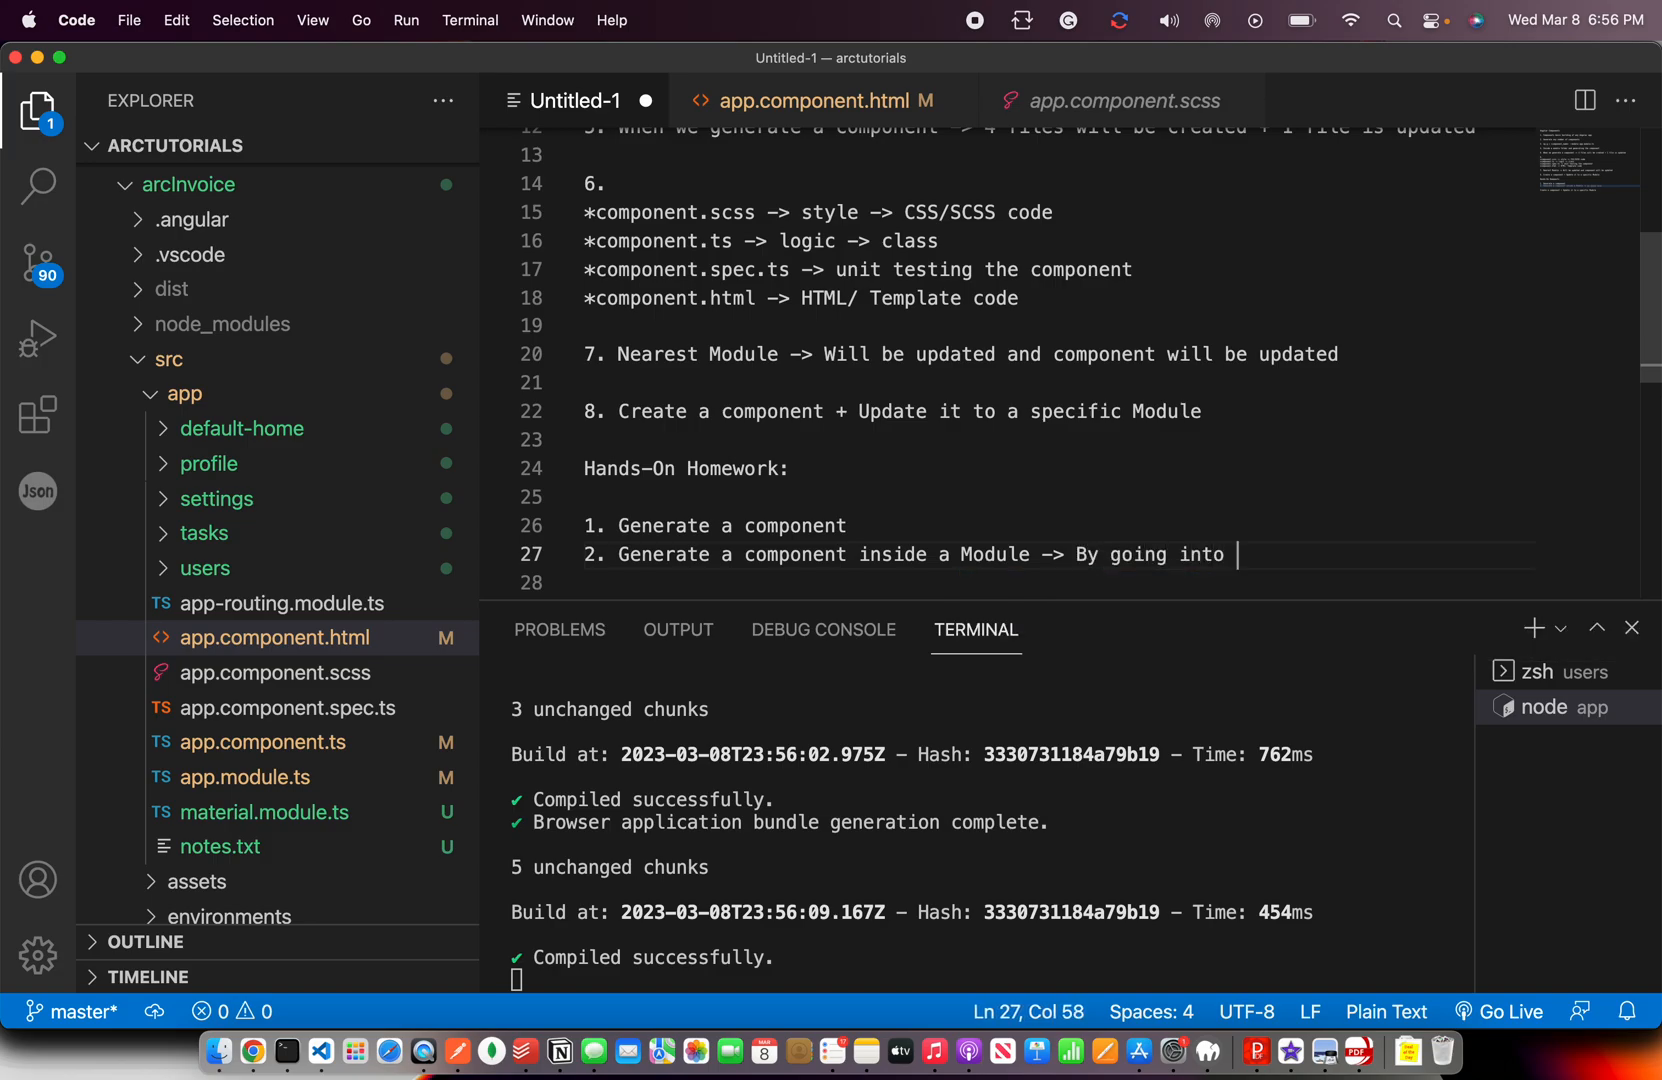
type("the module directory")
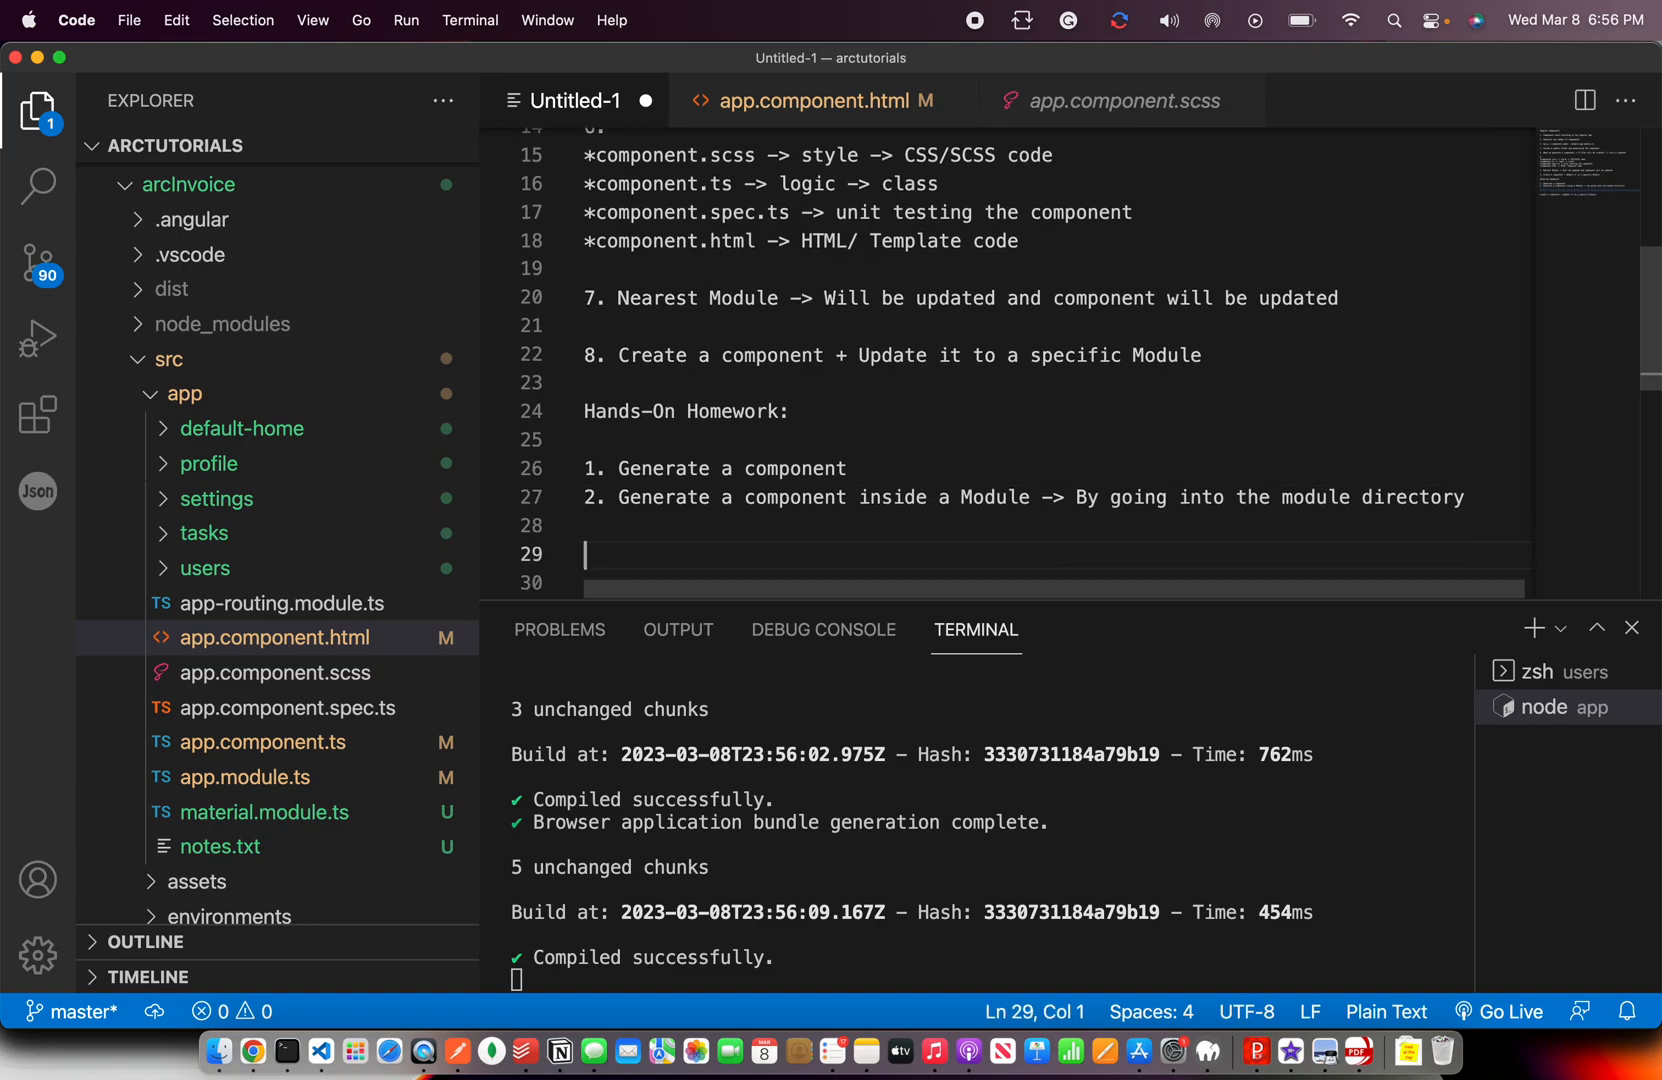
Add item 3 on generating a component inside a module with --module, and begin item 4 'Update the component'.
type("3. Generate a co")
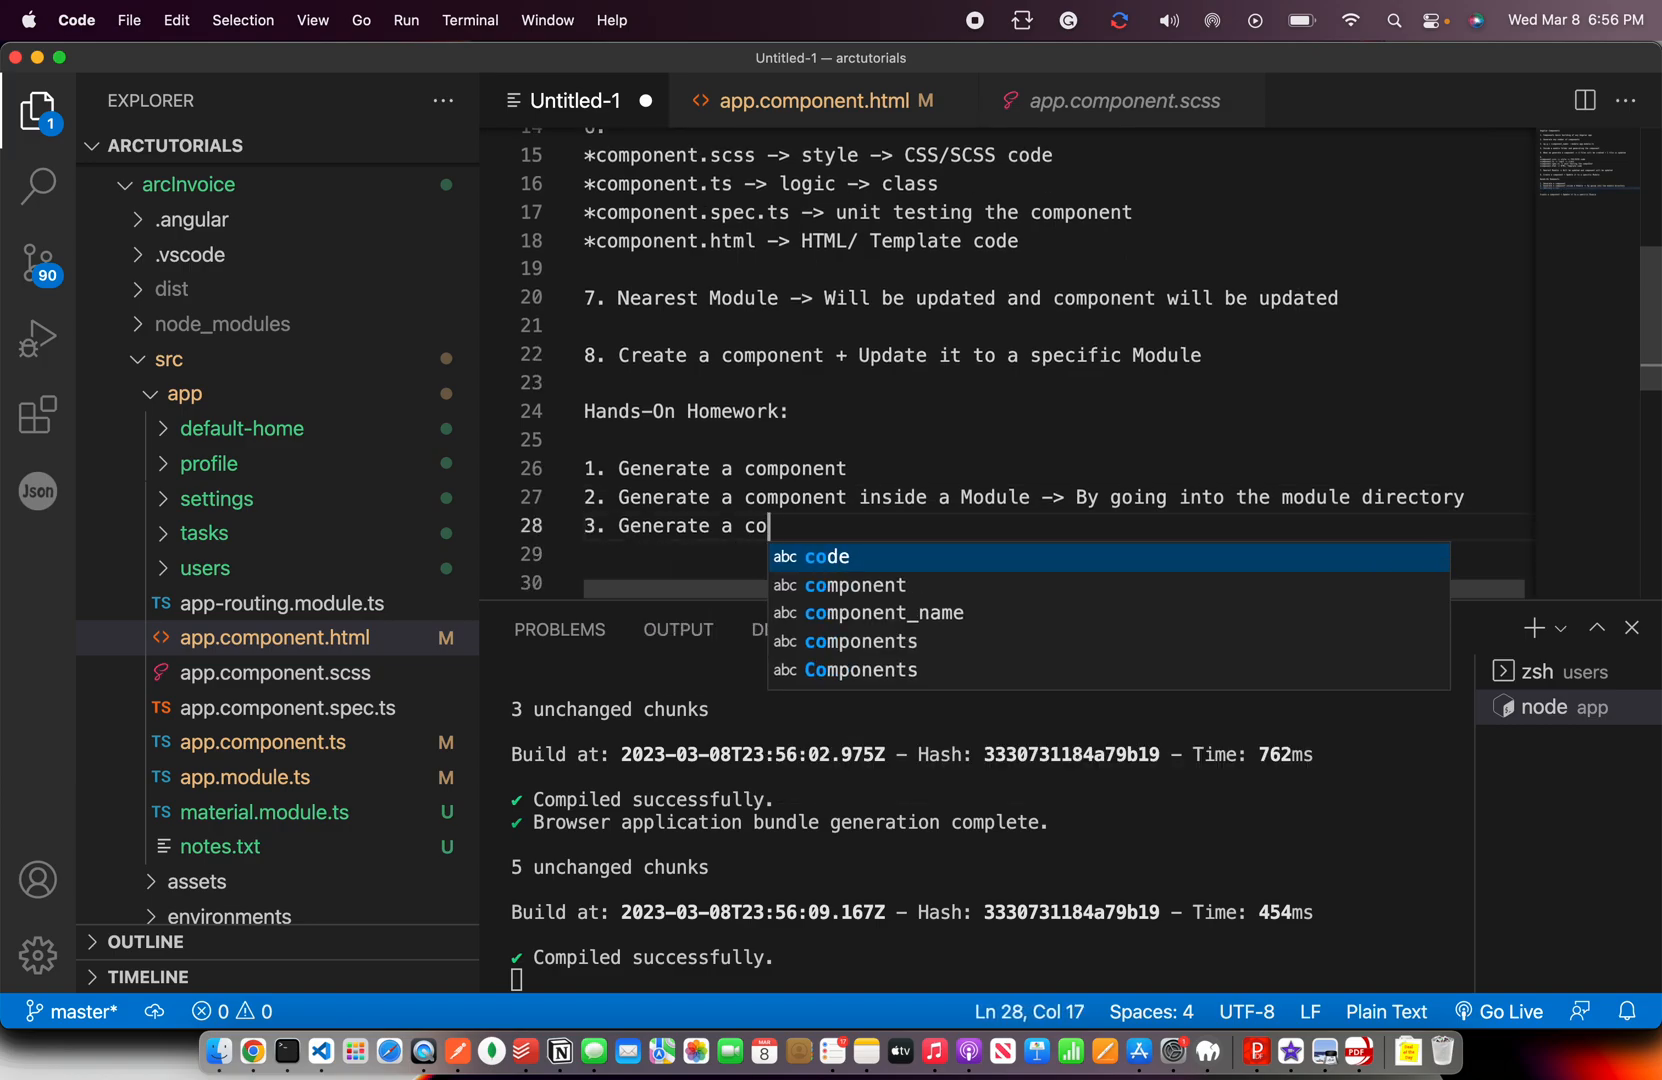
type("mponent inside a module using CLI op")
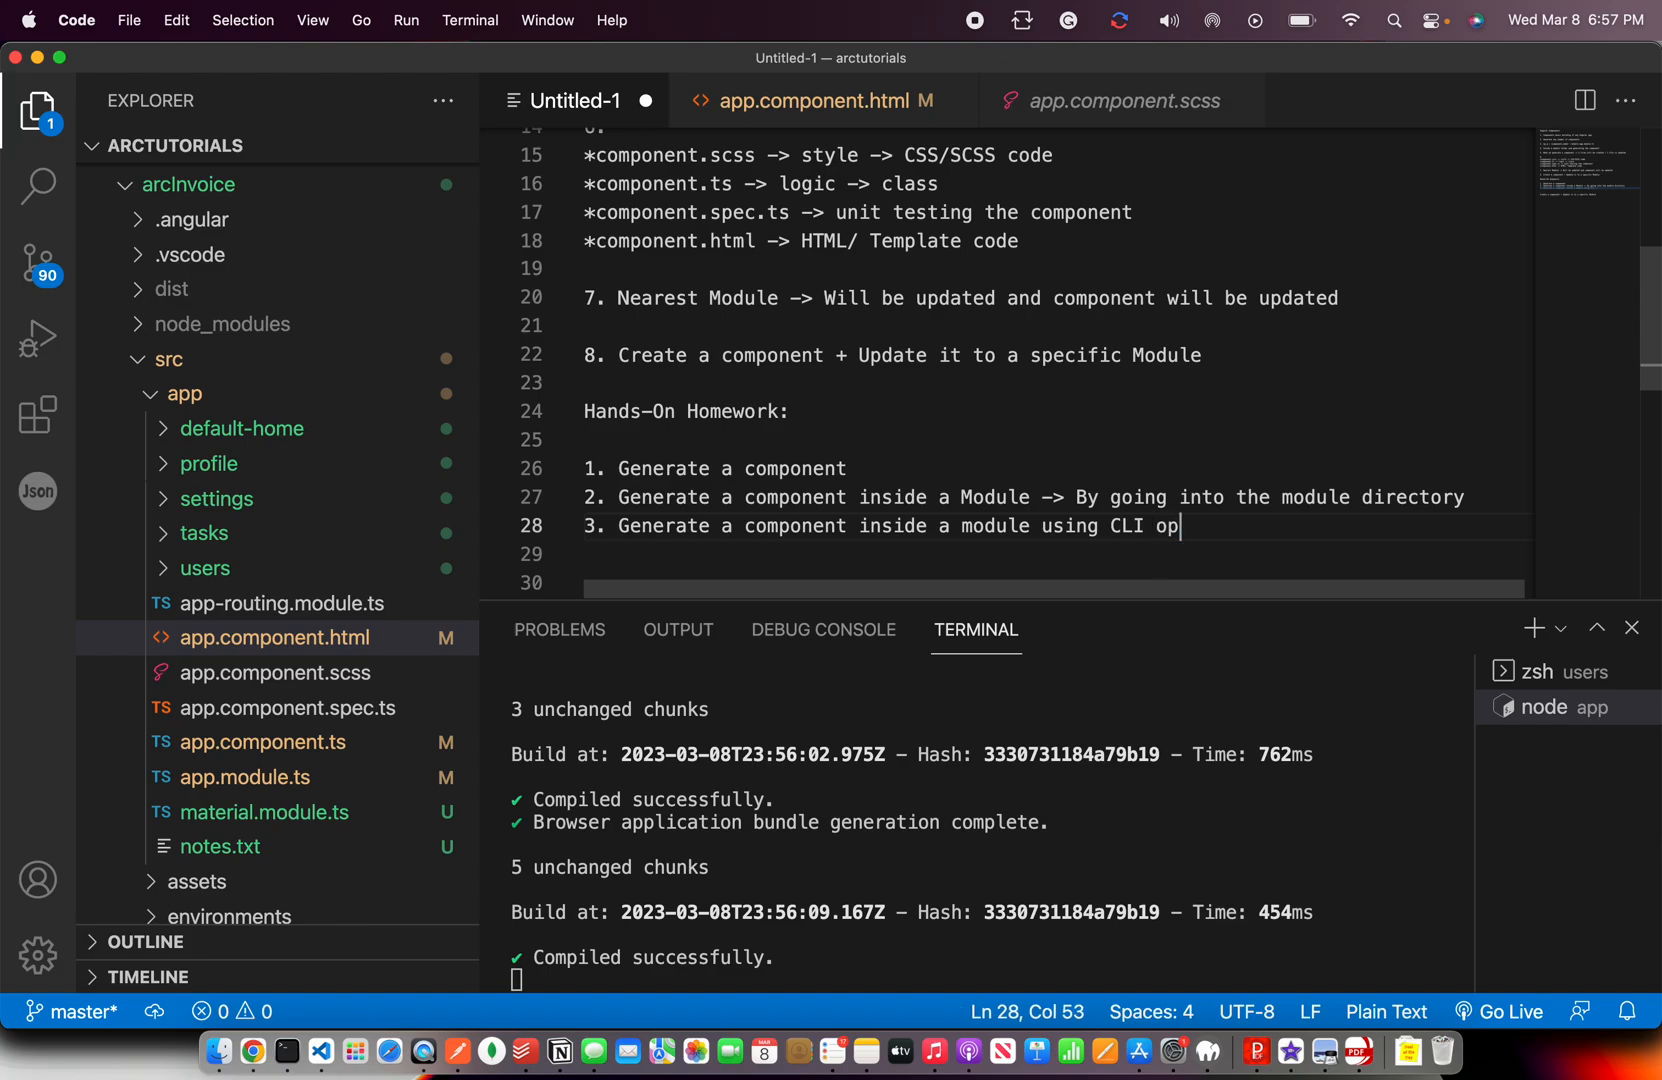
type("tion --module")
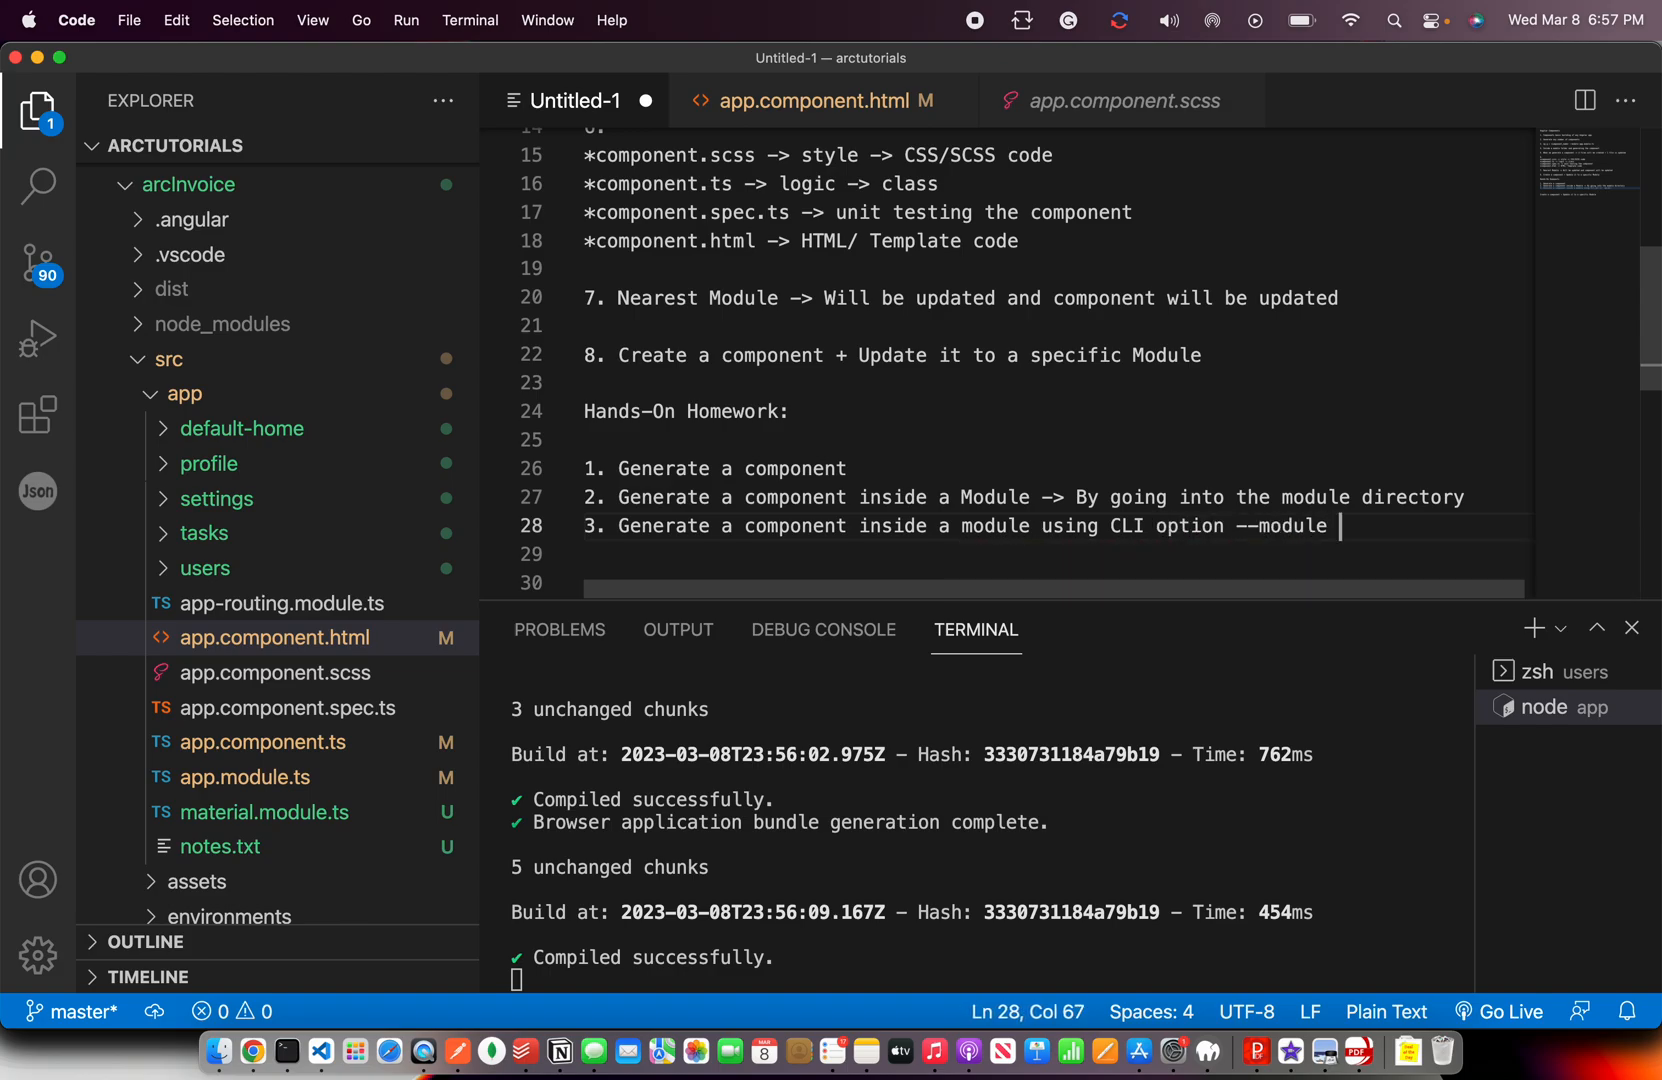
key("enter")
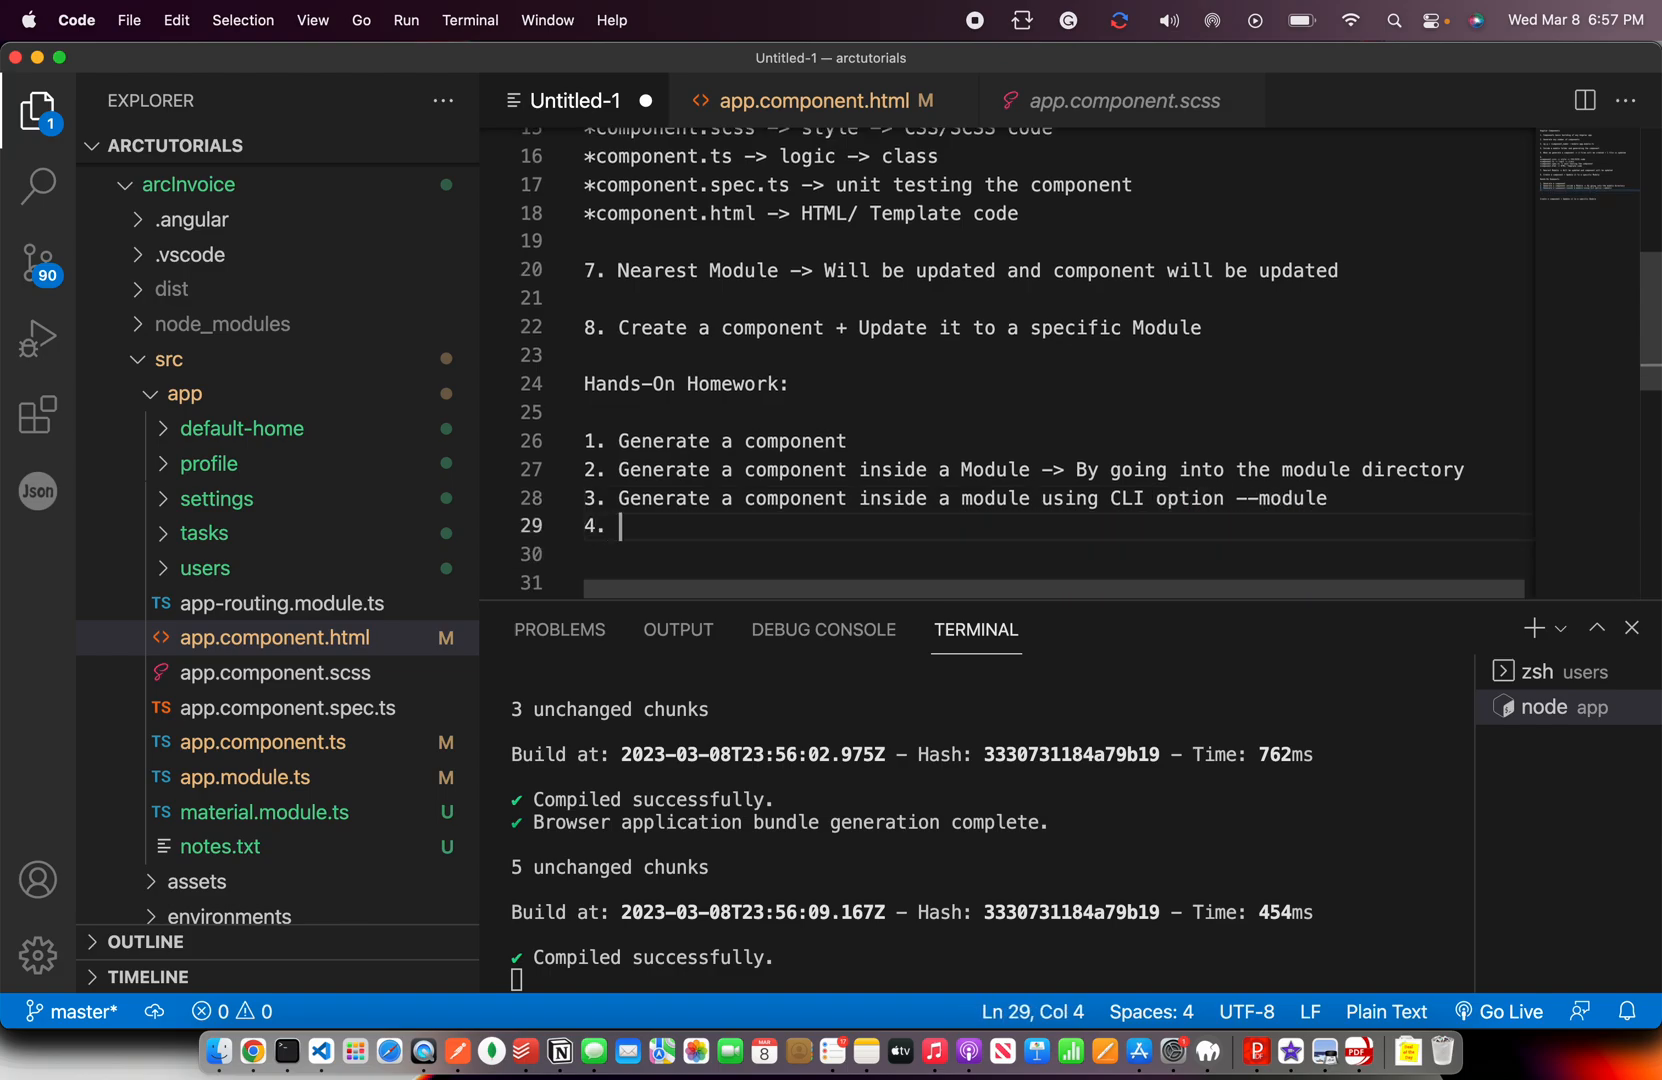
type("Update the")
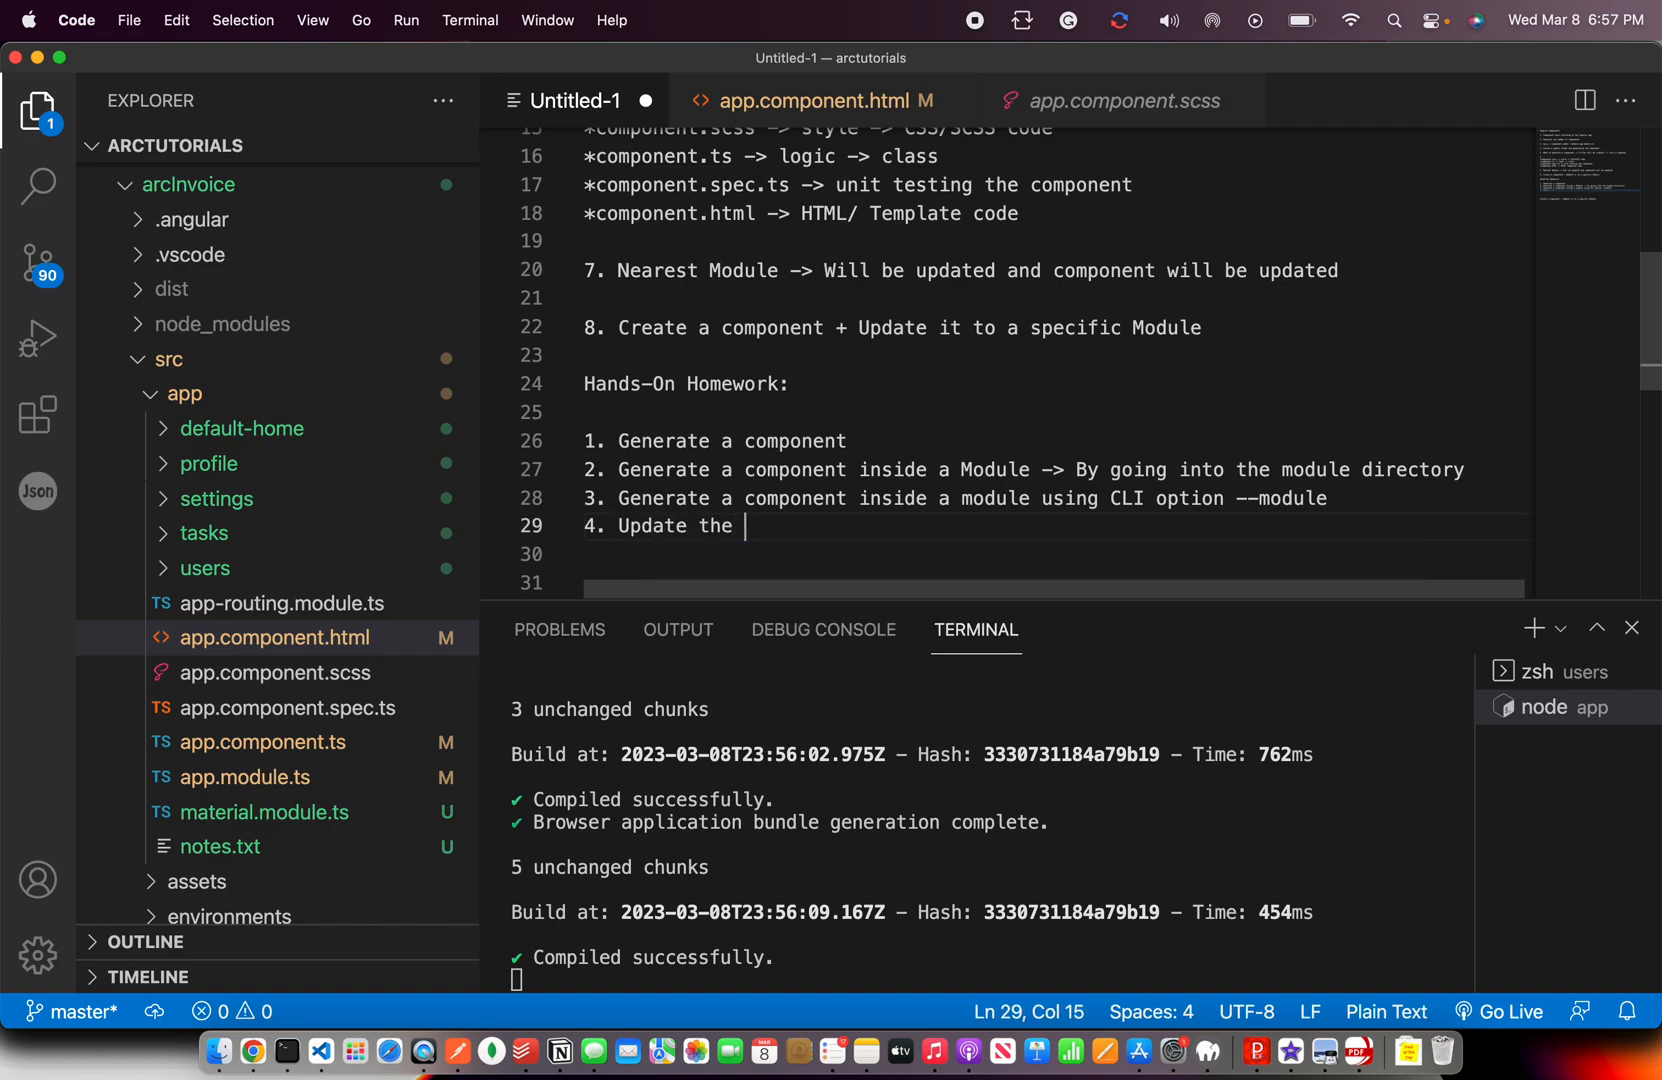
type("component")
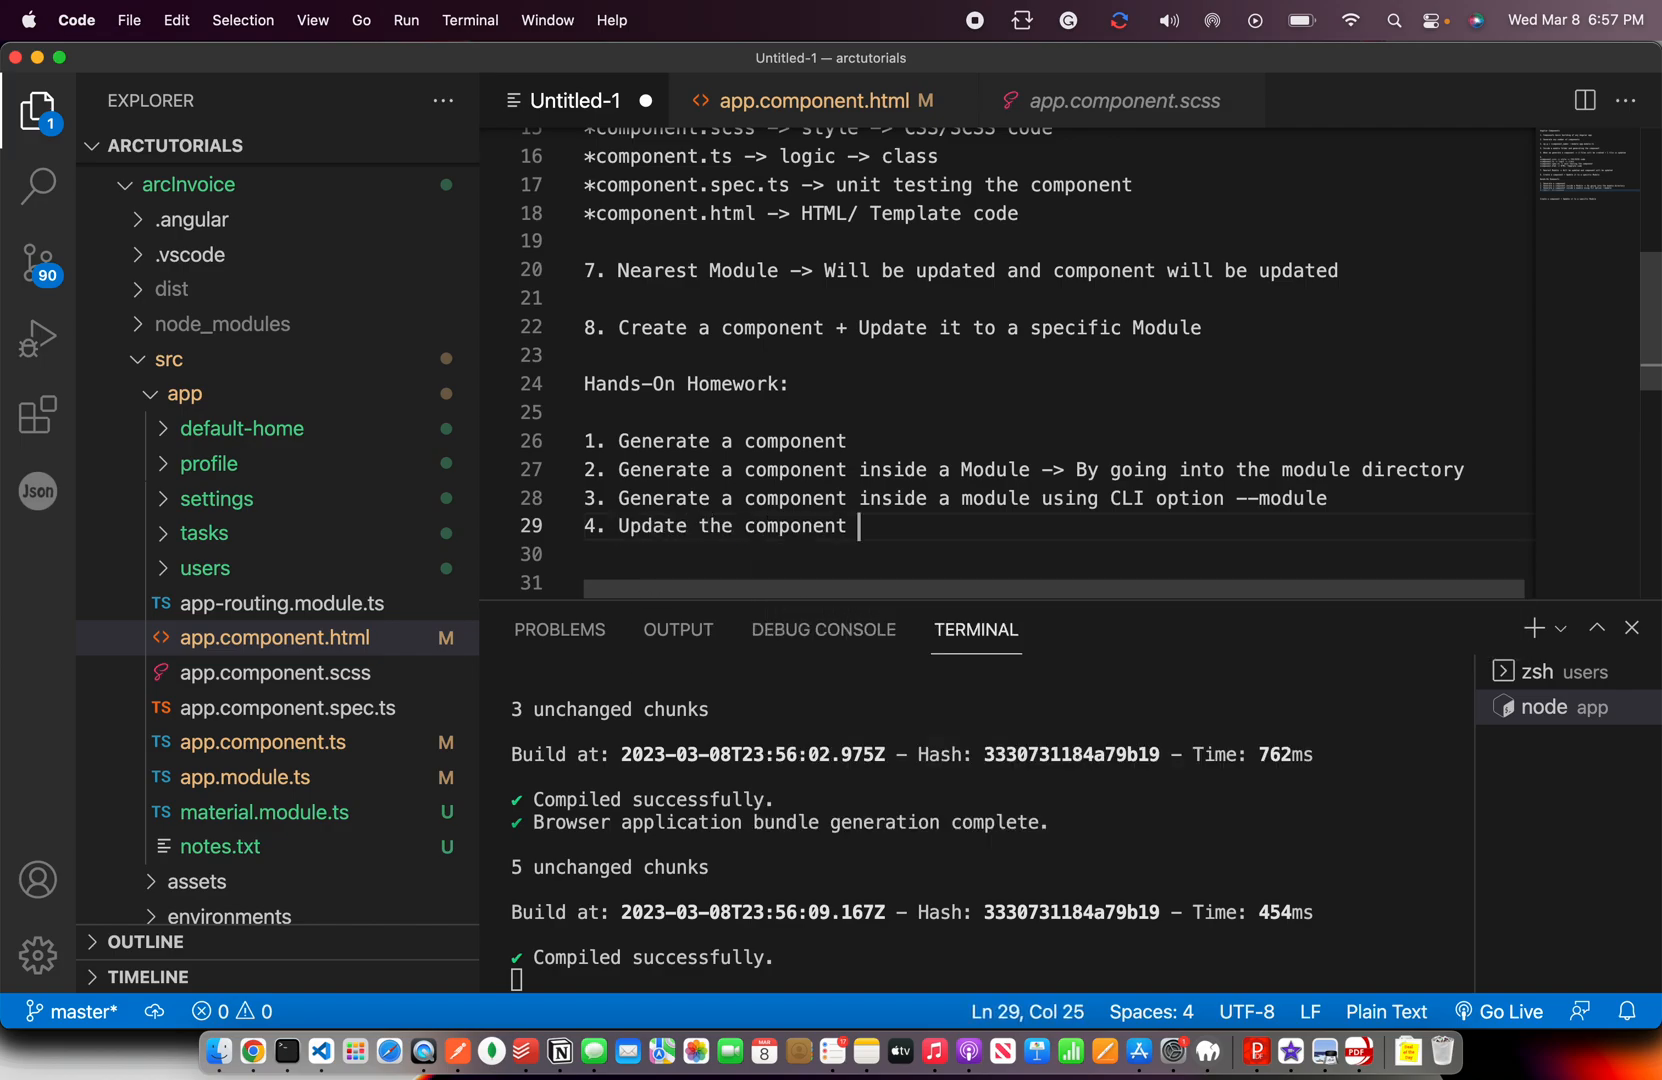
left_click(816, 100)
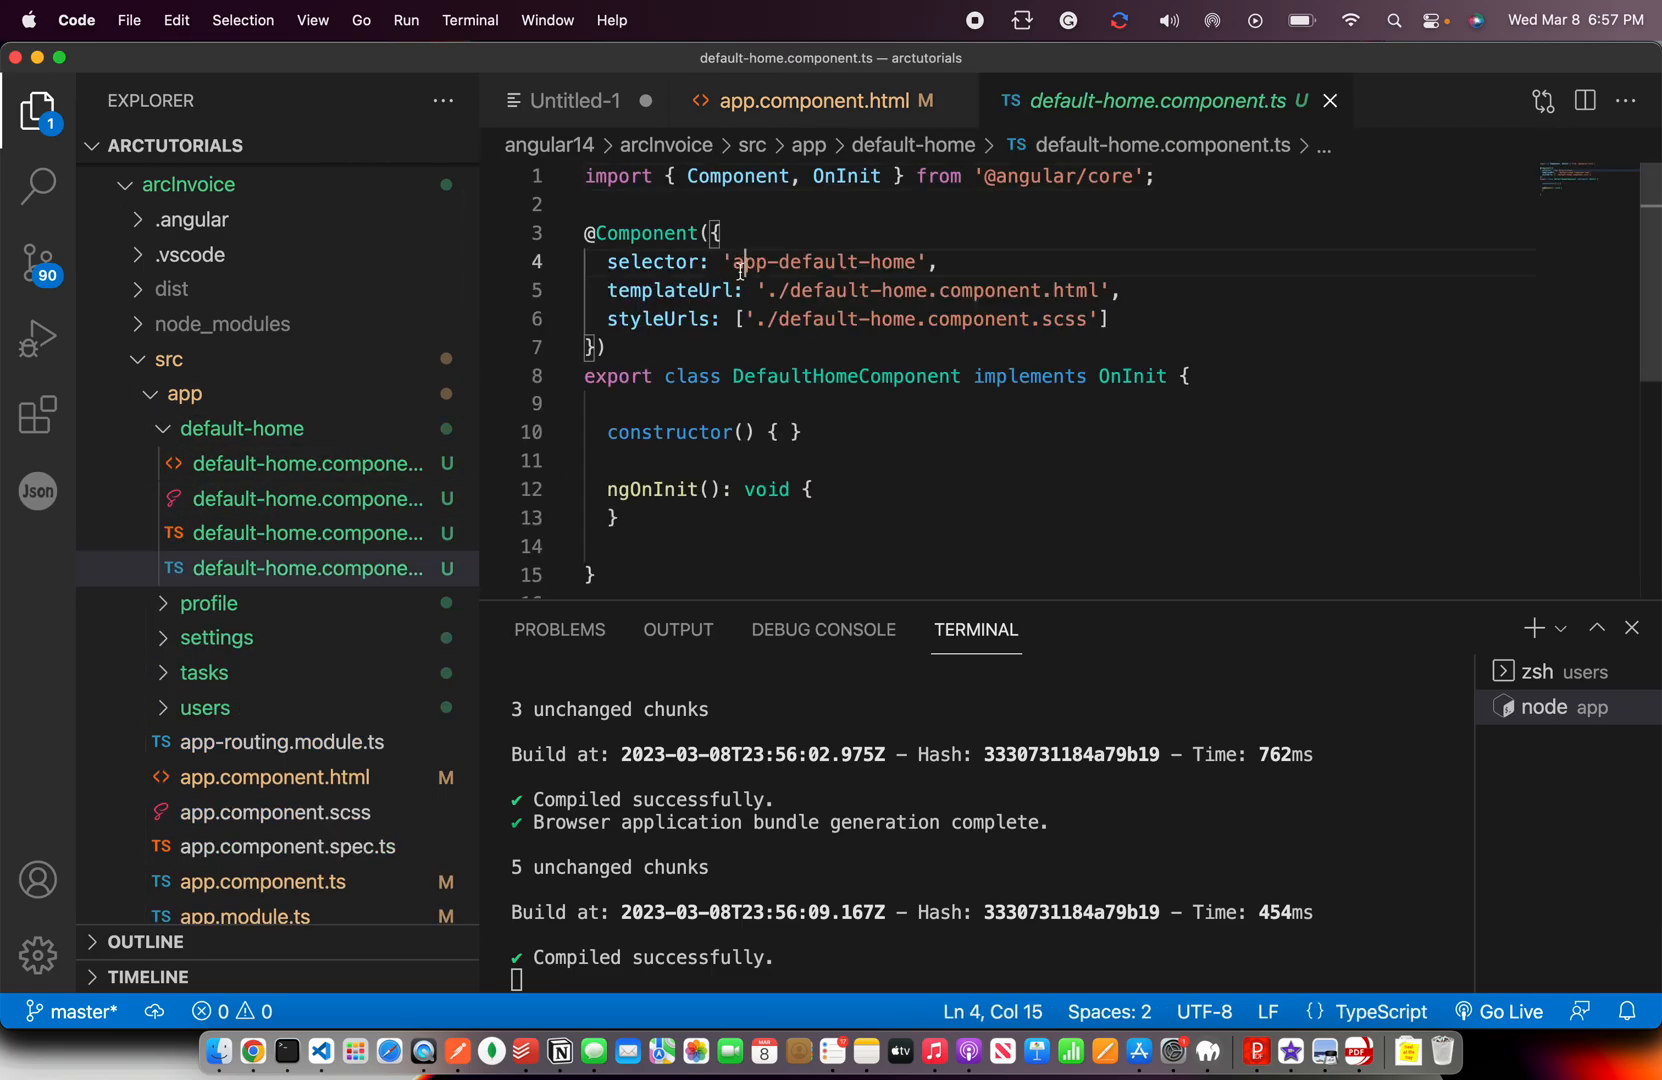
Rename the default-home selector to 'app-home' in default-home.component.ts.
double_click(826, 262)
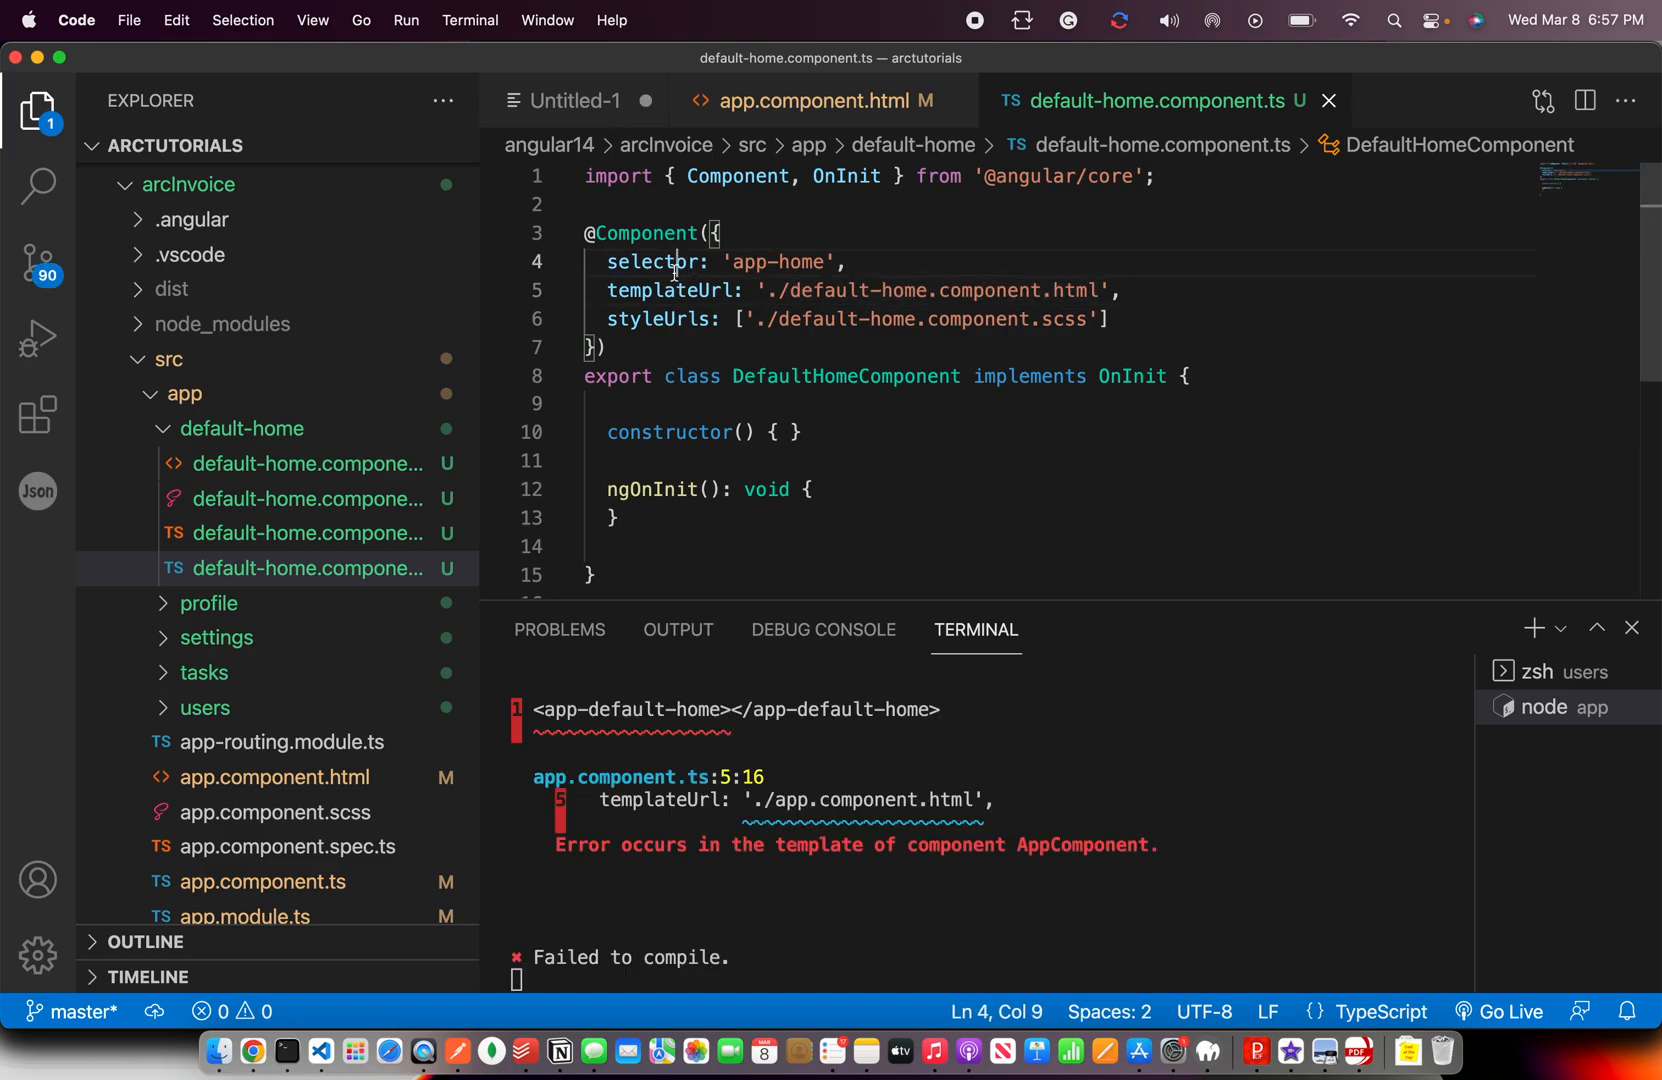
left_click(816, 100)
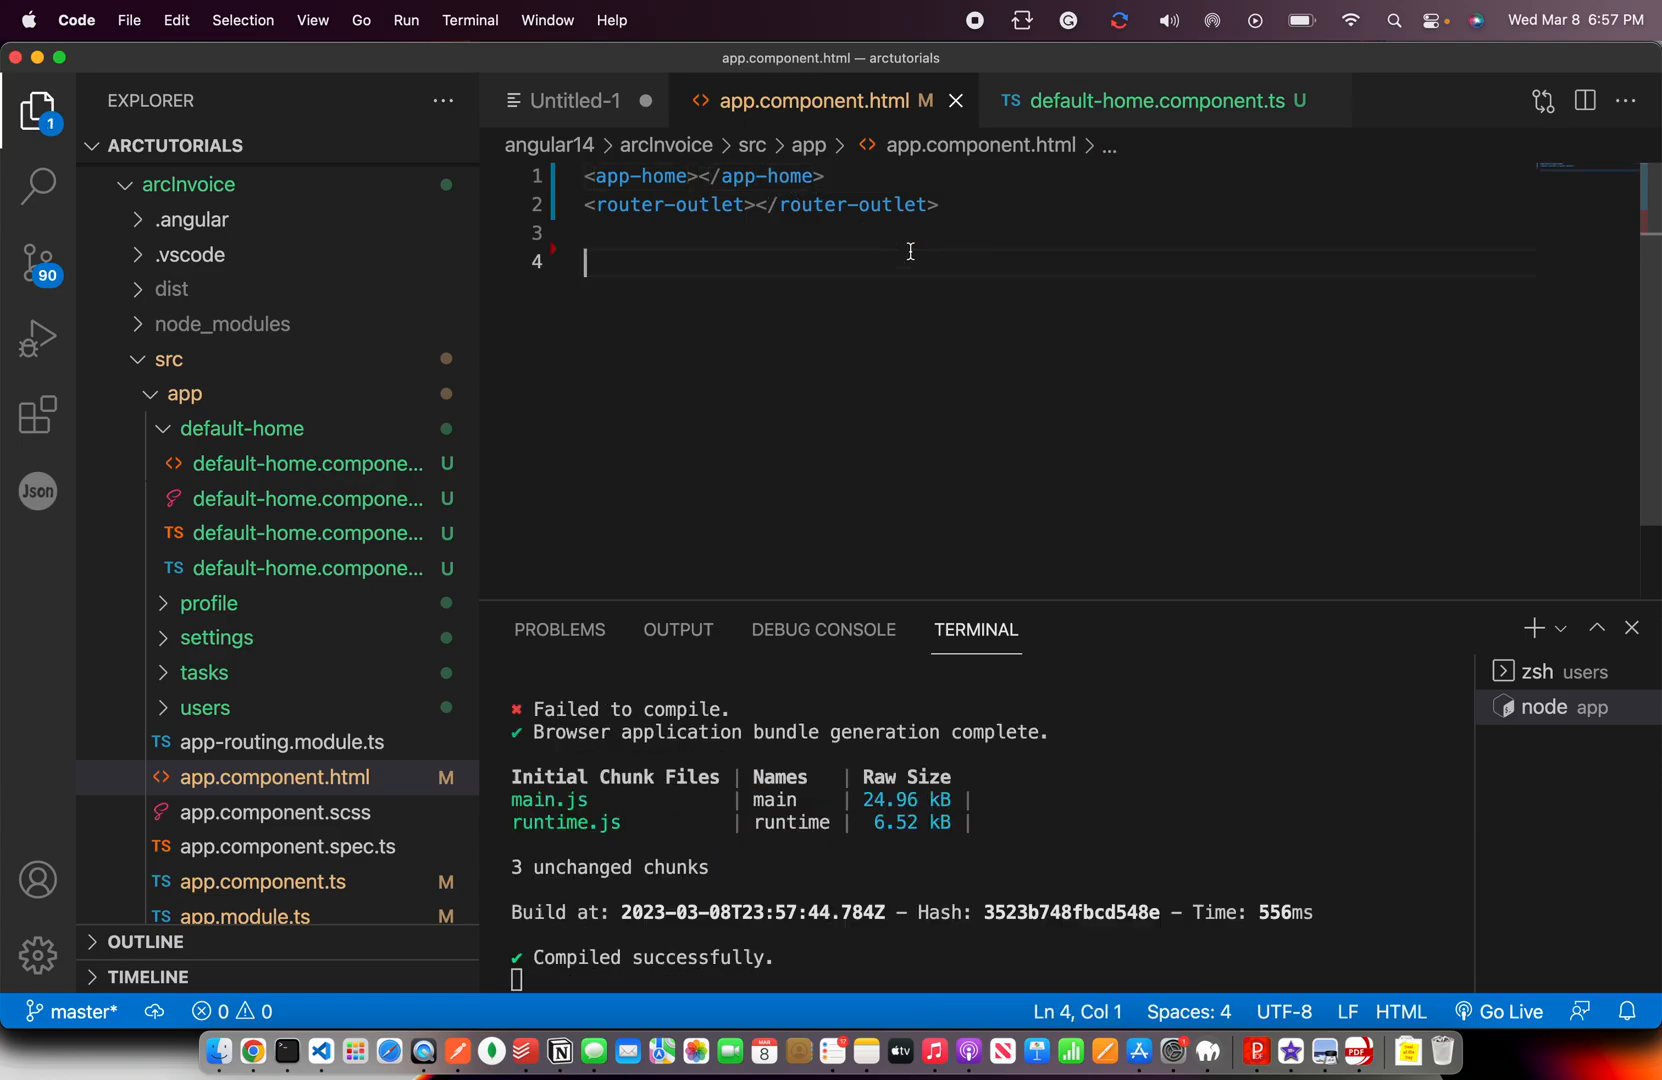
triple_click(702, 176)
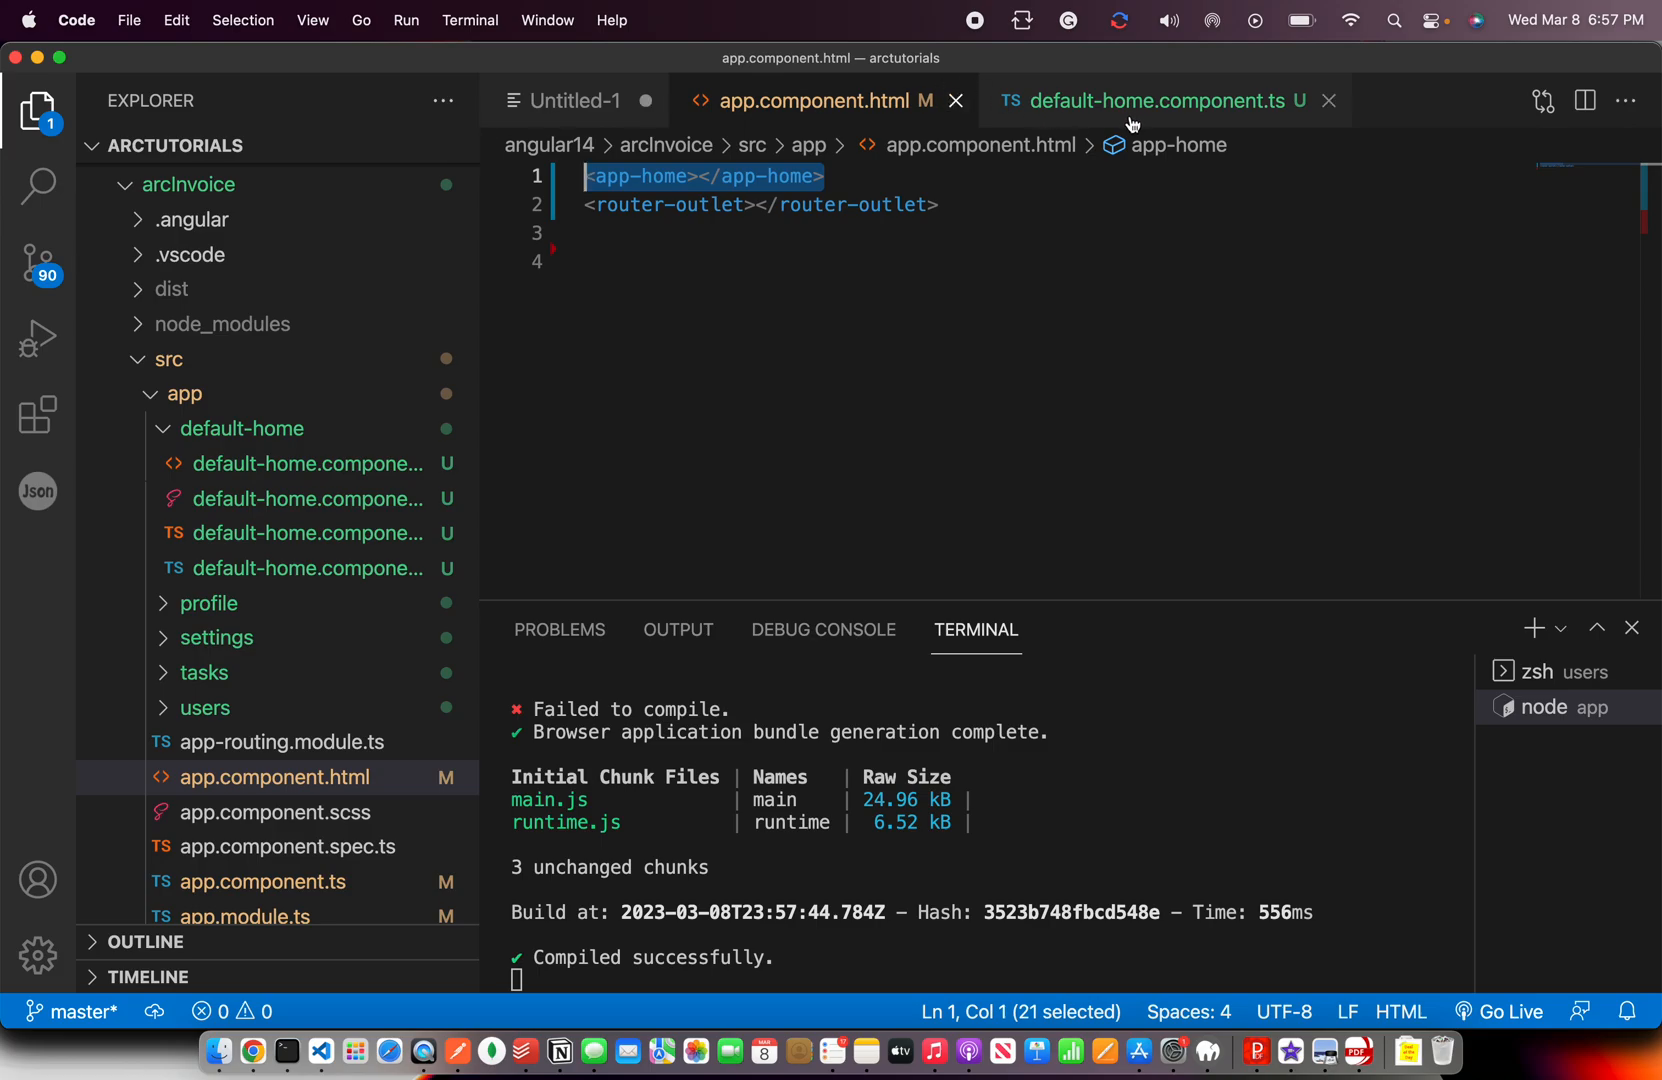
Replace <app-default-home> with <app-home></app-home> in app.component.html.
left_click(1154, 100)
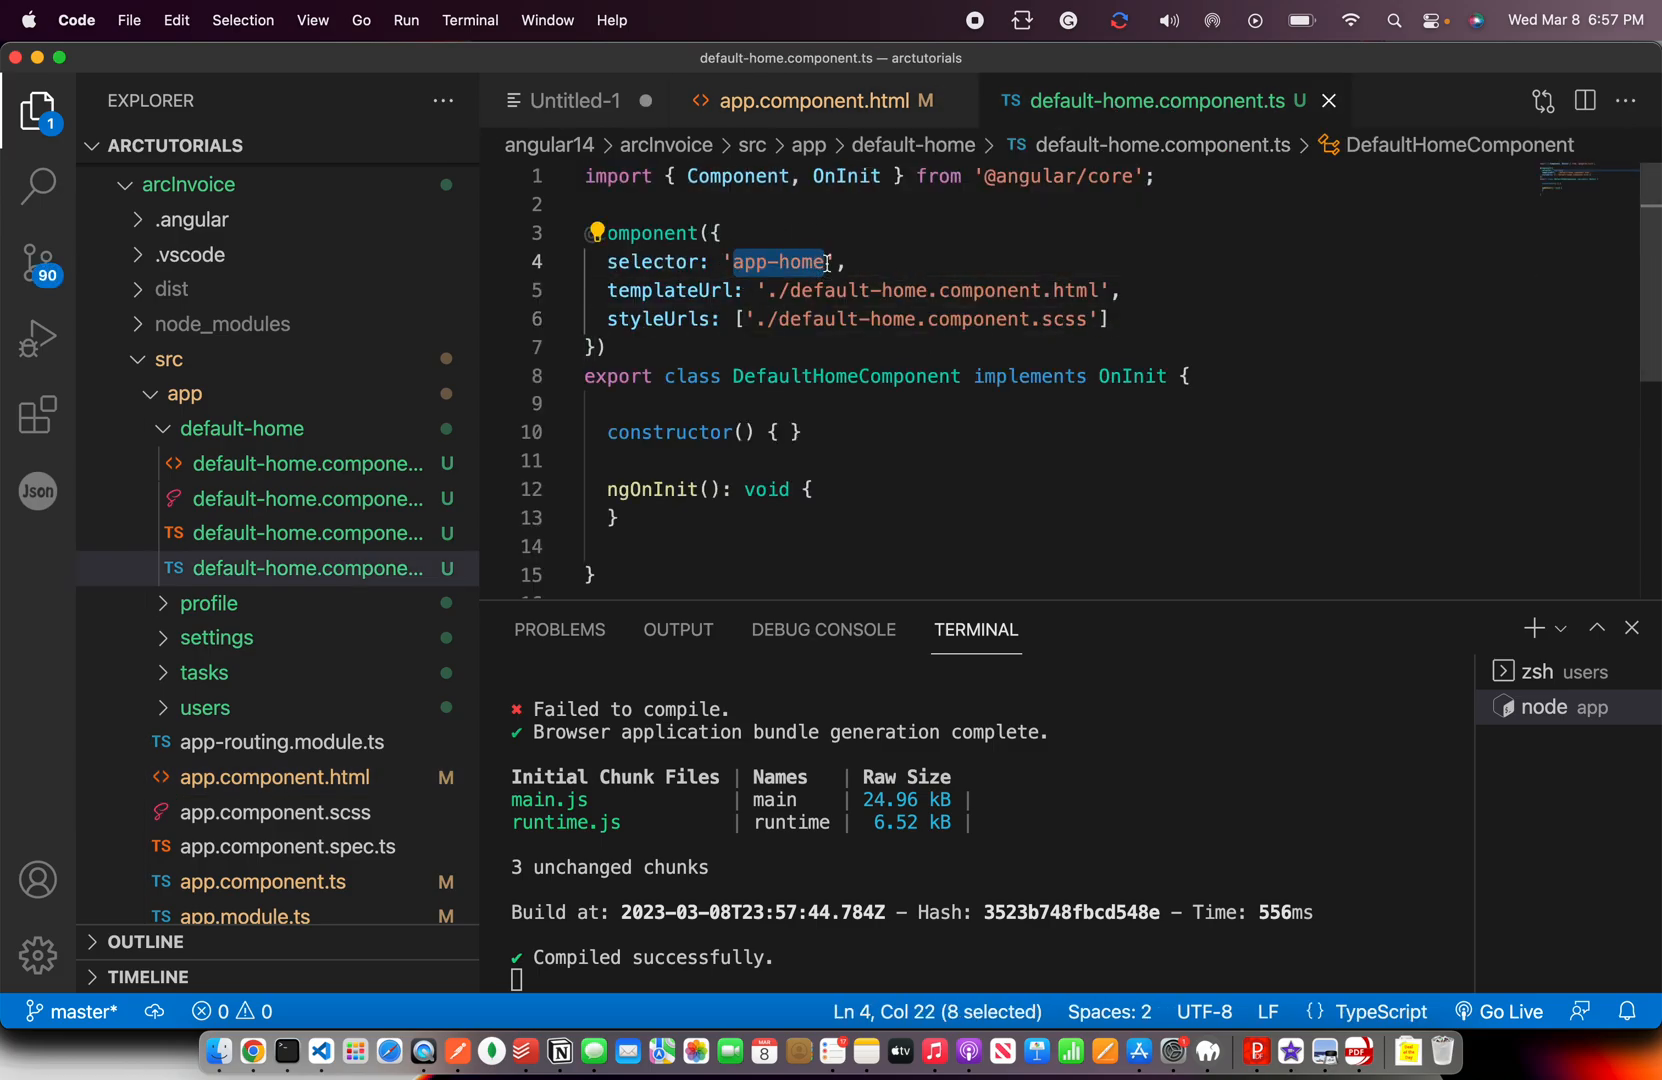
left_click(816, 100)
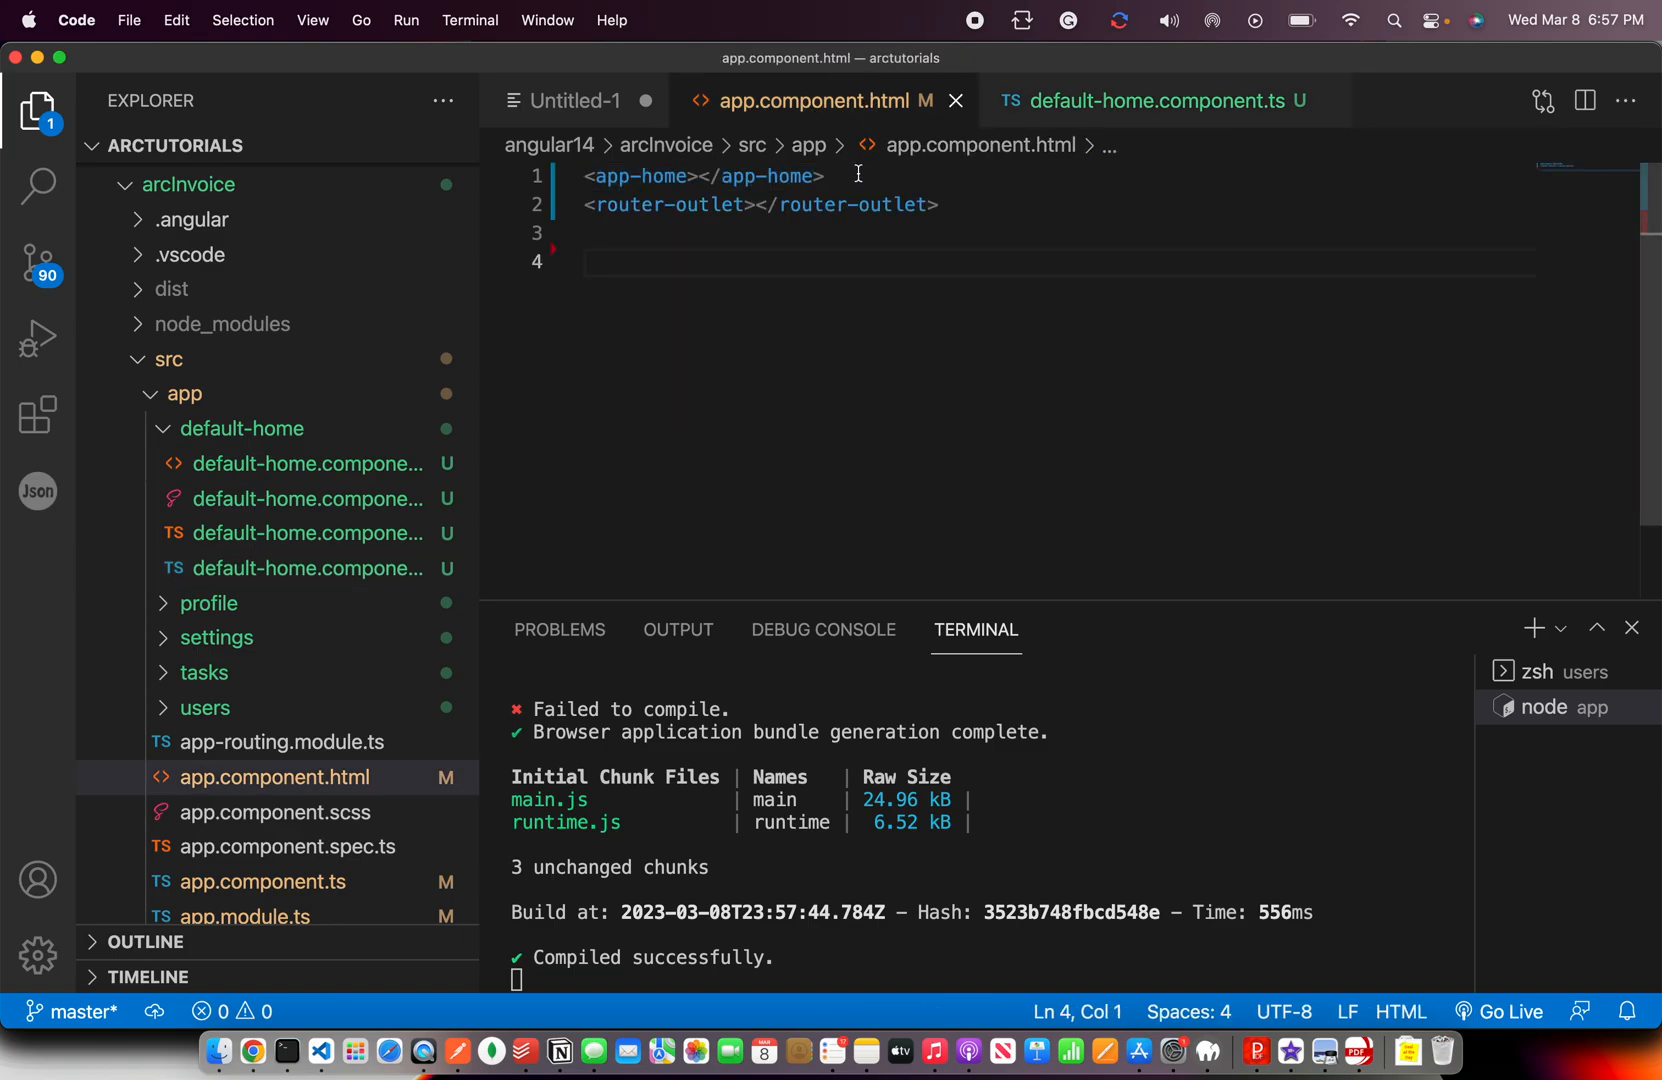
triple_click(702, 176)
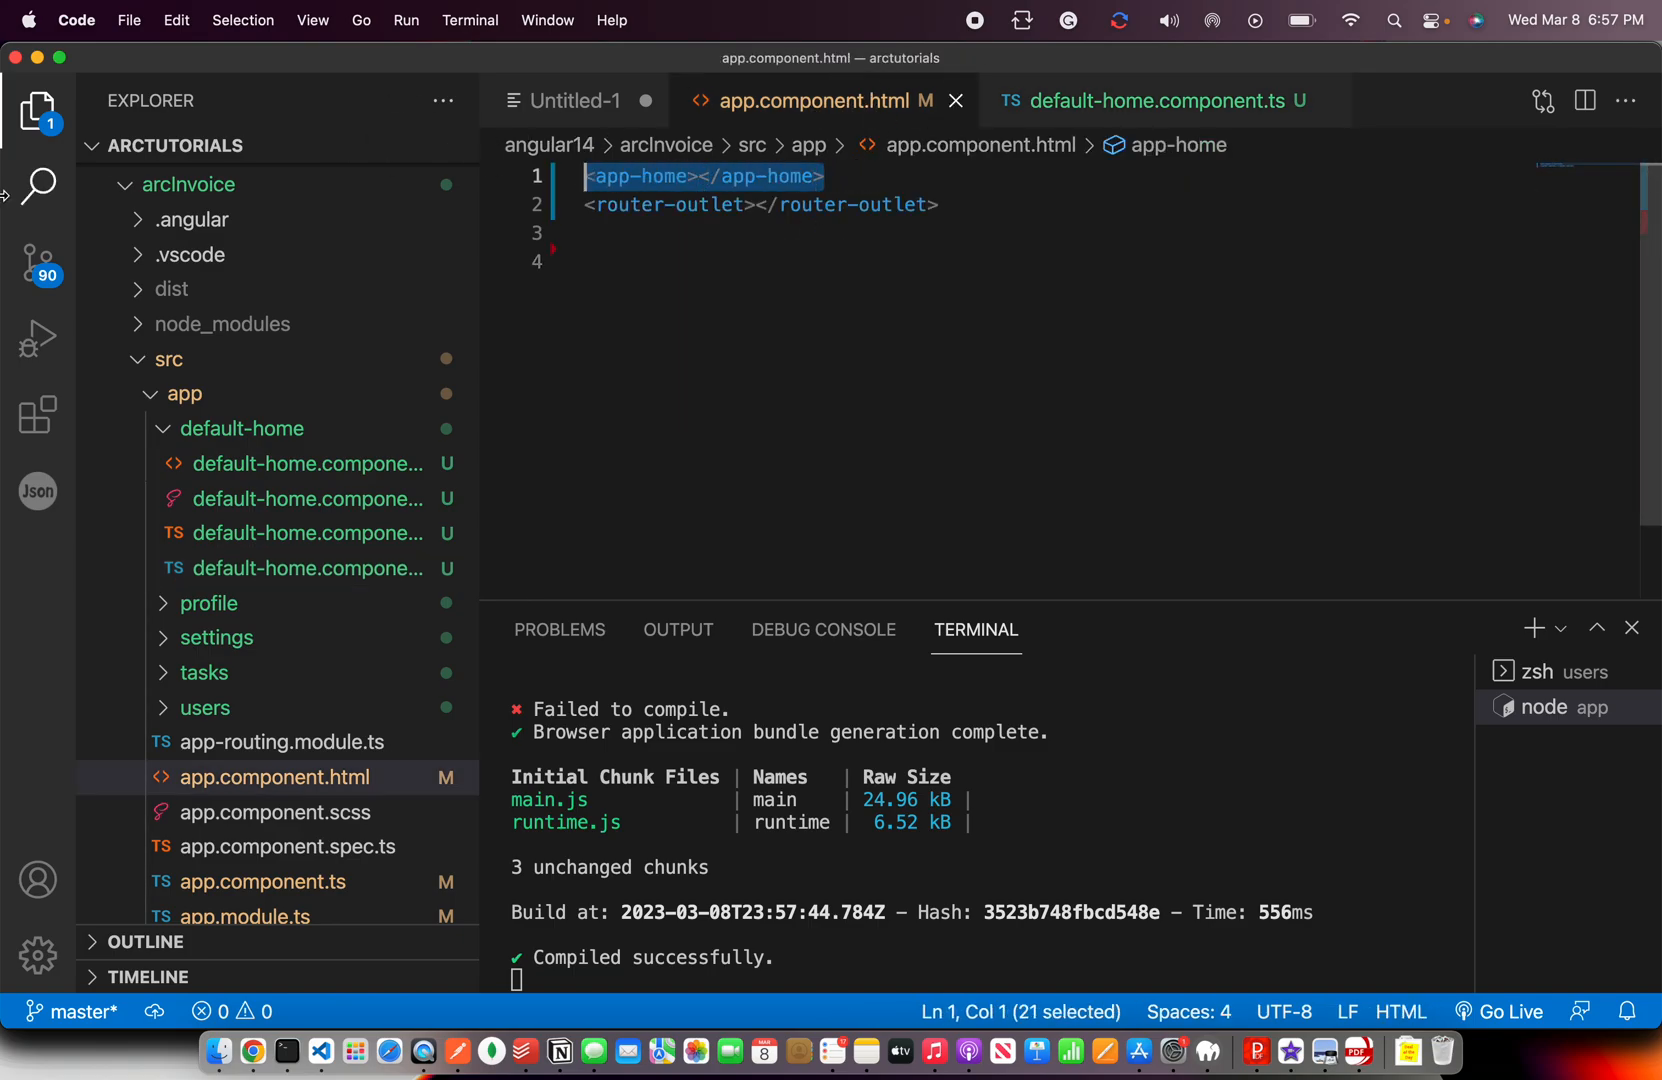
mouse_move(38, 188)
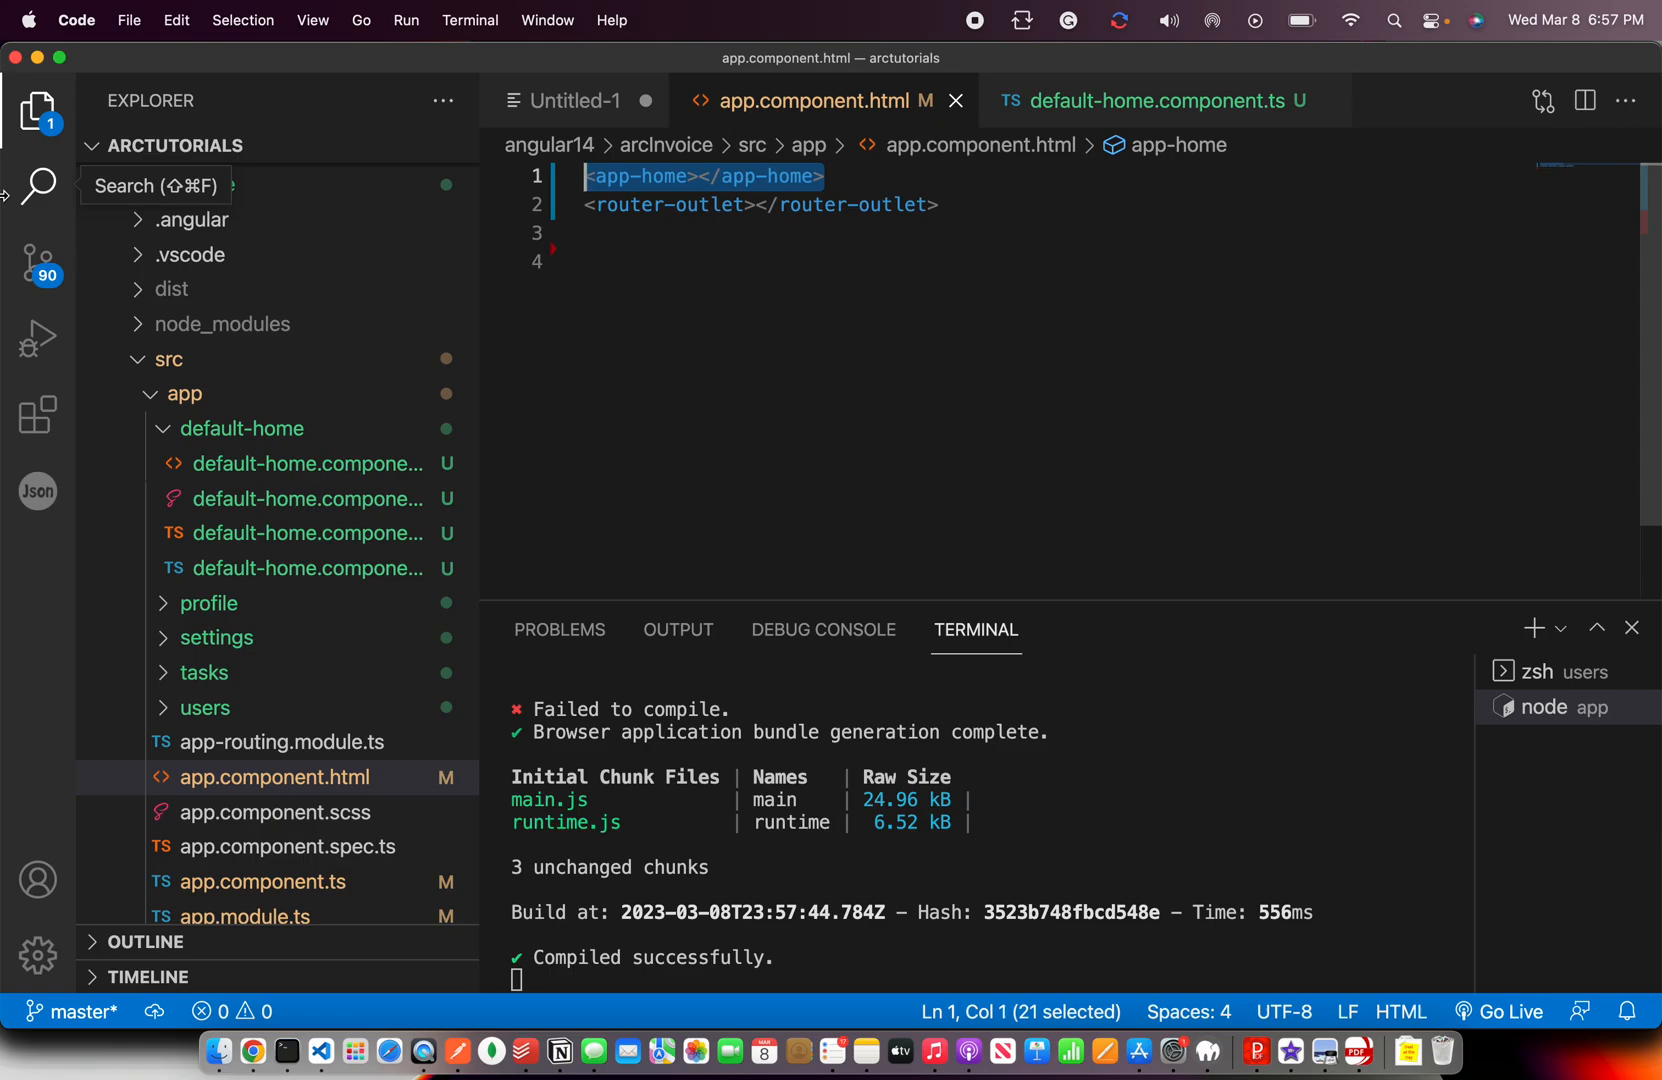
left_click(576, 100)
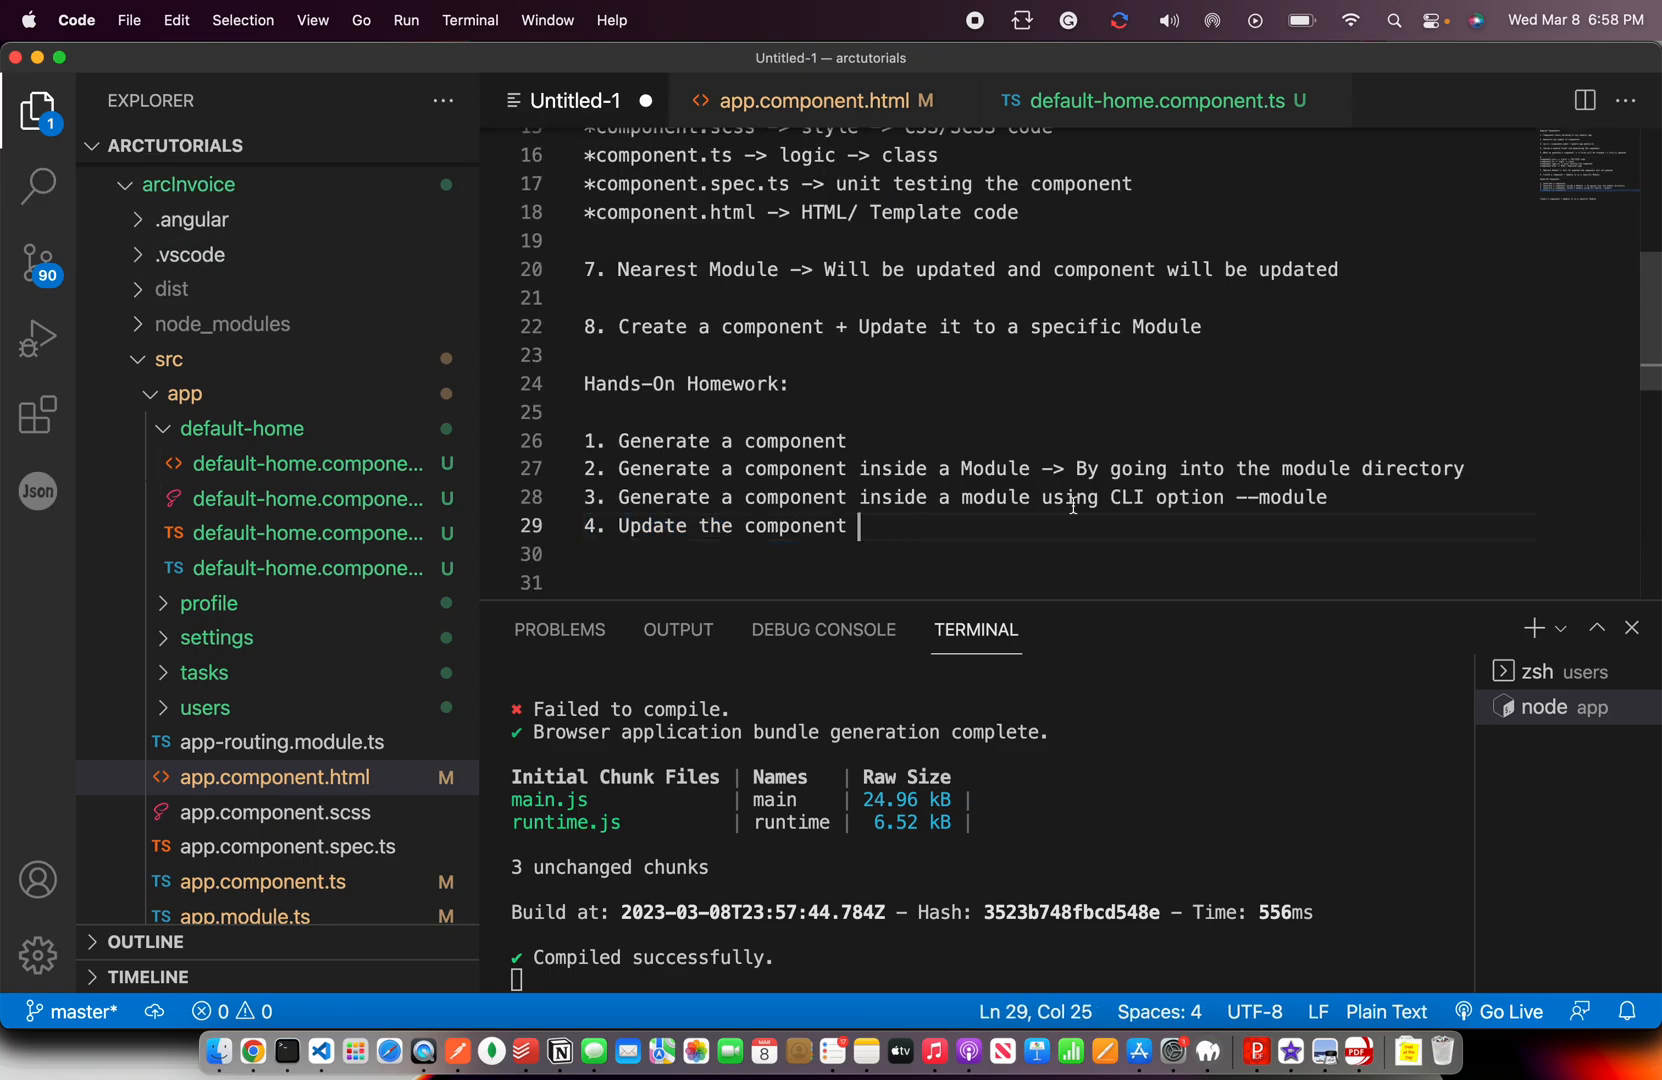
Complete item 4 as 'Update the component selector name and use it in AppComponent'.
type("selector name and use it in AppC")
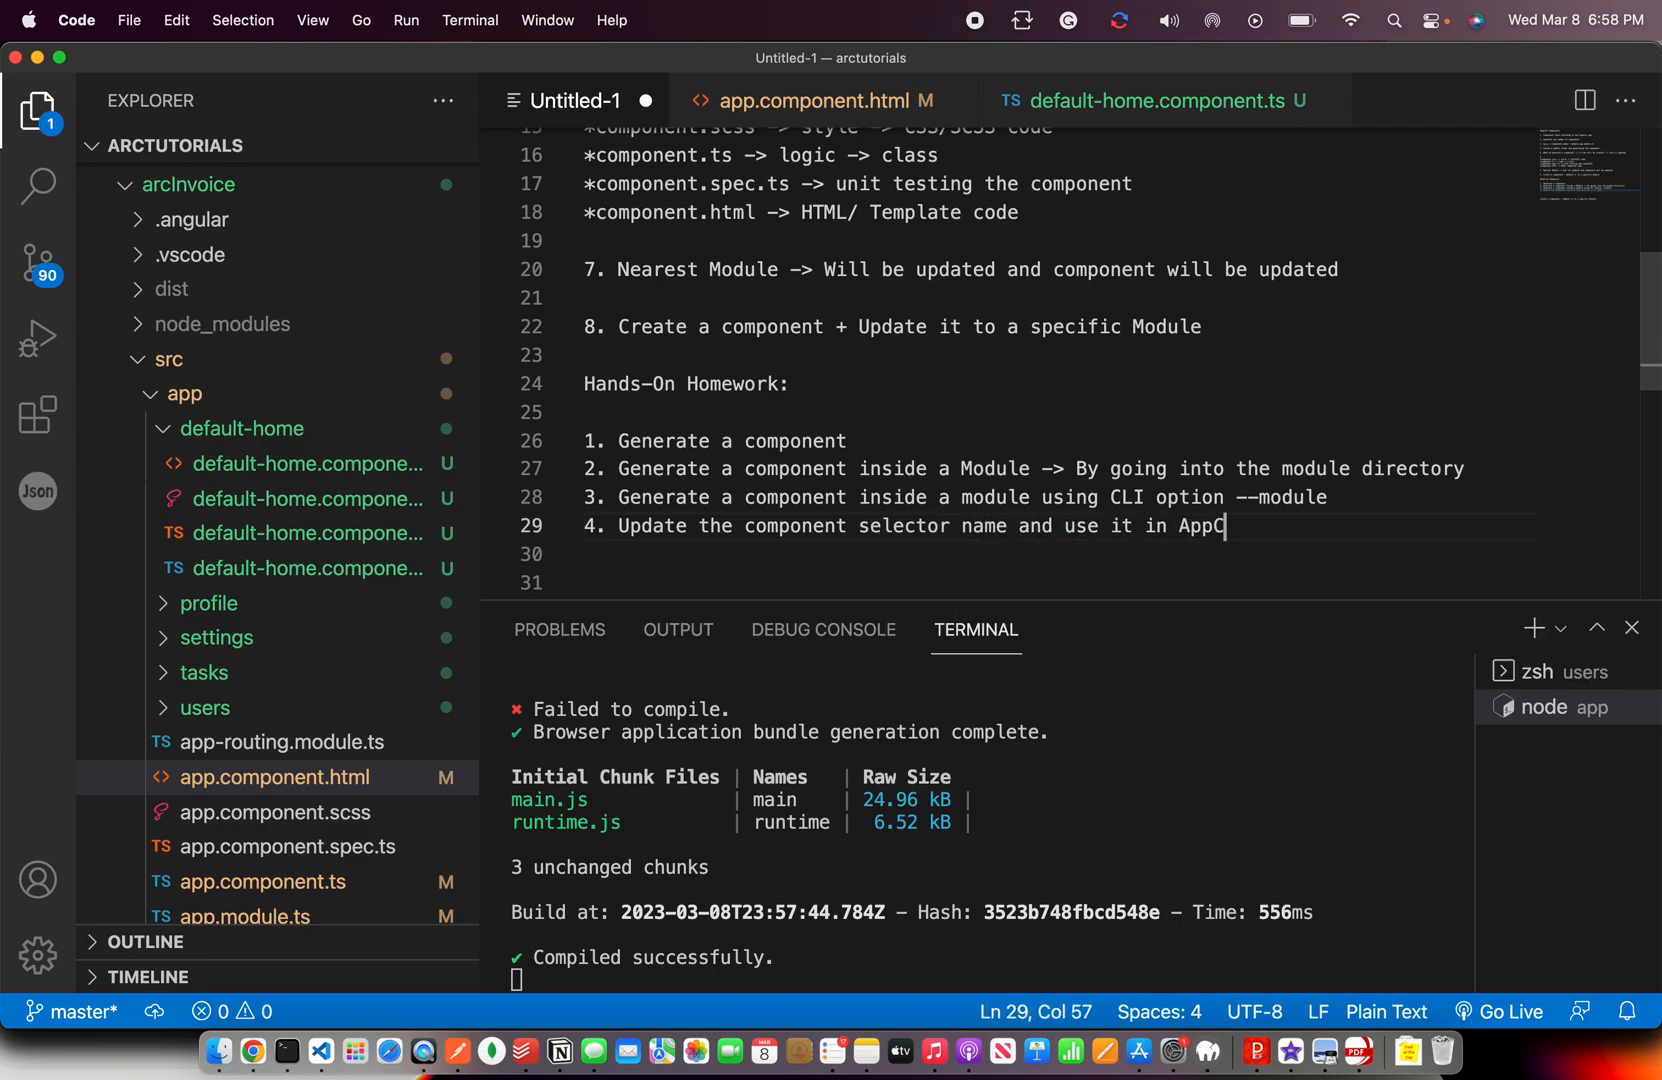
type("omponent")
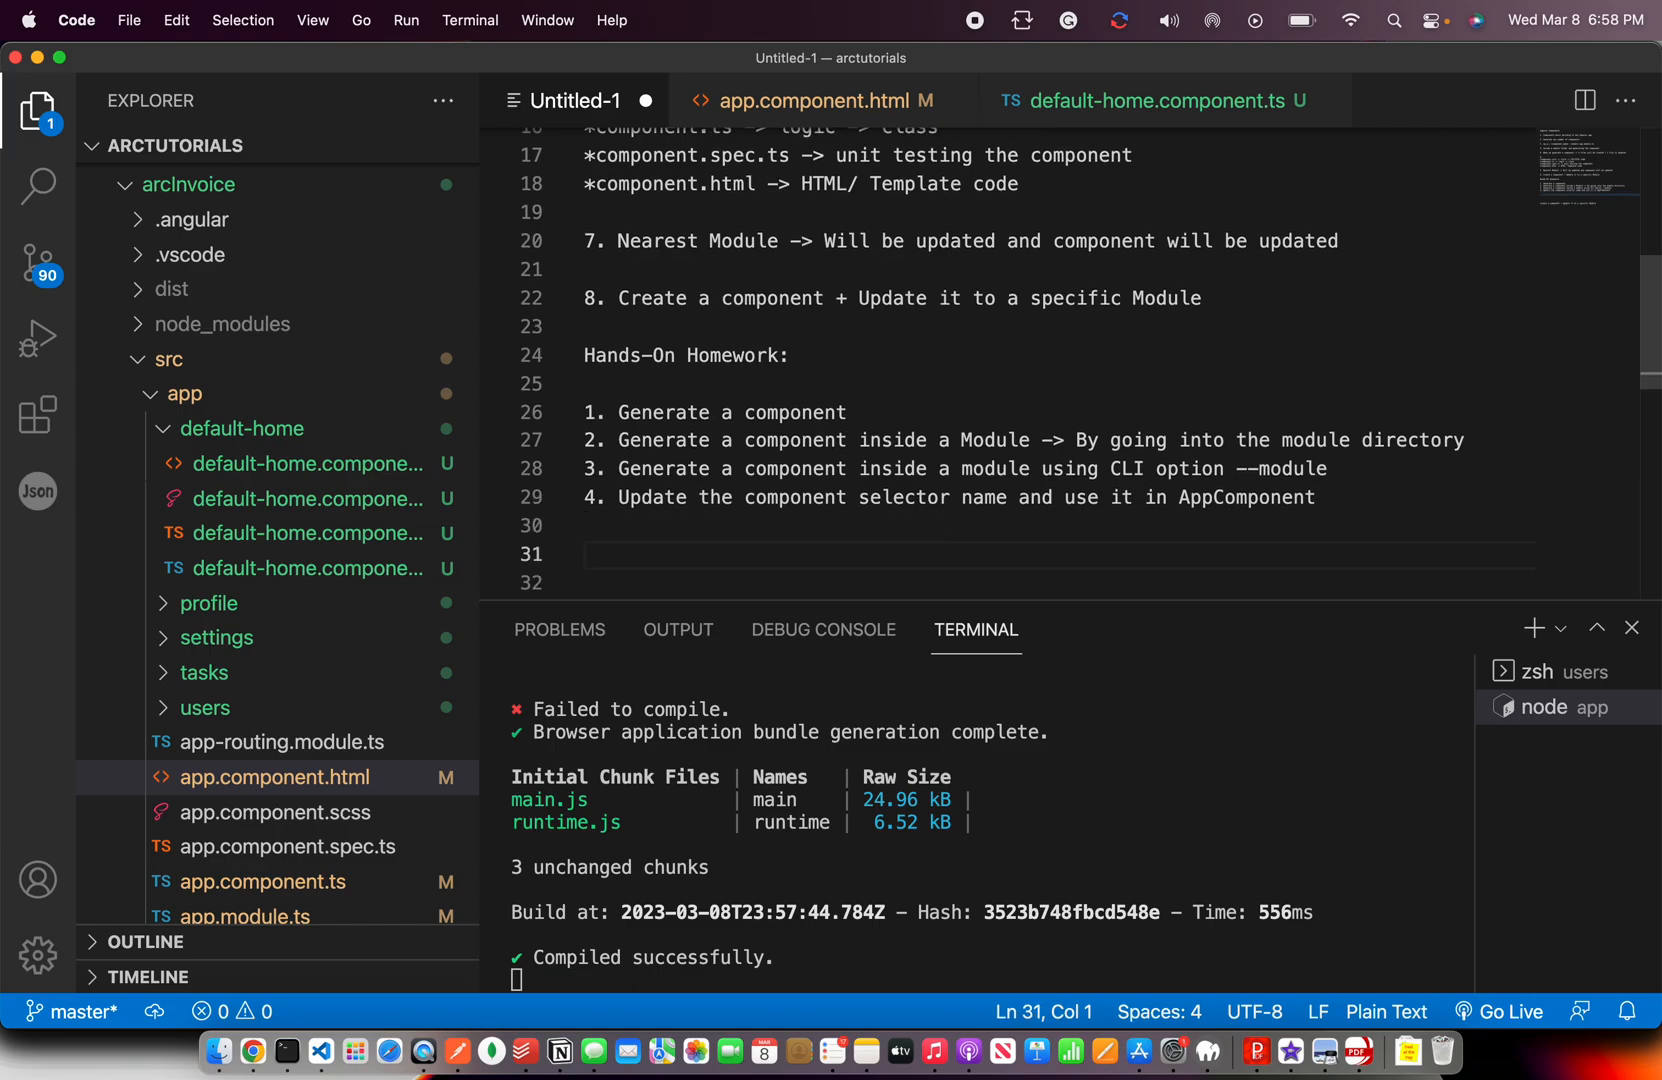
left_click(1066, 526)
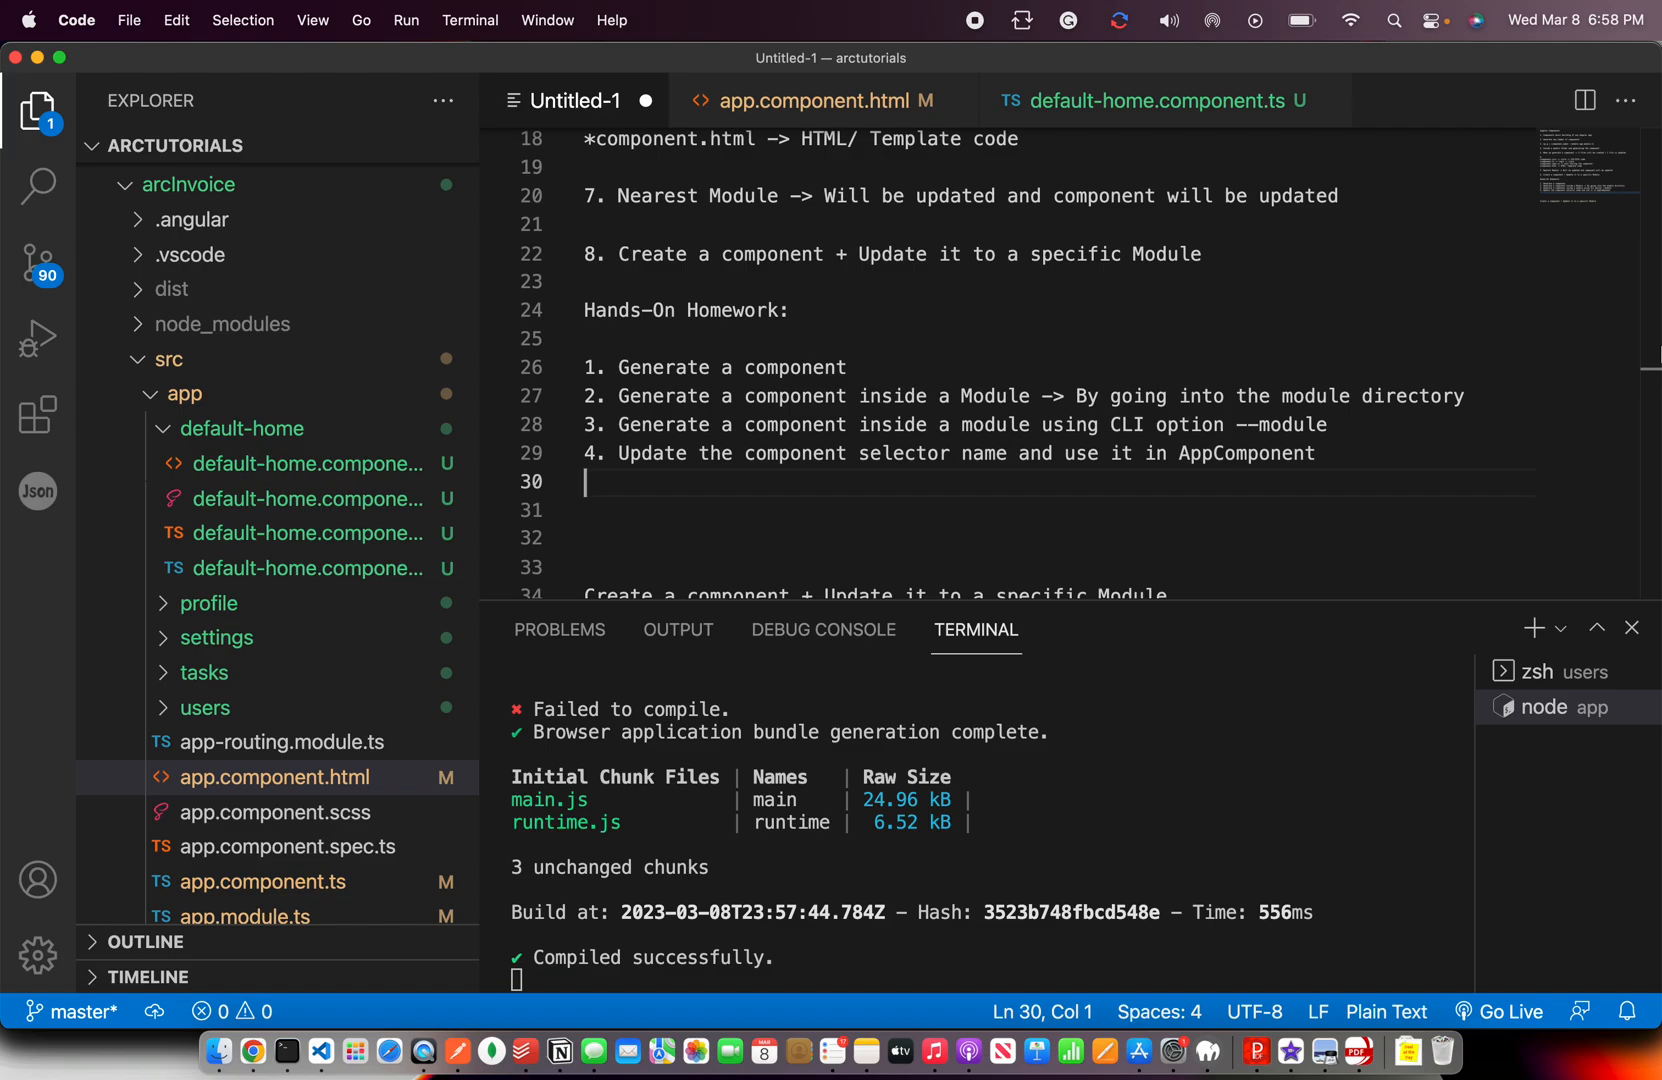
mouse_move(252, 1052)
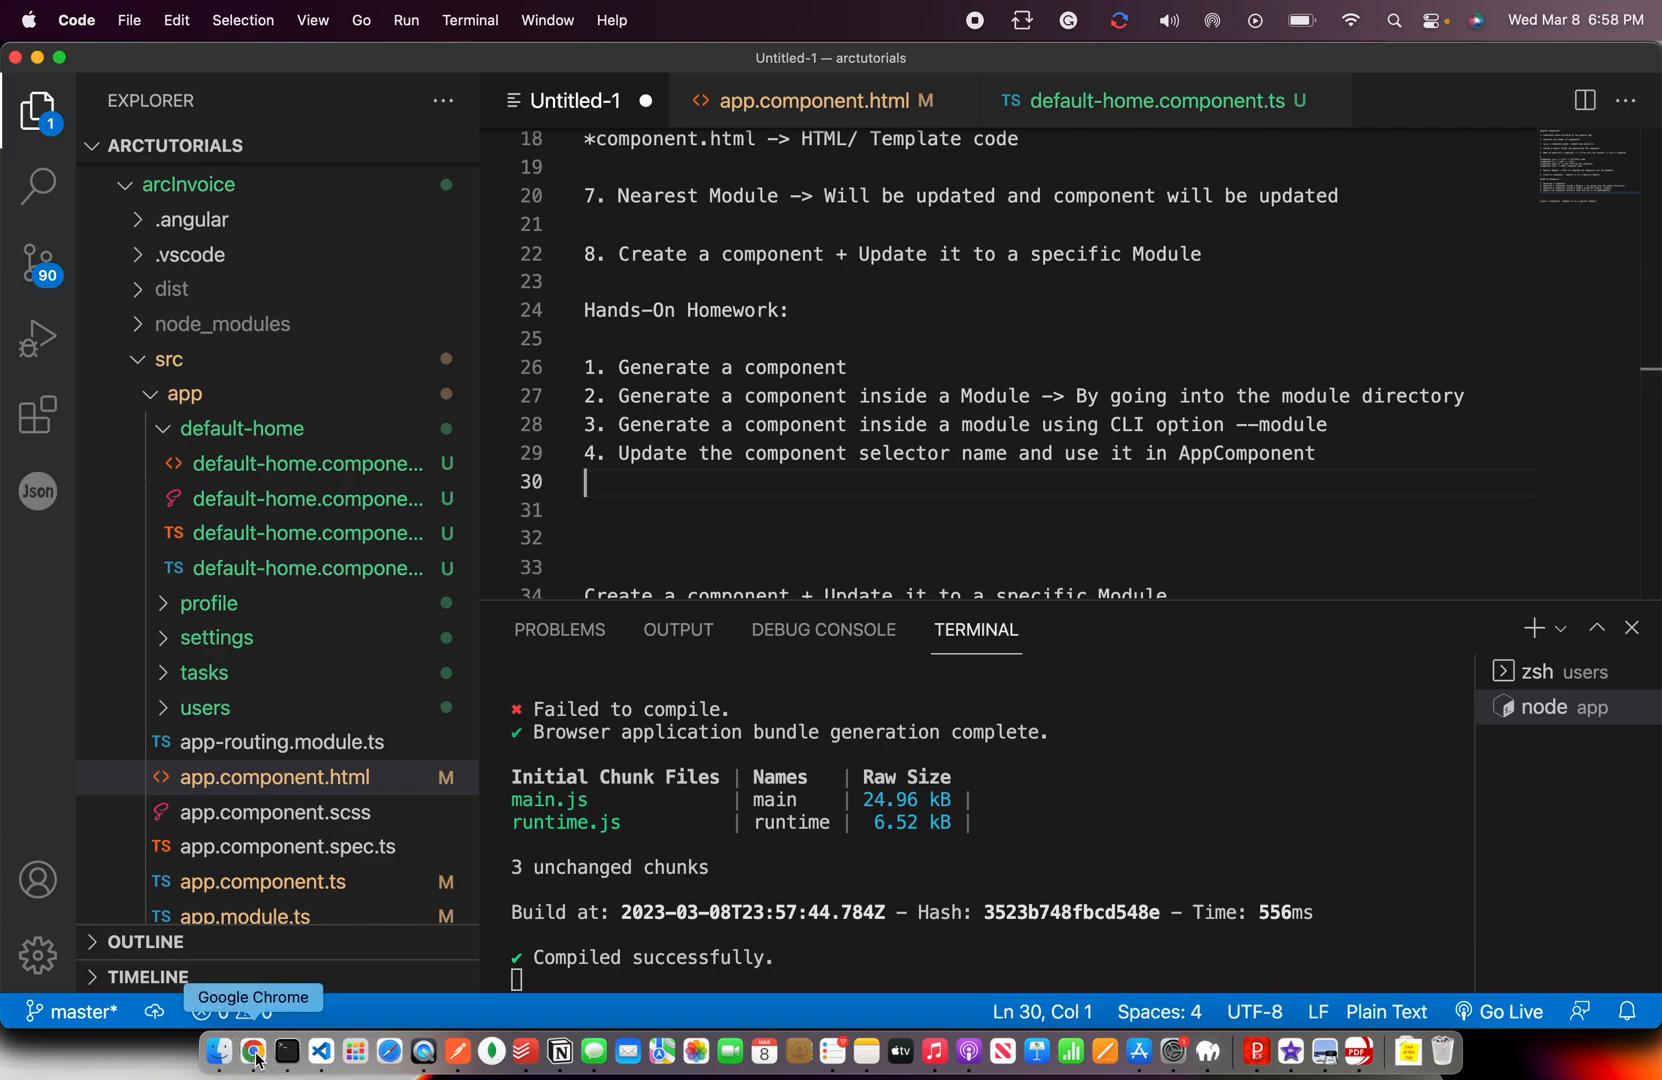
Switch to Google Chrome to show the closing Standalone Components slide.
left_click(252, 1052)
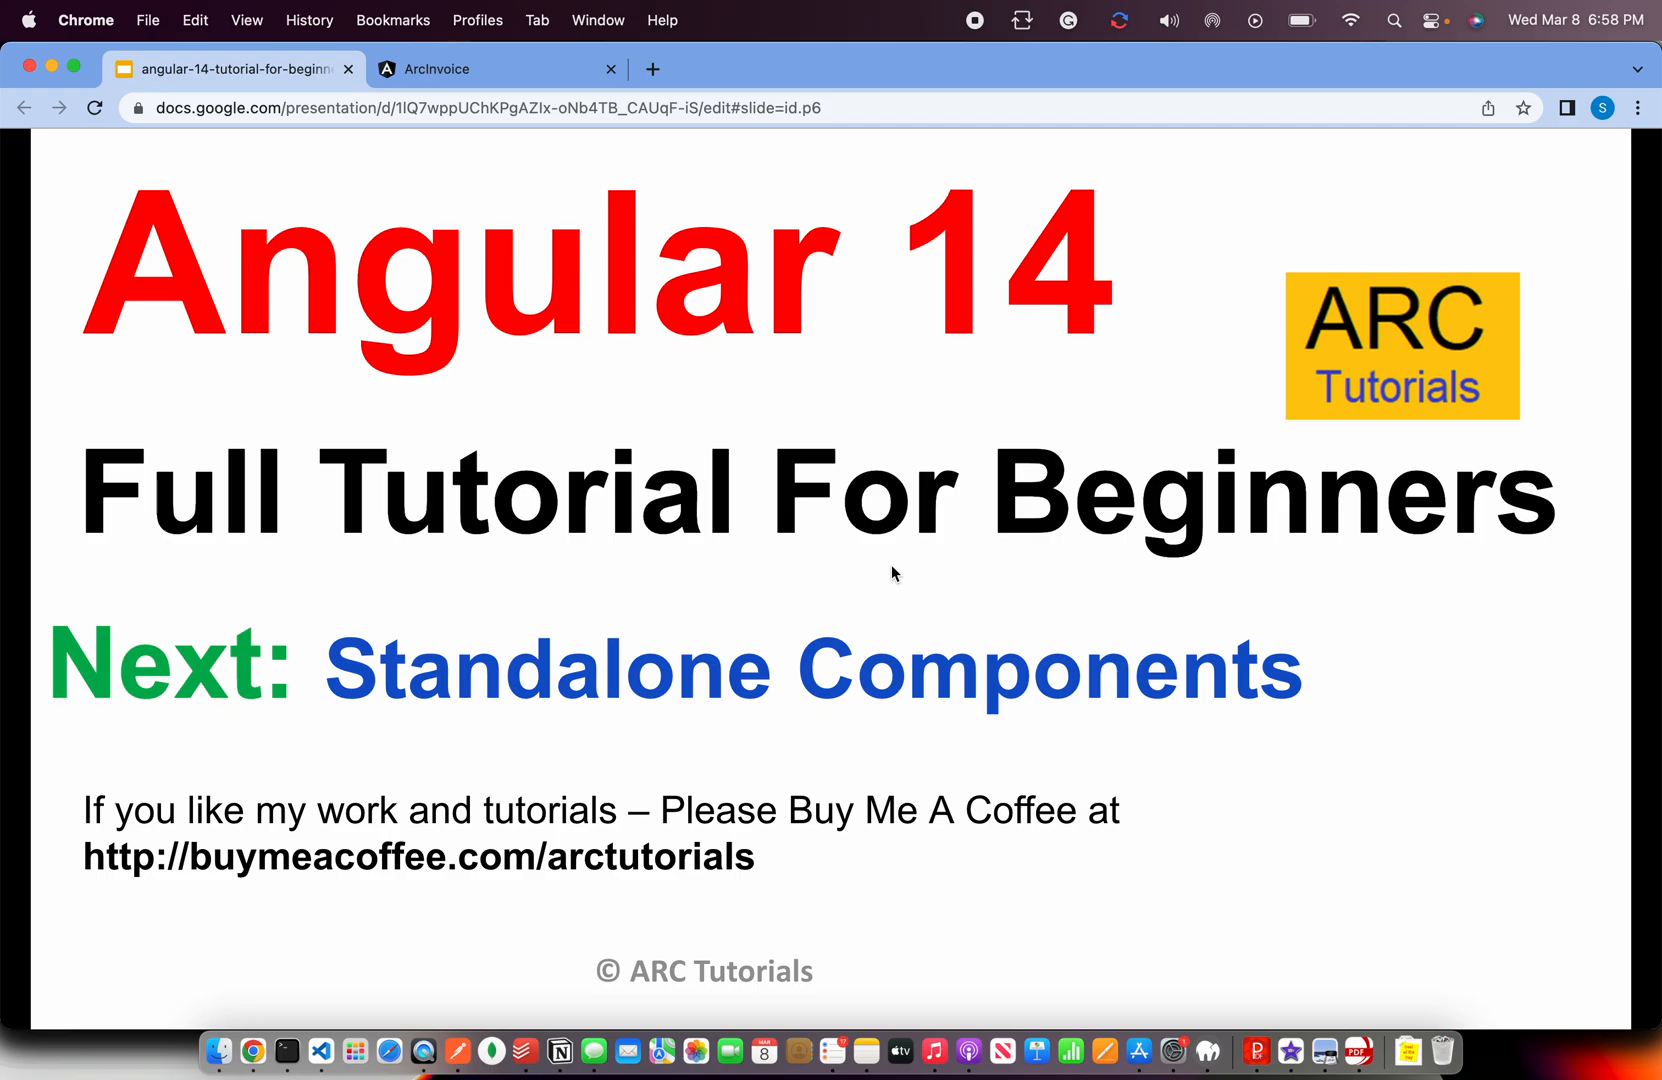
mouse_move(994, 148)
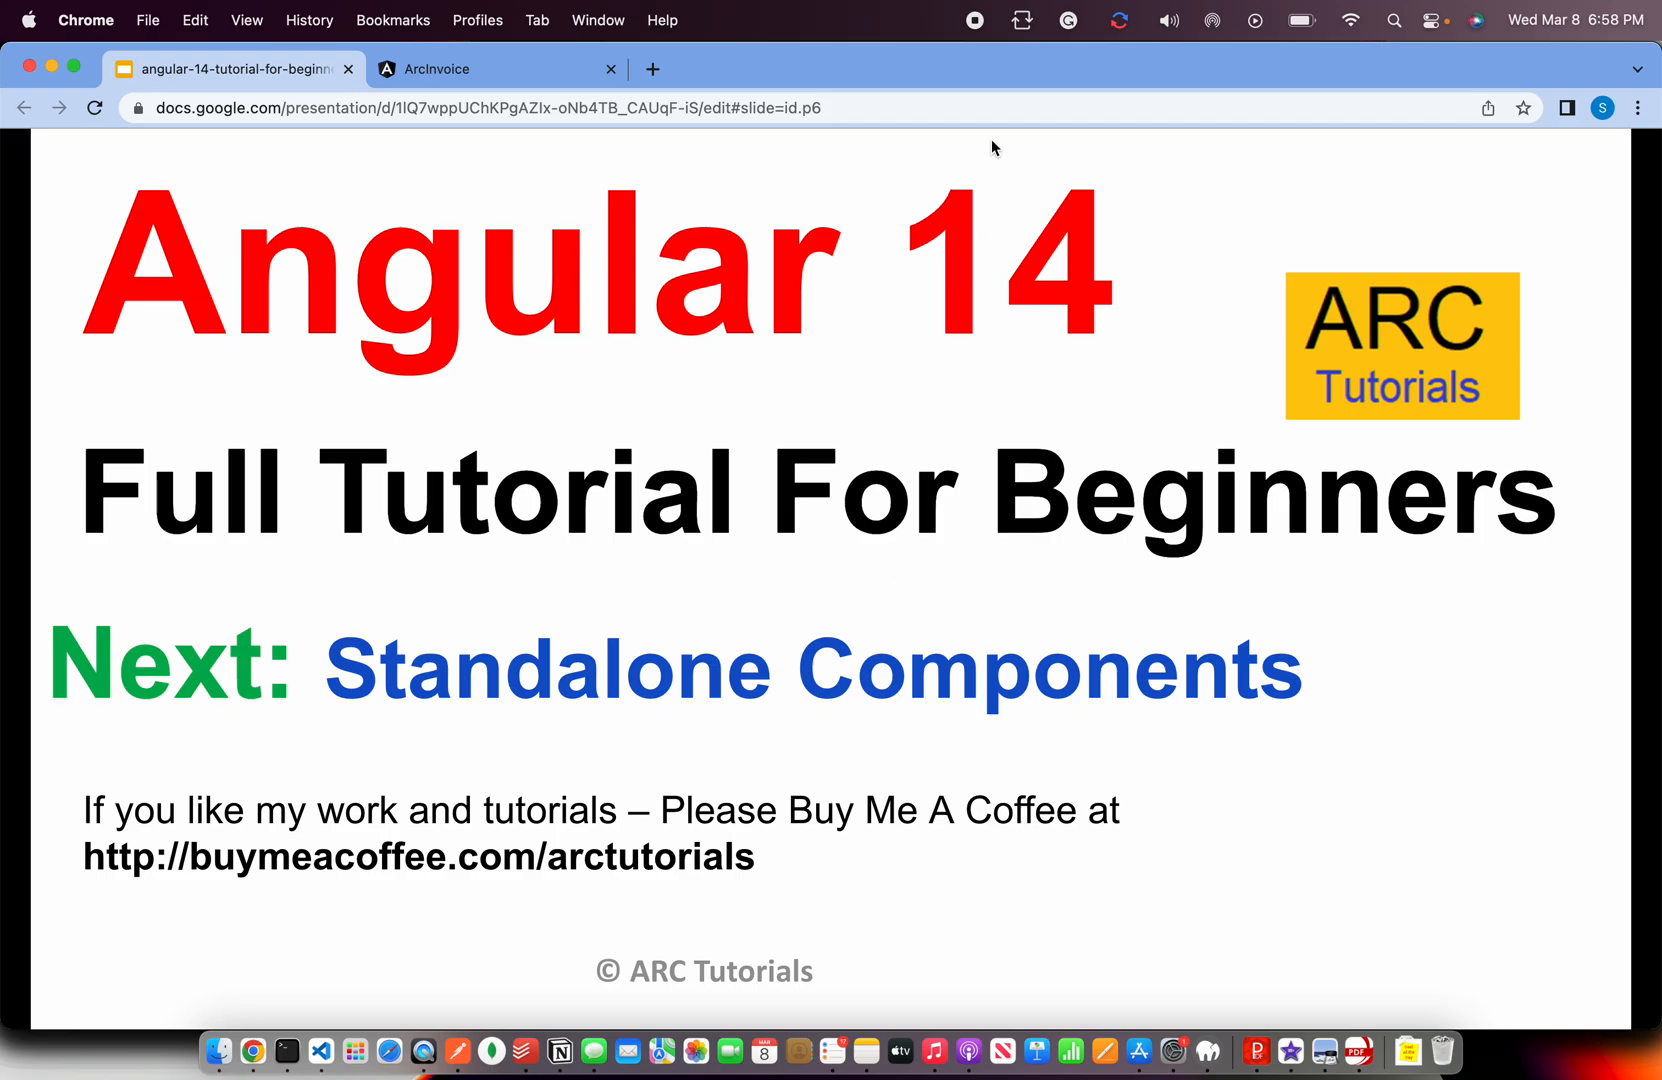